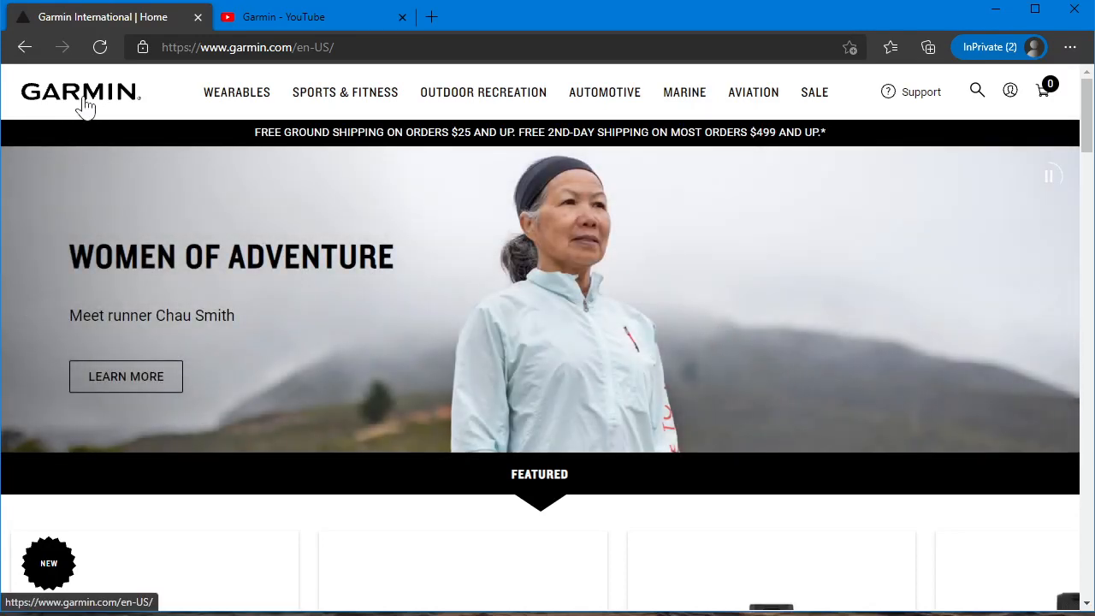
From Automotive › Cars, reach the Garmin DriveSmart Series page showing the DriveSmart 66 at $249.99
left_click(605, 93)
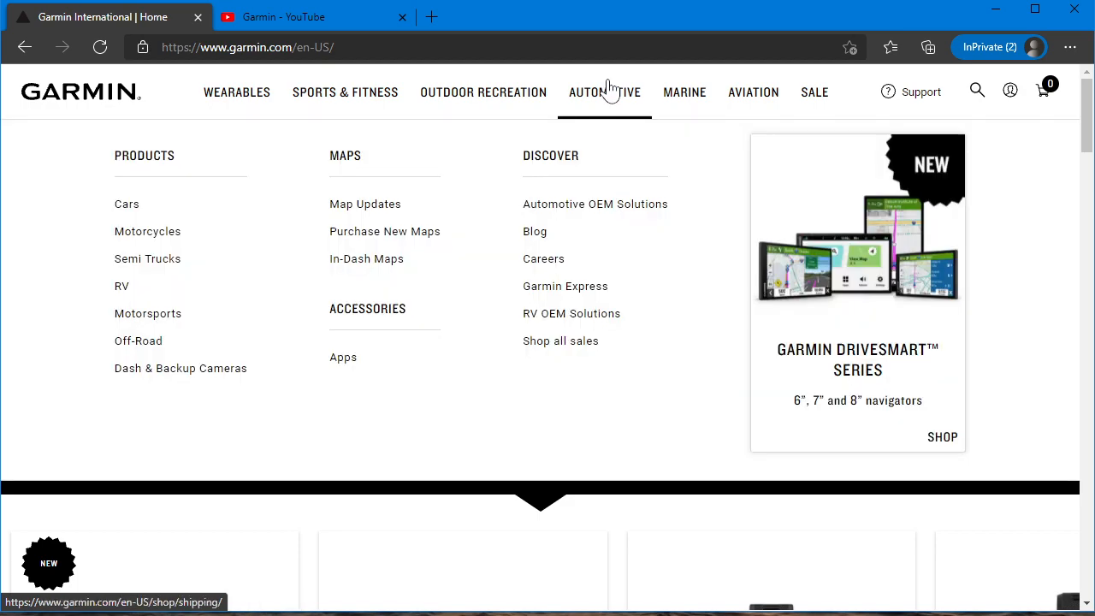
left_click(126, 203)
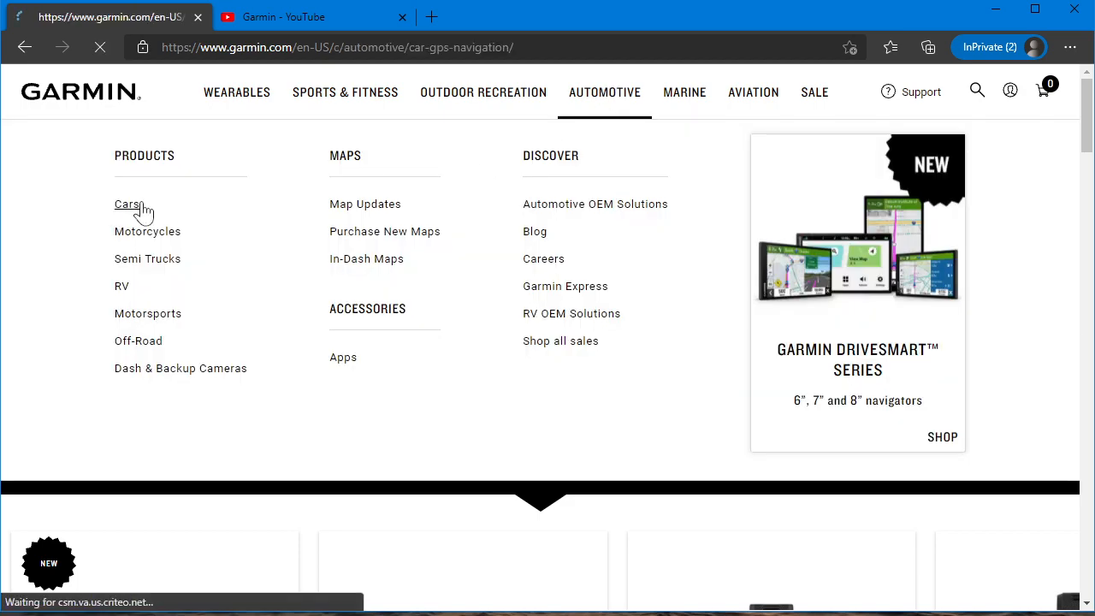
left_click(128, 204)
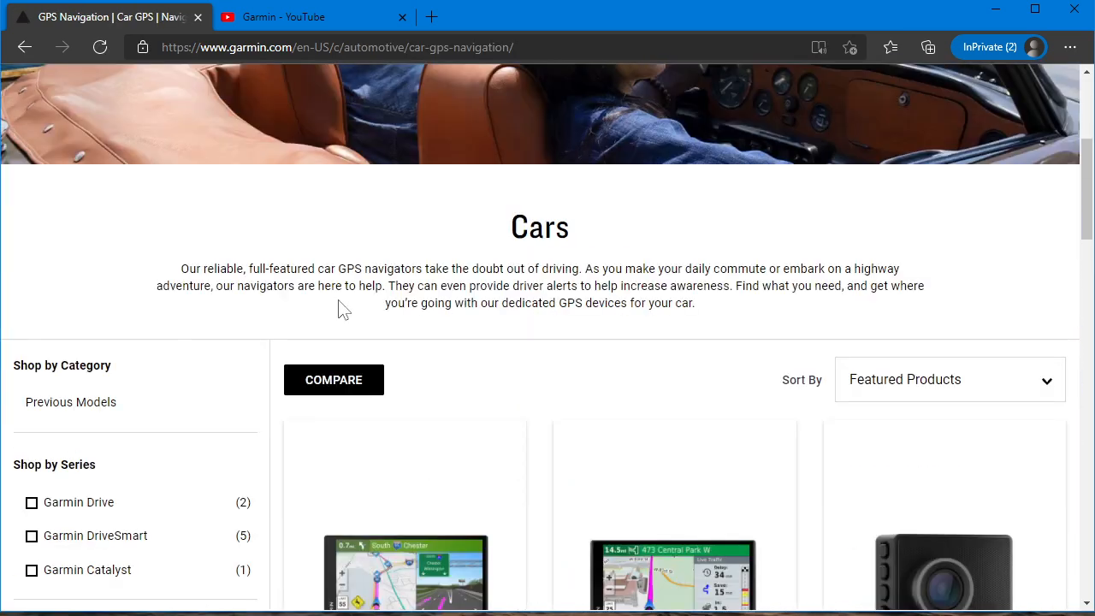
scroll("down", 3)
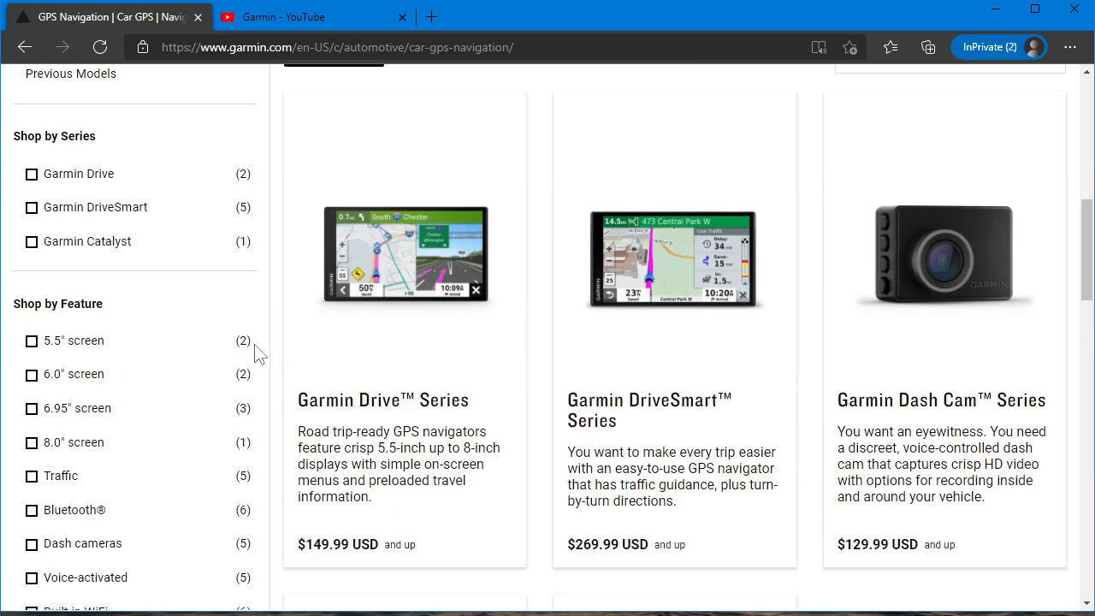
mouse_move(410, 276)
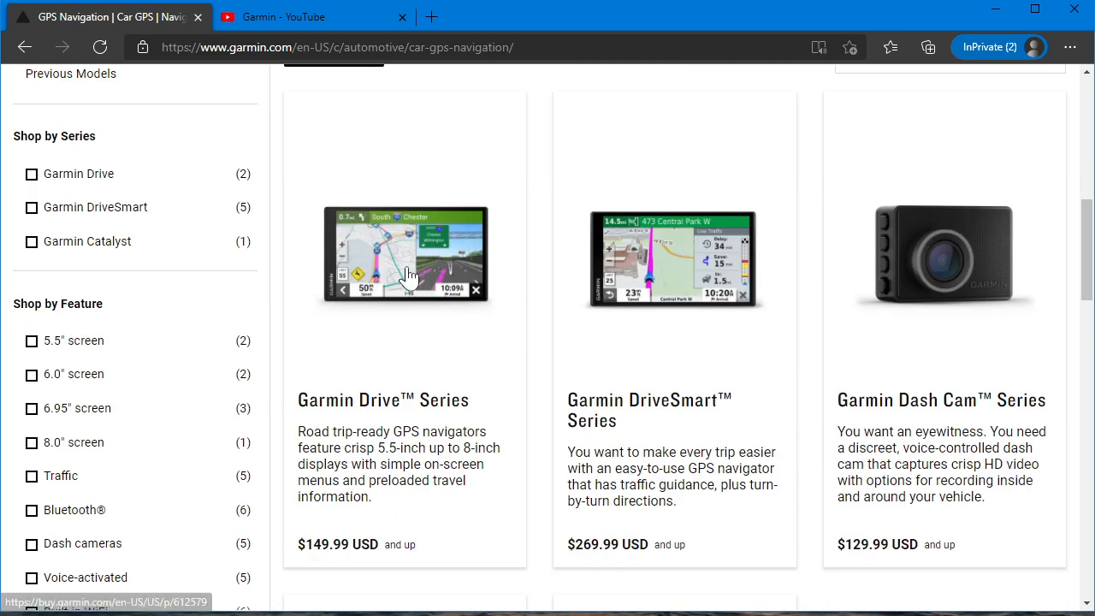
left_click(404, 253)
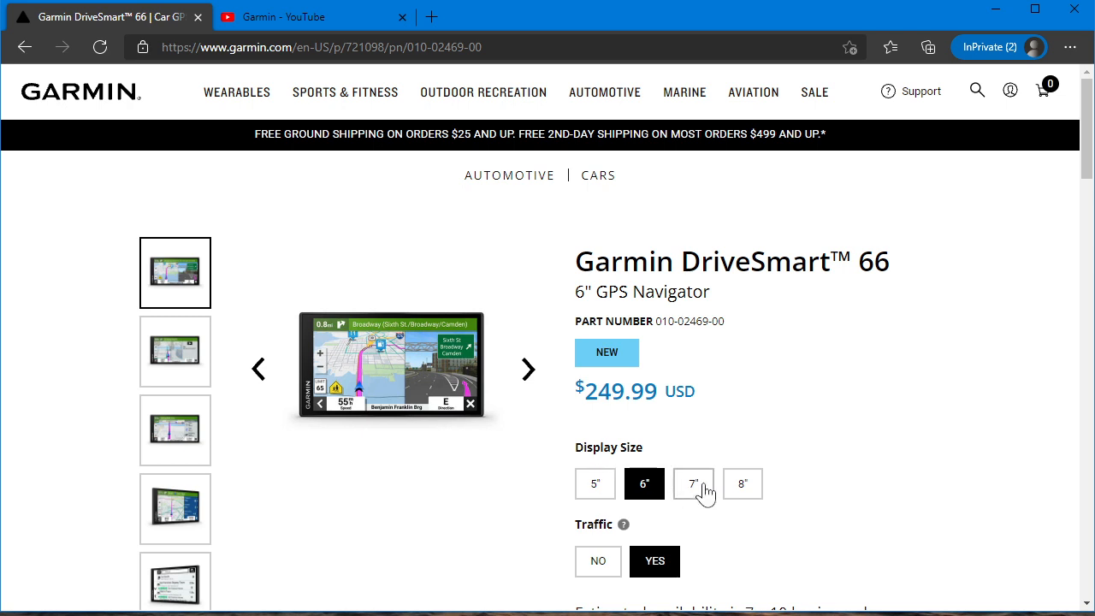
left_click(692, 483)
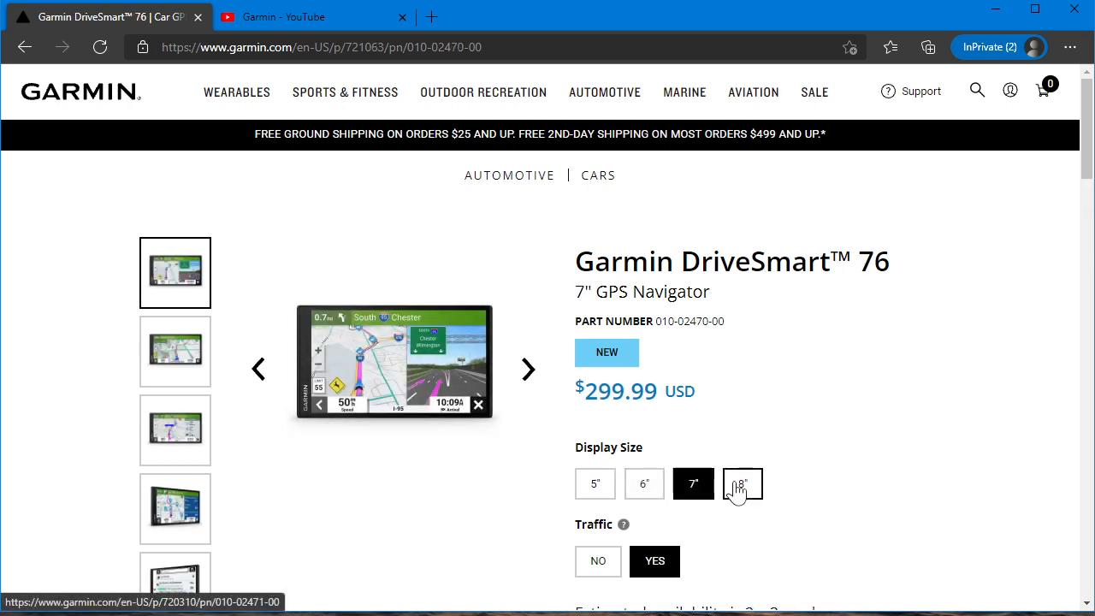
left_click(742, 482)
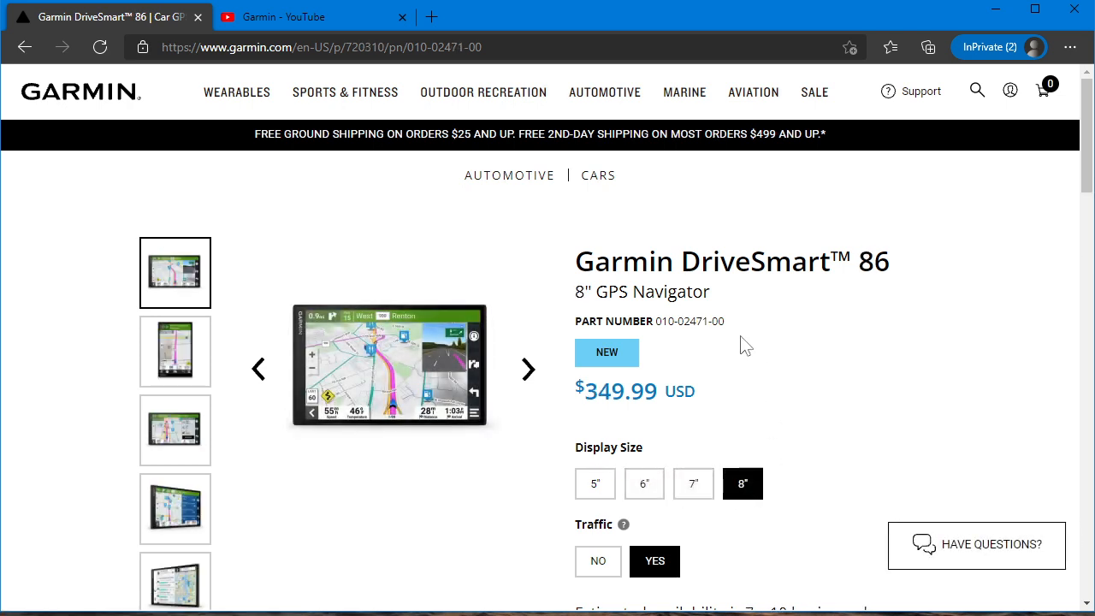
left_click(24, 48)
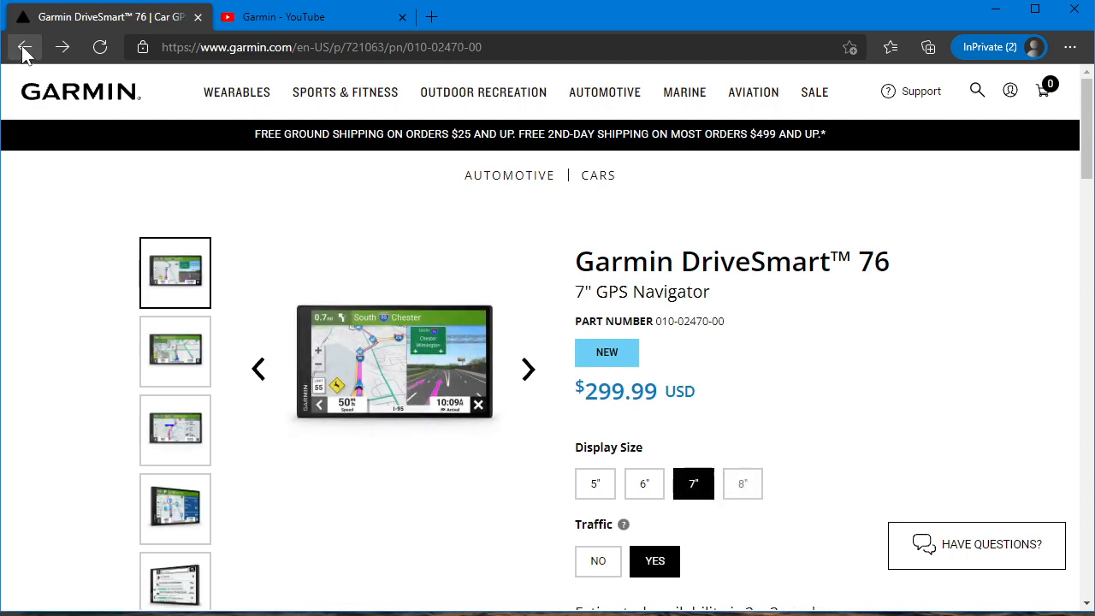
left_click(26, 48)
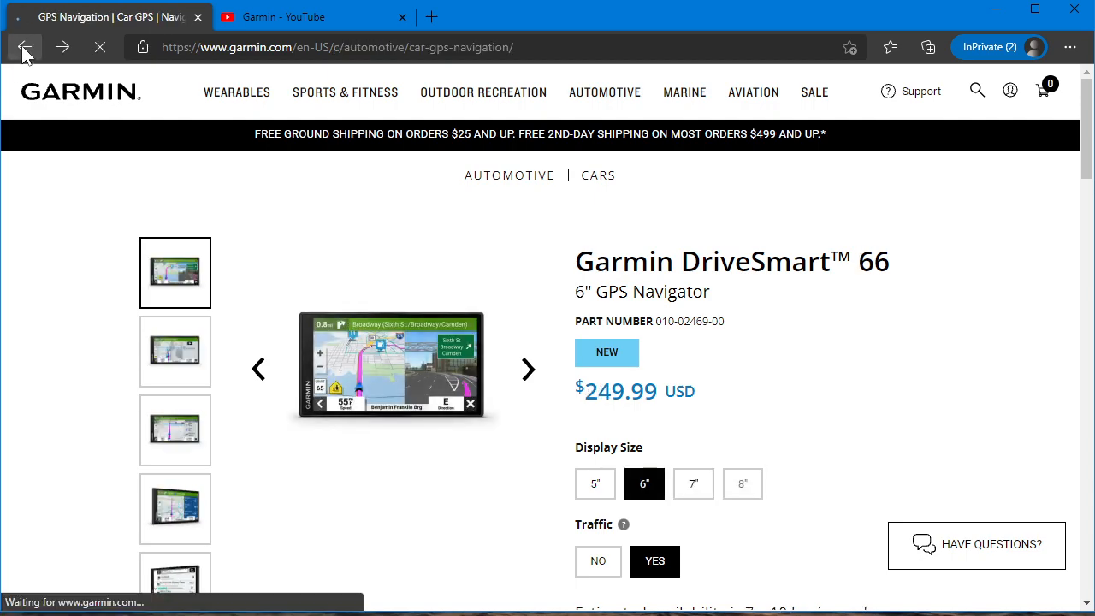
left_click(24, 48)
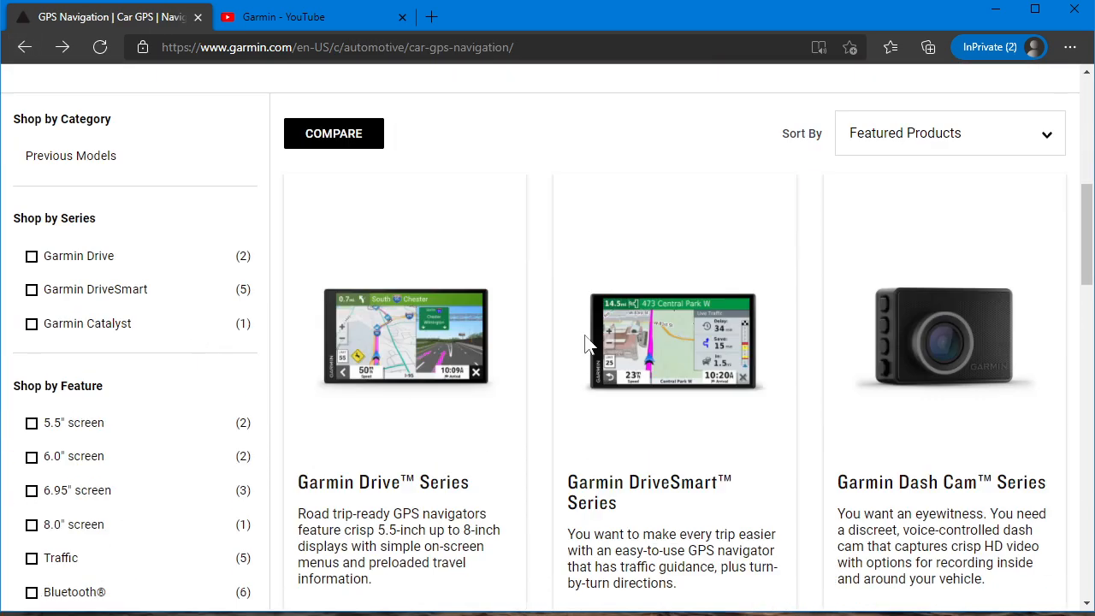
left_click(674, 339)
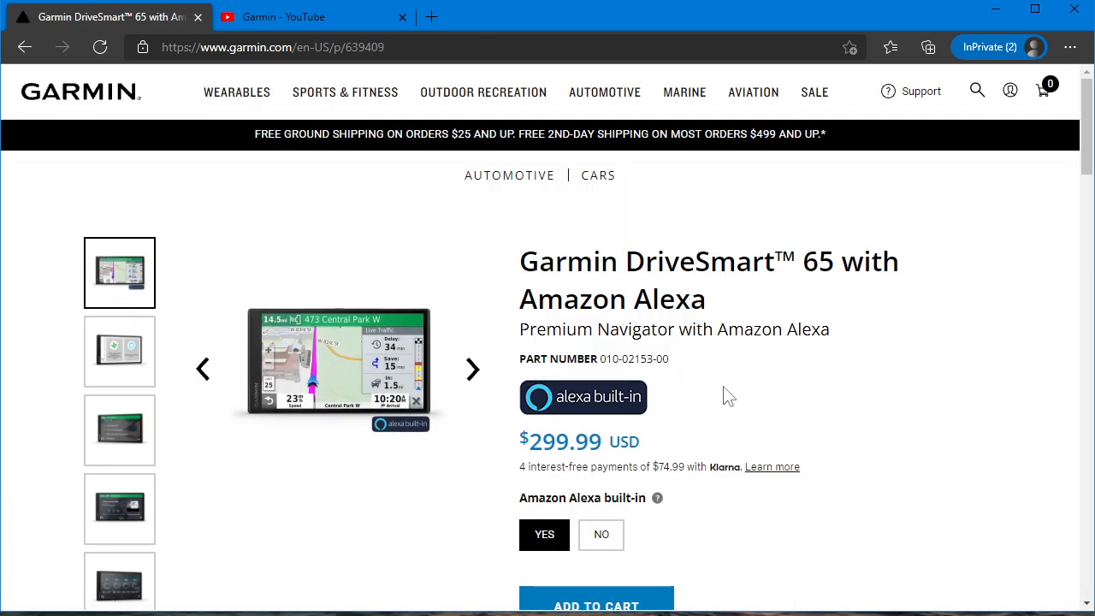
mouse_move(667, 468)
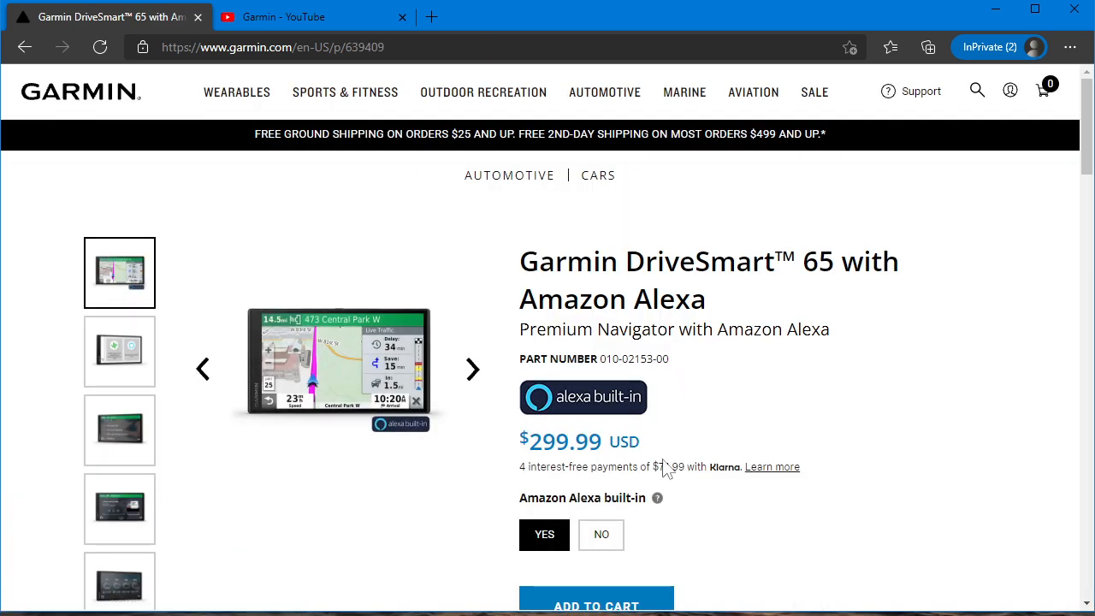
mouse_move(768, 379)
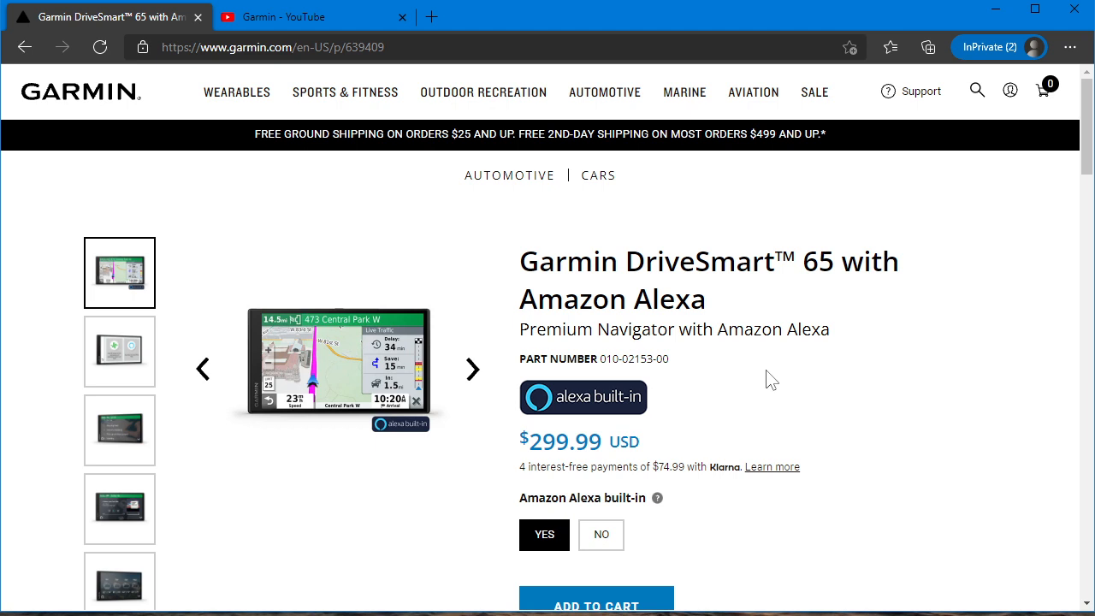
scroll("down", 3)
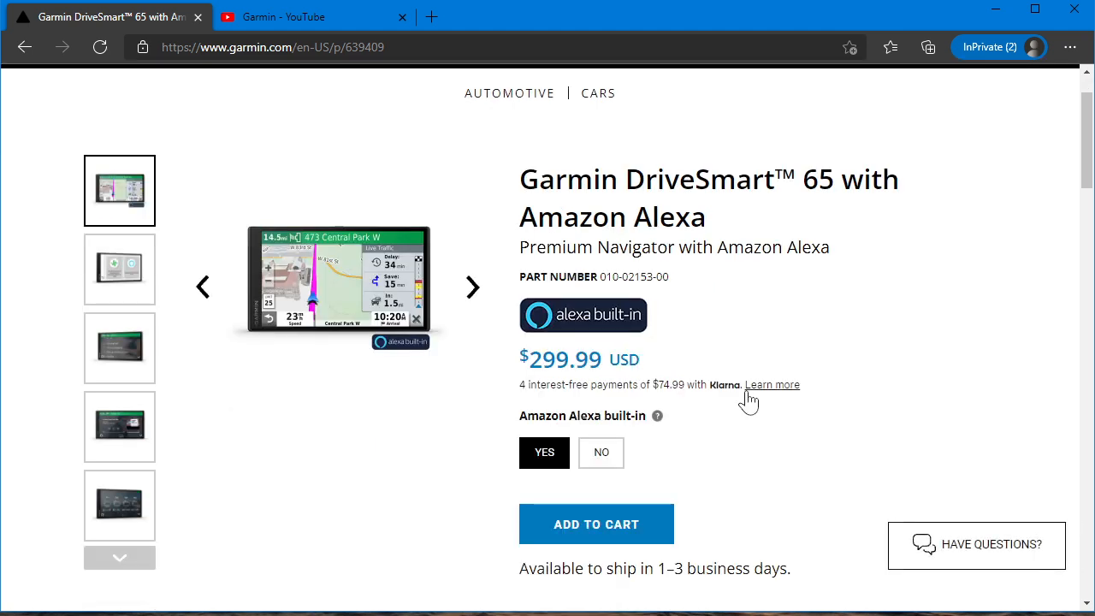
mouse_move(626, 246)
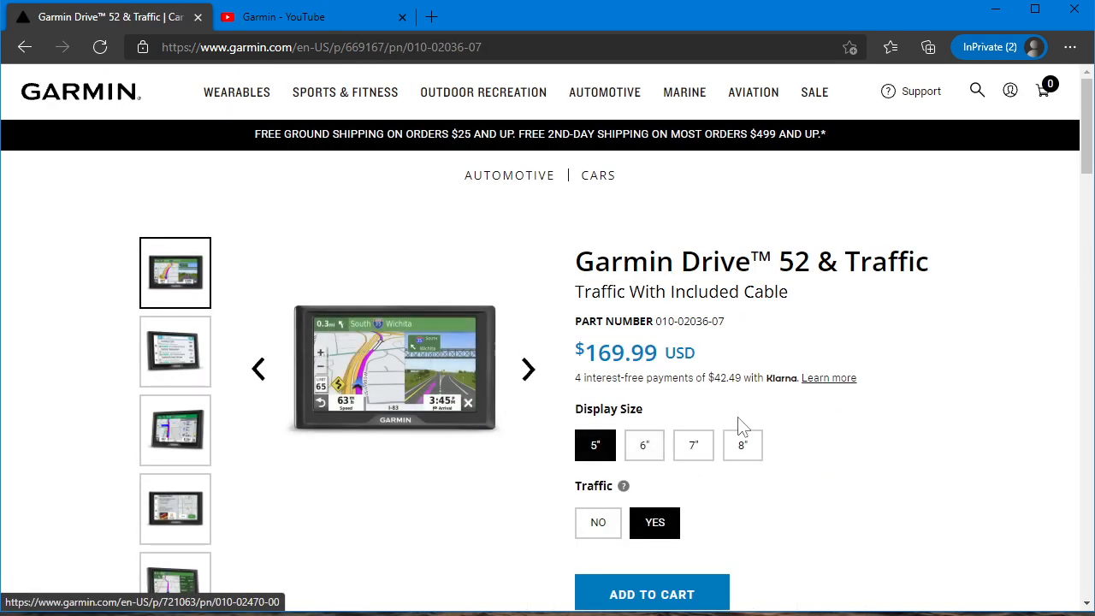
mouse_move(800, 467)
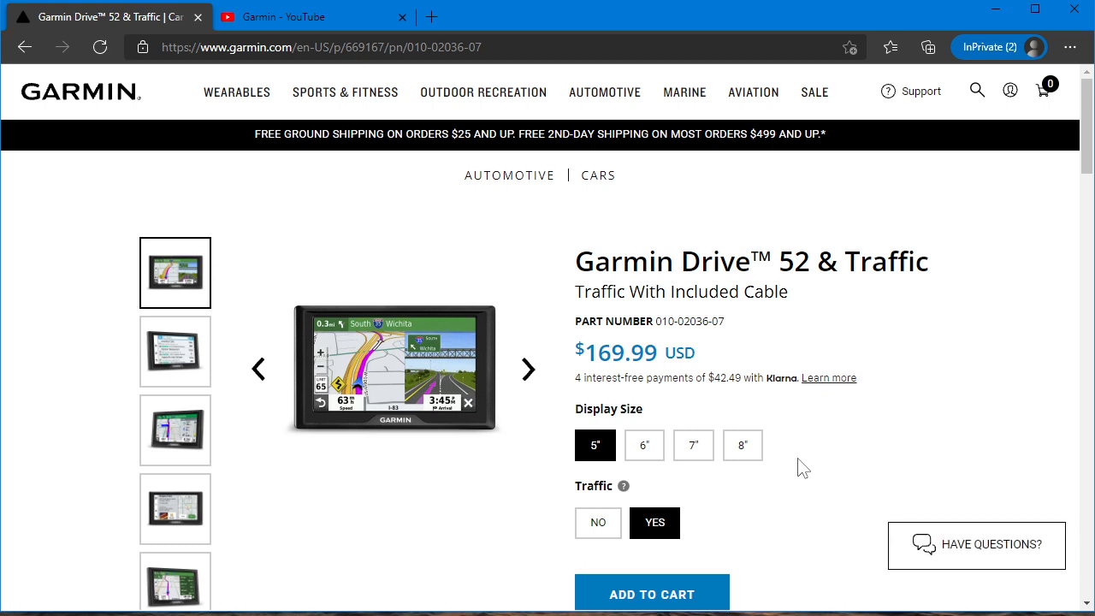
mouse_move(643, 445)
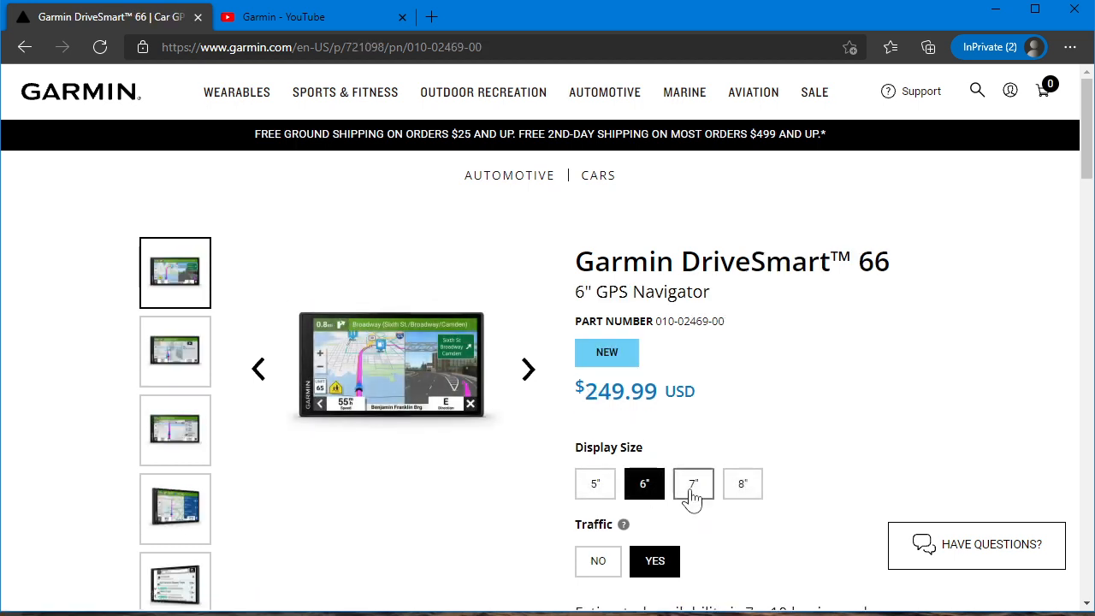
left_click(743, 482)
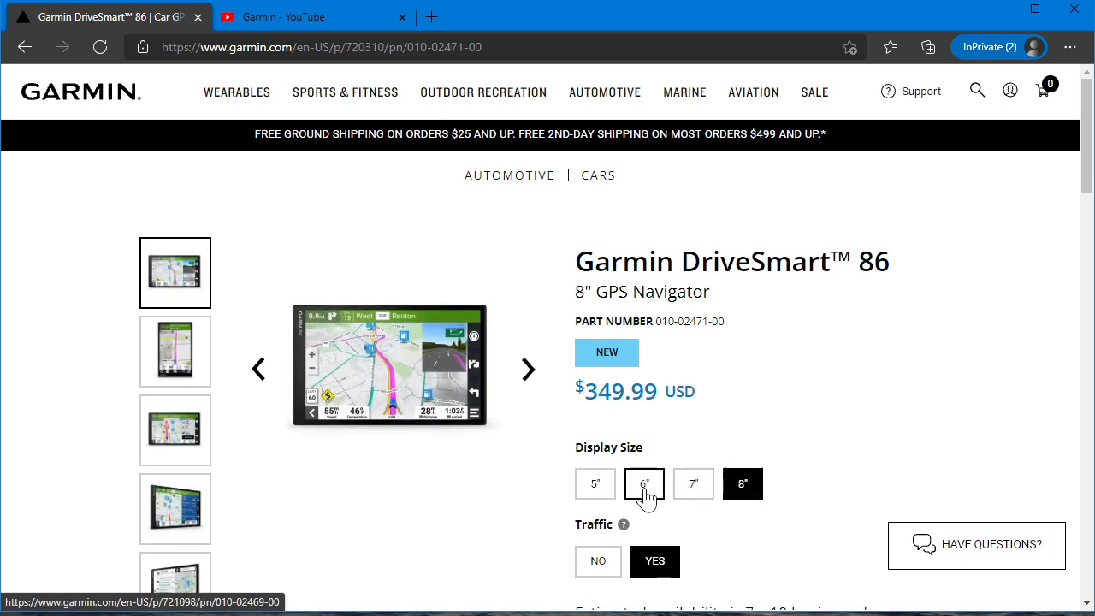
left_click(643, 482)
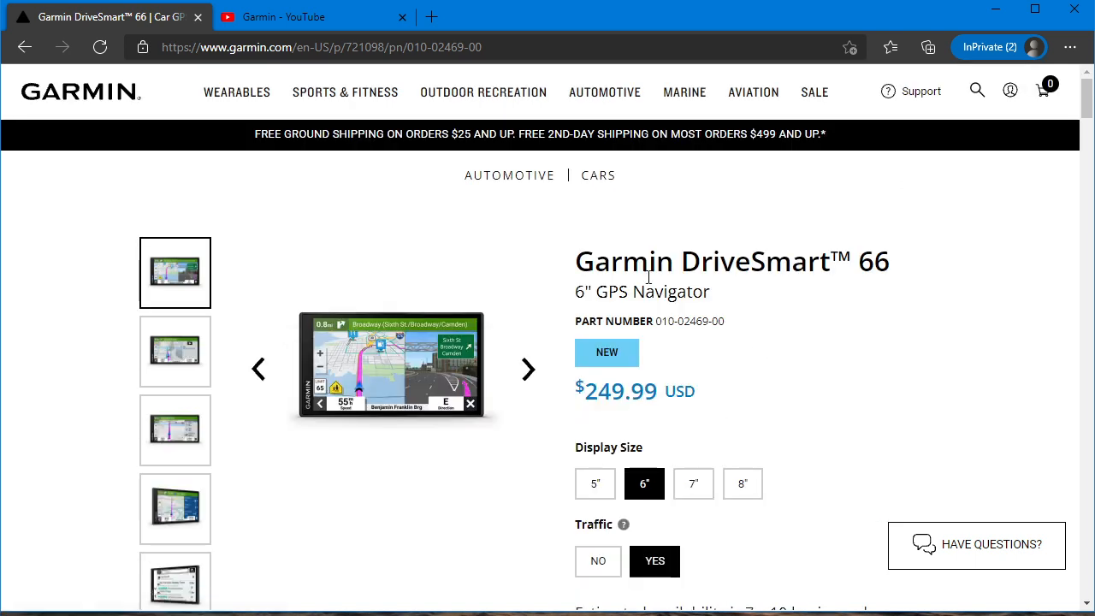
mouse_move(585, 190)
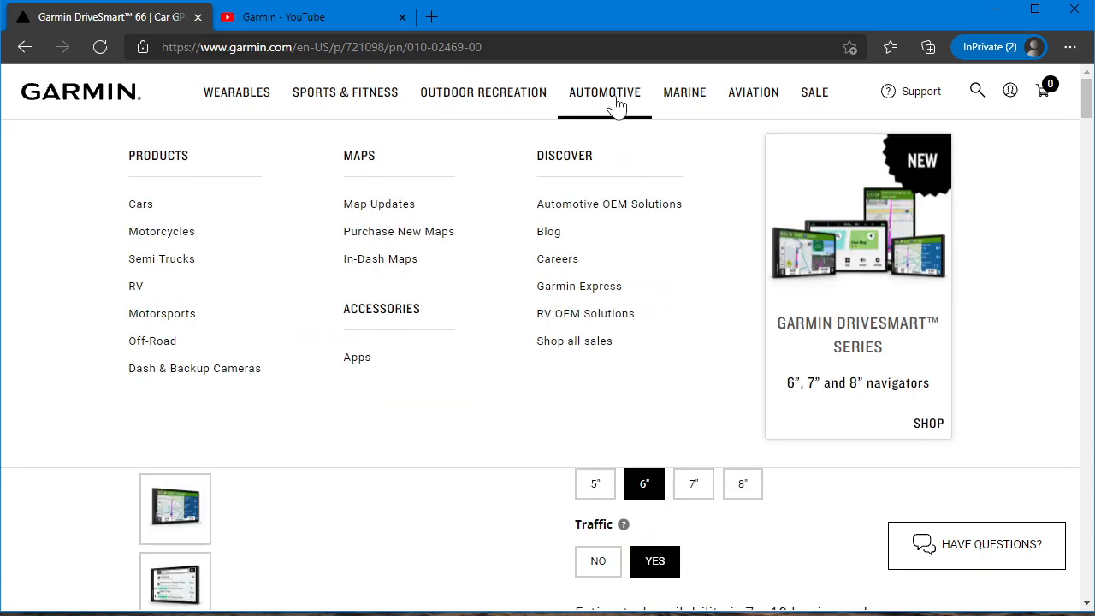
Browse the car GPS listing, peek at the Garmin Drive Series, then land on the DriveSmart Series page
left_click(140, 203)
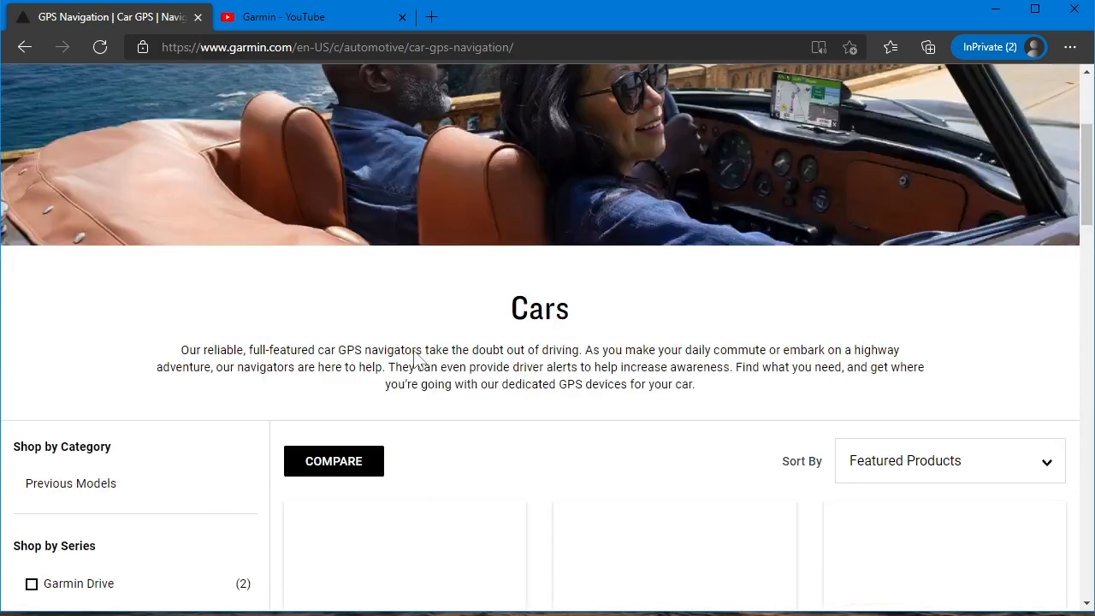
scroll("down", 3)
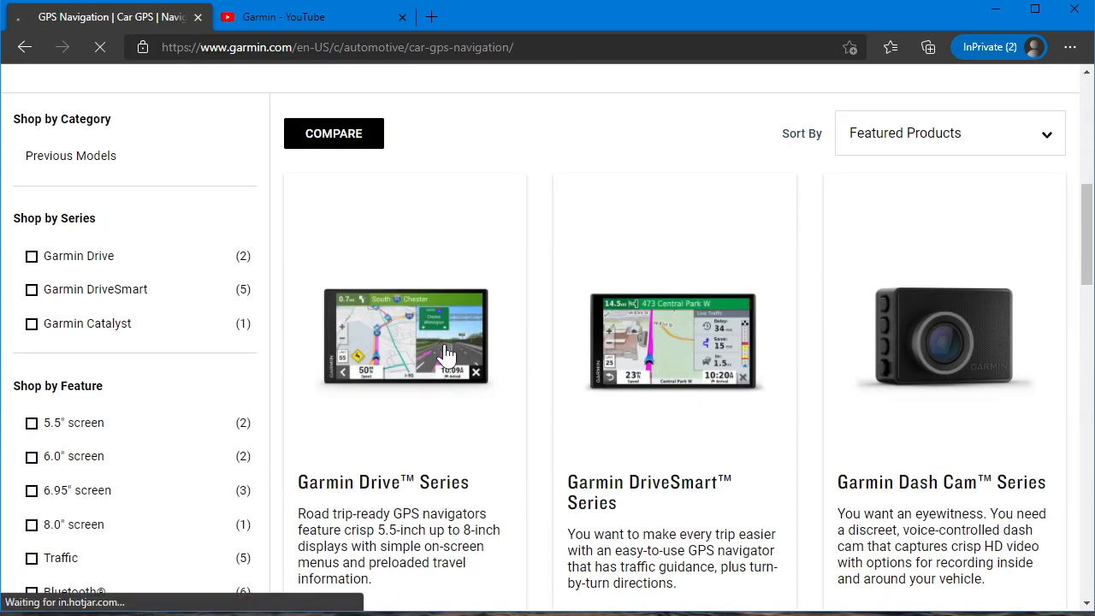
left_click(404, 339)
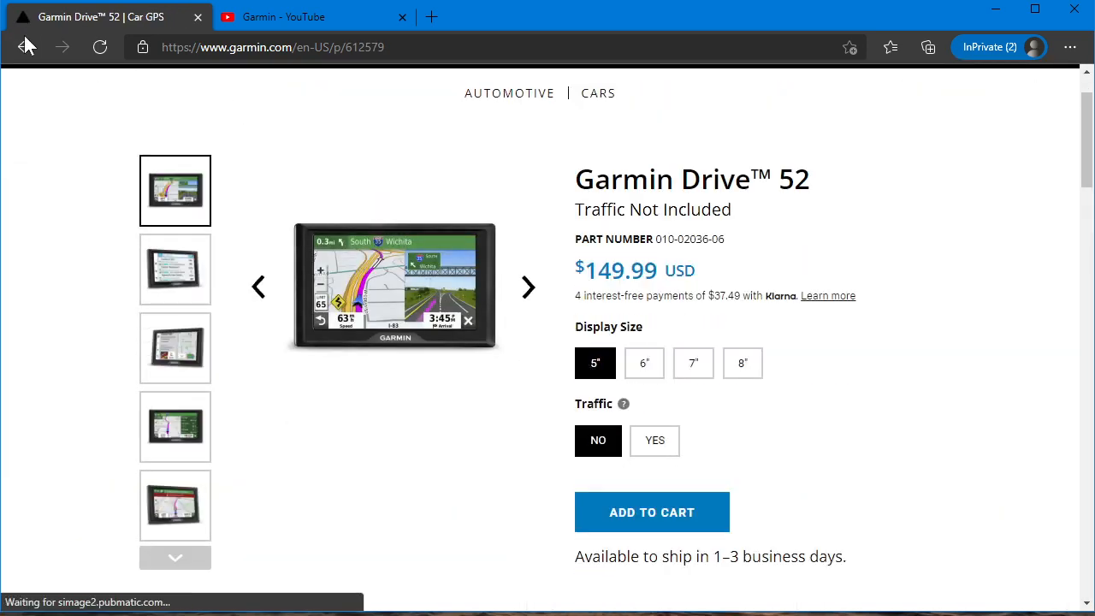
left_click(599, 92)
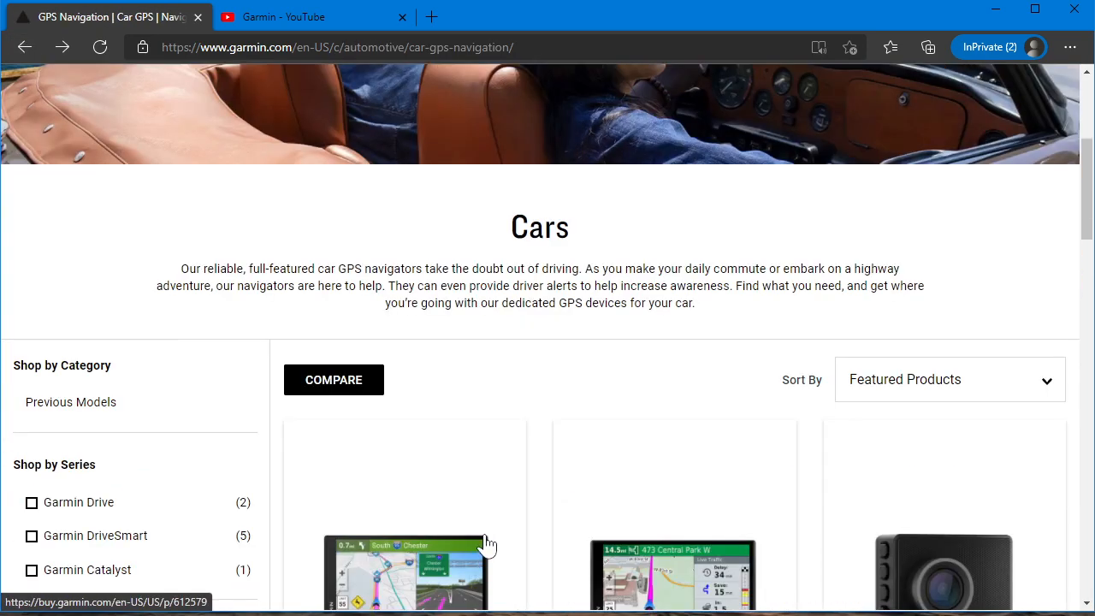
scroll("down", 3)
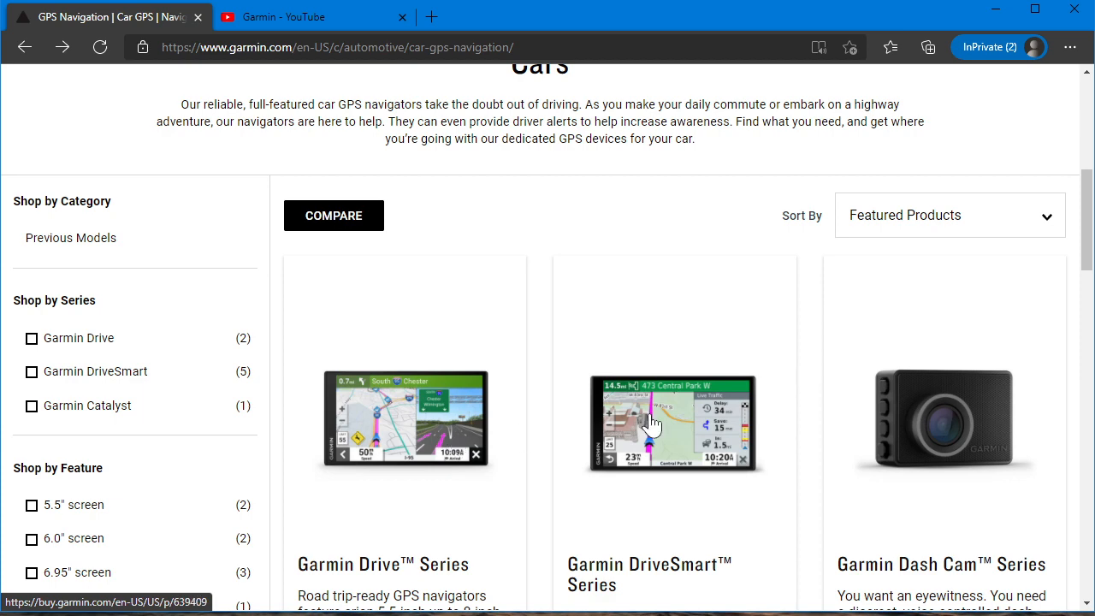
left_click(674, 424)
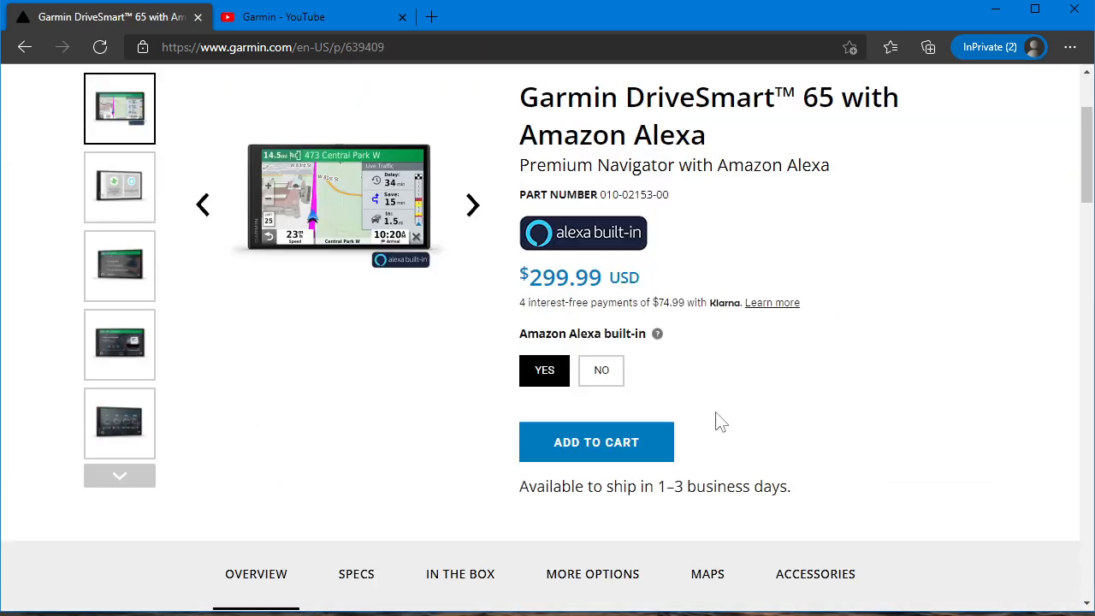
mouse_move(469, 368)
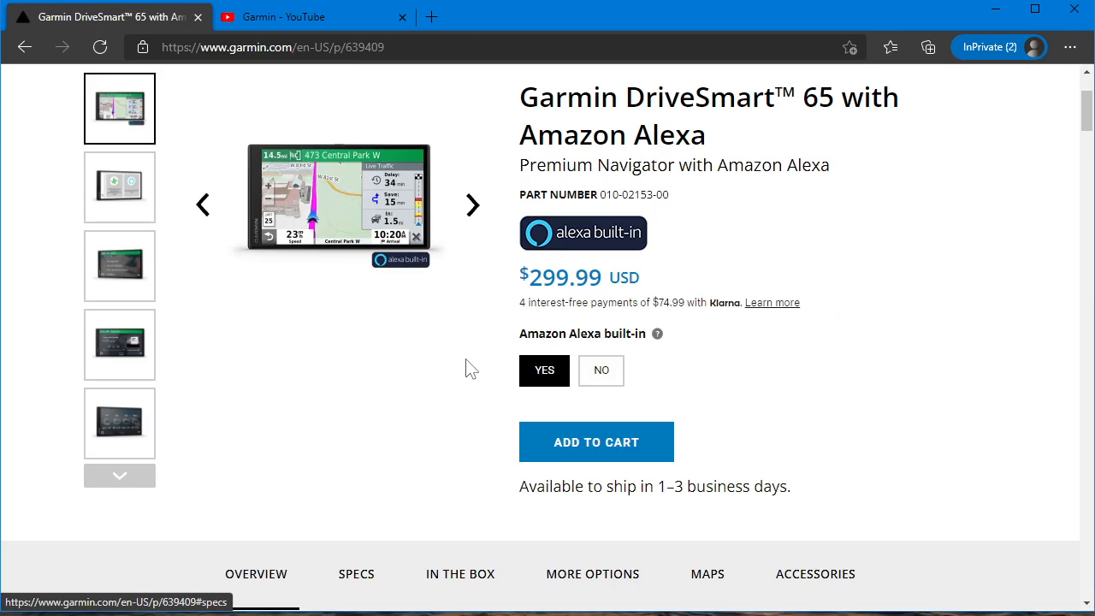
Look through the DriveSmart 65 with Alexa specs, then return to its title and $299.99 price
left_click(356, 575)
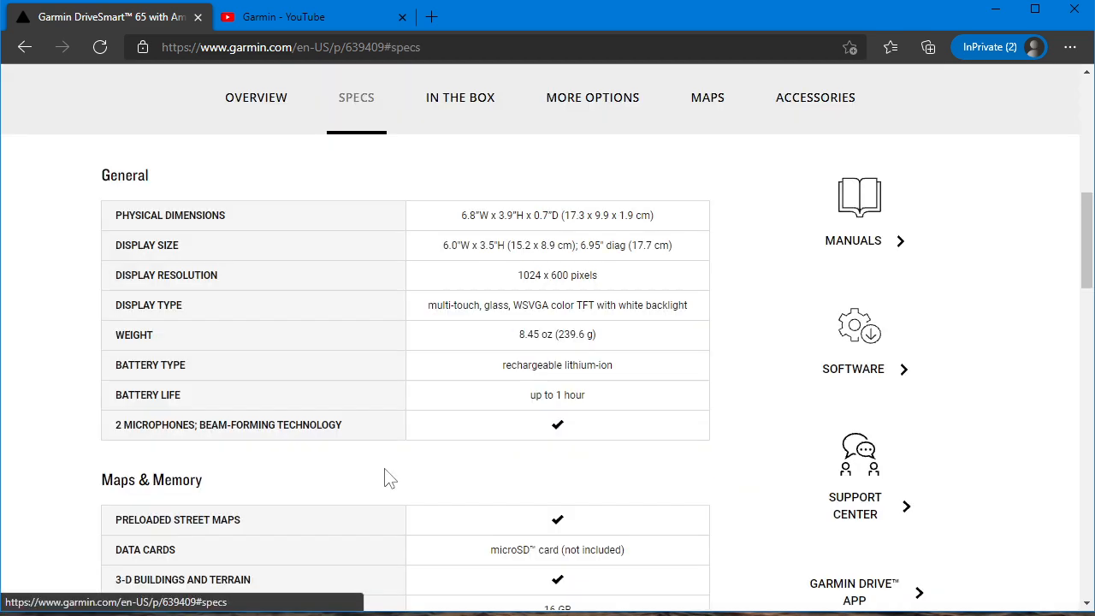
double_click(557, 274)
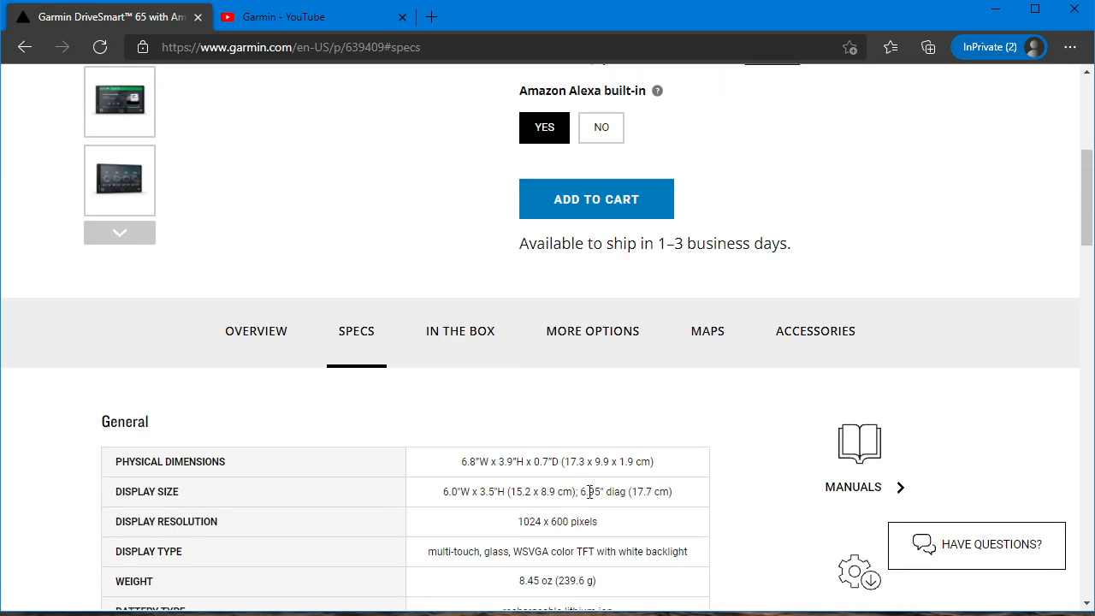
scroll("up", 3)
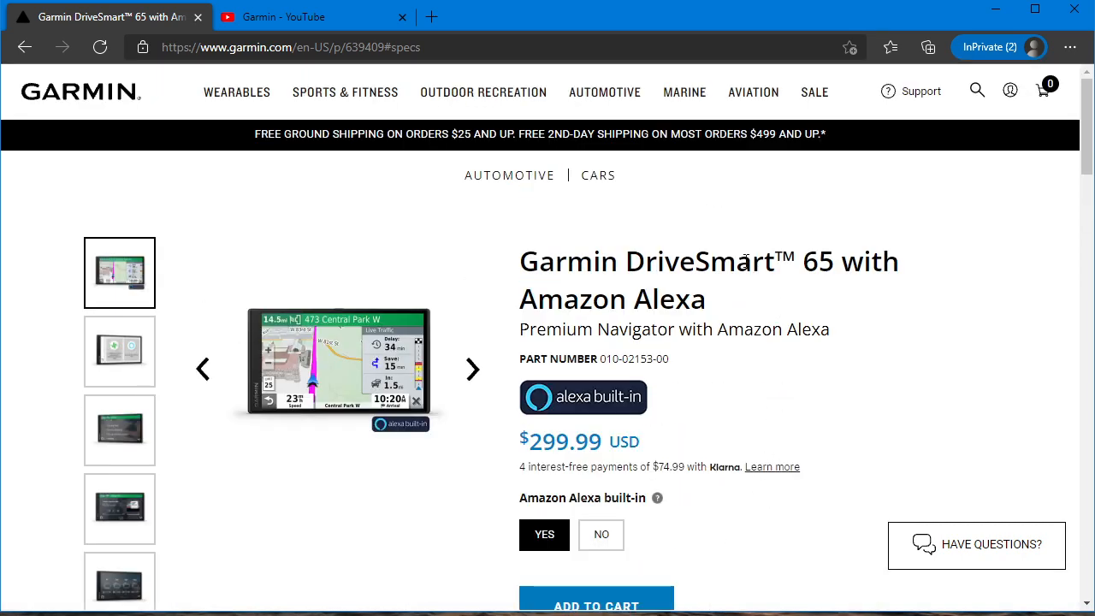
mouse_move(509, 174)
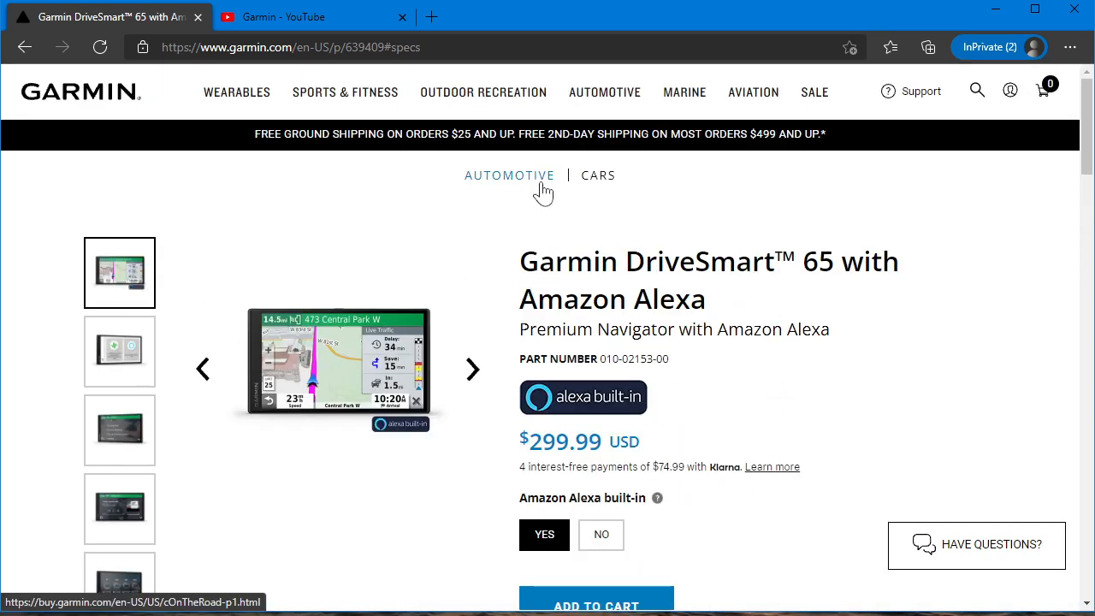
Reach the DriveSmart 66 page from the Cars listing, view its Specs, then return to the $249.99 header
left_click(605, 92)
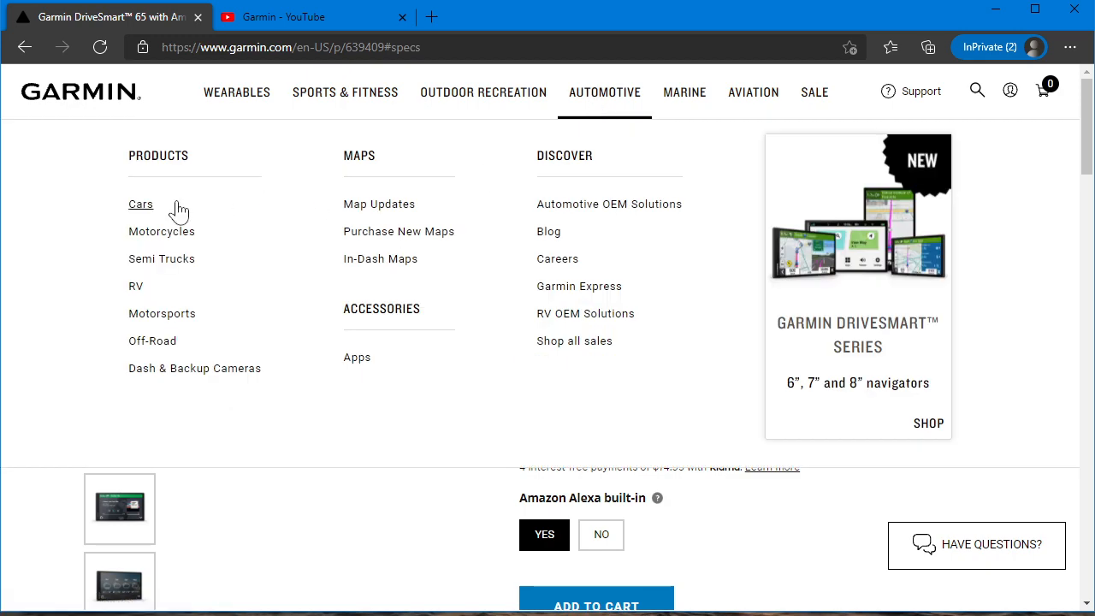
left_click(140, 203)
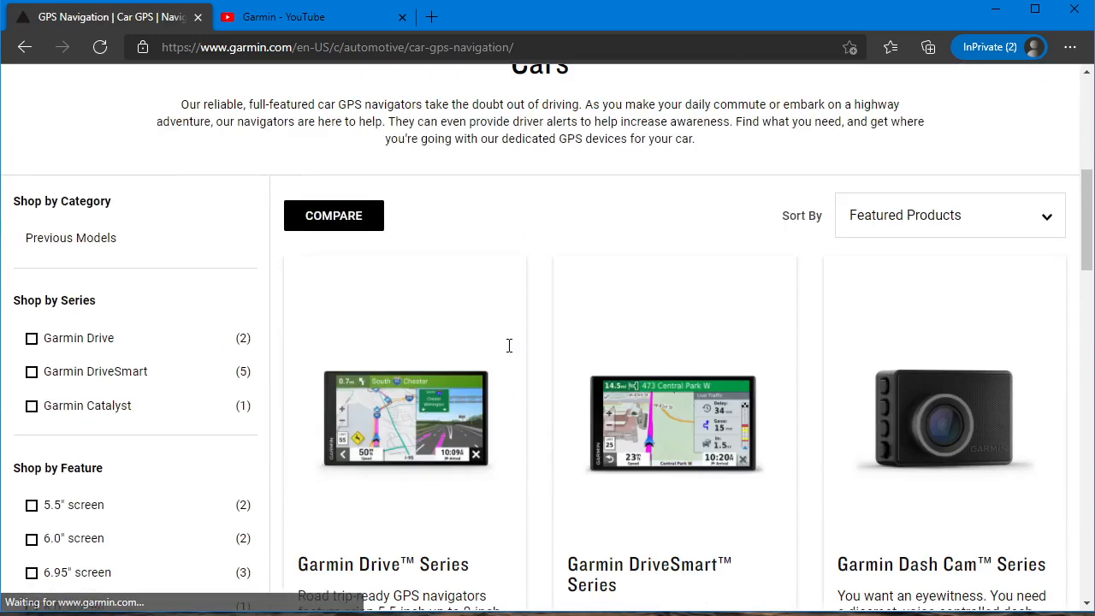
left_click(407, 419)
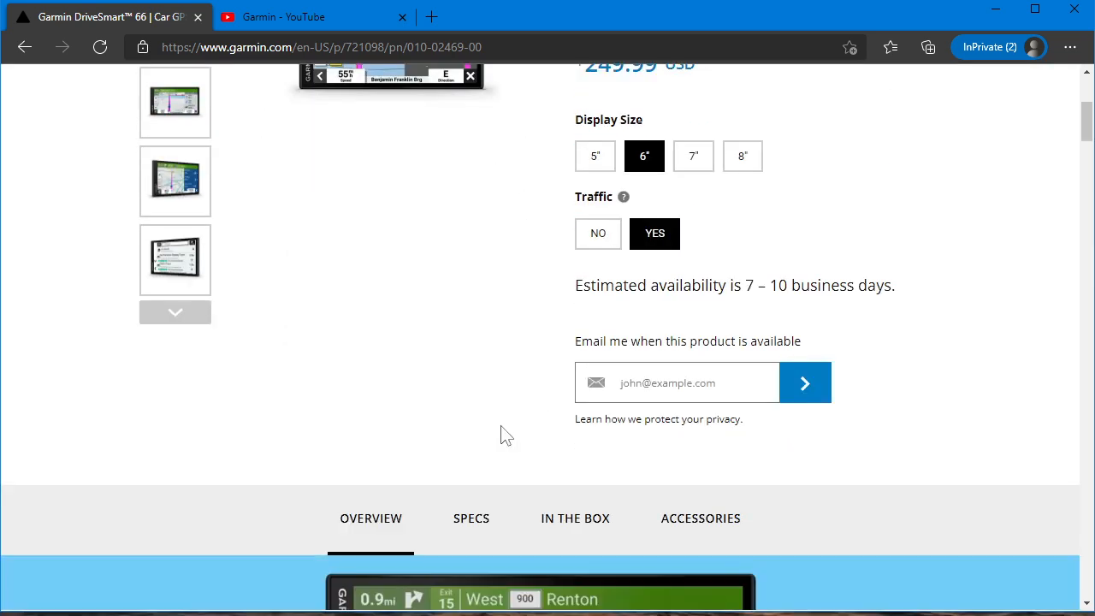
scroll("down", 3)
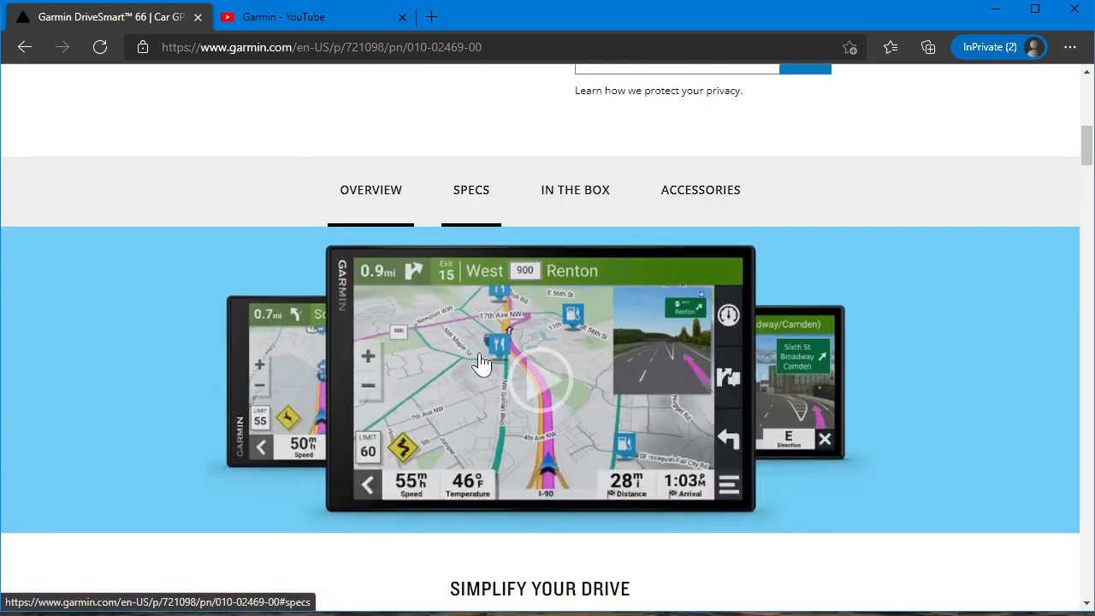
left_click(470, 188)
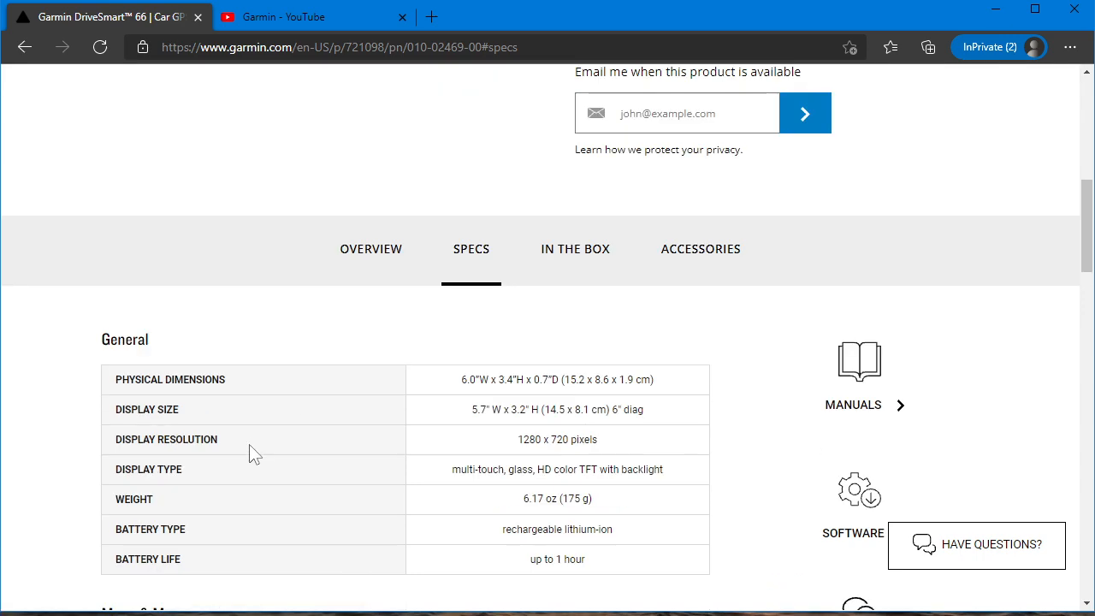
scroll("up", 3)
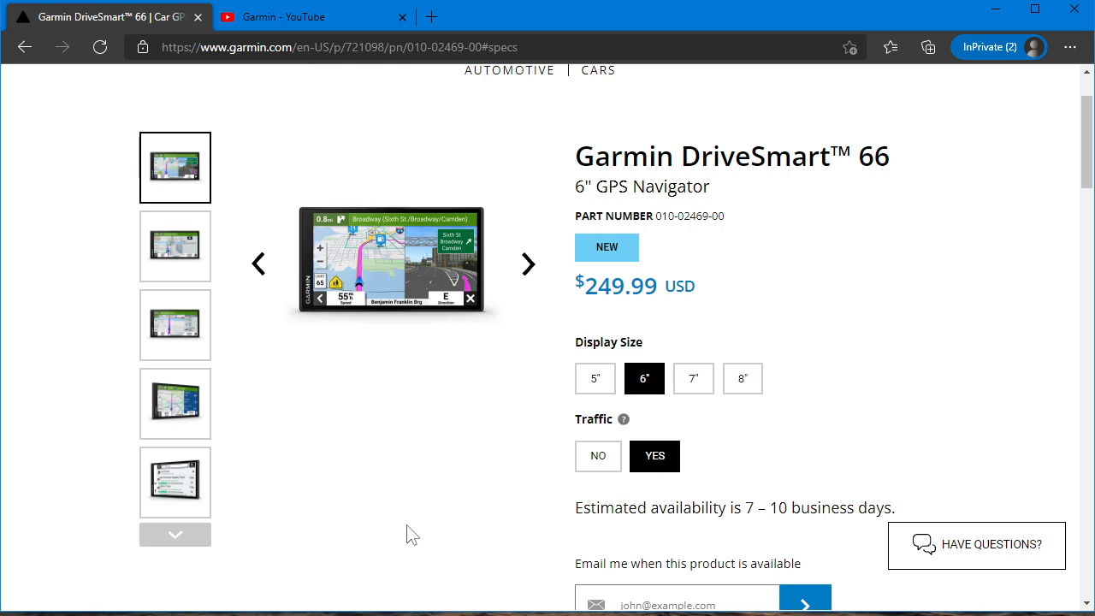
Read the DriveSmart 66 General, Maps & Memory, Sensors and Camera Features spec tables
scroll("down", 3)
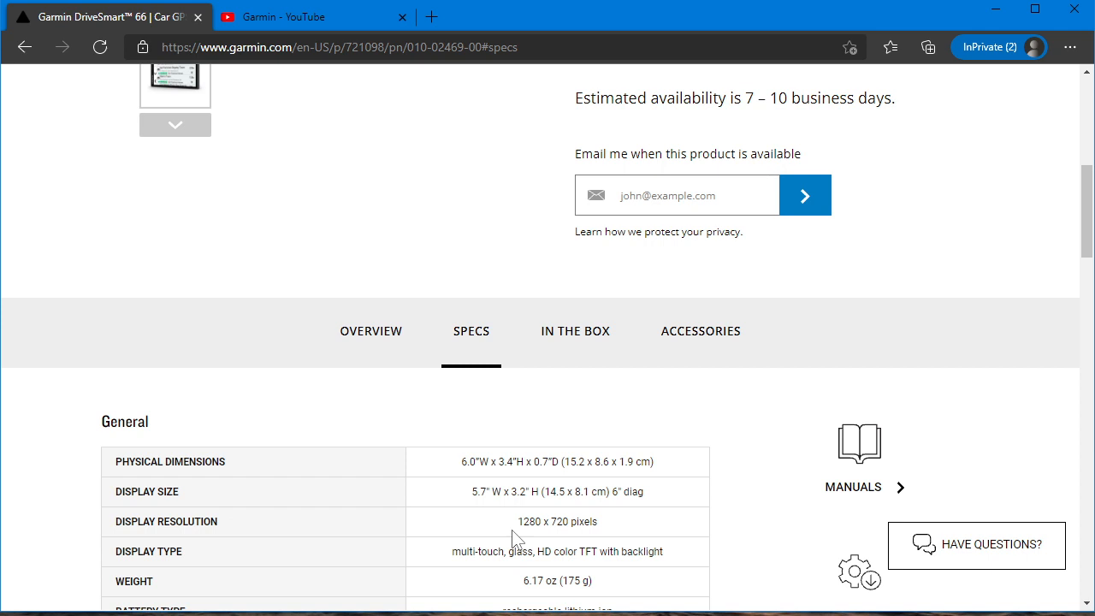
mouse_move(607, 527)
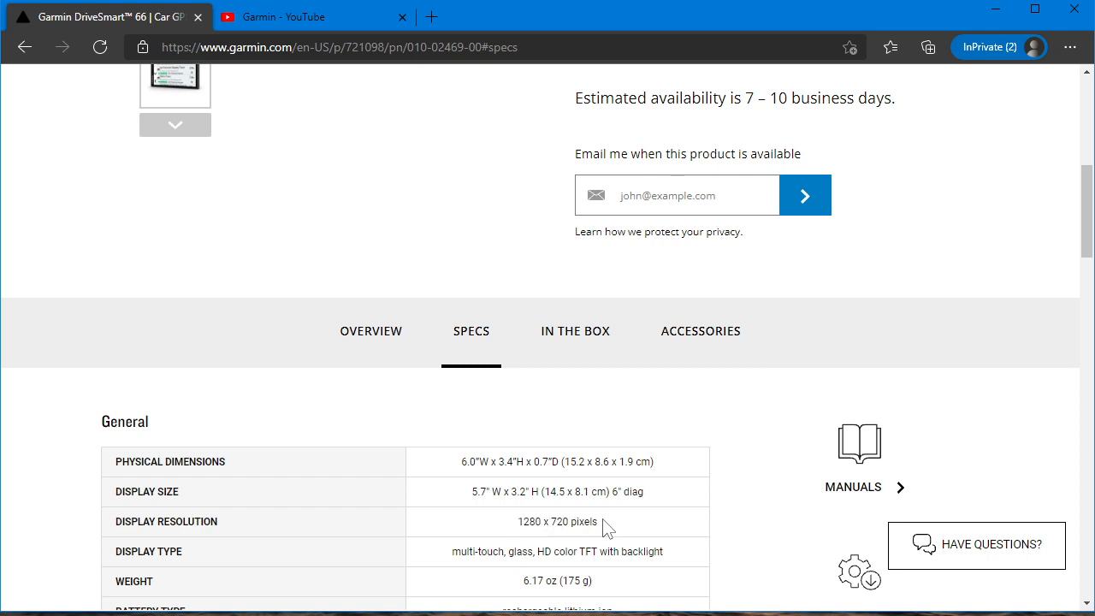
scroll("down", 3)
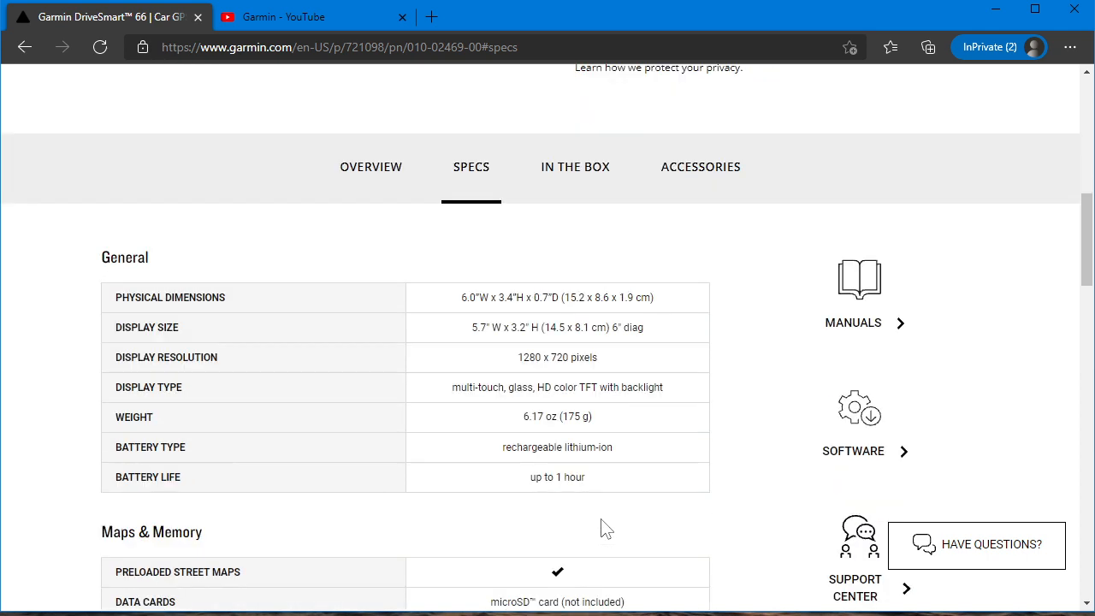
scroll("down", 3)
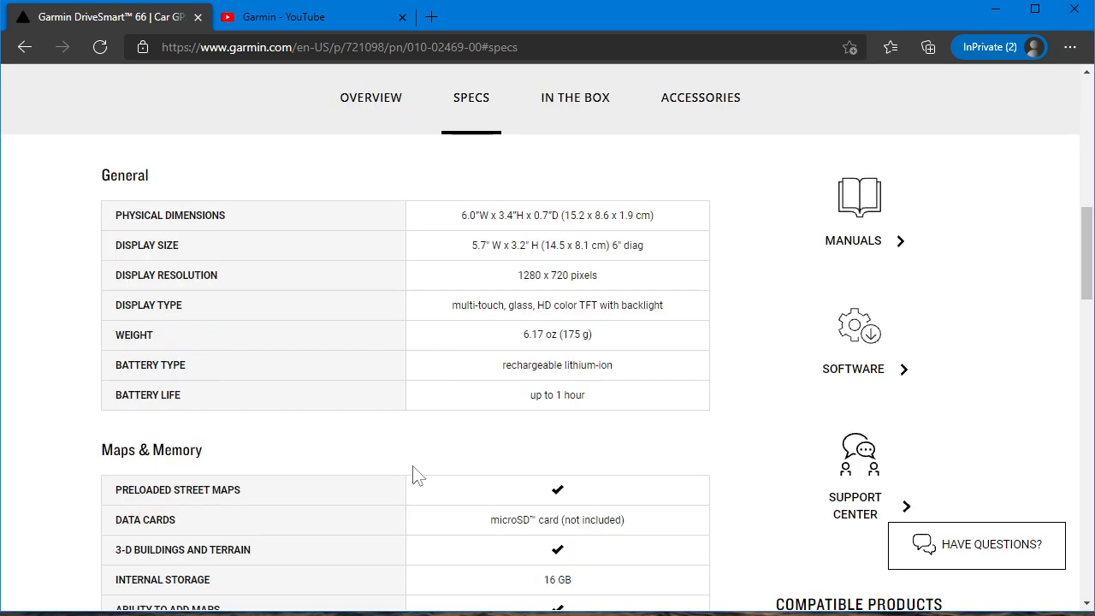
mouse_move(404, 243)
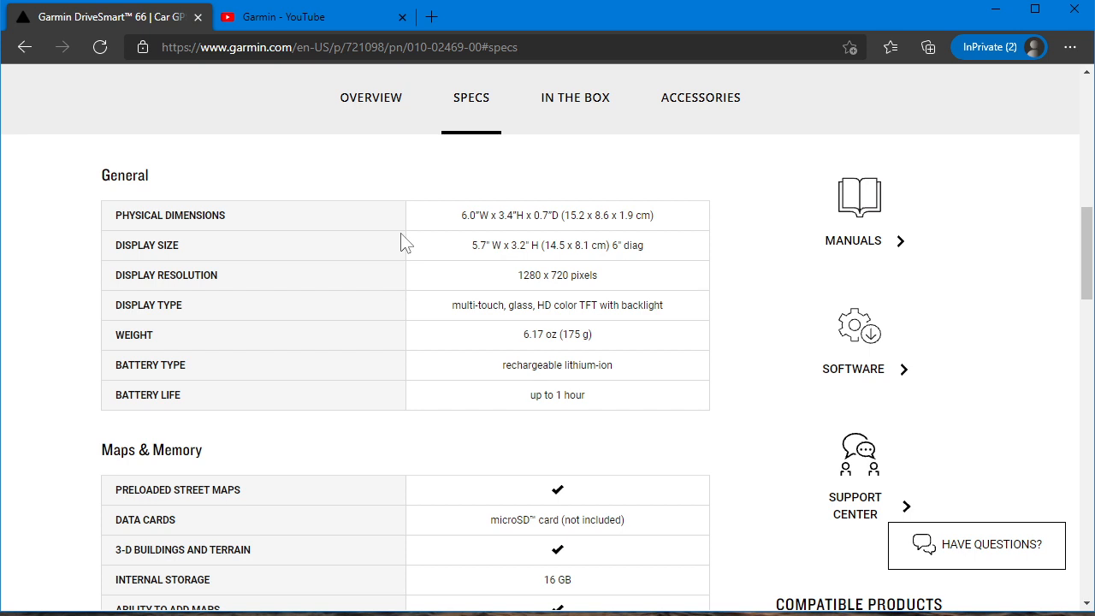
mouse_move(428, 332)
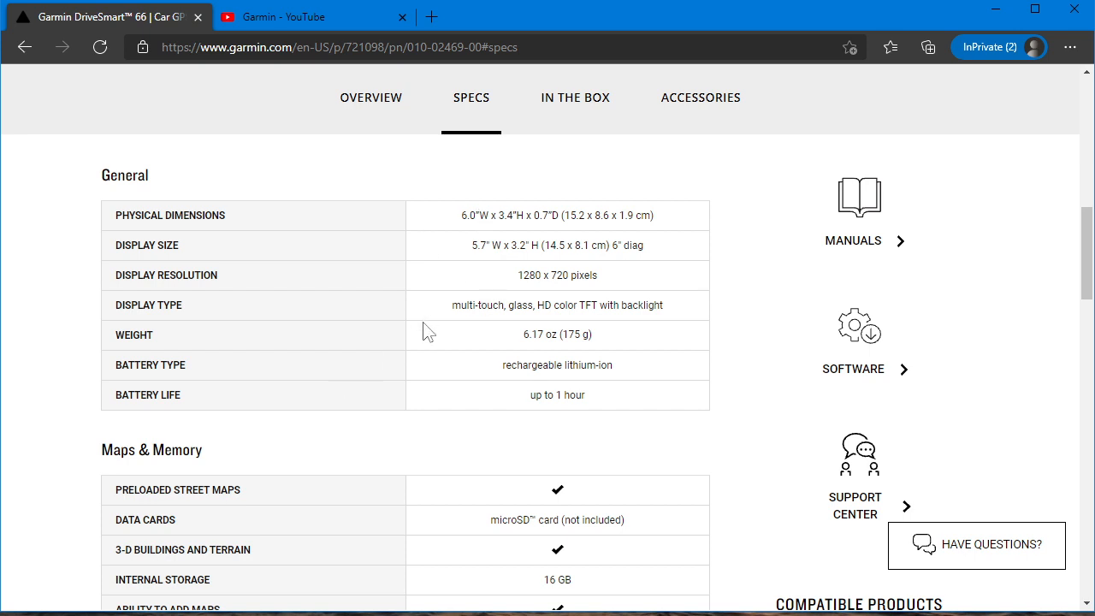
mouse_move(494, 356)
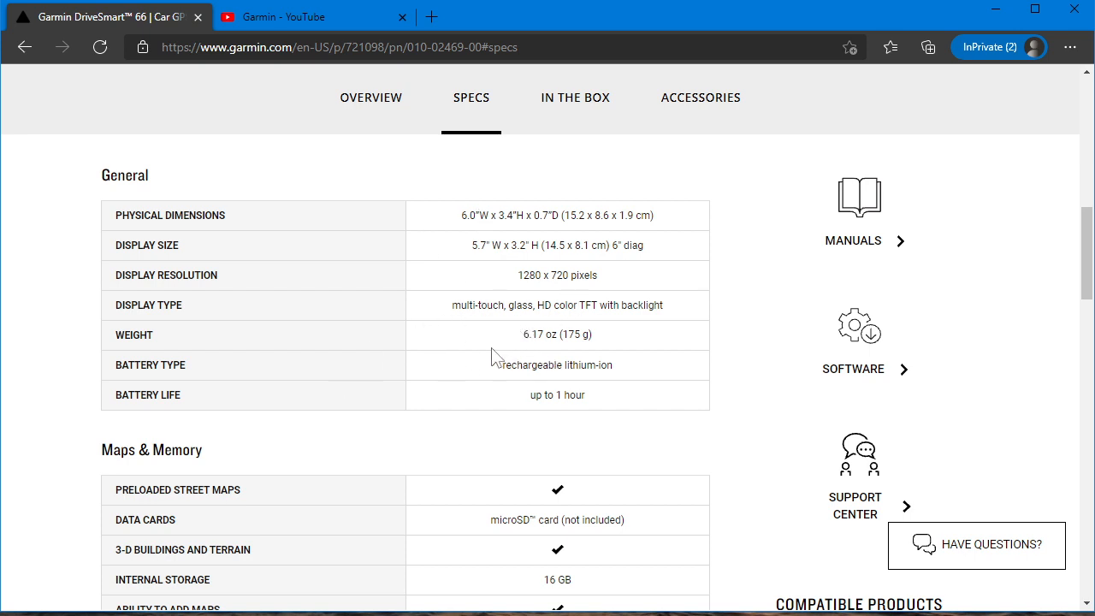
scroll("down", 3)
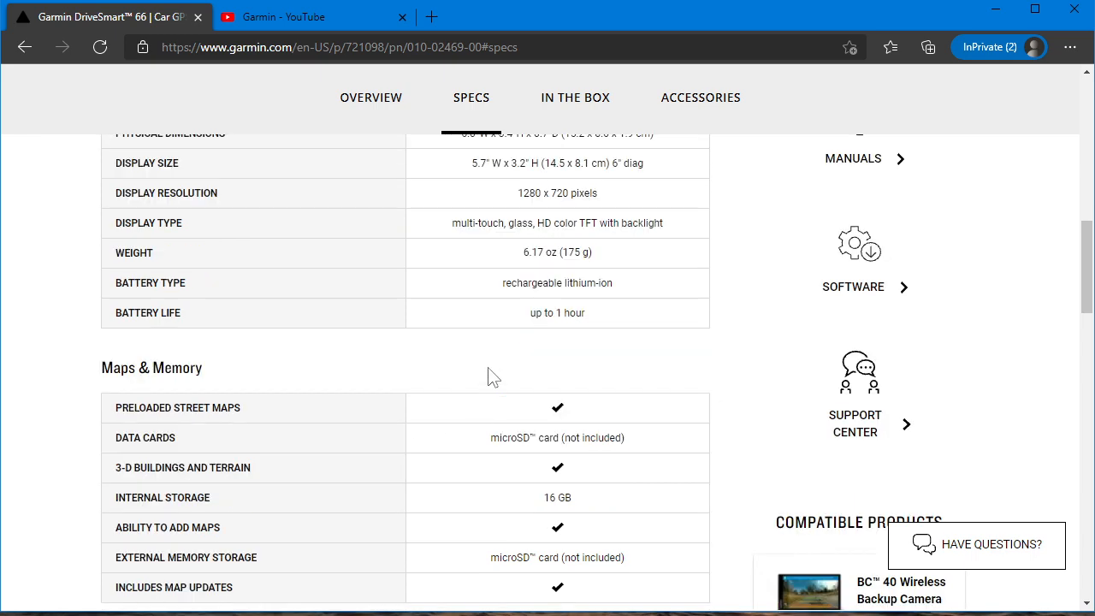
double_click(558, 311)
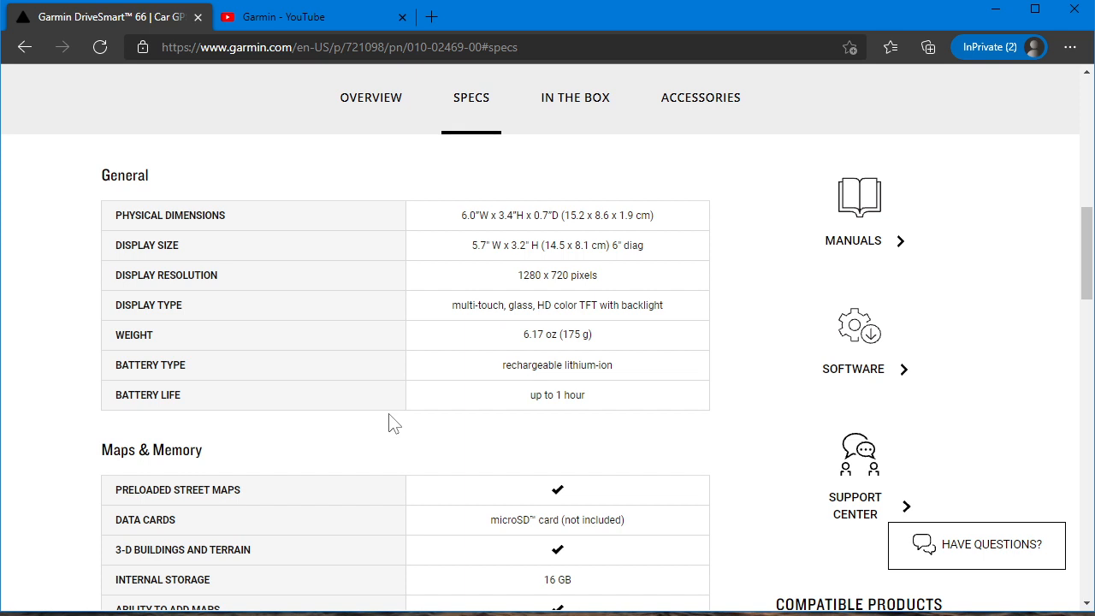
scroll("down", 3)
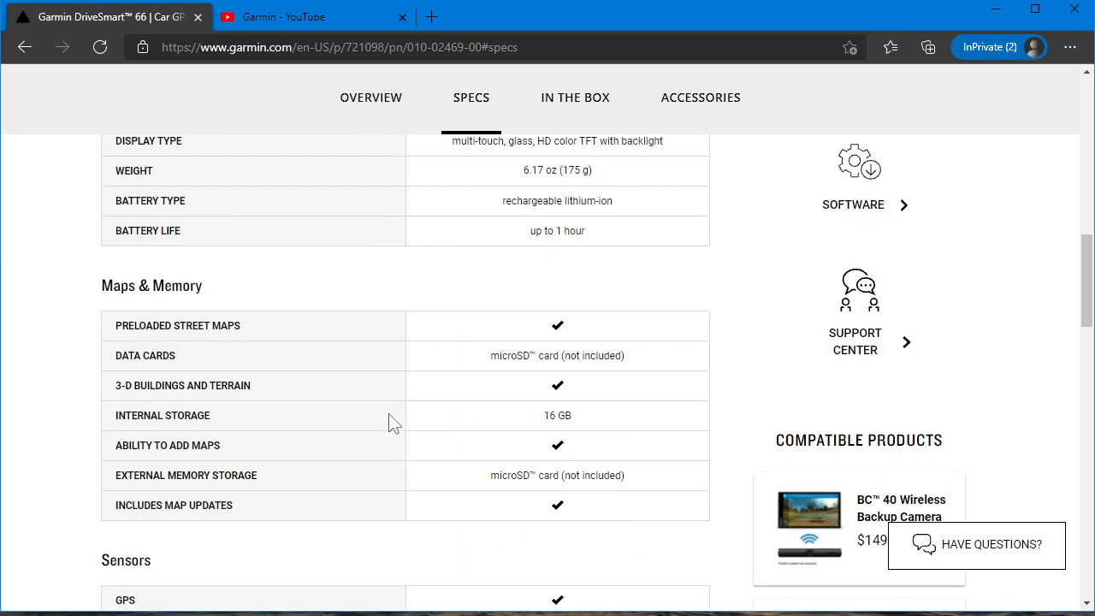
scroll("down", 3)
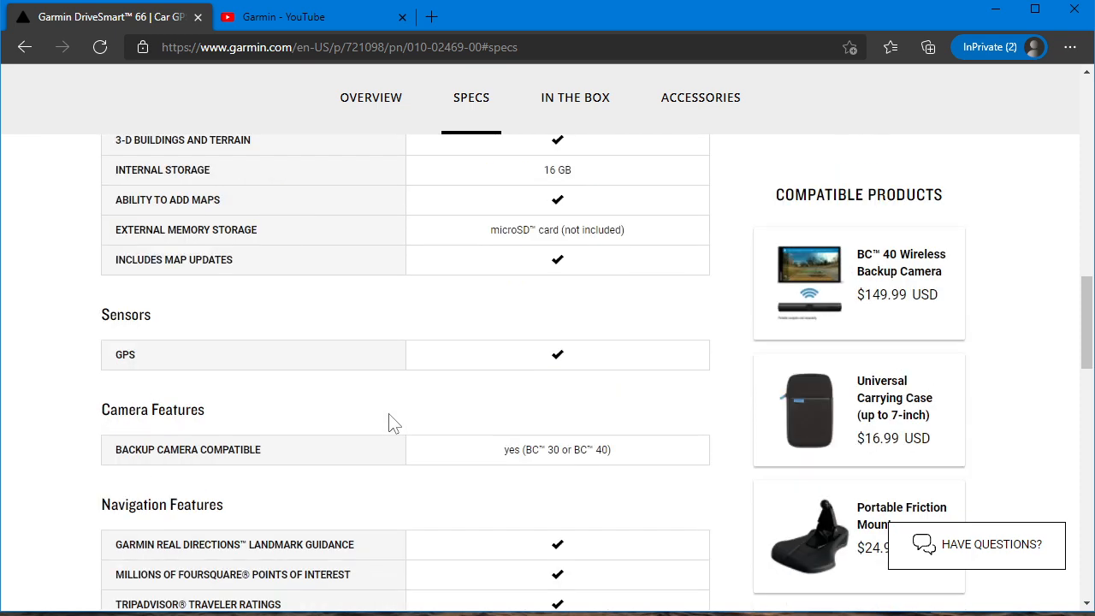
Read the Advanced Features specs, highlighting TripAdvisor ratings, voice-activated navigation and Wi-Fi updates
scroll("down", 3)
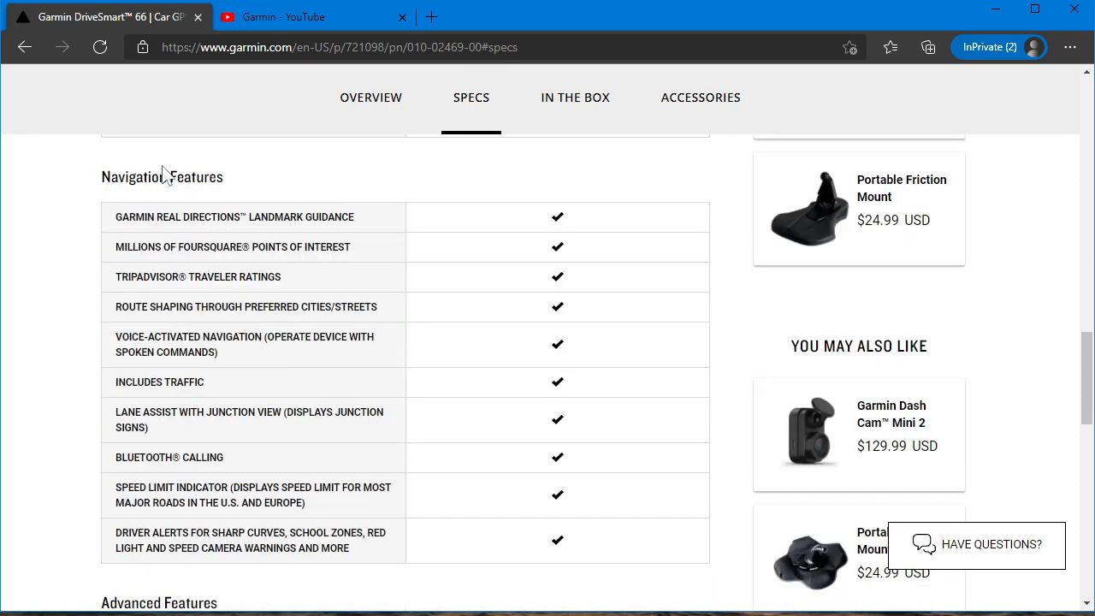
mouse_move(151, 342)
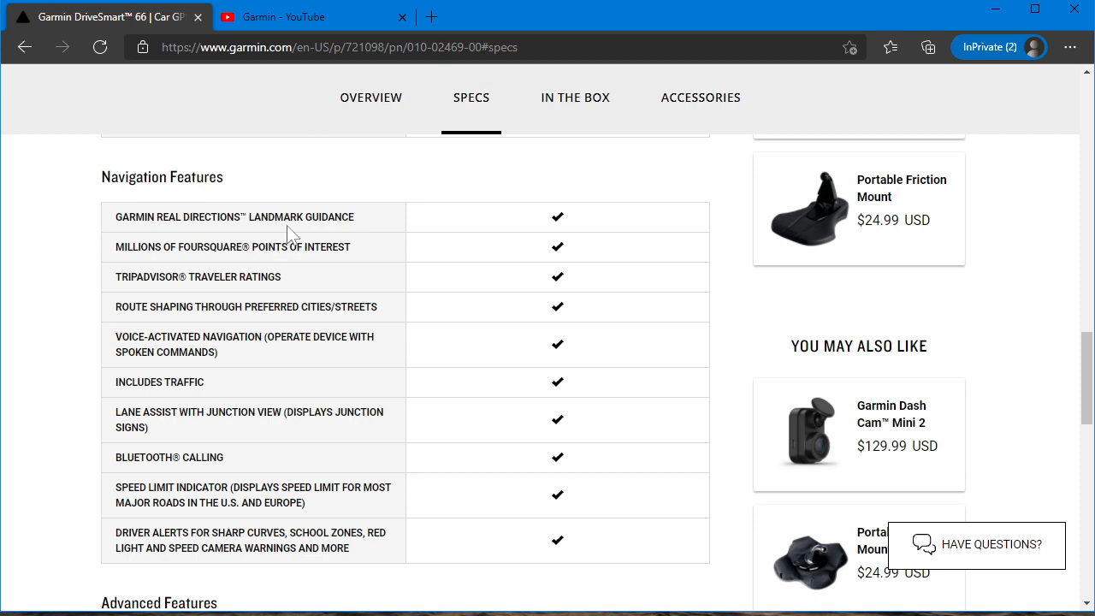
mouse_move(373, 226)
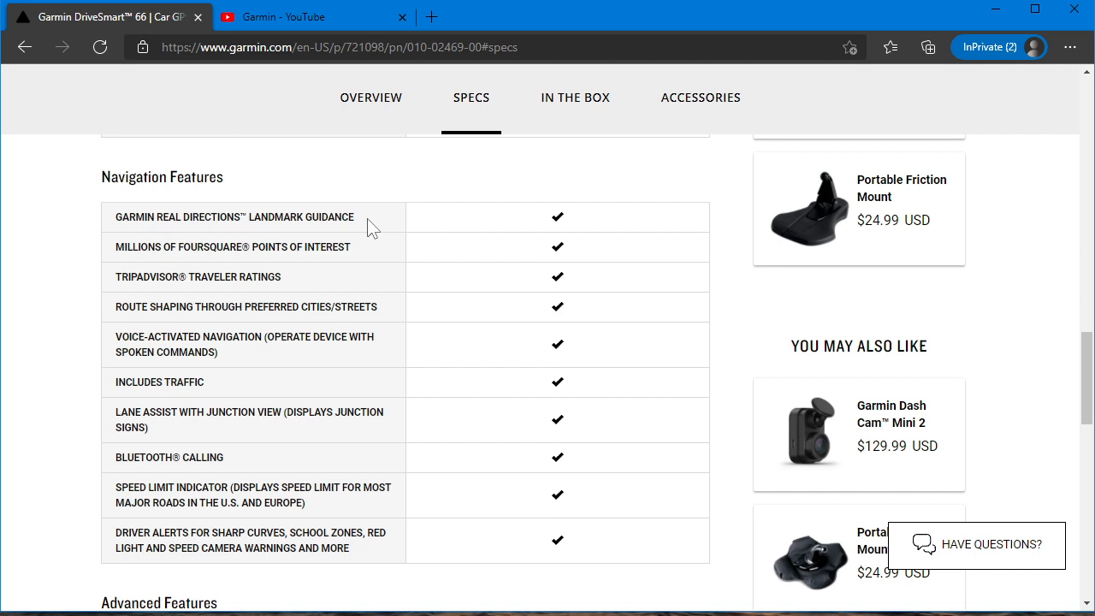
double_click(157, 277)
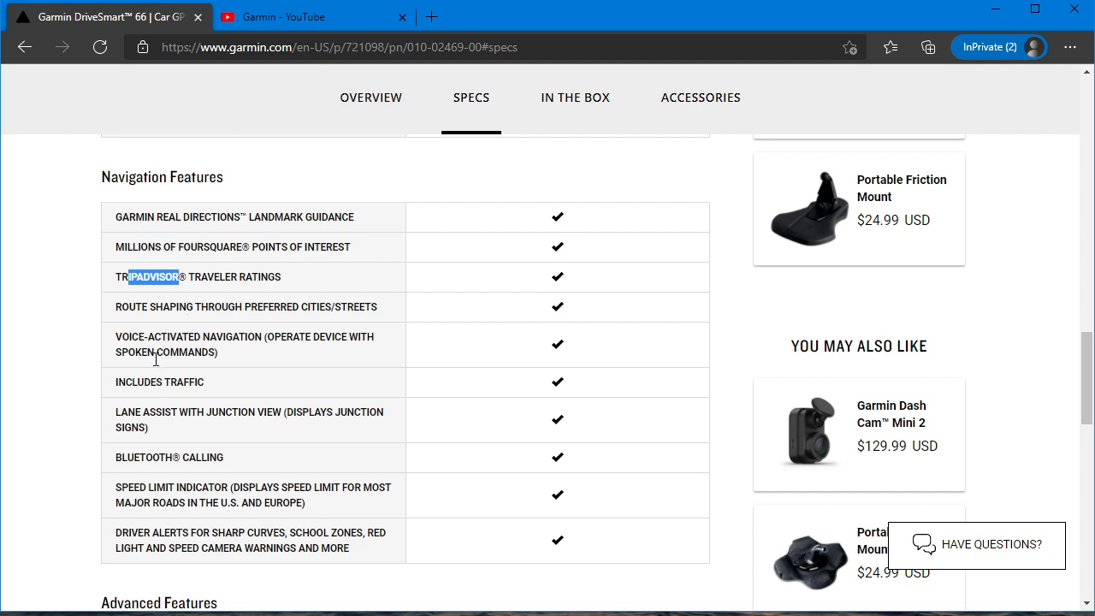
double_click(167, 335)
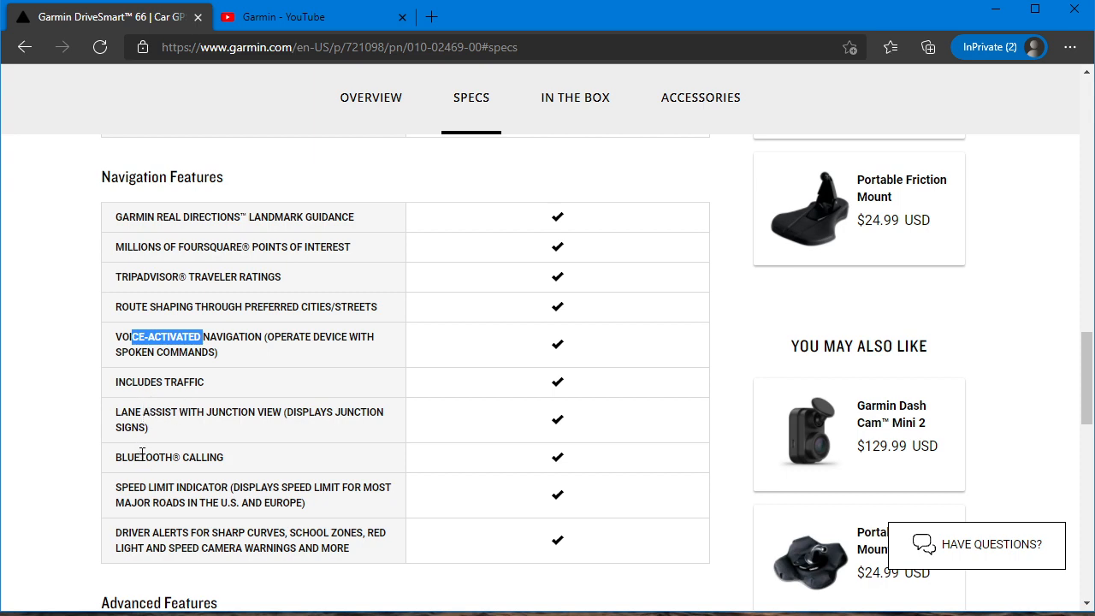
mouse_move(180, 539)
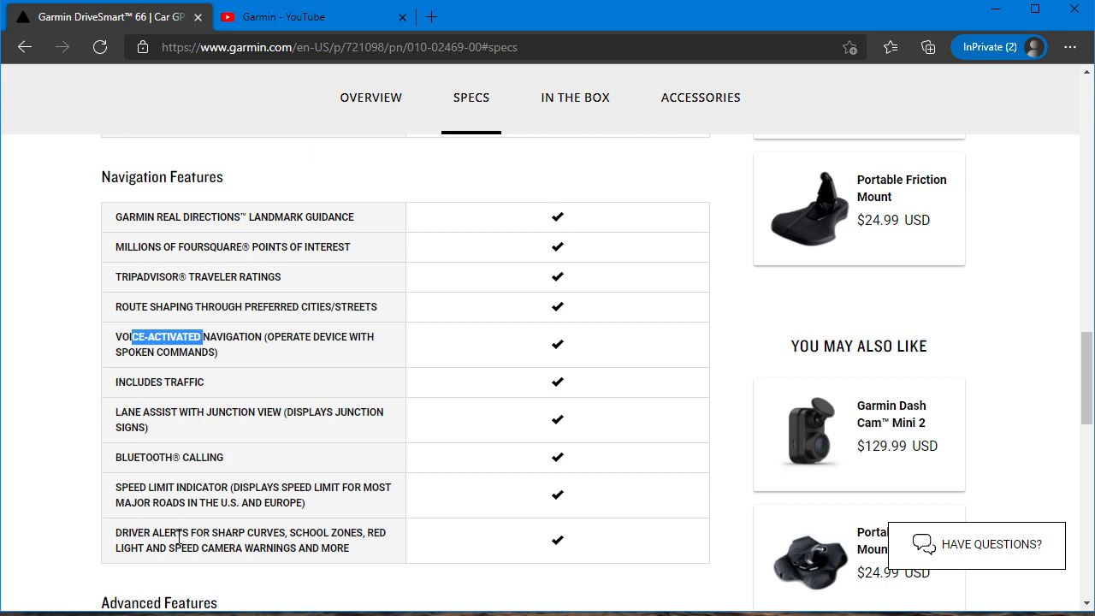
scroll("down", 3)
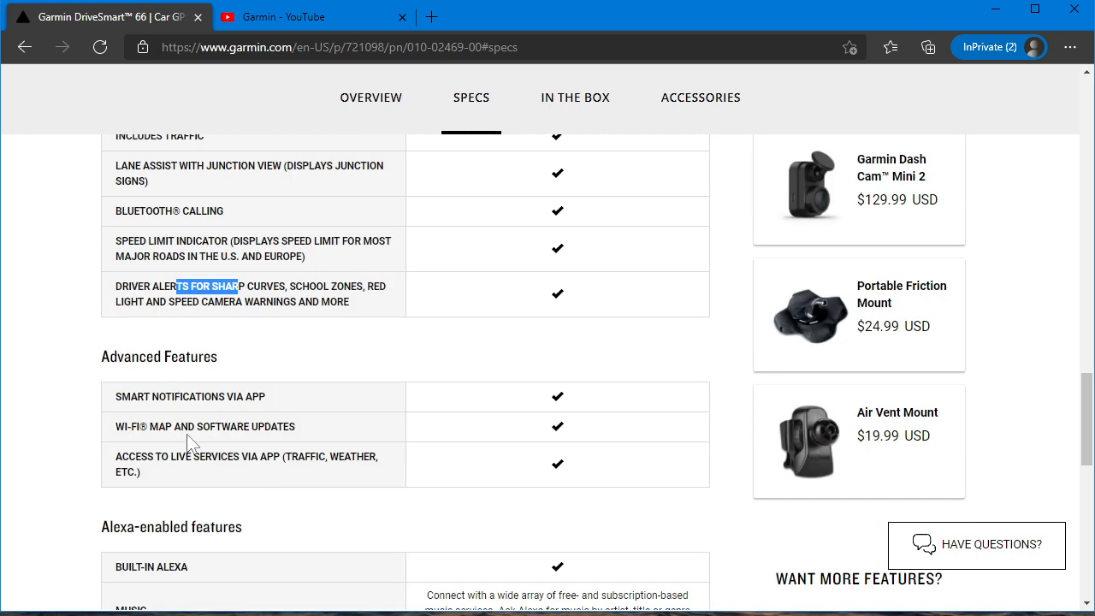
left_click_drag(133, 426, 197, 426)
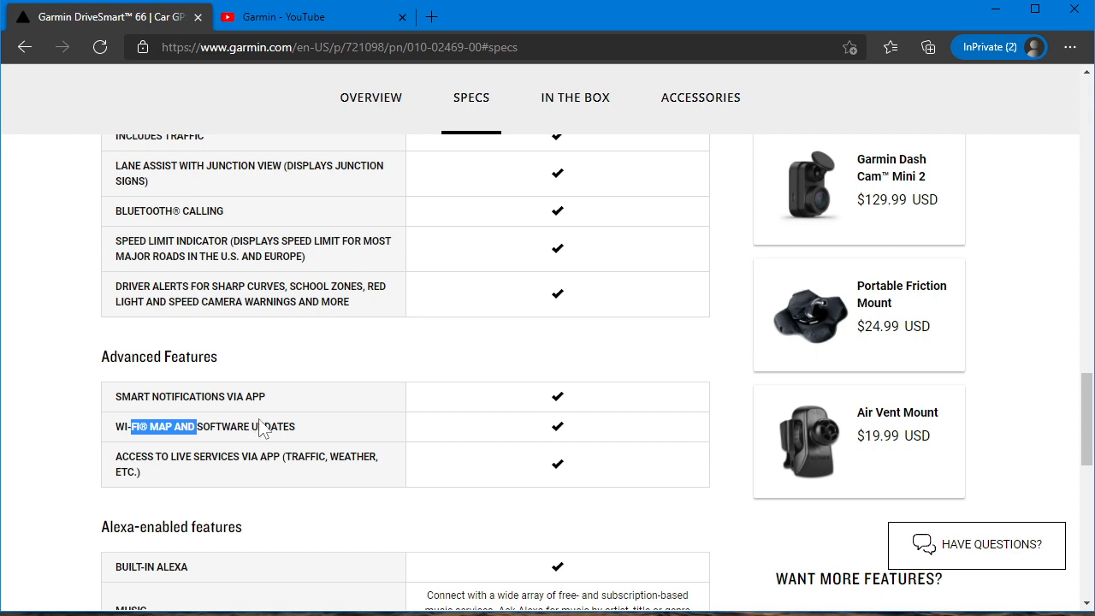
Continue down the DriveSmart 66 specs to the Alexa-enabled features table
scroll("down", 3)
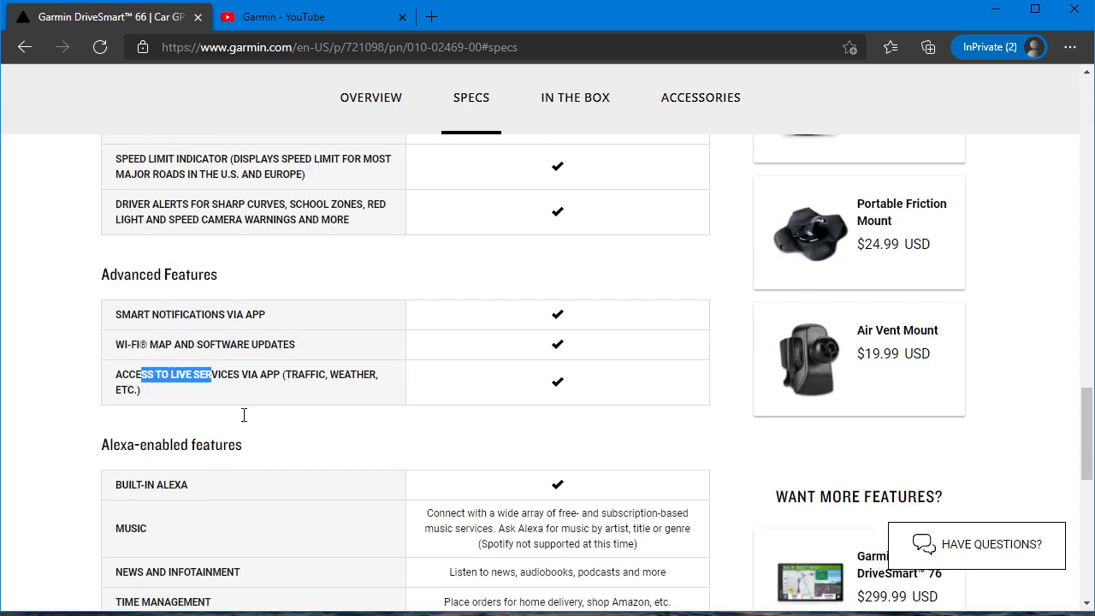
scroll("down", 3)
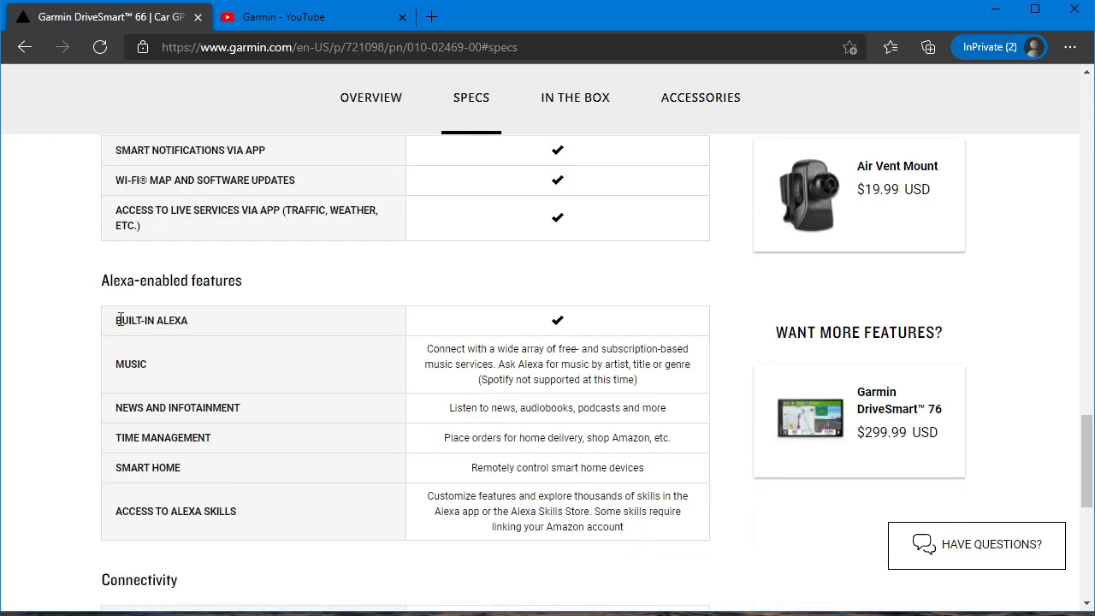
double_click(151, 320)
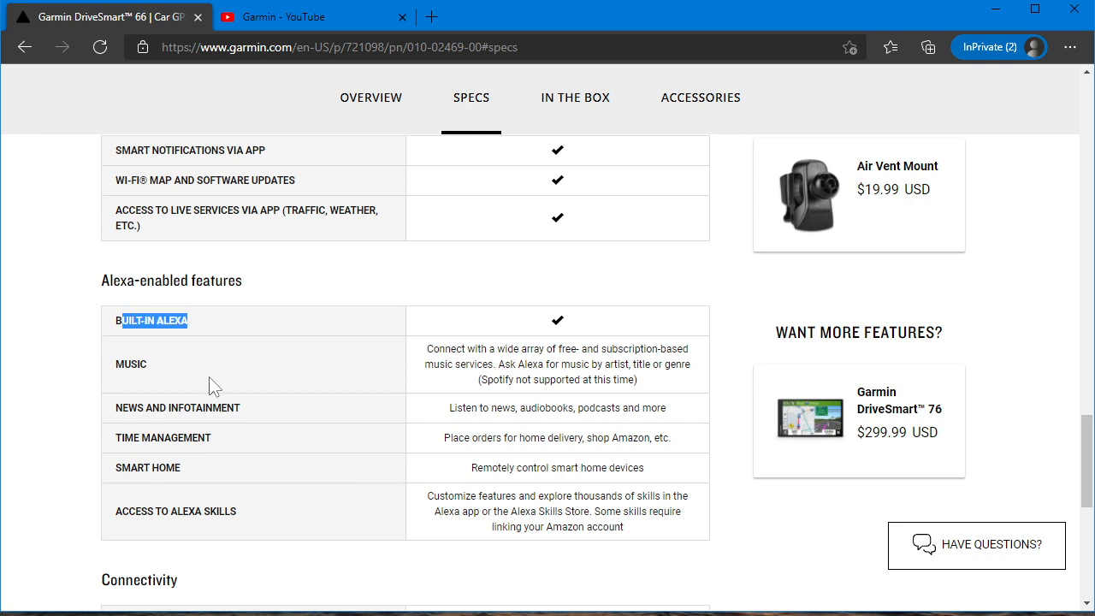
mouse_move(260, 366)
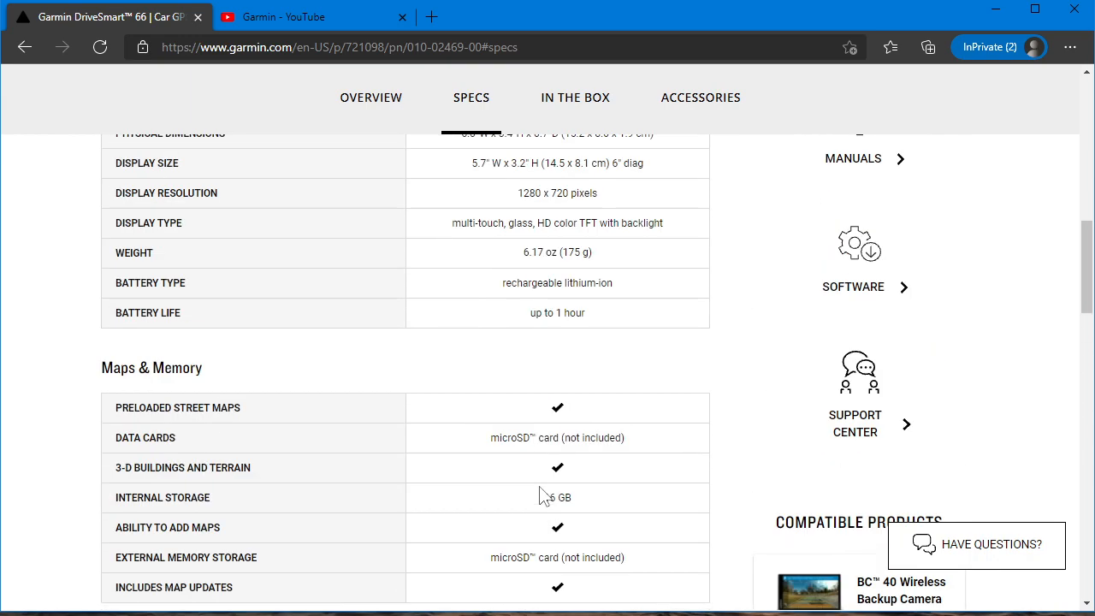
scroll("up", 3)
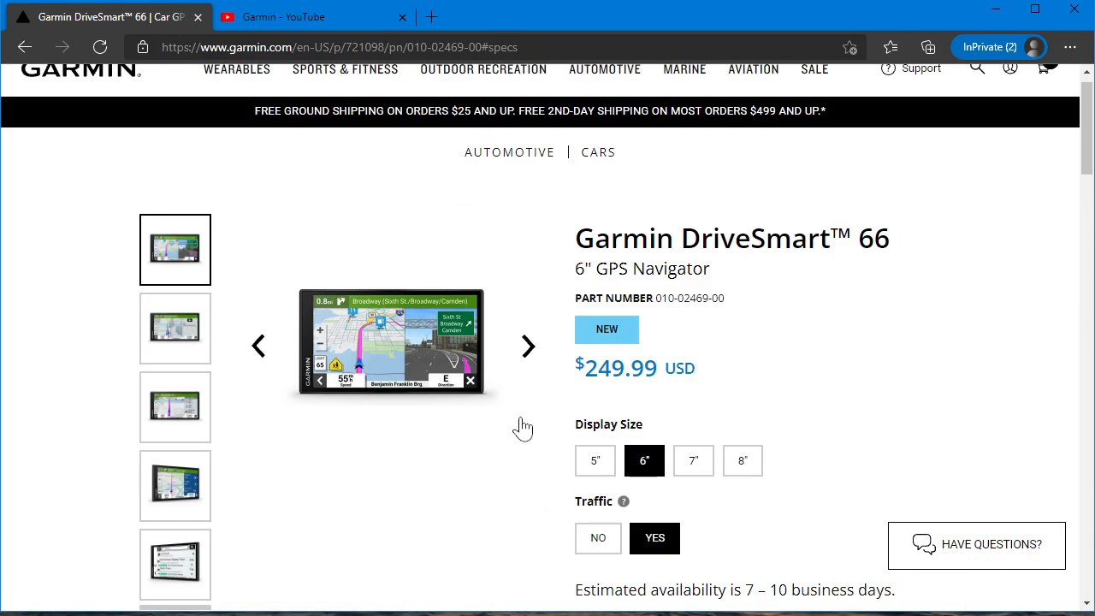
scroll("down", 3)
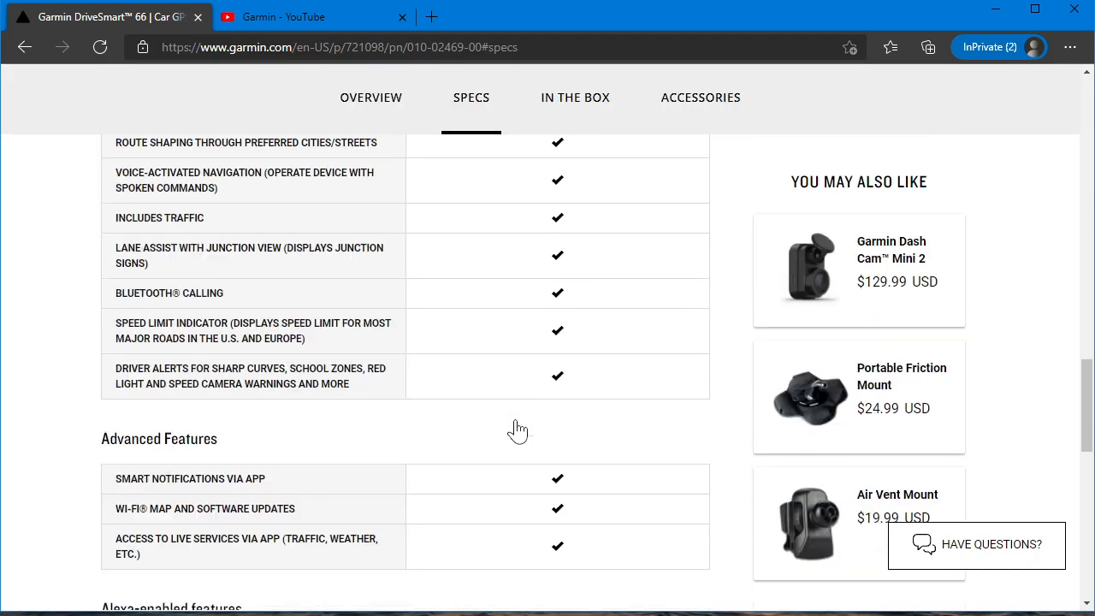
scroll("down", 3)
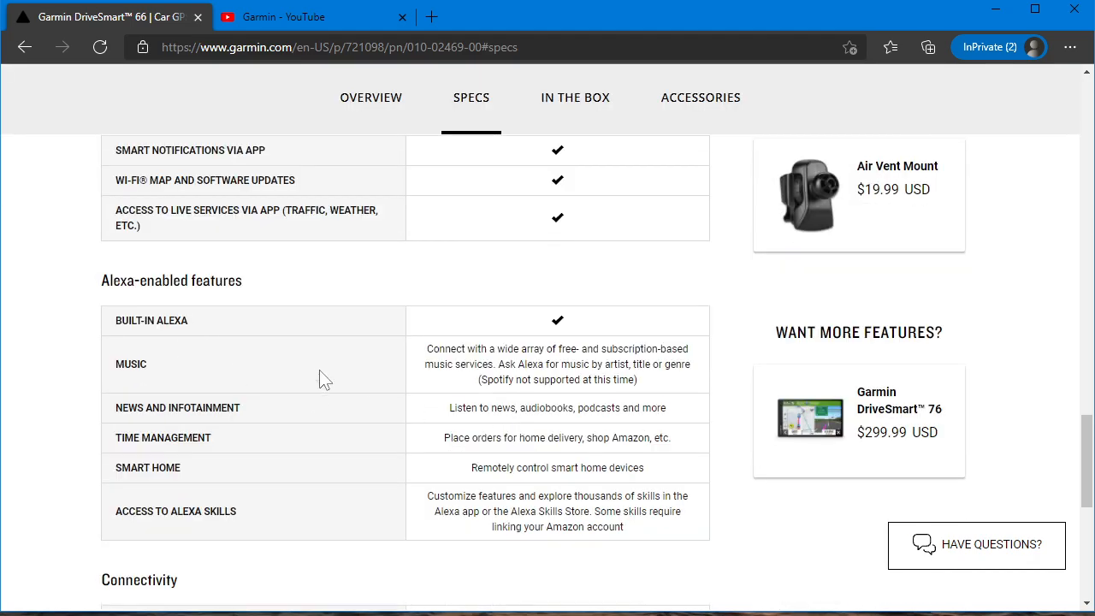
mouse_move(102, 294)
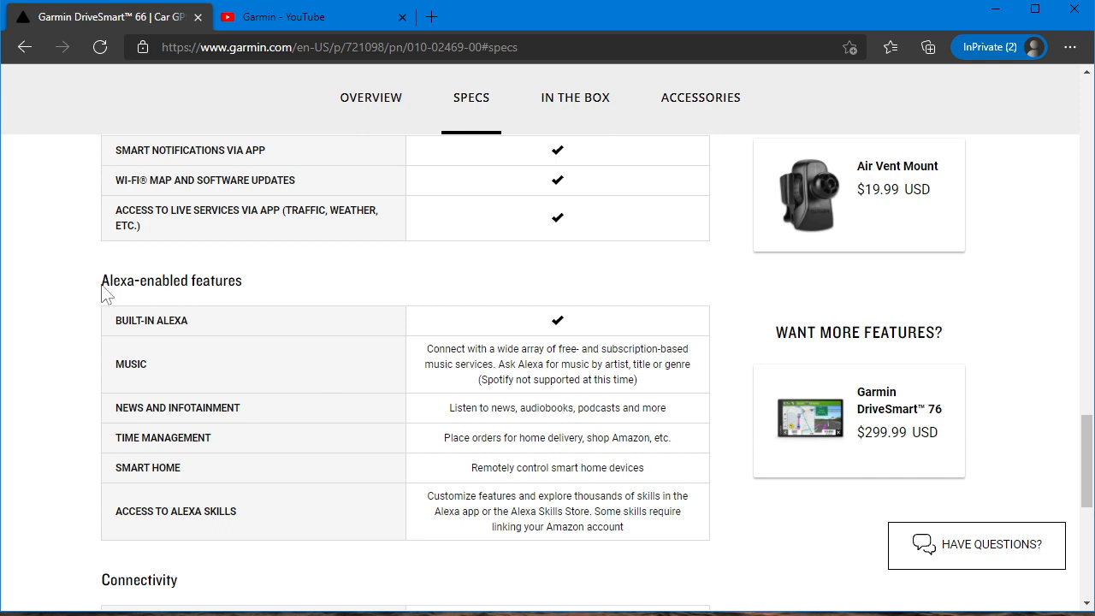
mouse_move(163, 438)
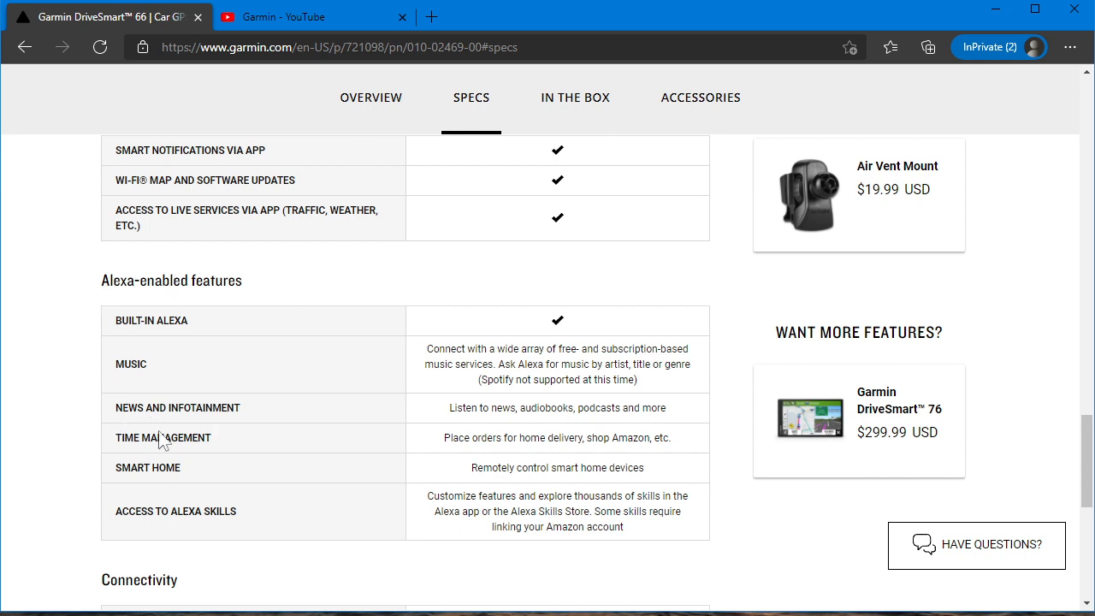
mouse_move(322, 506)
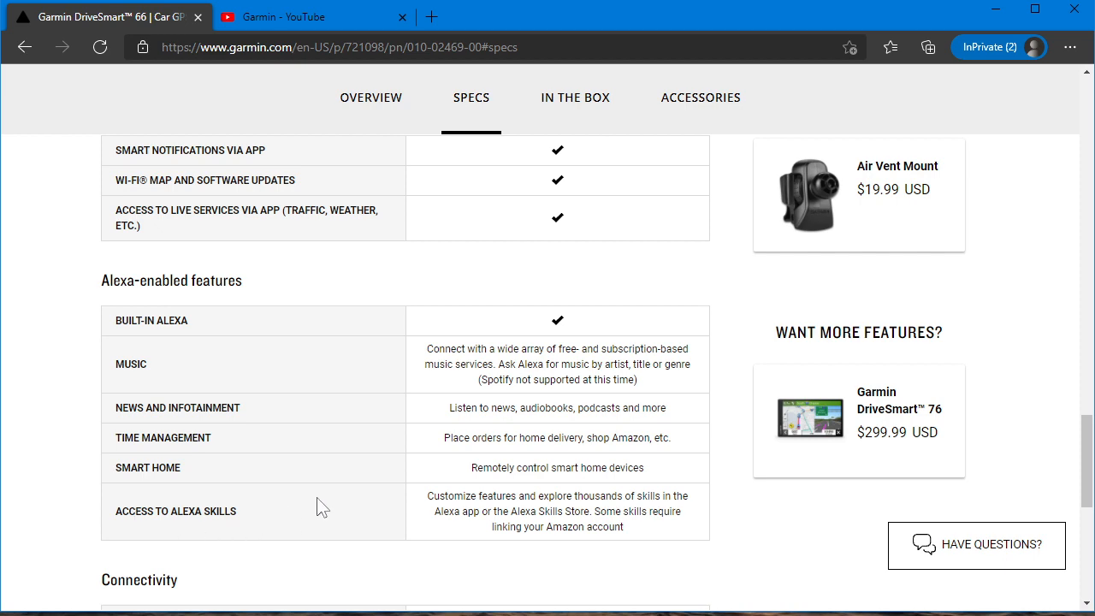
Read the DriveSmart 66 Connectivity table, then return to the General specs
scroll("down", 3)
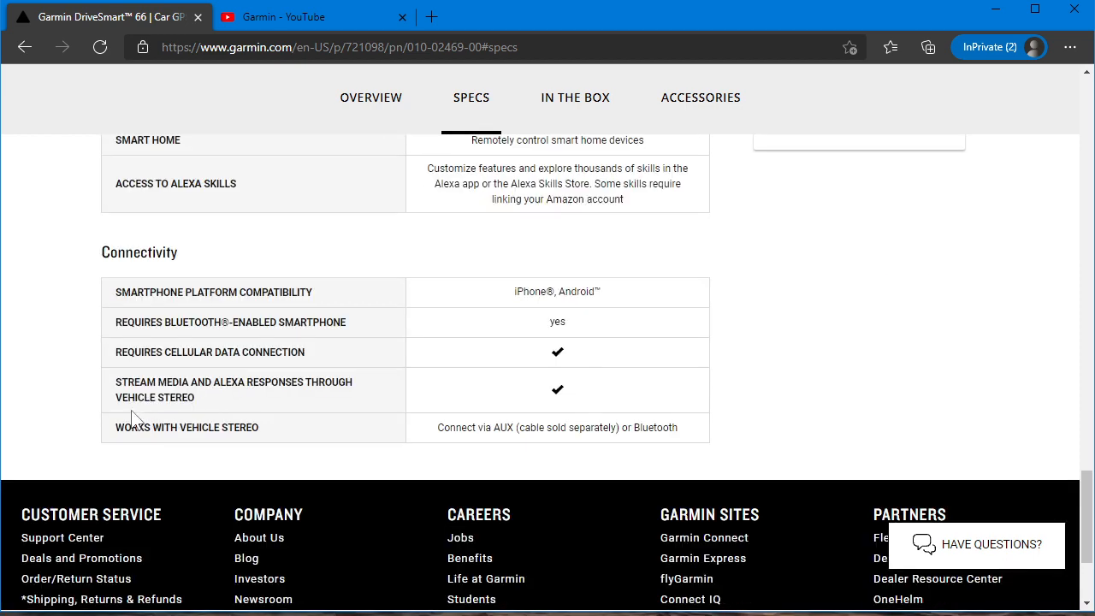
mouse_move(448, 294)
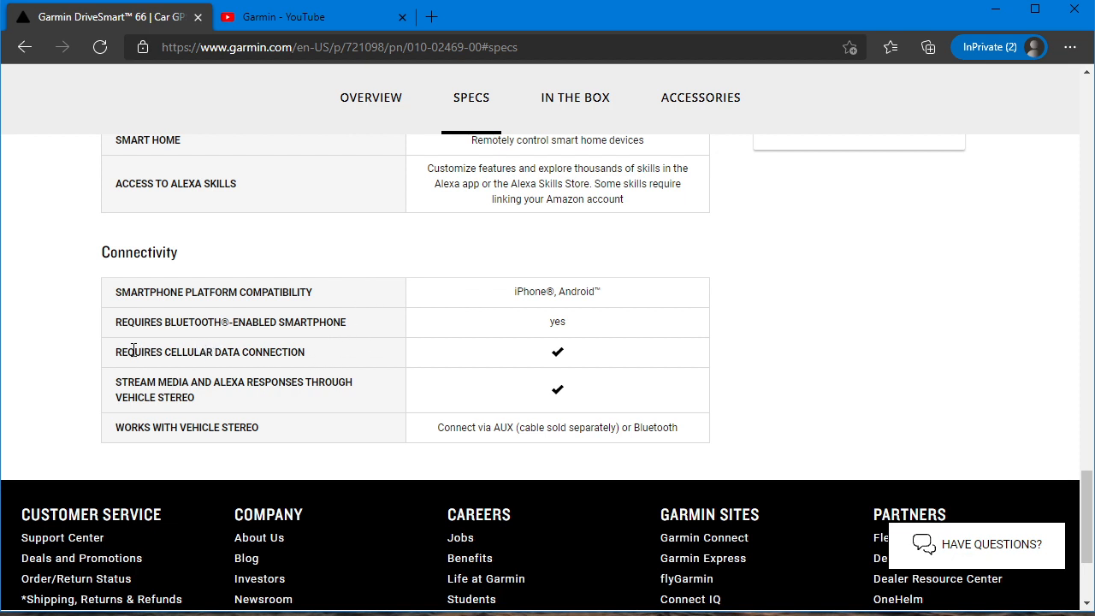
mouse_move(134, 349)
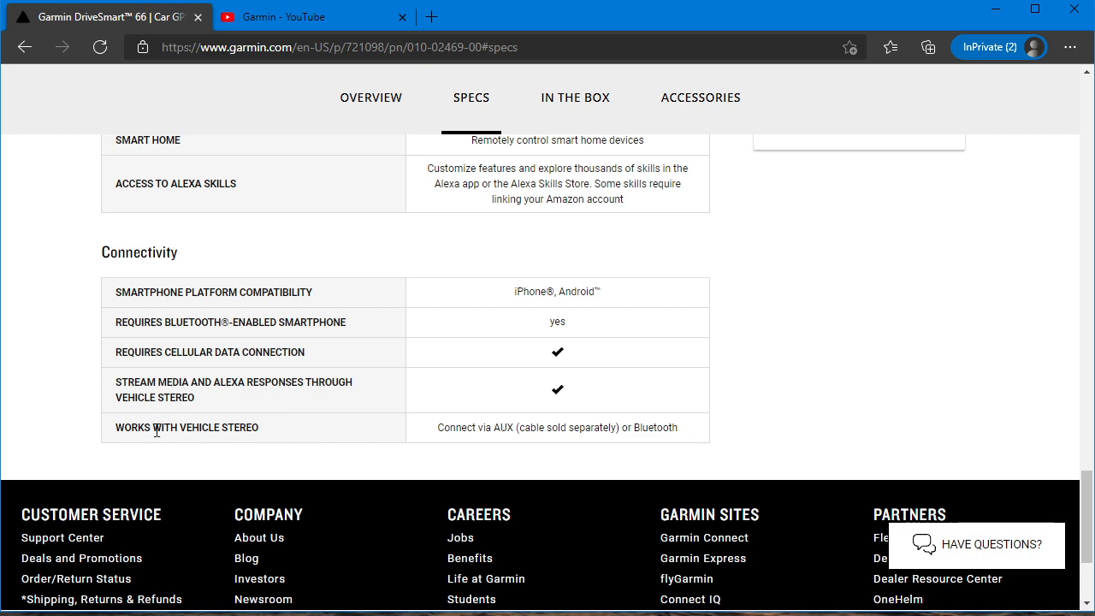
mouse_move(500, 429)
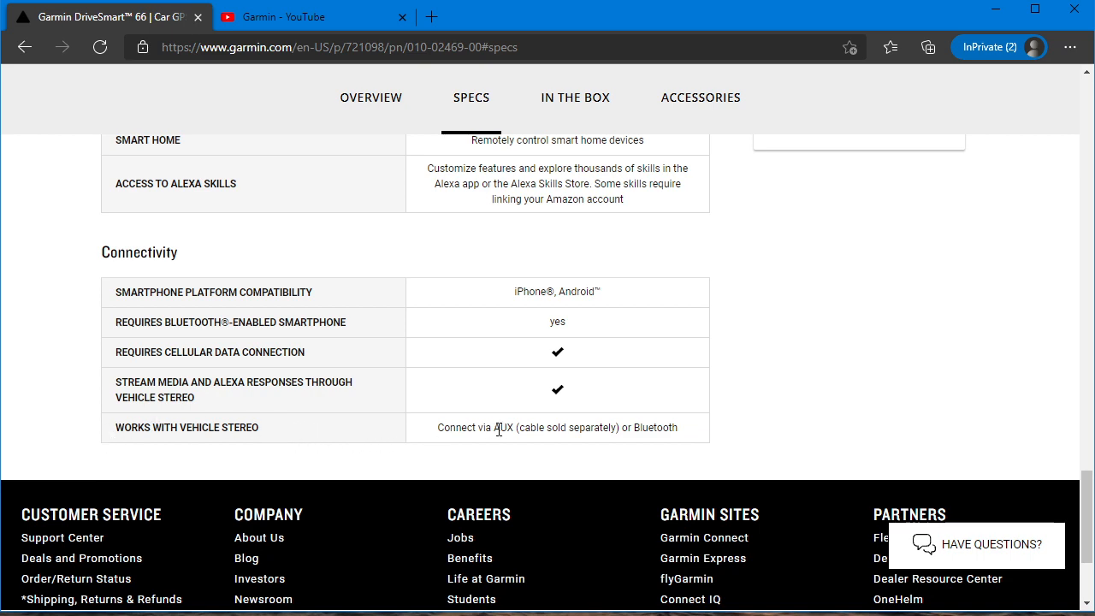
mouse_move(608, 435)
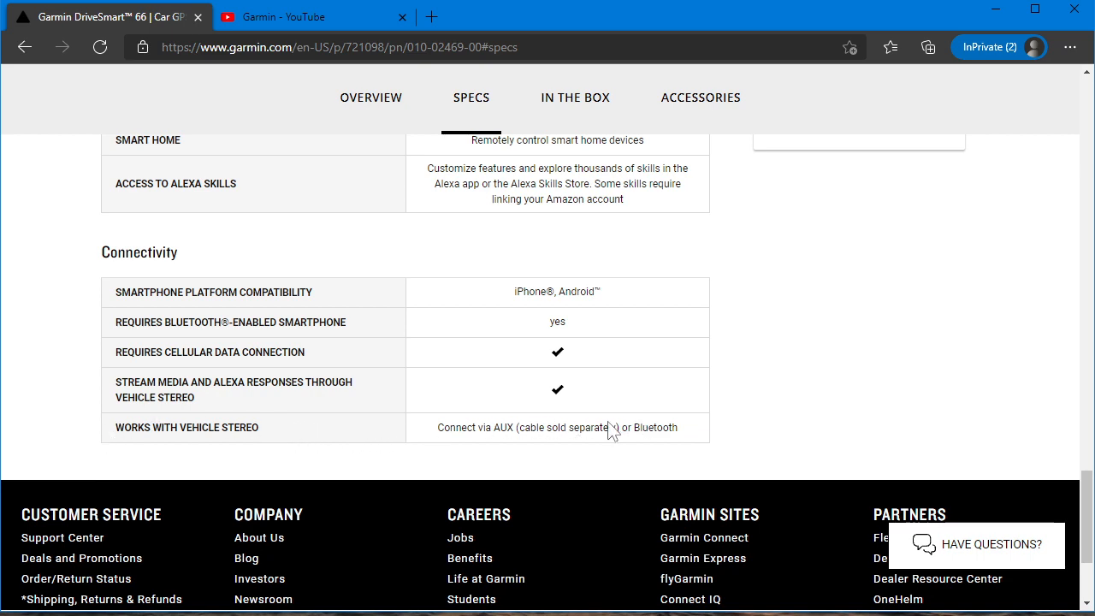
scroll("up", 3)
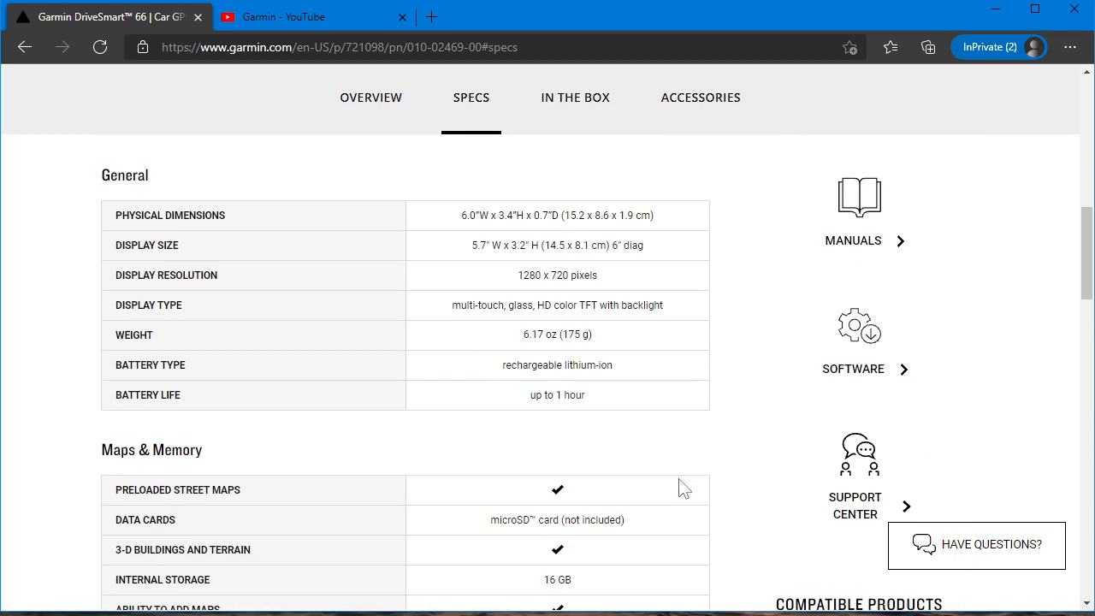
Show the DriveSmart 66 accessories with Dash & Backup Cameras expanded to its three cameras
left_click(699, 96)
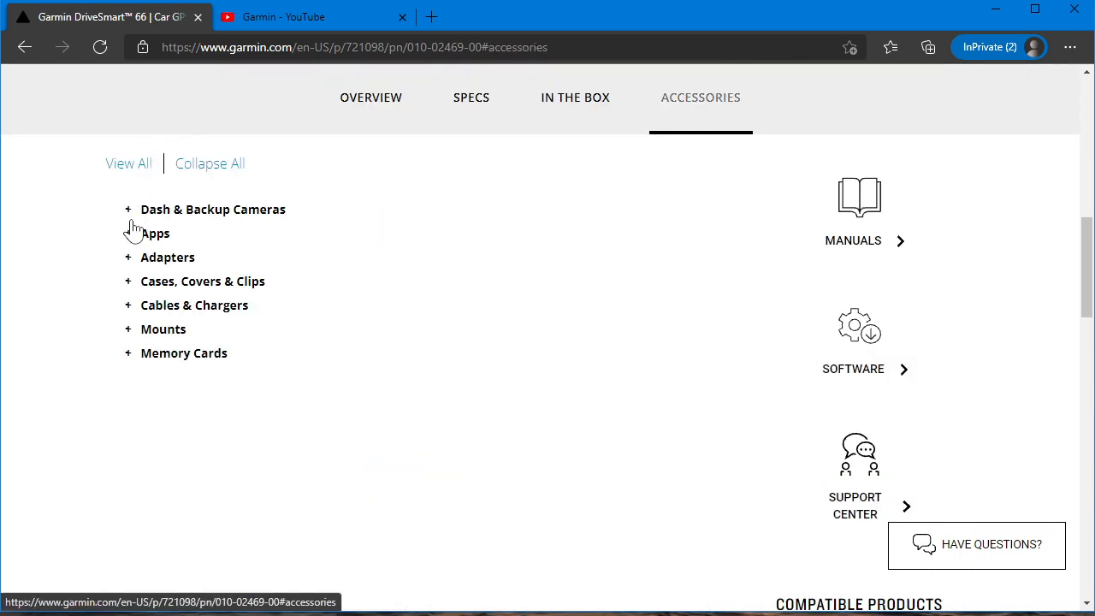
left_click(212, 209)
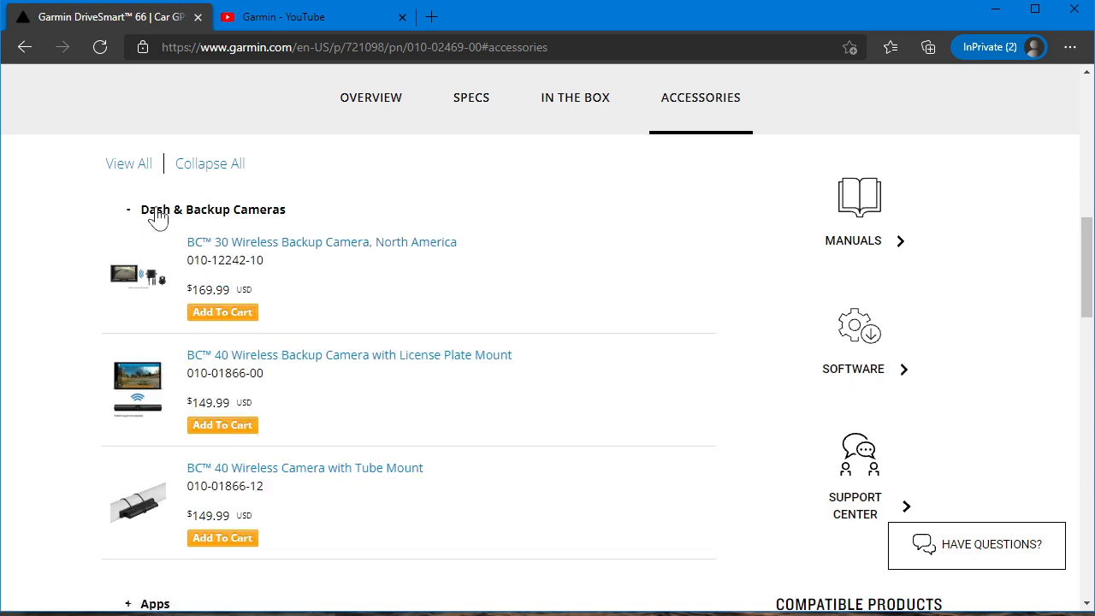
mouse_move(351, 197)
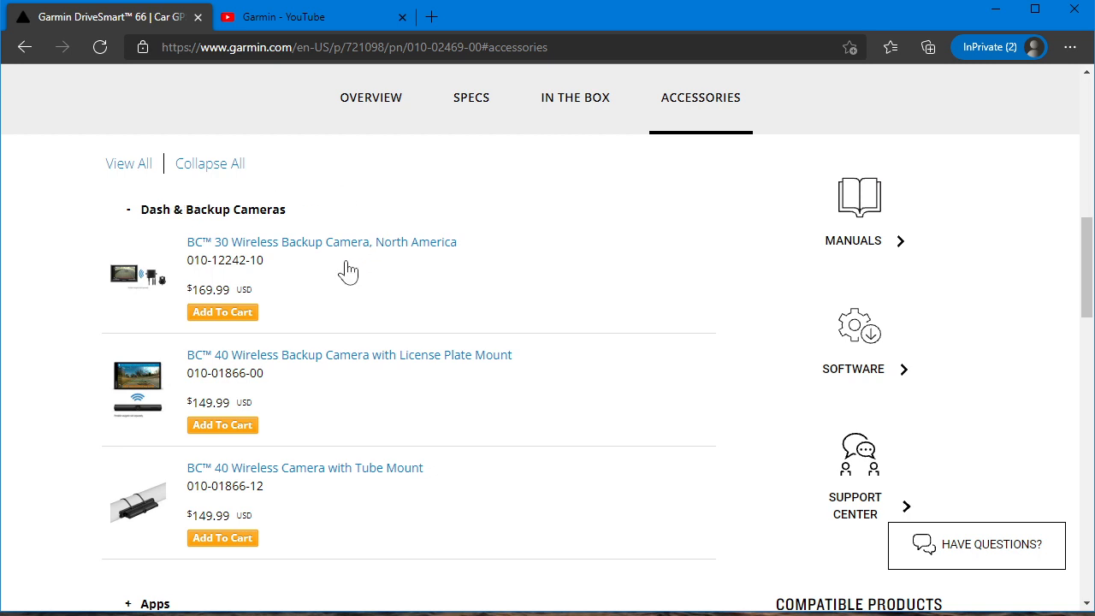
mouse_move(348, 534)
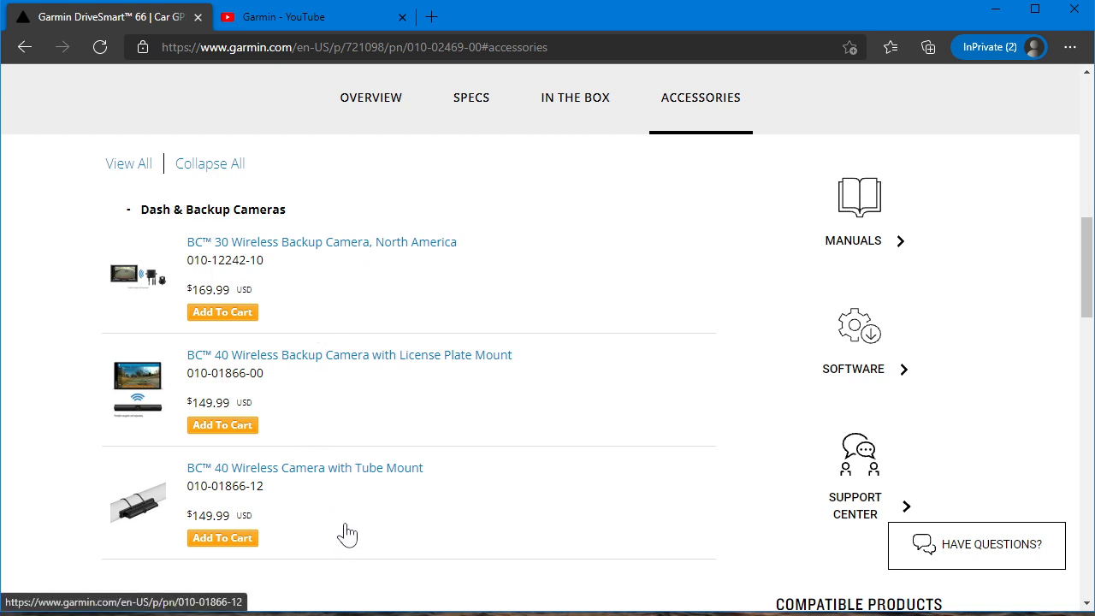
mouse_move(273, 293)
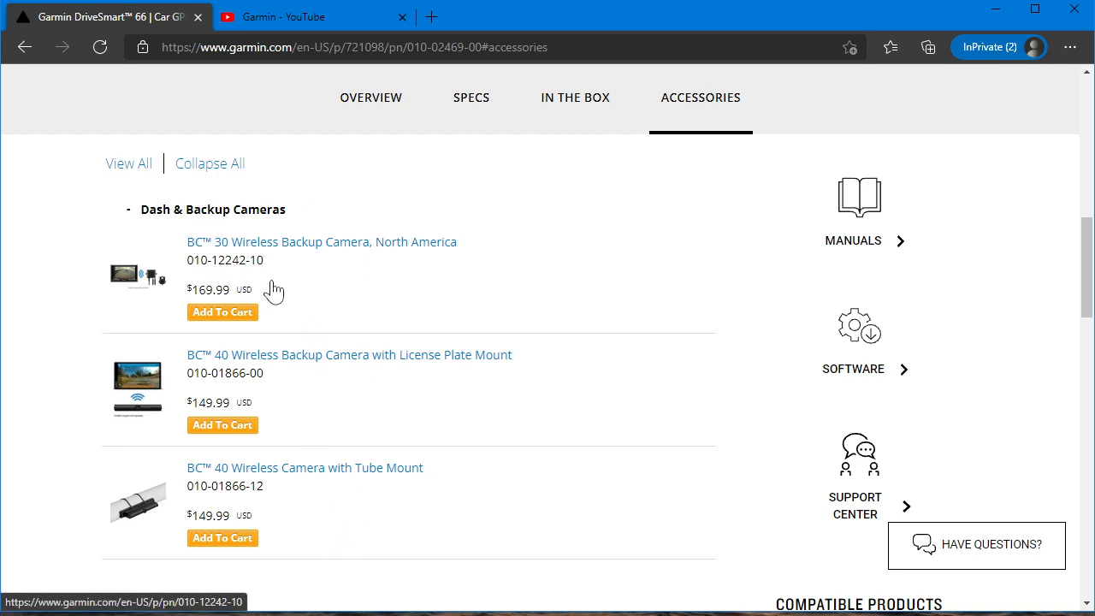
mouse_move(311, 308)
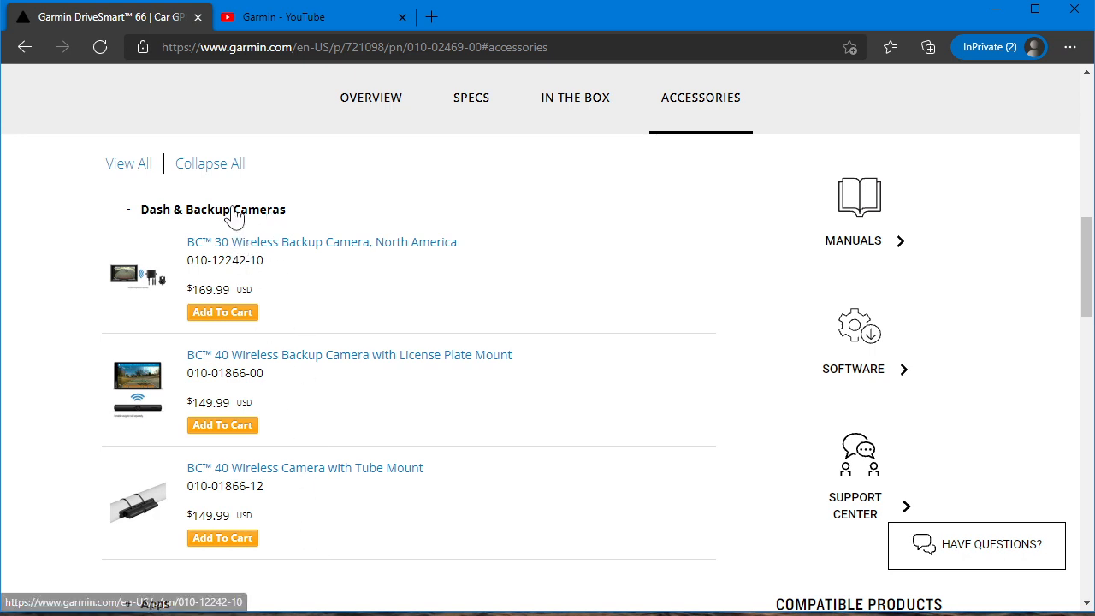
Collapse Dash & Backup Cameras and expand Cables & Chargers, listing USB-C power cables and adapters
left_click(212, 208)
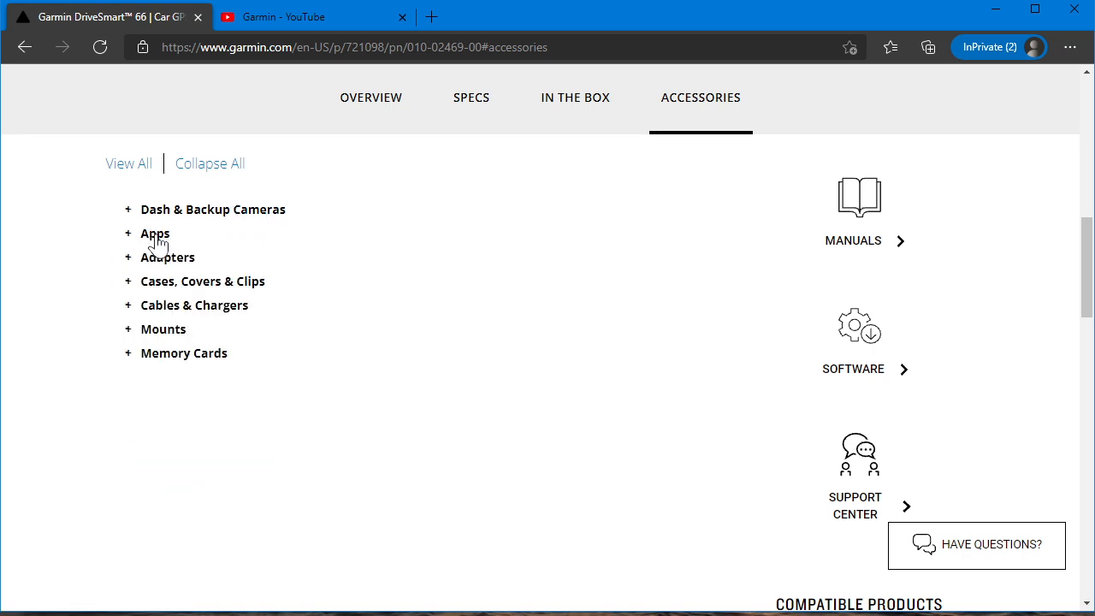
left_click(167, 257)
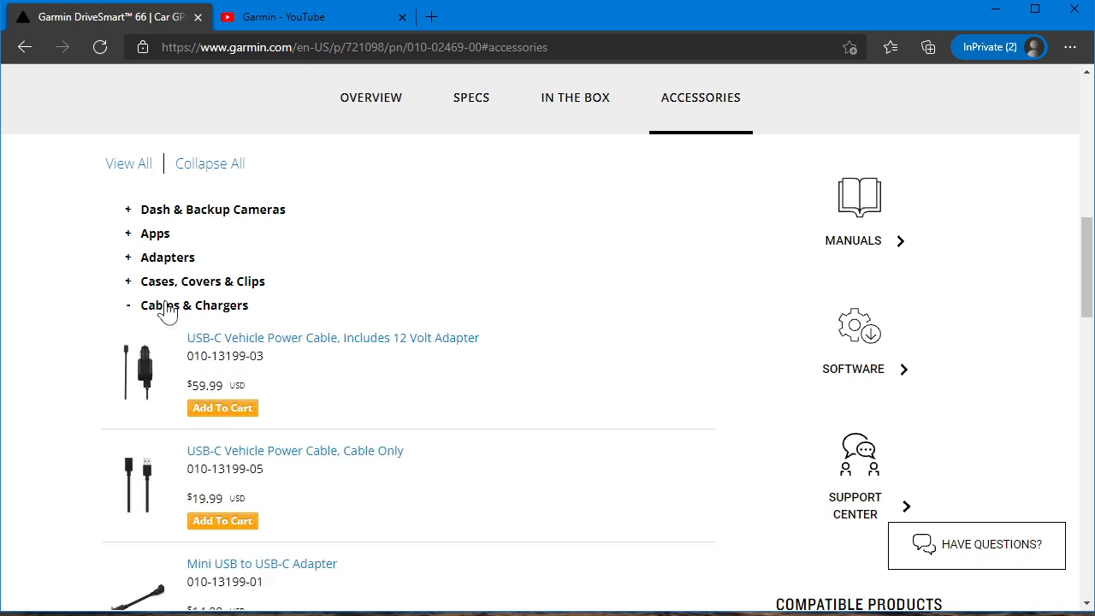
scroll("down", 3)
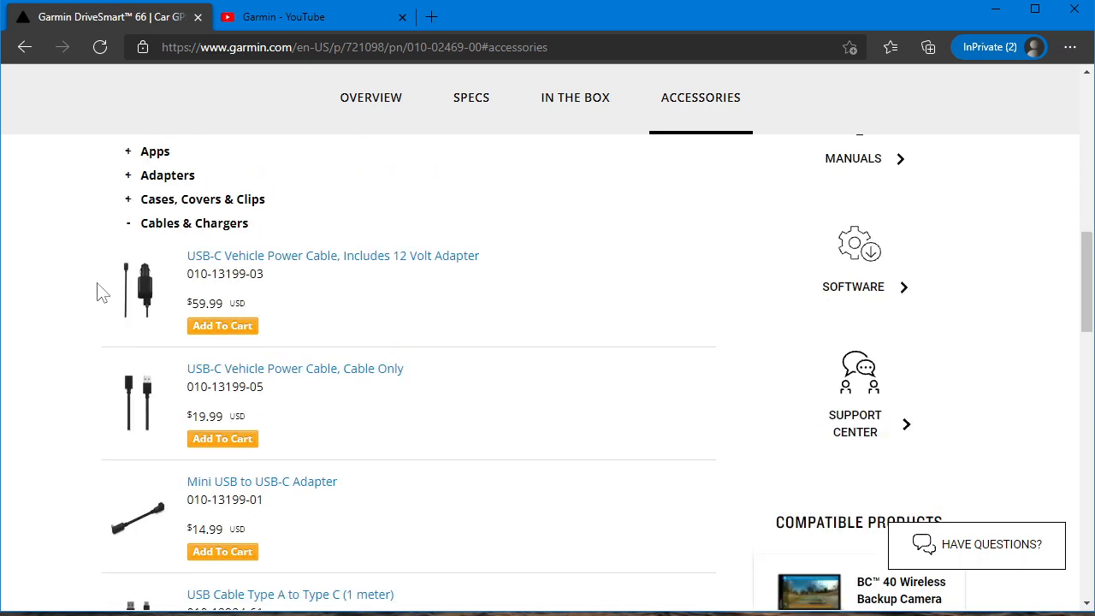
mouse_move(385, 318)
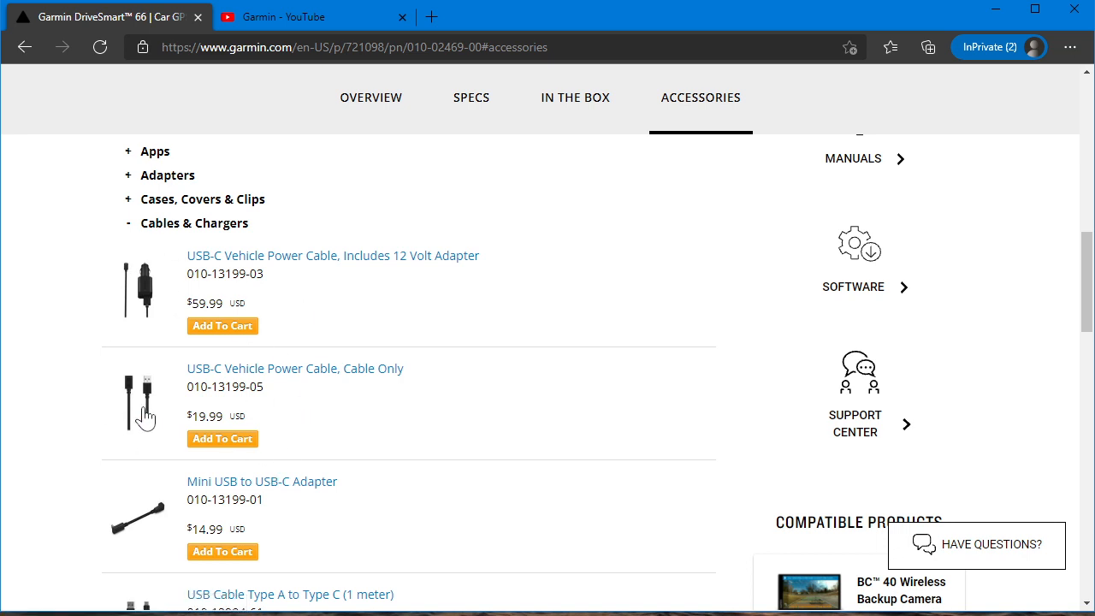
mouse_move(109, 308)
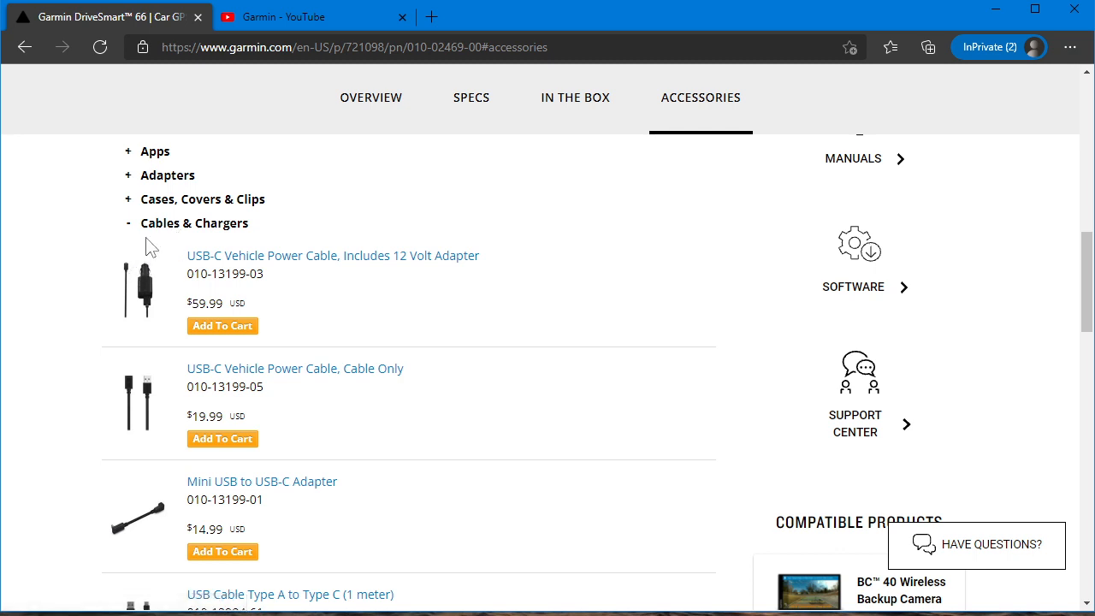
mouse_move(168, 235)
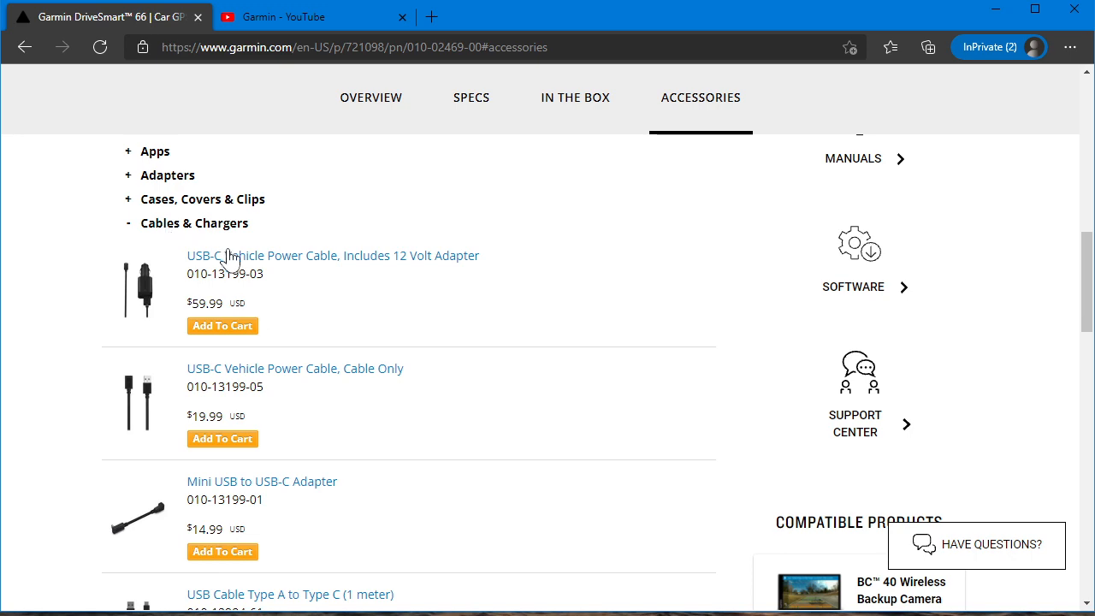
View the USB-C Vehicle Power Cable with 12 Volt Adapter product page at $59.99
left_click(332, 255)
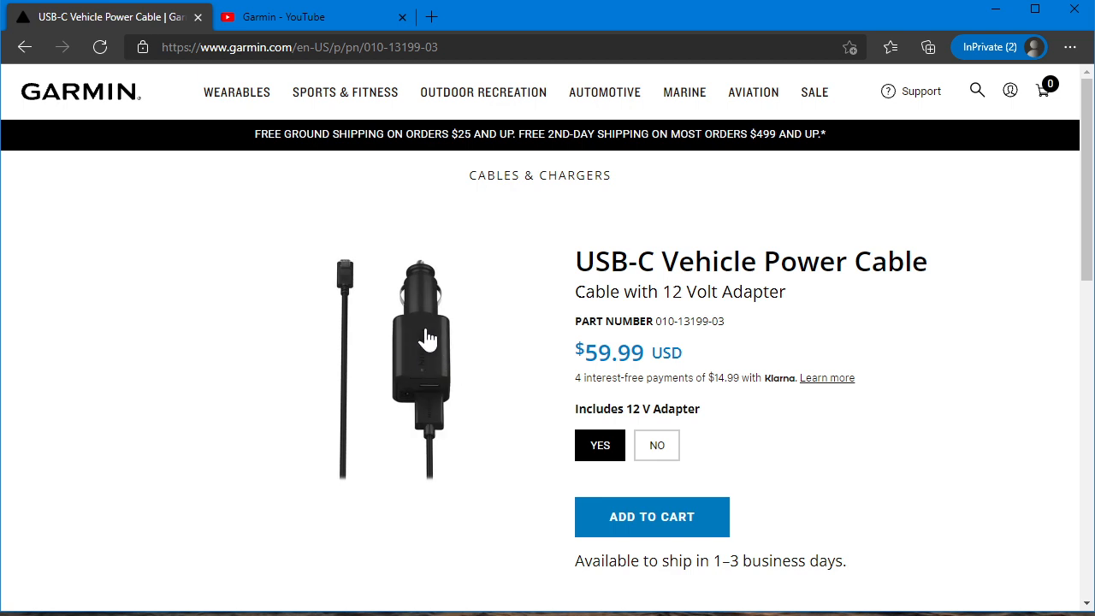
mouse_move(296, 332)
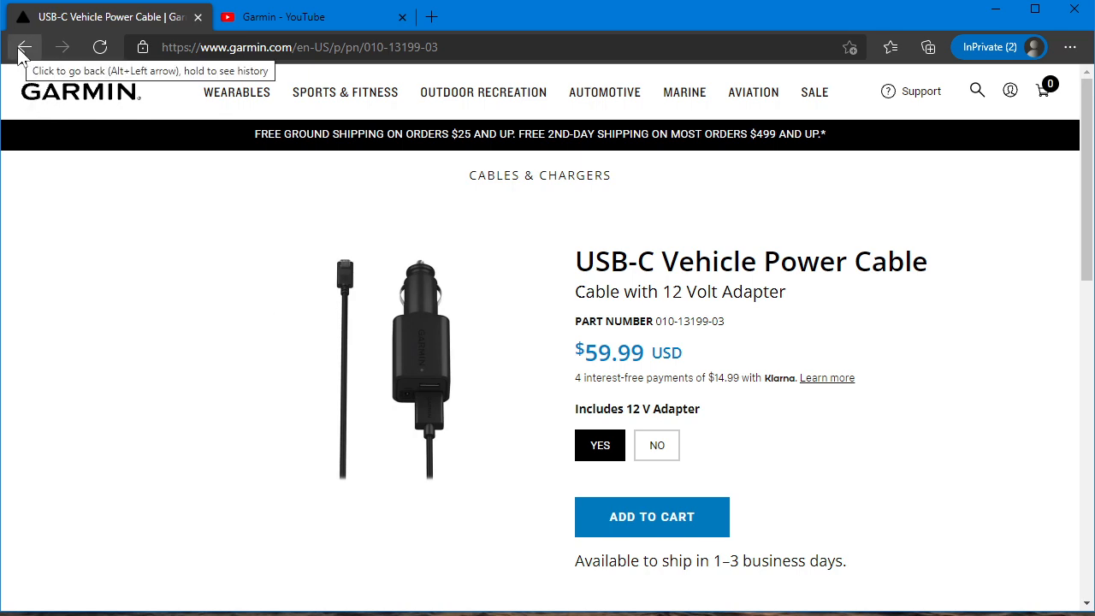
Return to the DriveSmart 66 accessories and look through the remaining cable listings
left_click(24, 48)
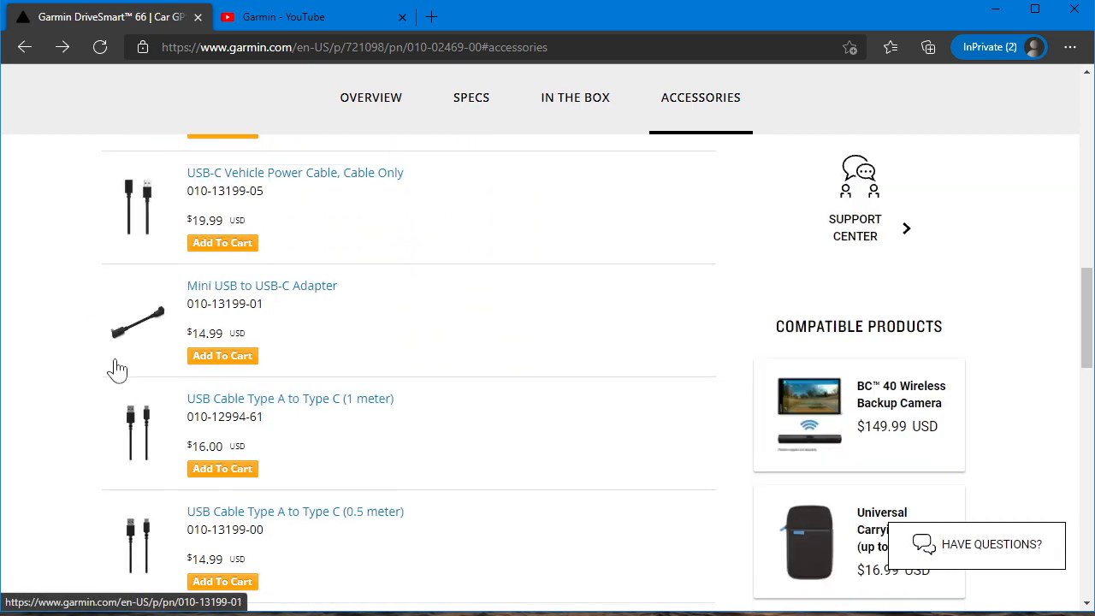
scroll("down", 3)
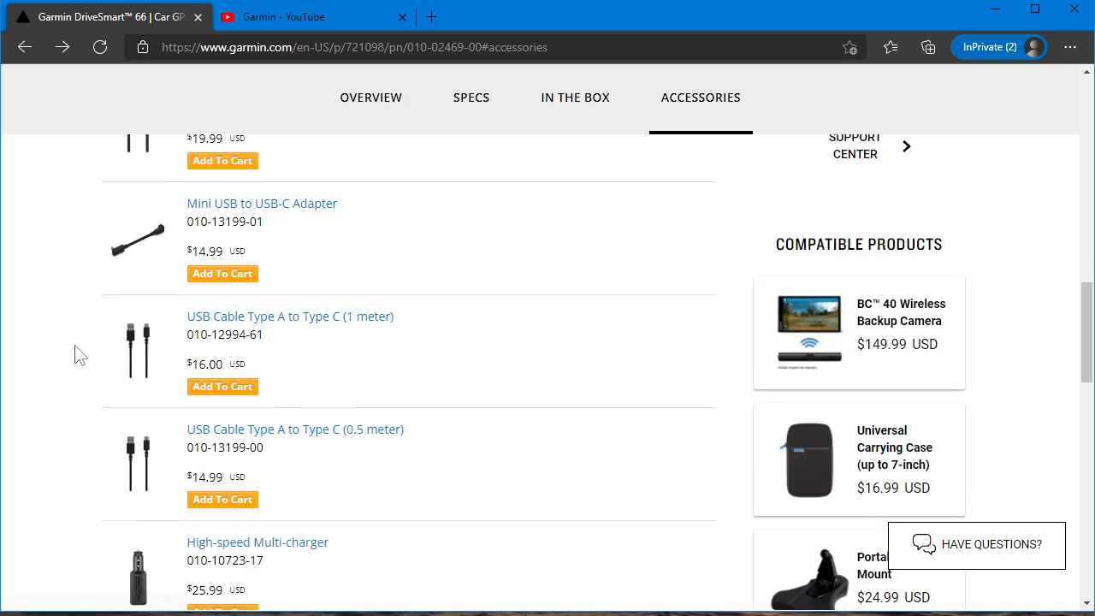
mouse_move(260, 354)
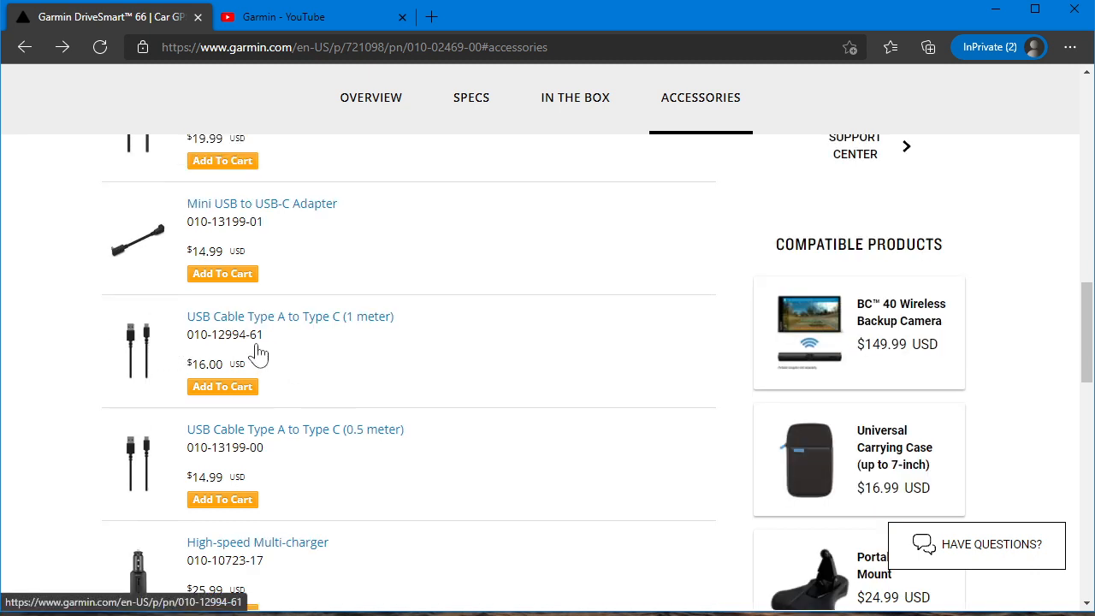
scroll("down", 3)
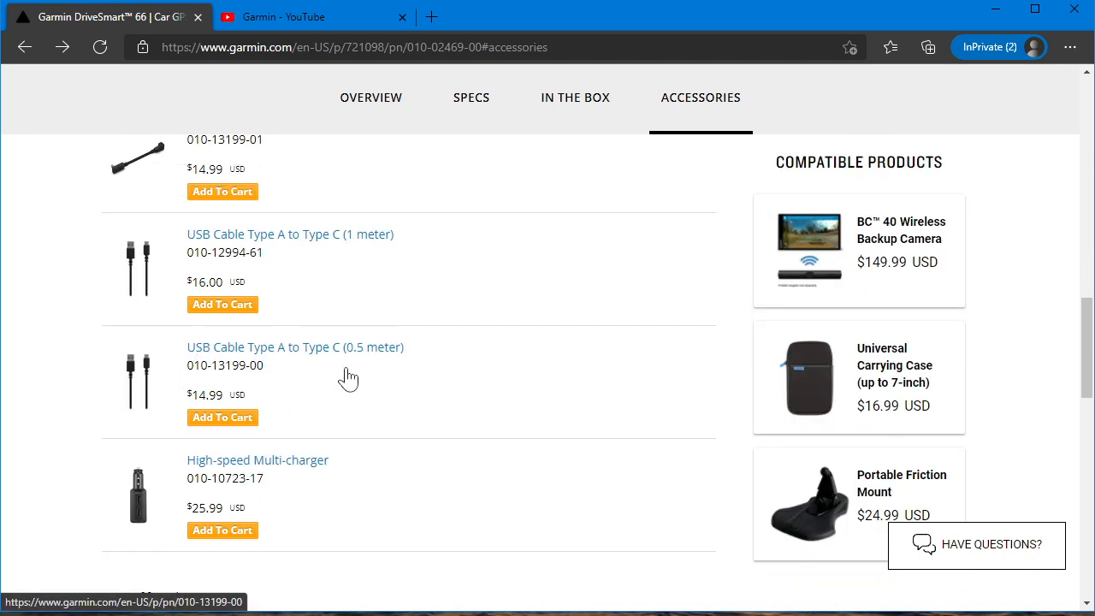
mouse_move(339, 367)
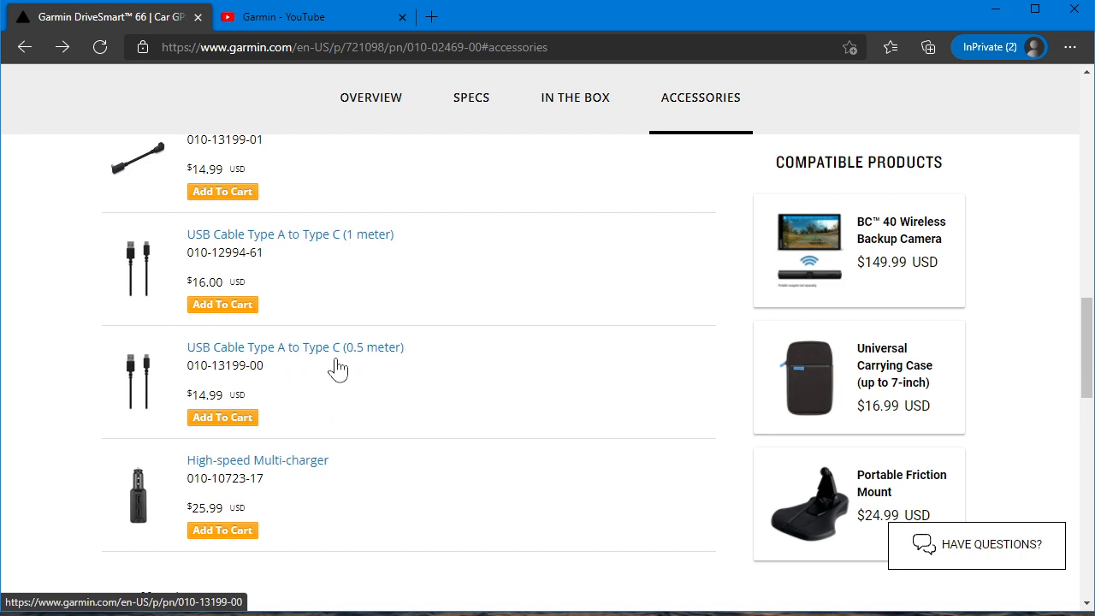
mouse_move(342, 254)
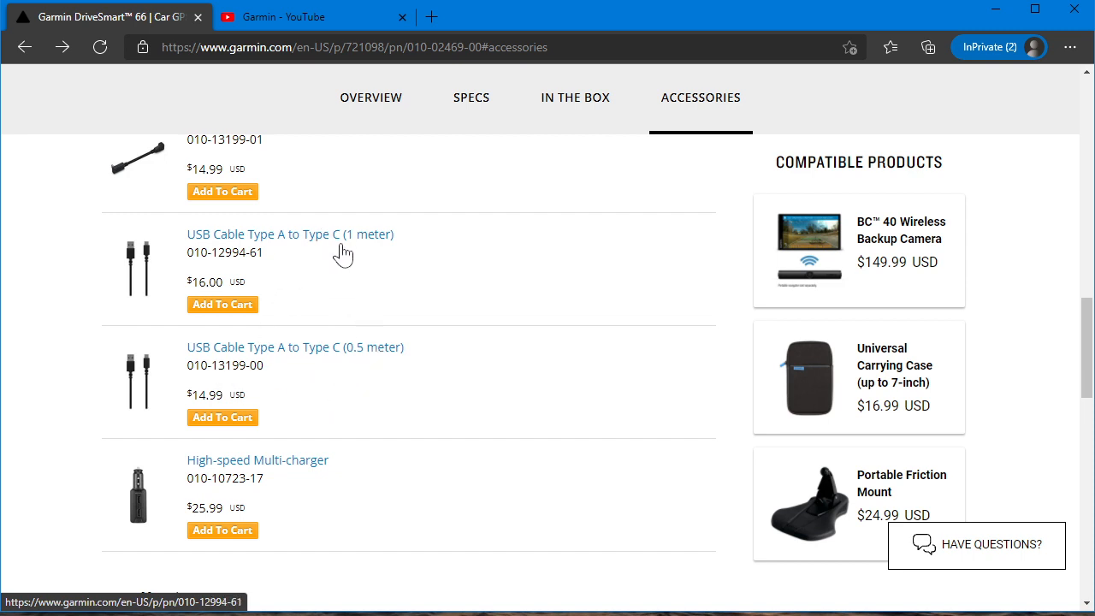
scroll("down", 3)
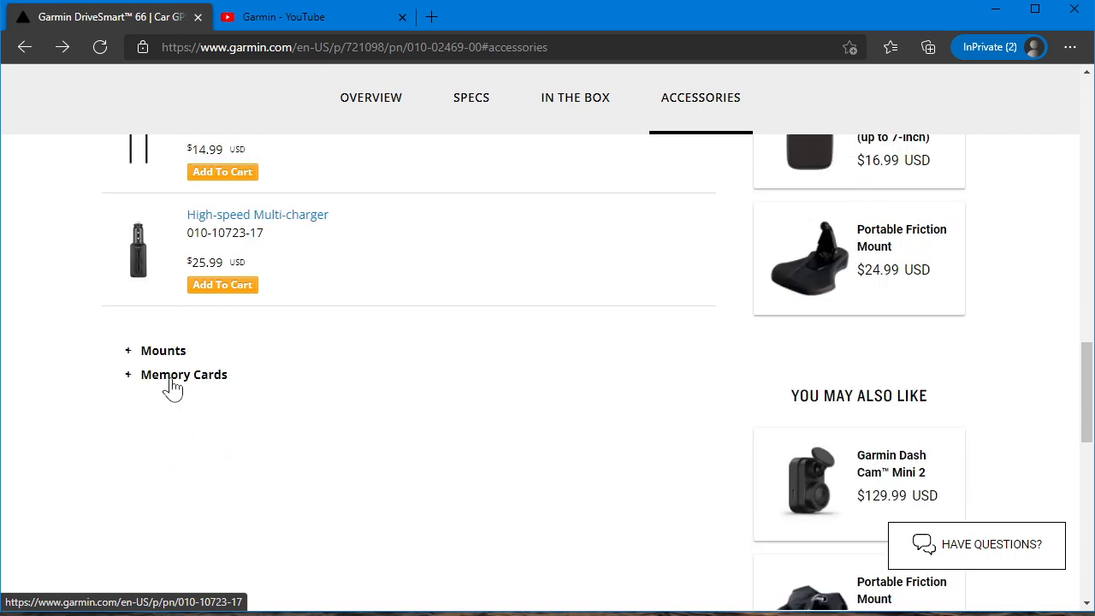
Expand Mounts and review the air vent, suction cup and friction mount options and prices
left_click(161, 349)
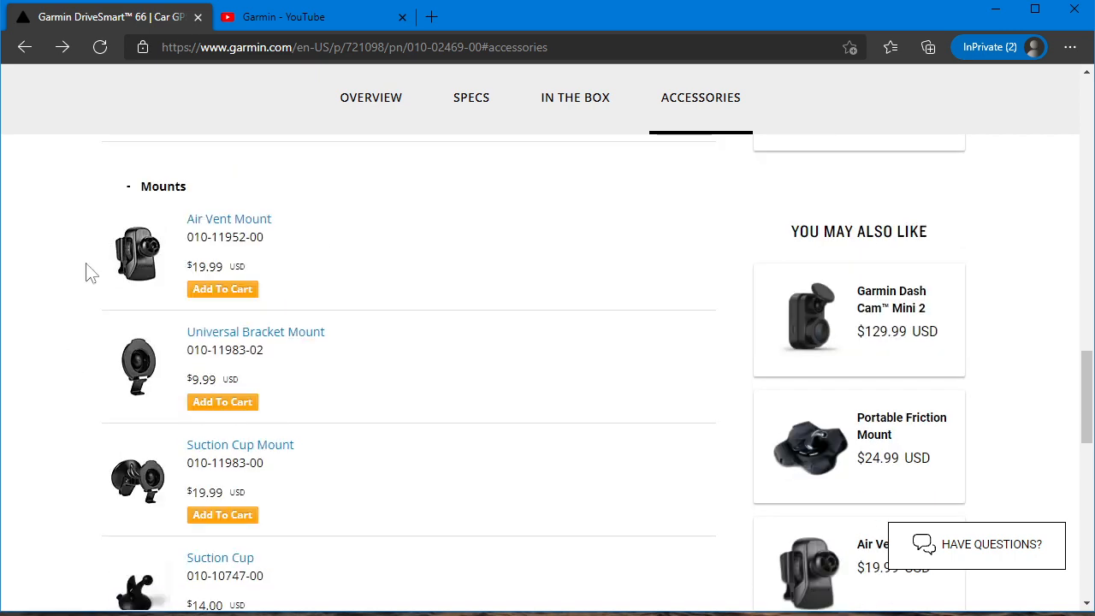
scroll("down", 3)
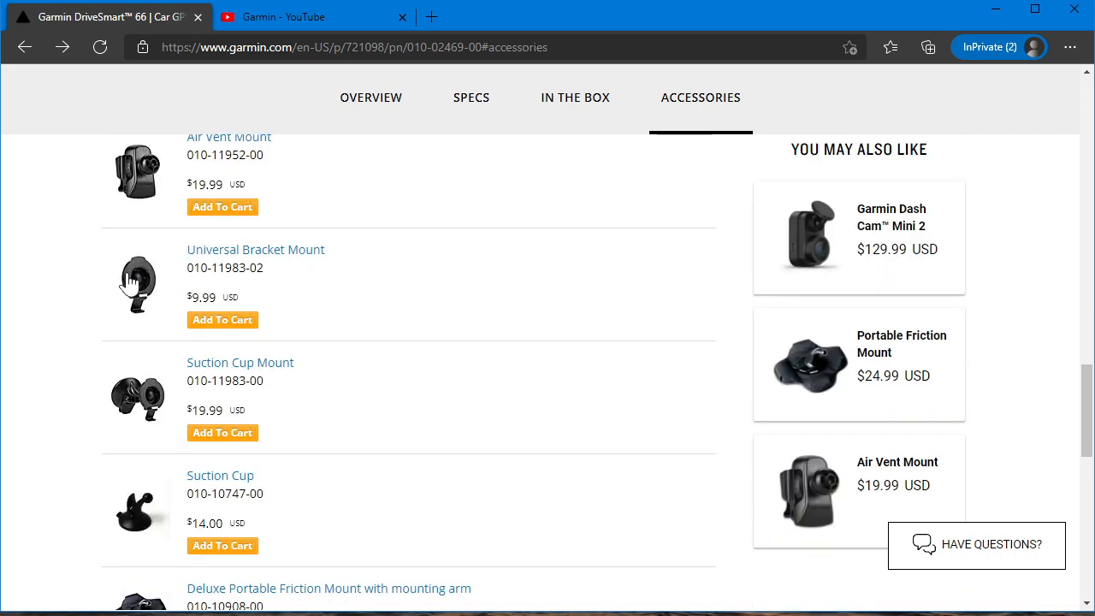
scroll("down", 3)
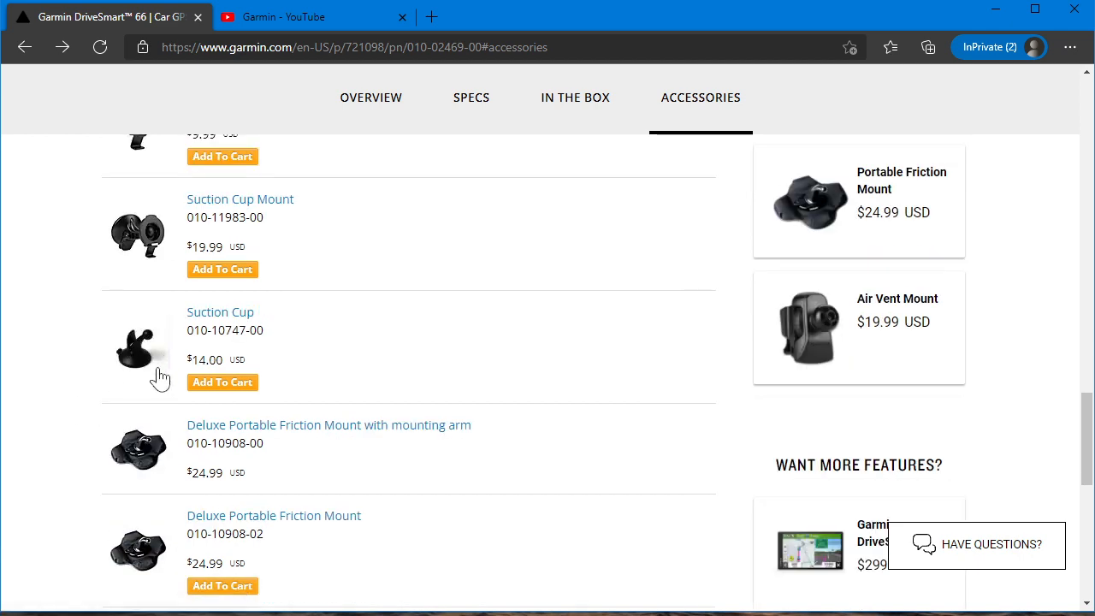
scroll("down", 3)
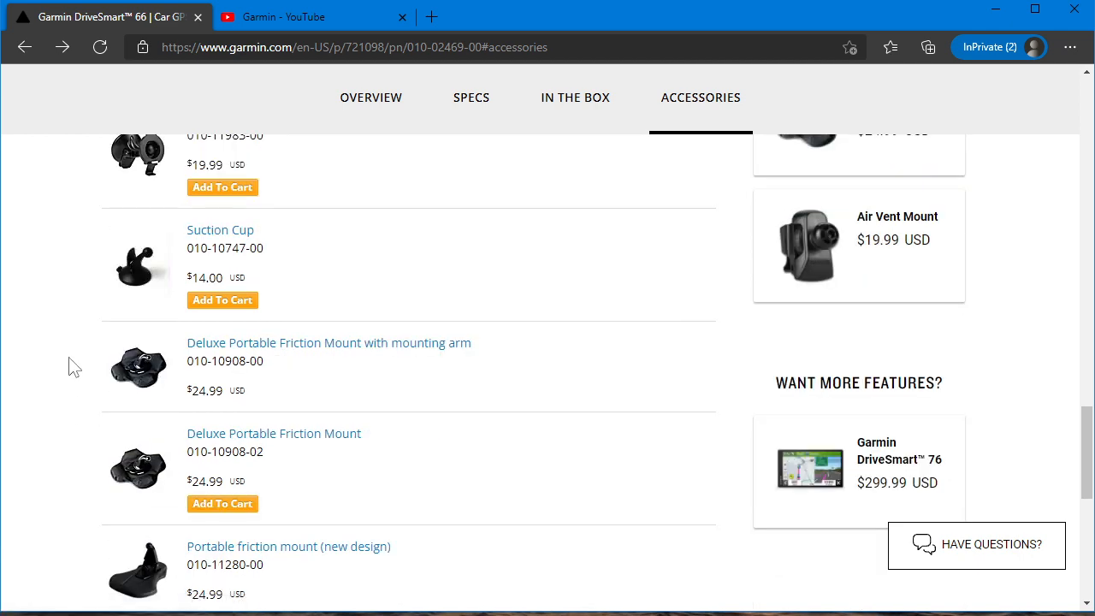
scroll("down", 3)
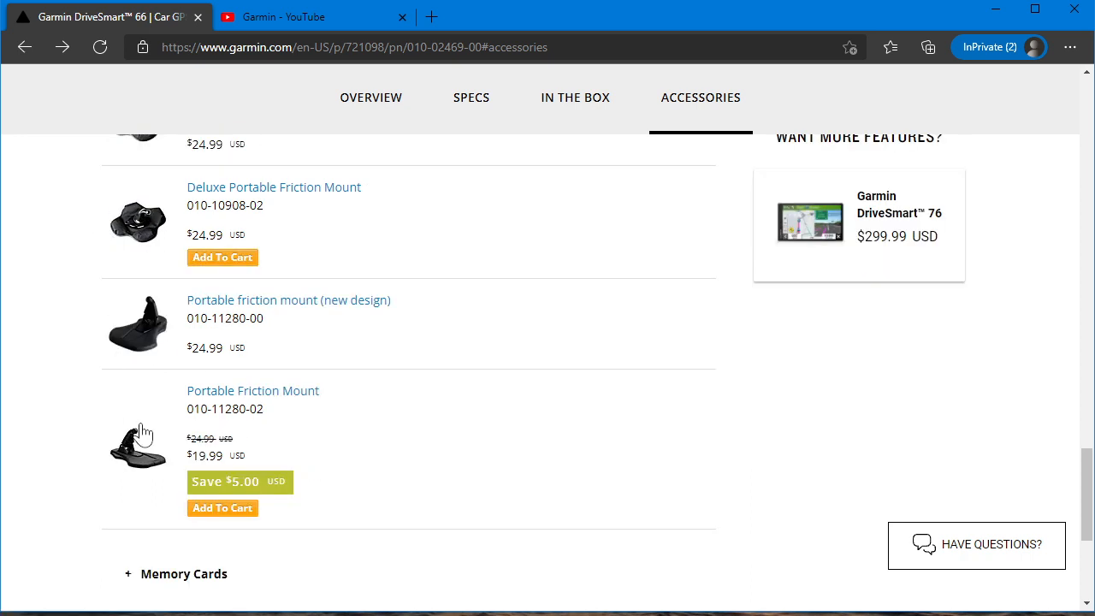
mouse_move(306, 334)
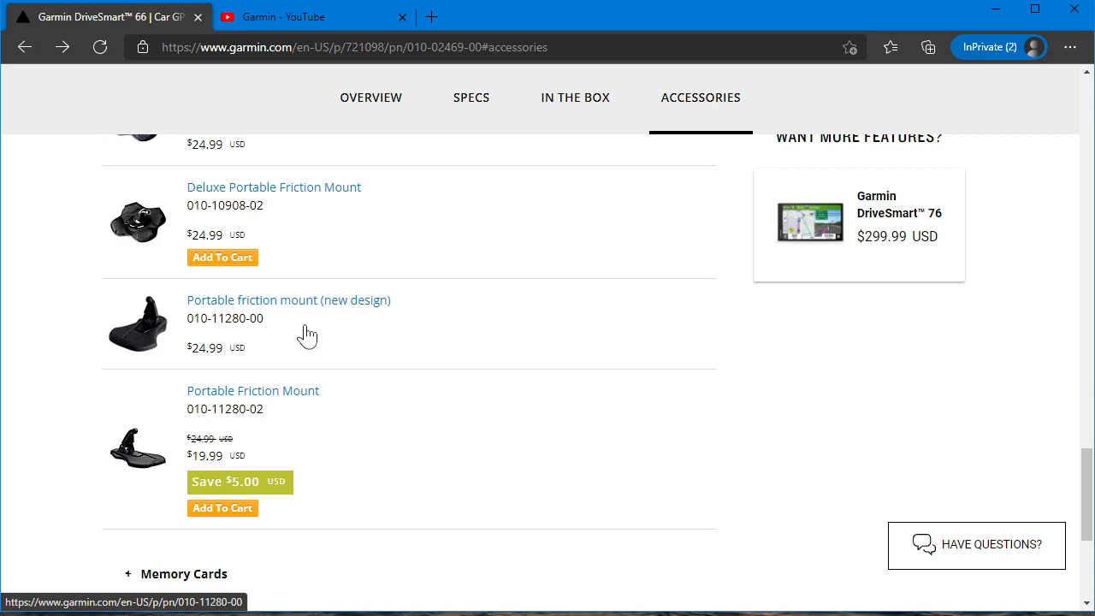
mouse_move(140, 397)
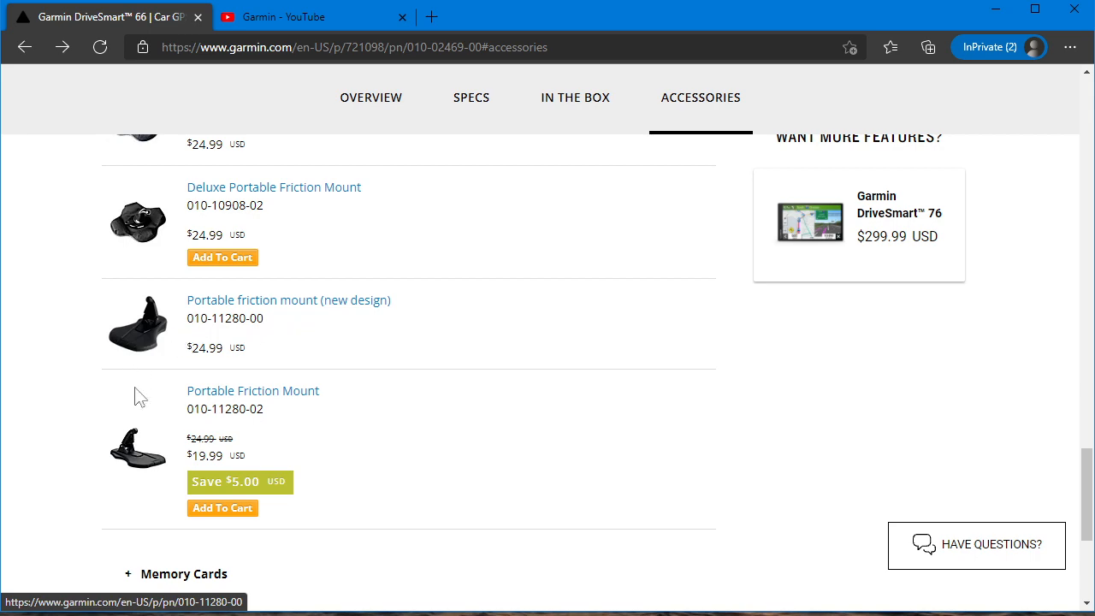
left_click(287, 300)
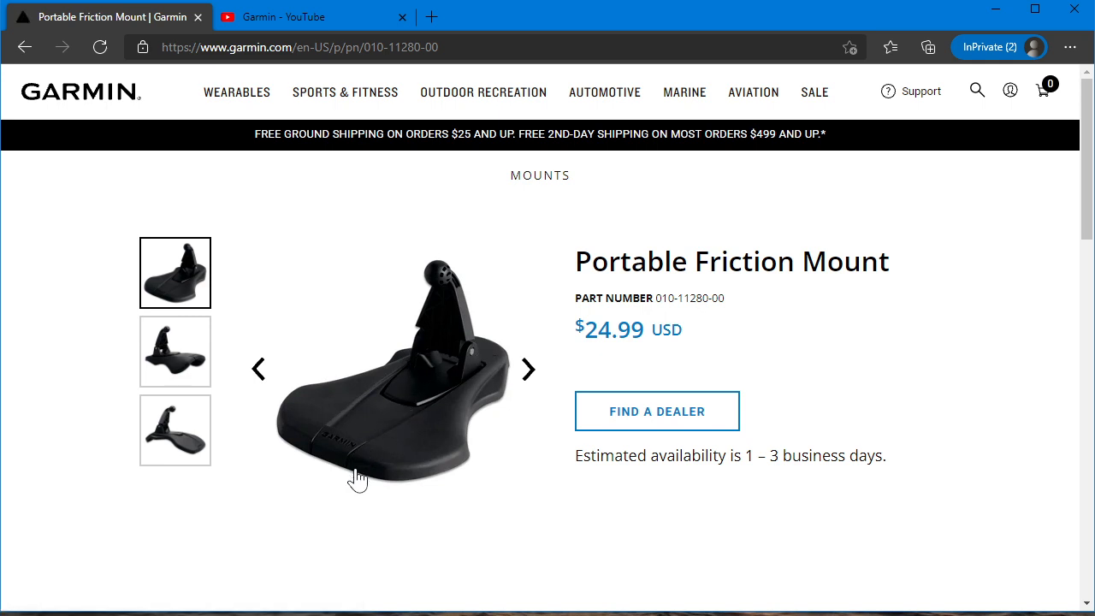
mouse_move(360, 513)
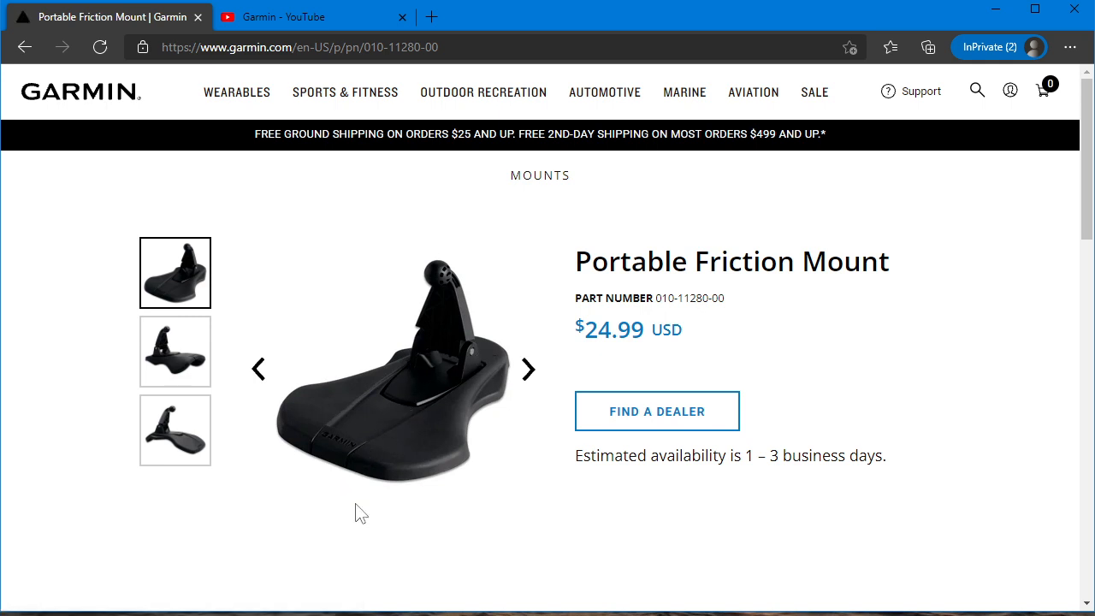
mouse_move(331, 445)
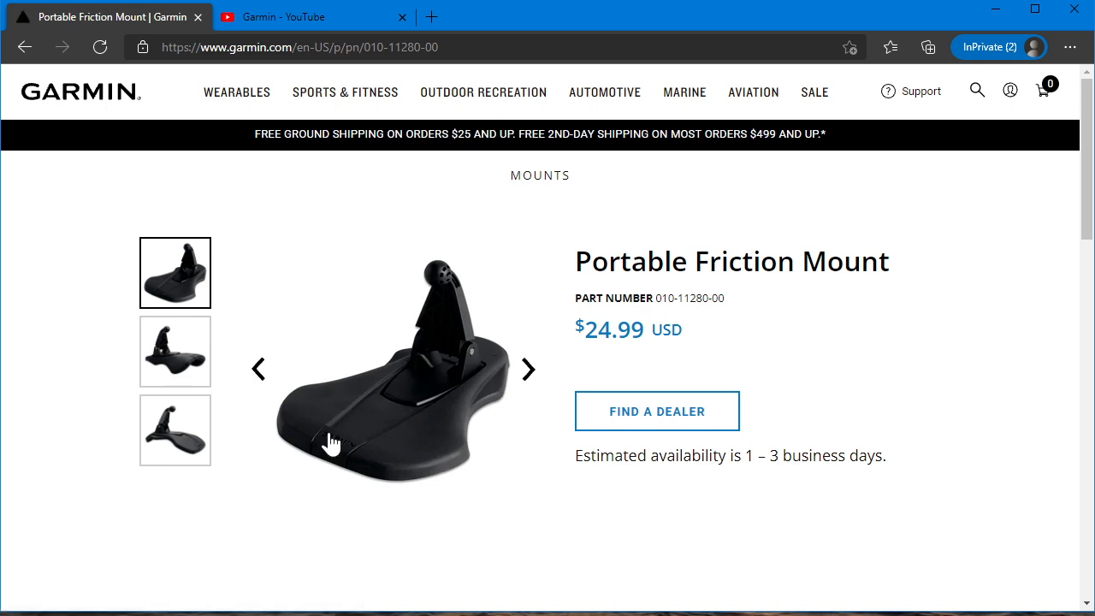
mouse_move(370, 437)
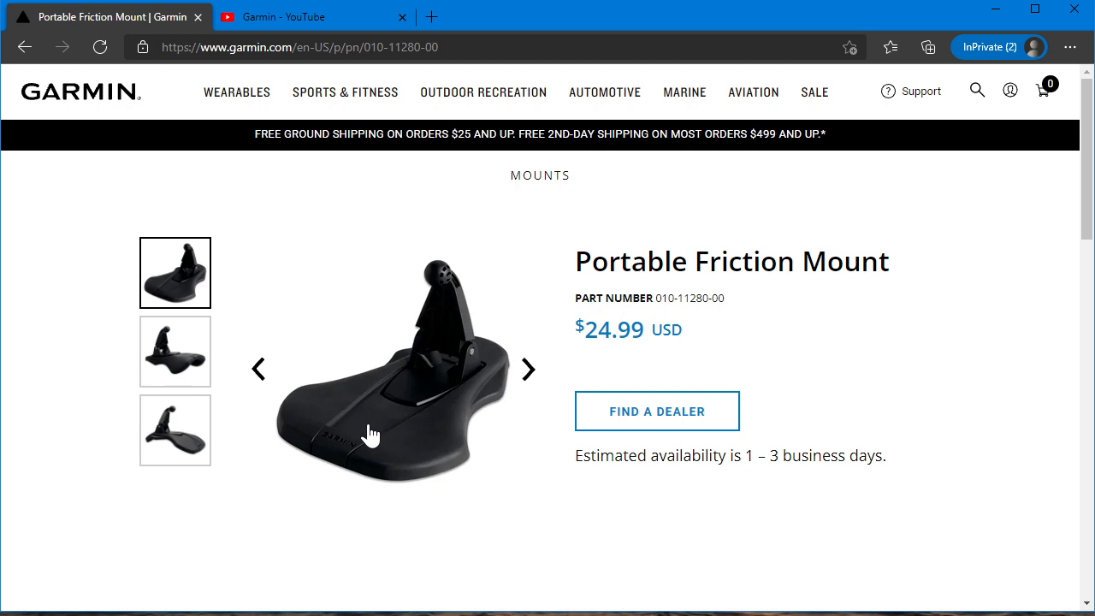
mouse_move(24, 47)
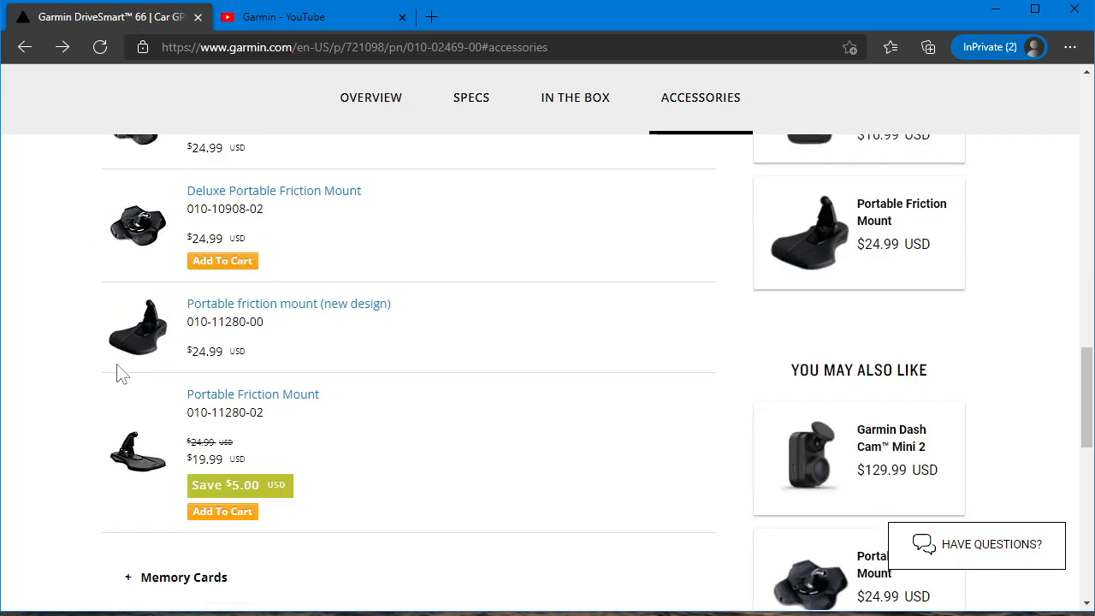
mouse_move(136, 380)
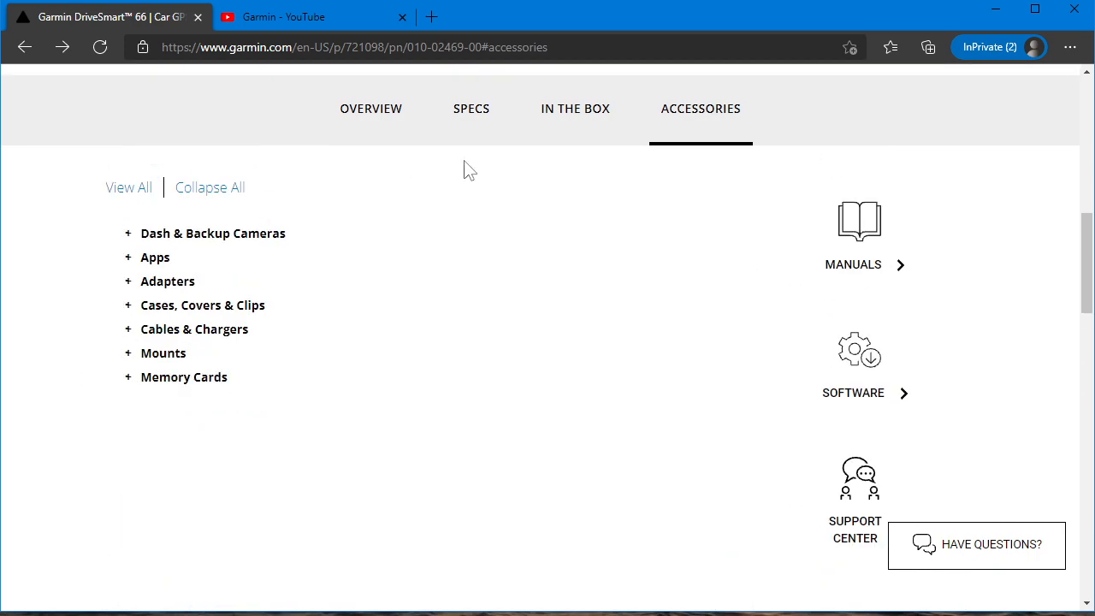
Read the DriveSmart 66 specifications down to the Connectivity details
left_click(472, 107)
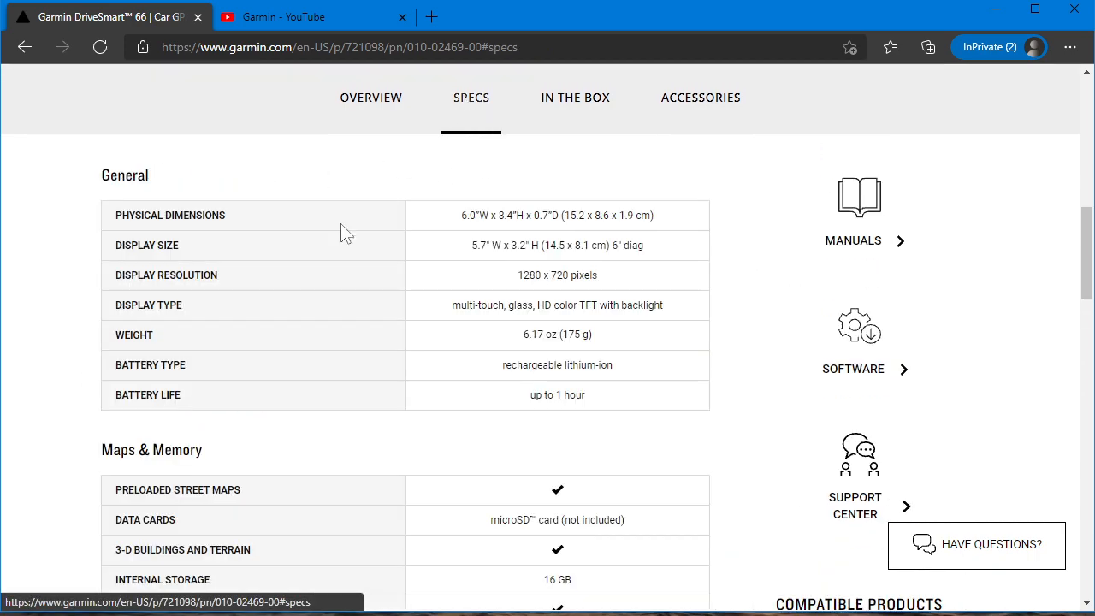
scroll("down", 3)
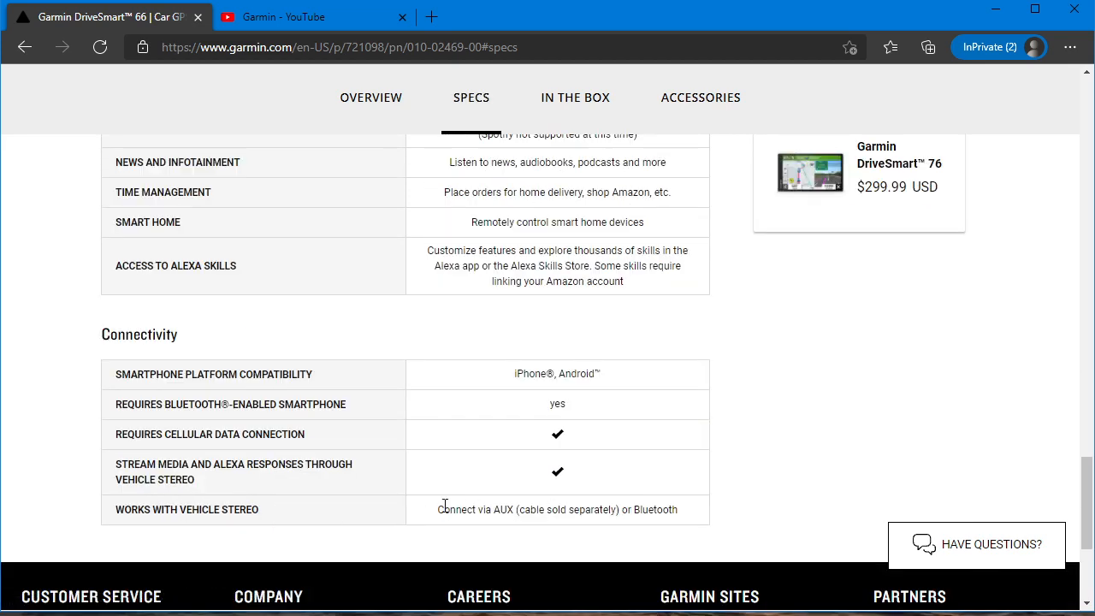
mouse_move(425, 511)
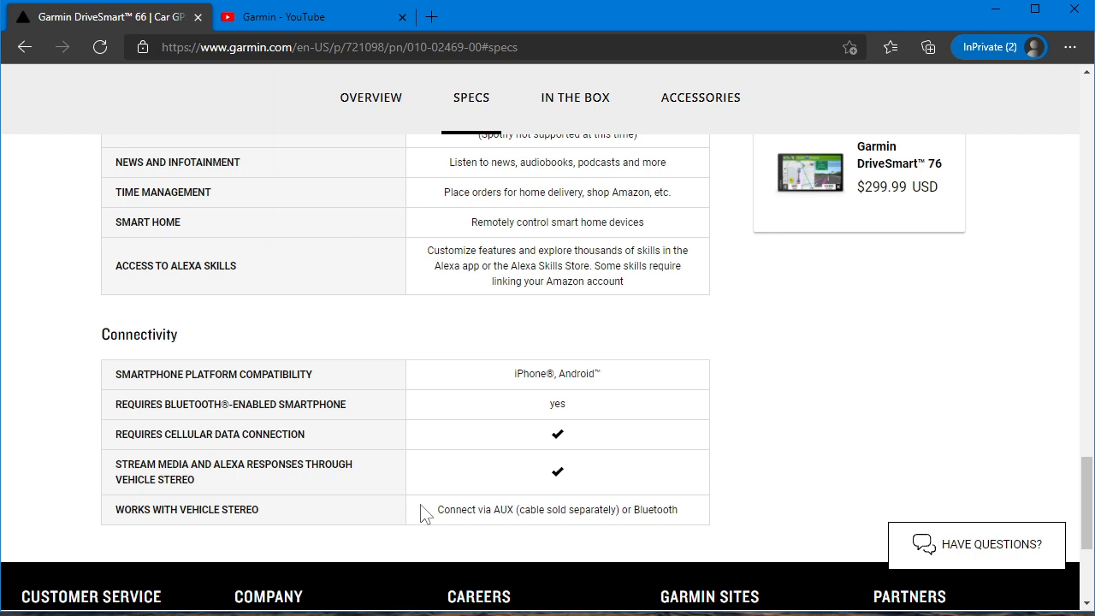
double_click(652, 510)
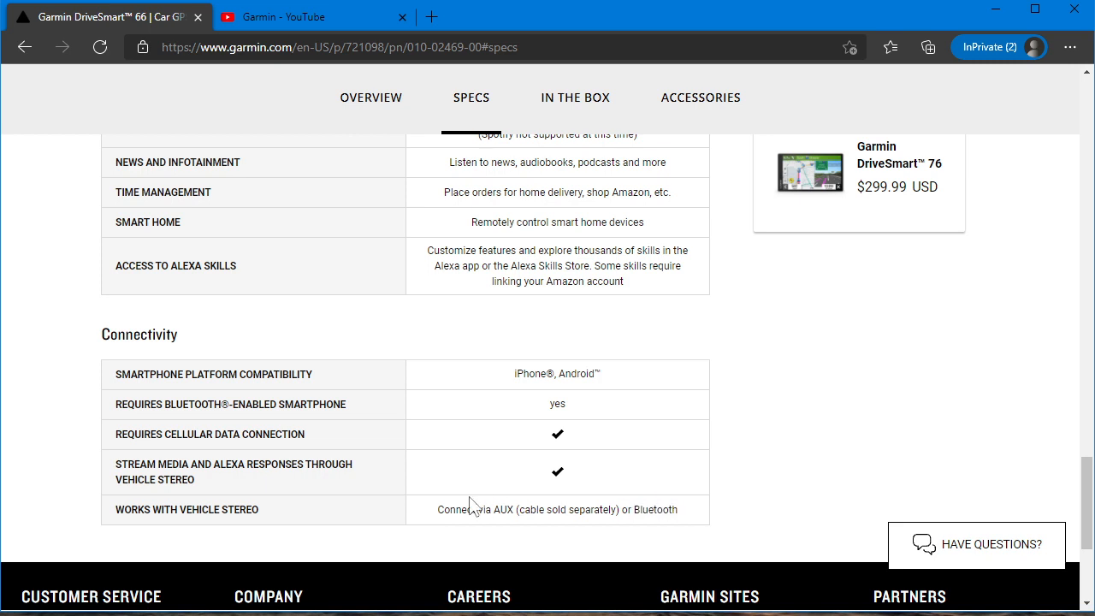
scroll("down", 3)
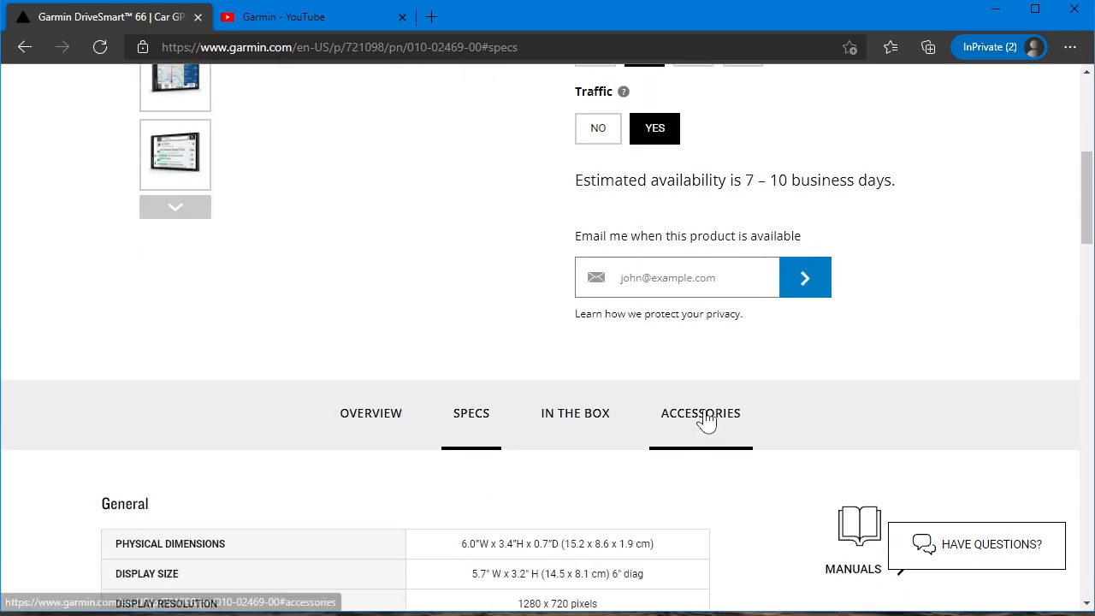
Expand all DriveSmart 66 accessory categories and scroll through cameras, cables, chargers and mounts
left_click(700, 412)
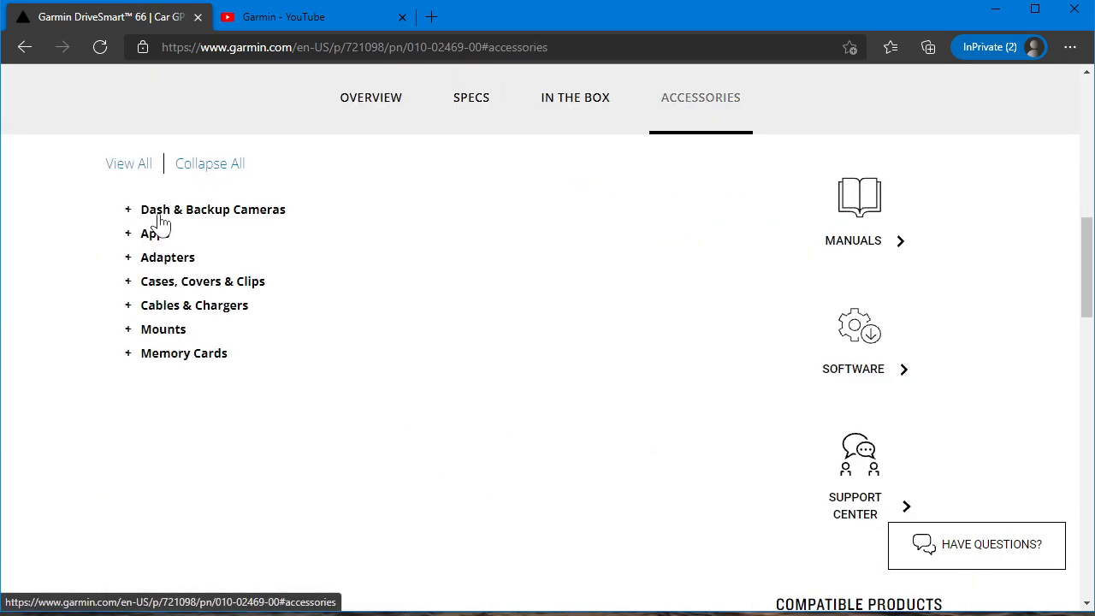
left_click(128, 164)
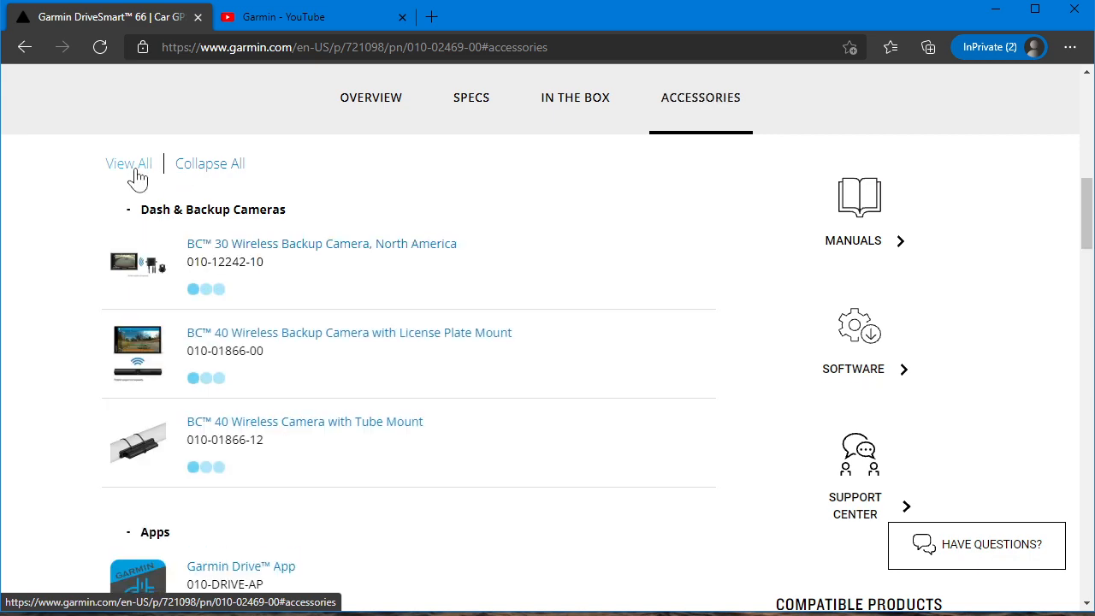
scroll("down", 3)
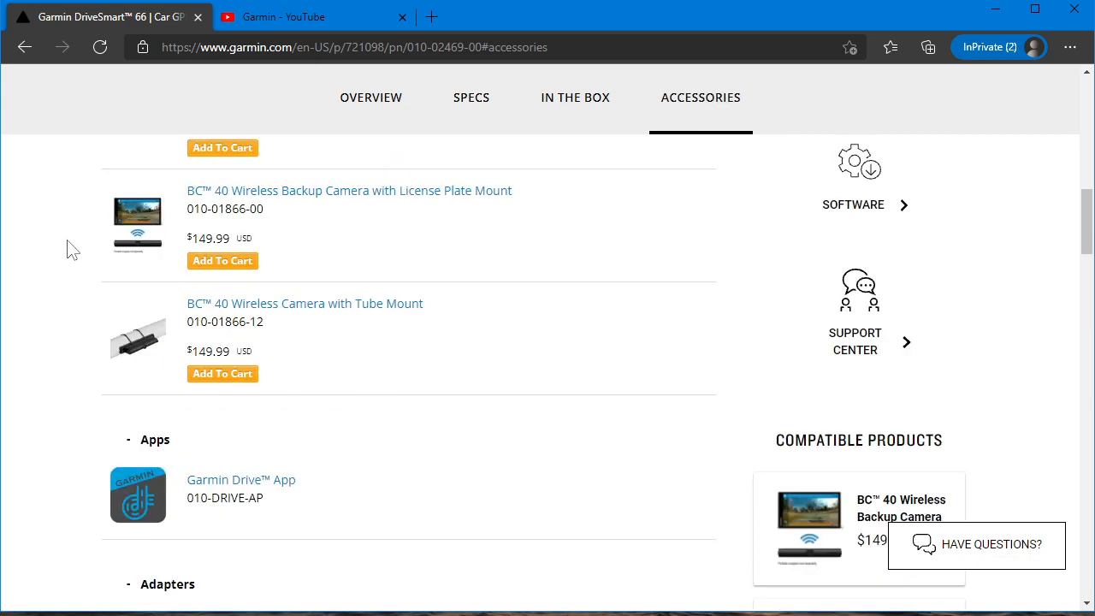
scroll("down", 3)
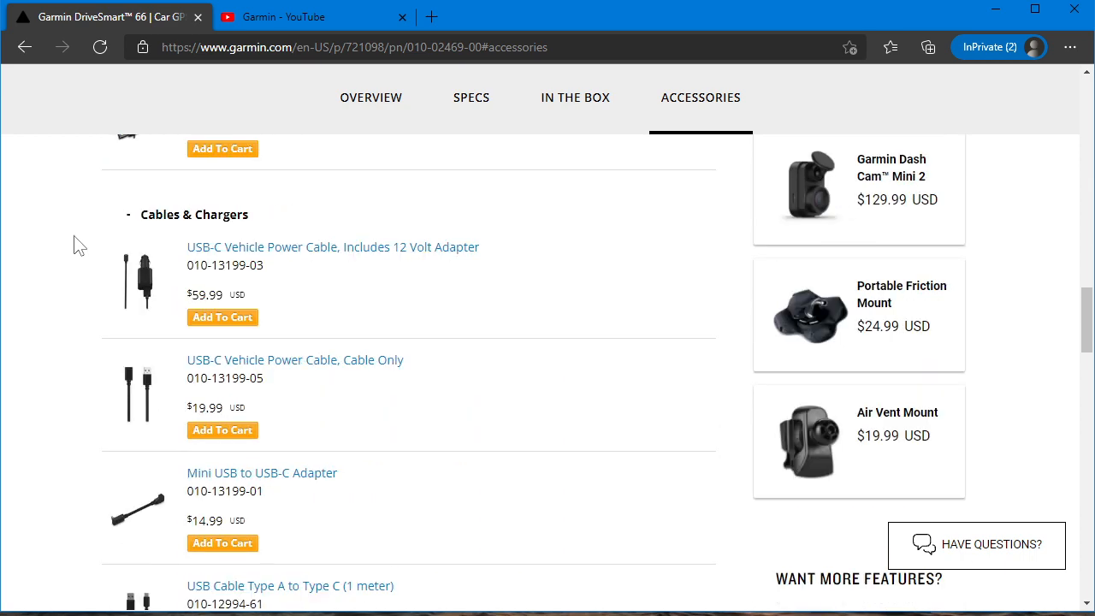
mouse_move(181, 253)
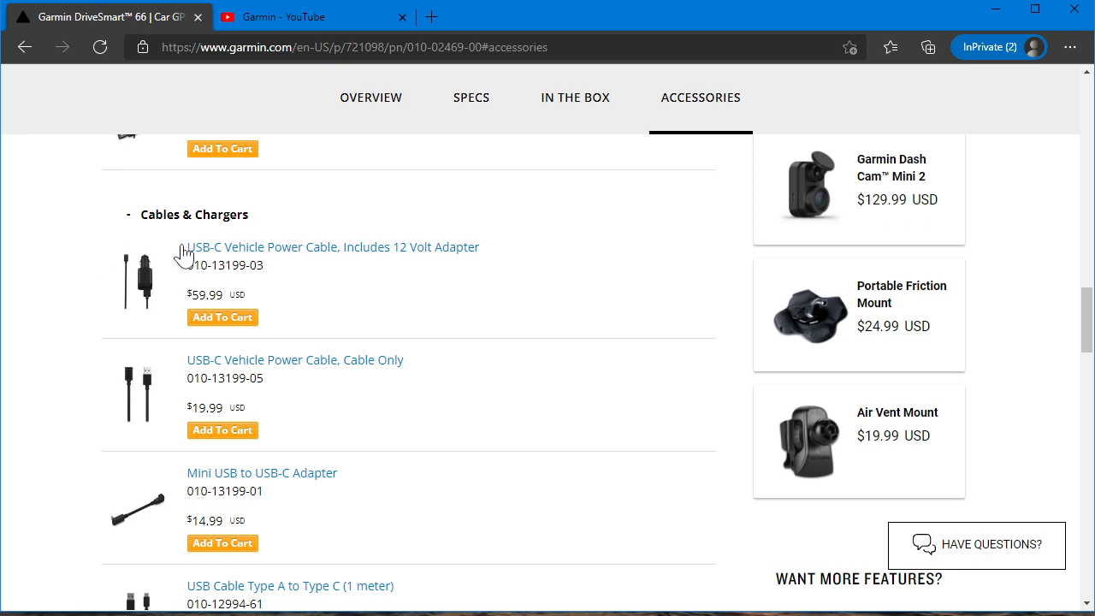
scroll("down", 3)
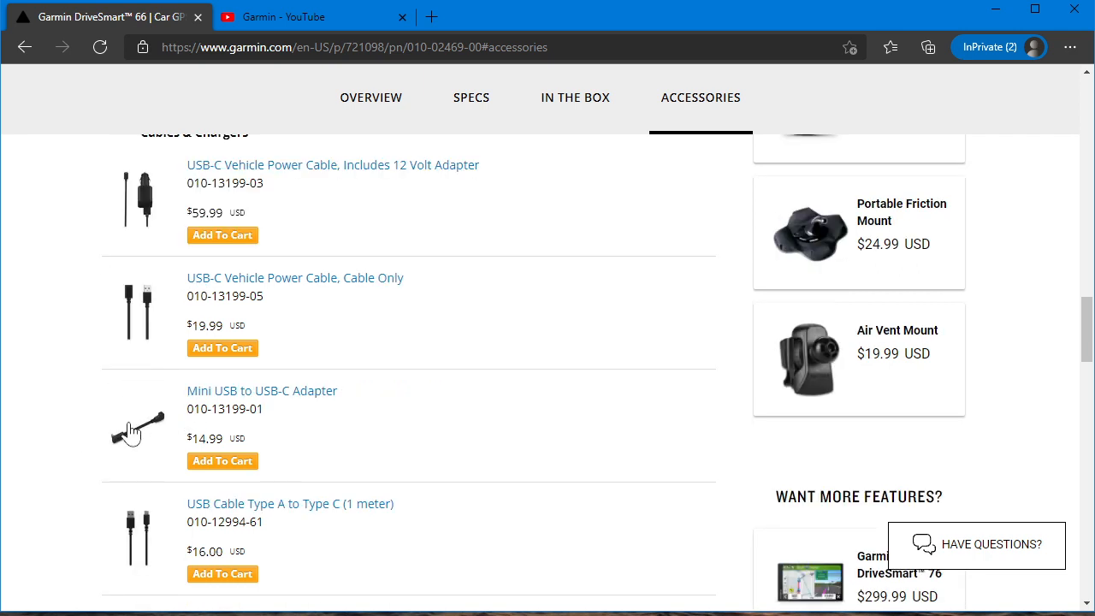
scroll("down", 3)
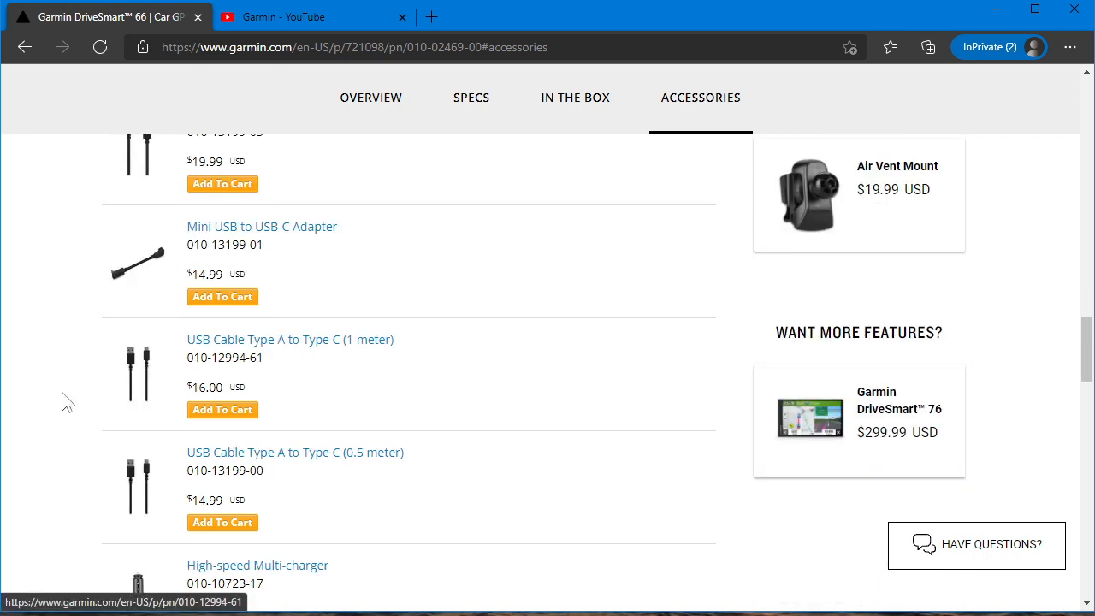
scroll("down", 3)
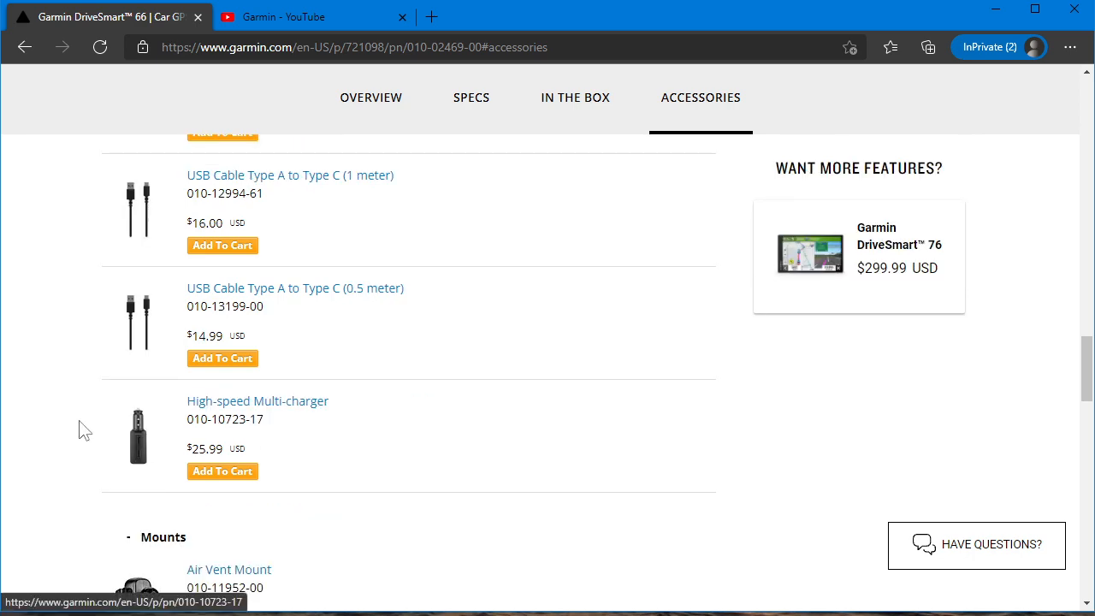
scroll("down", 3)
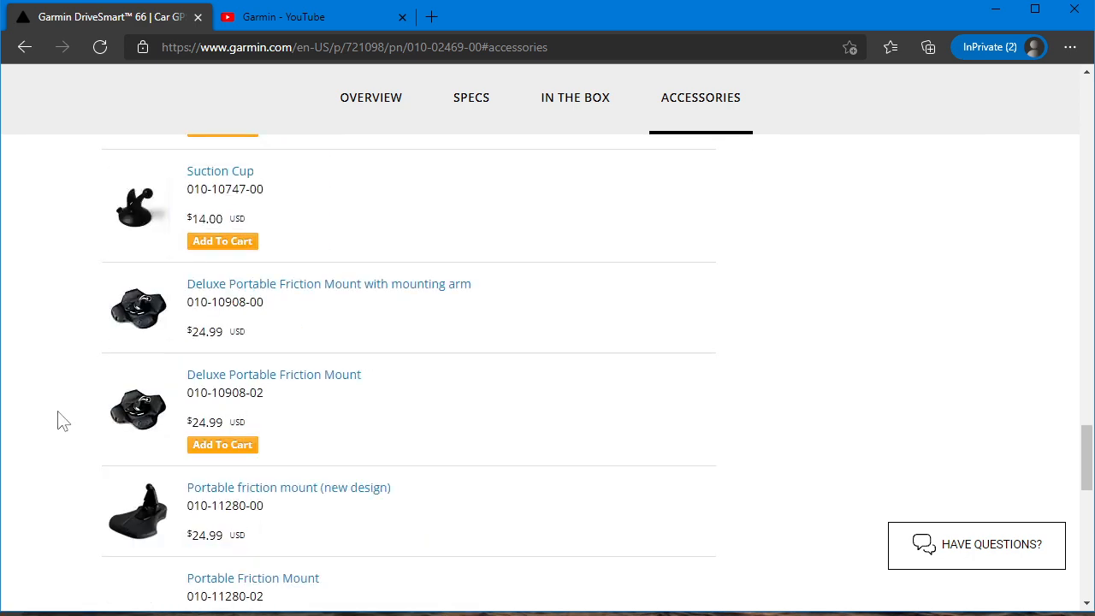
scroll("down", 3)
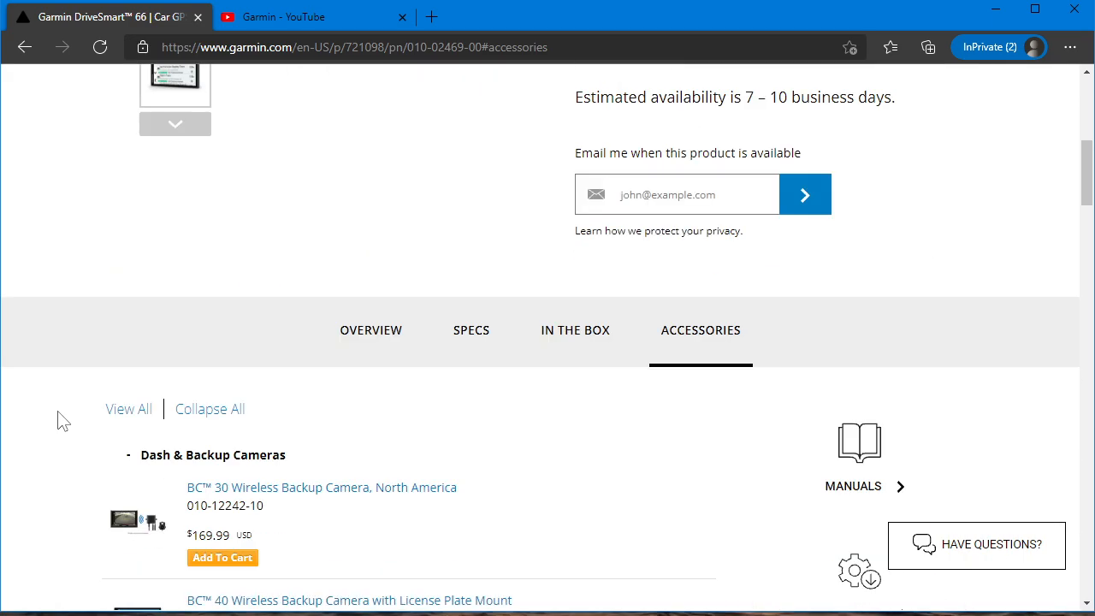
Check the DriveSmart 66 general specs, then browse its gallery photos and return to the first image
left_click(470, 330)
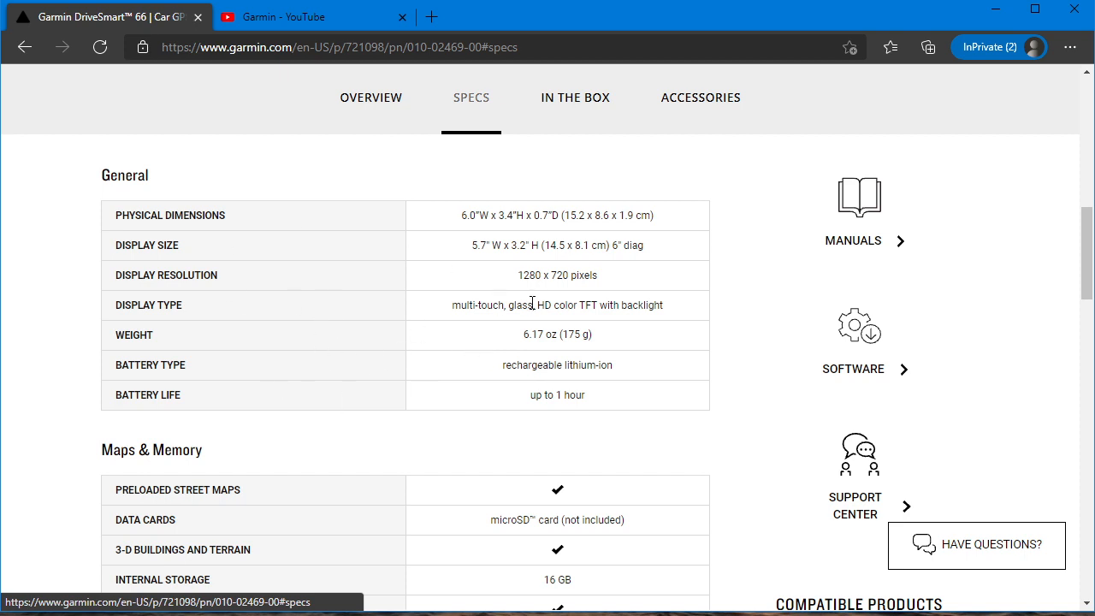
mouse_move(499, 302)
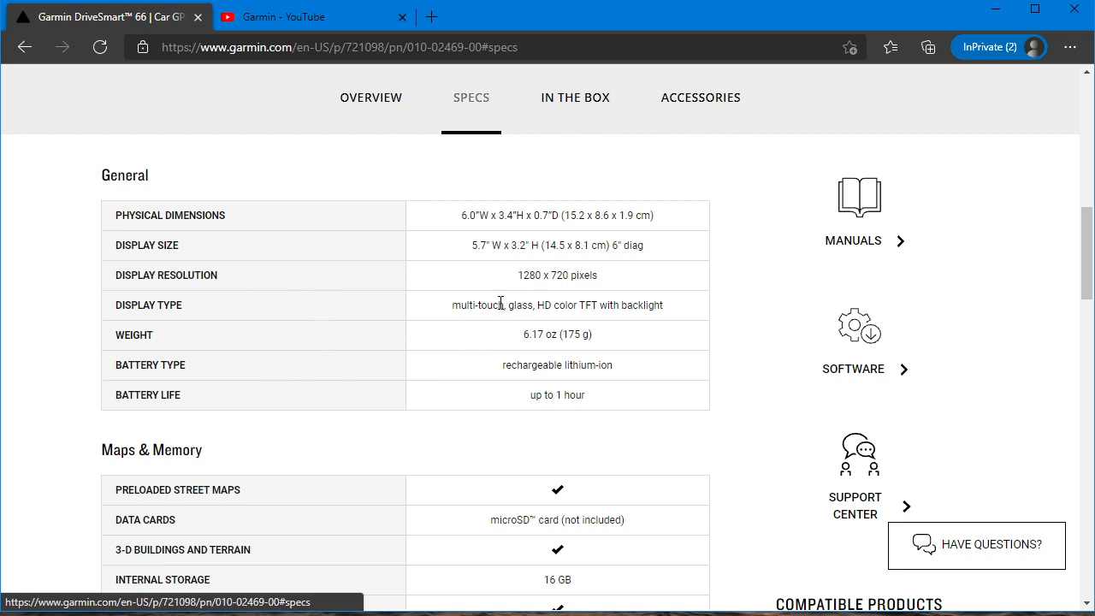
mouse_move(390, 352)
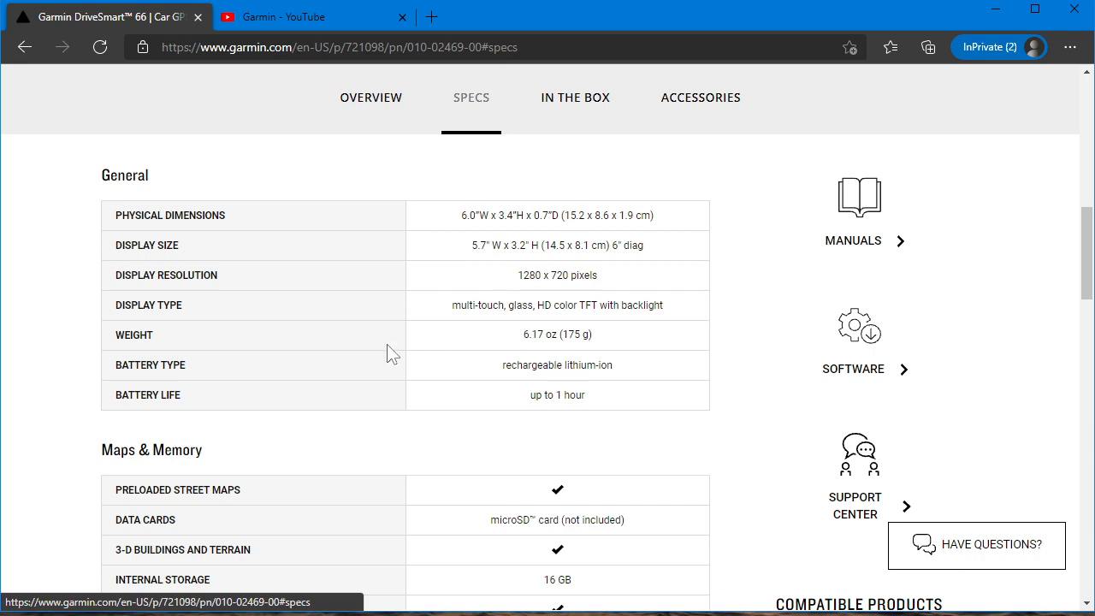
scroll("up", 3)
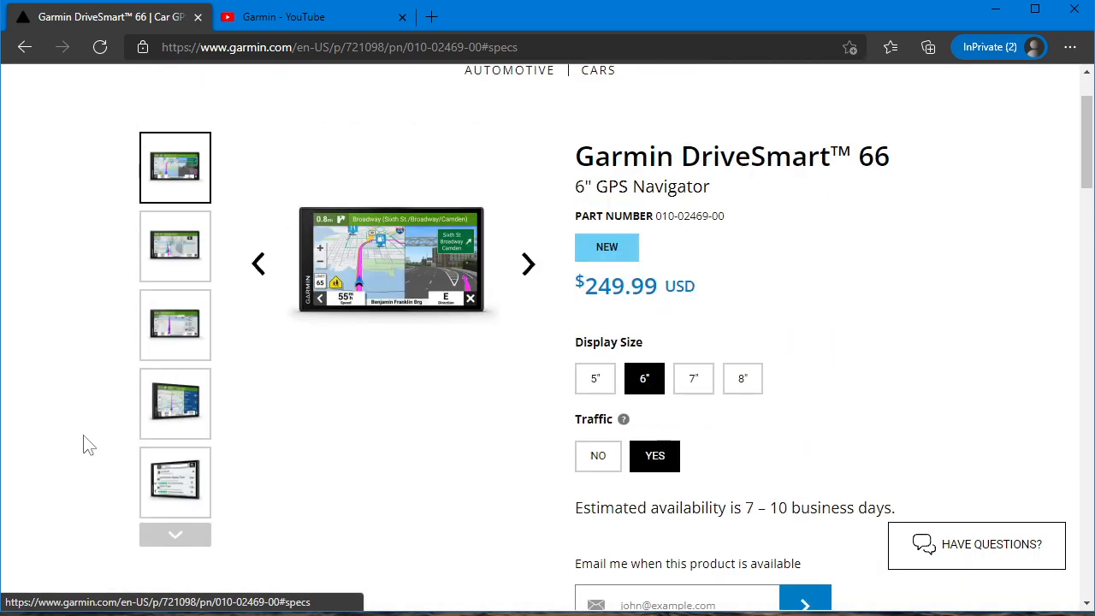
scroll("down", 3)
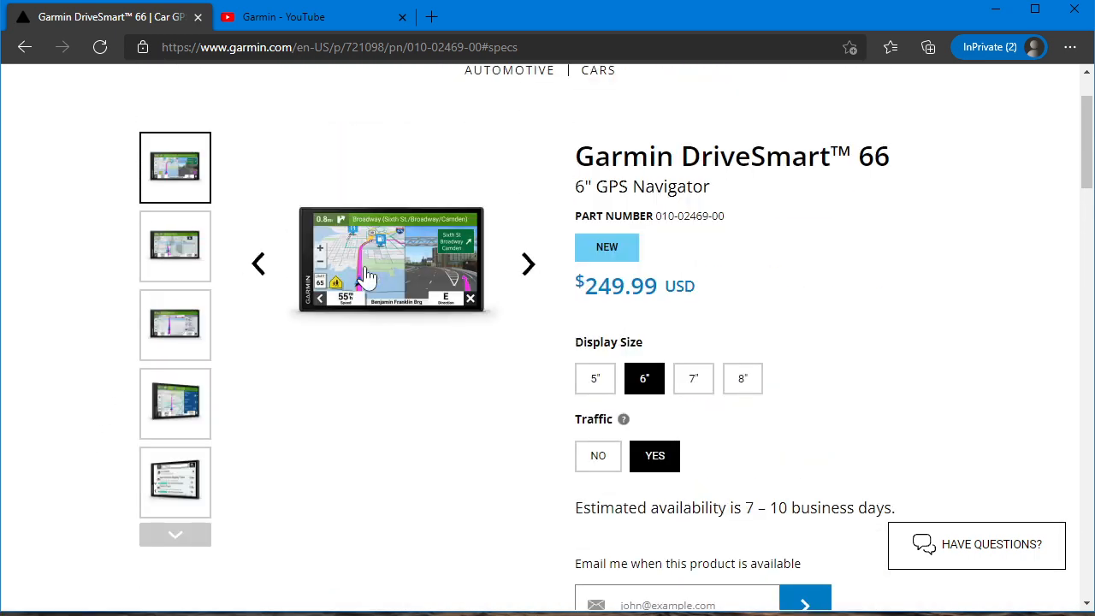
left_click(175, 403)
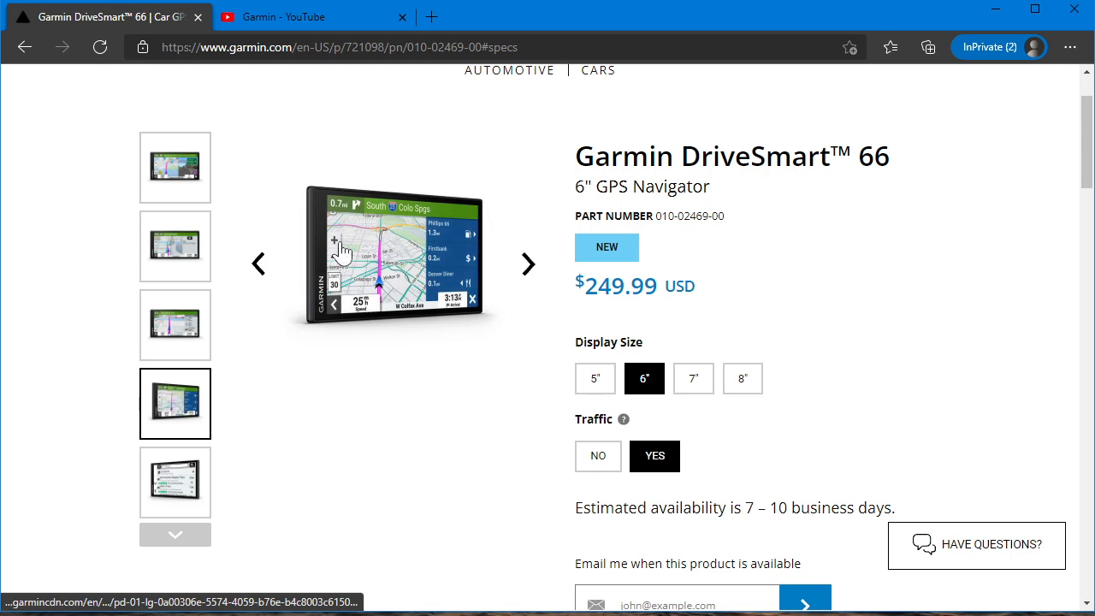
left_click(175, 167)
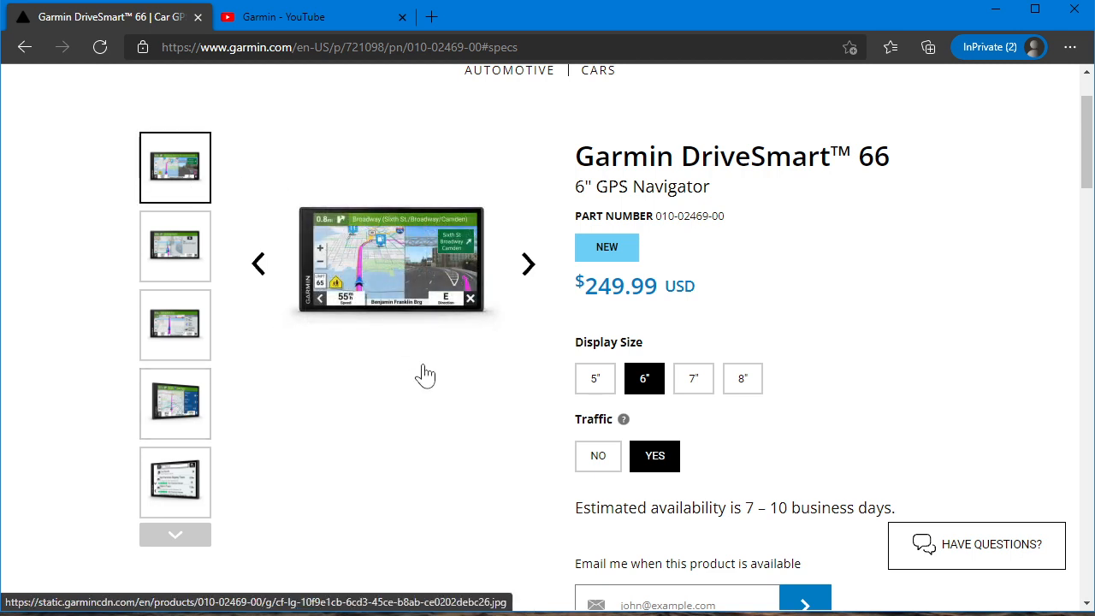
mouse_move(366, 404)
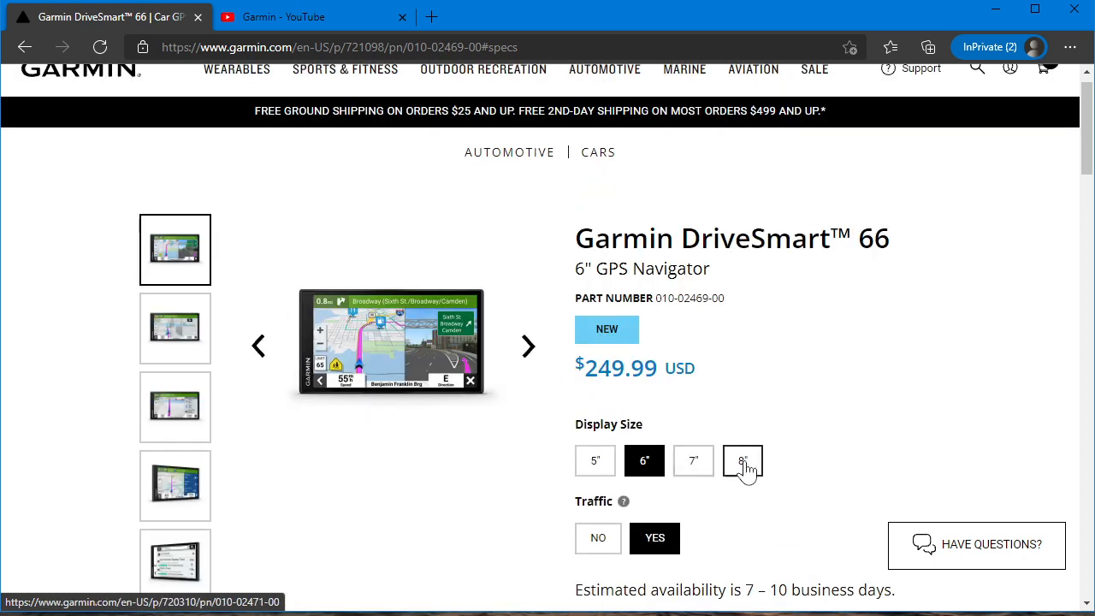
mouse_move(693, 461)
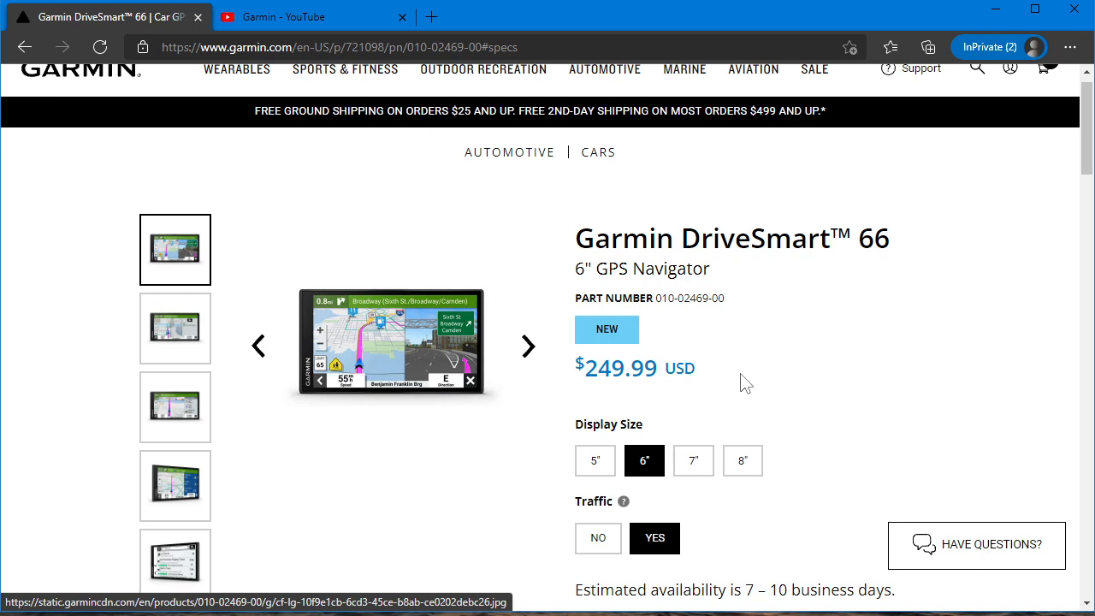
Load the 7-inch DriveSmart 76 at $299.99 and glance at its overview
left_click(693, 460)
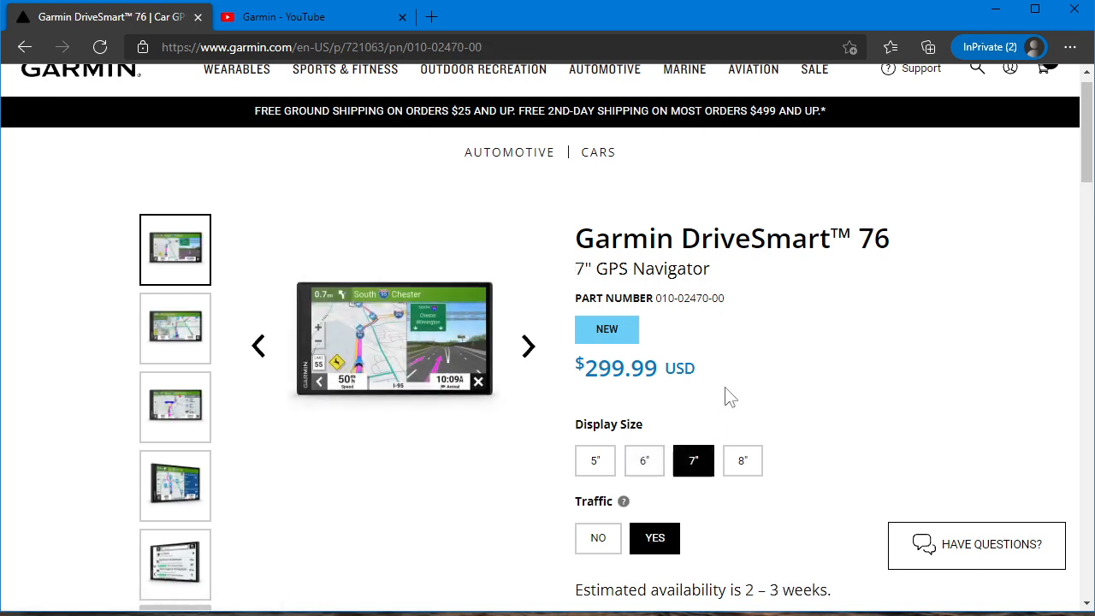
mouse_move(451, 461)
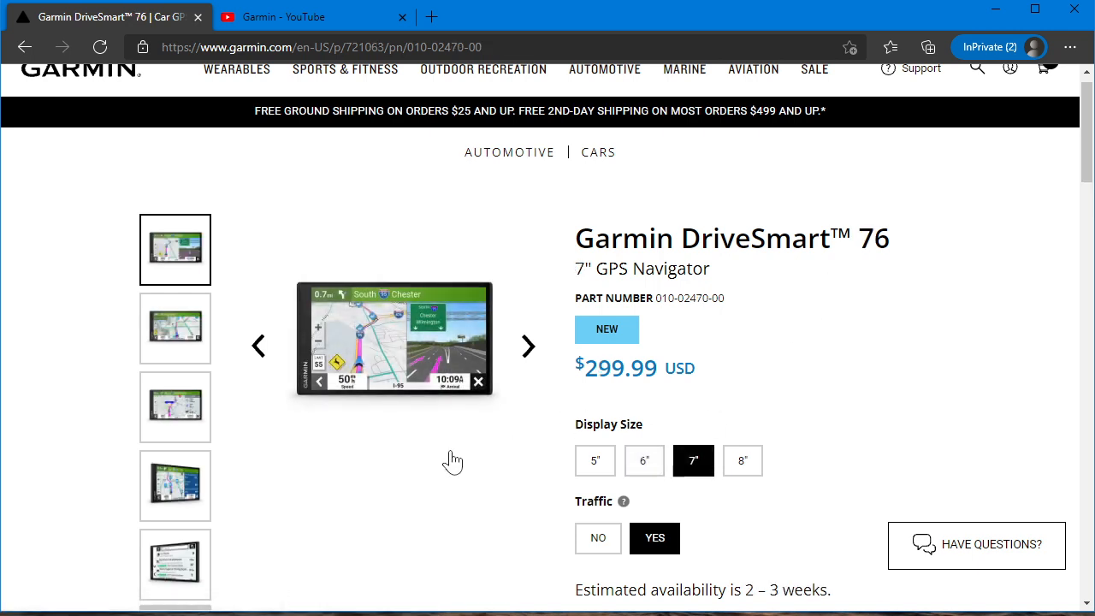
scroll("down", 3)
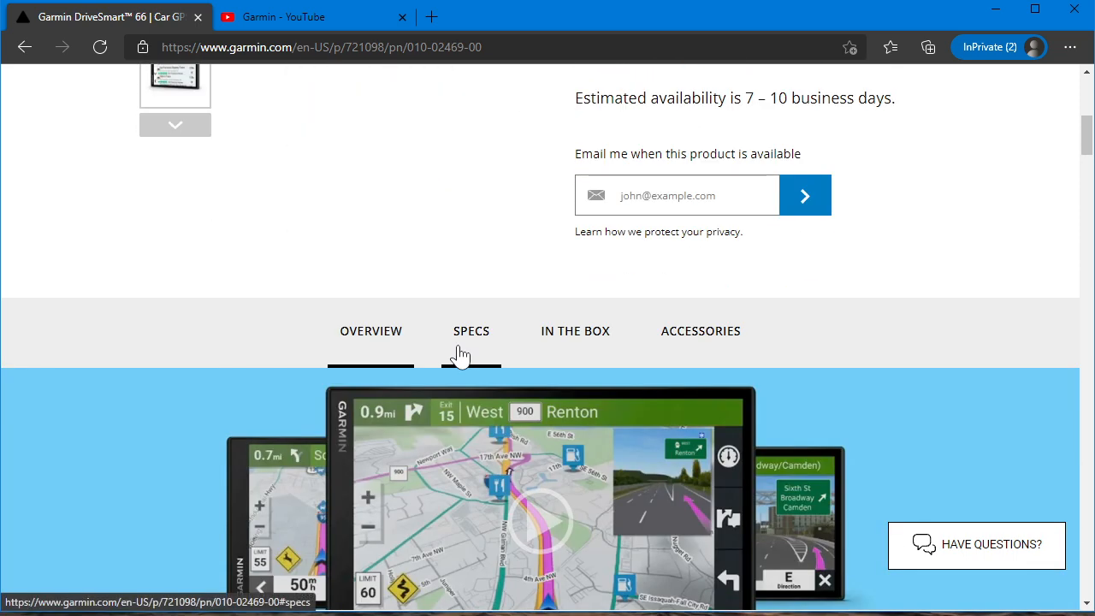
Reread the DriveSmart 66 General specs table, then return to the $249.99 product header
left_click(470, 331)
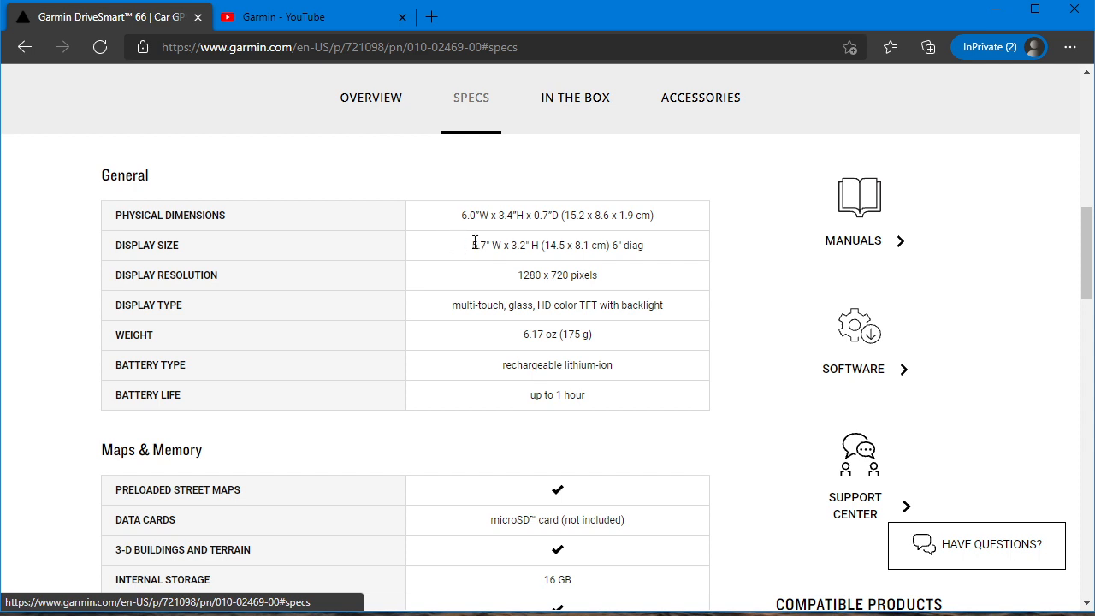
mouse_move(483, 263)
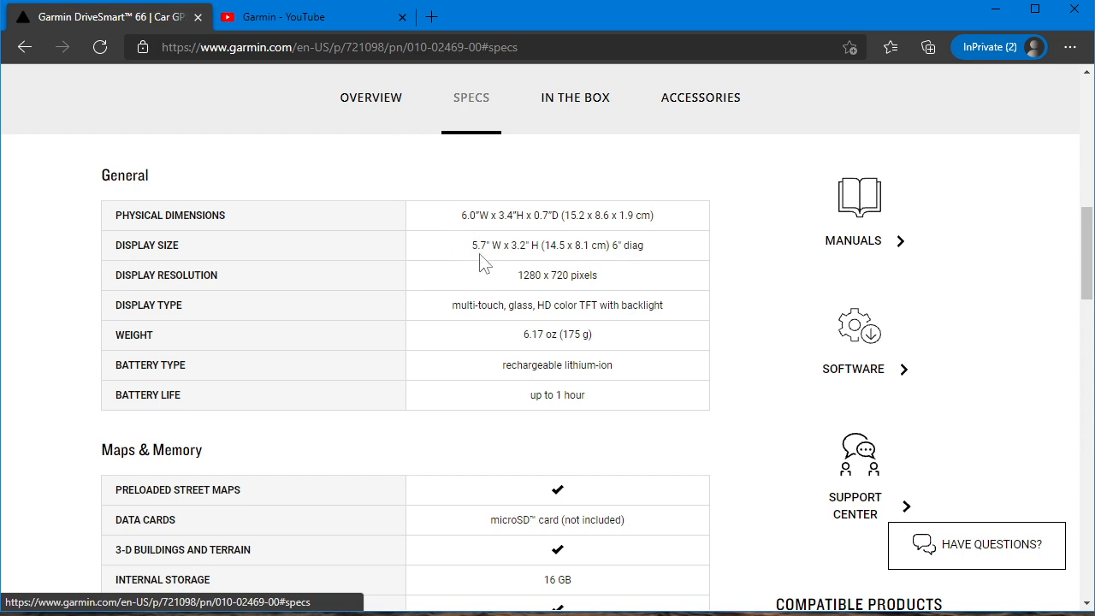
mouse_move(533, 260)
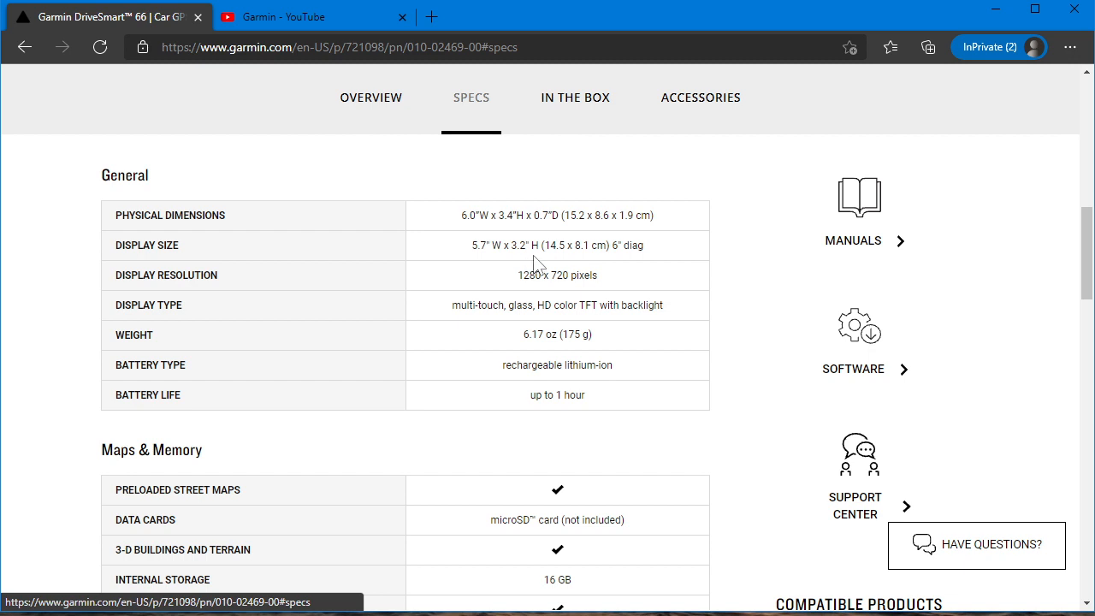
mouse_move(479, 212)
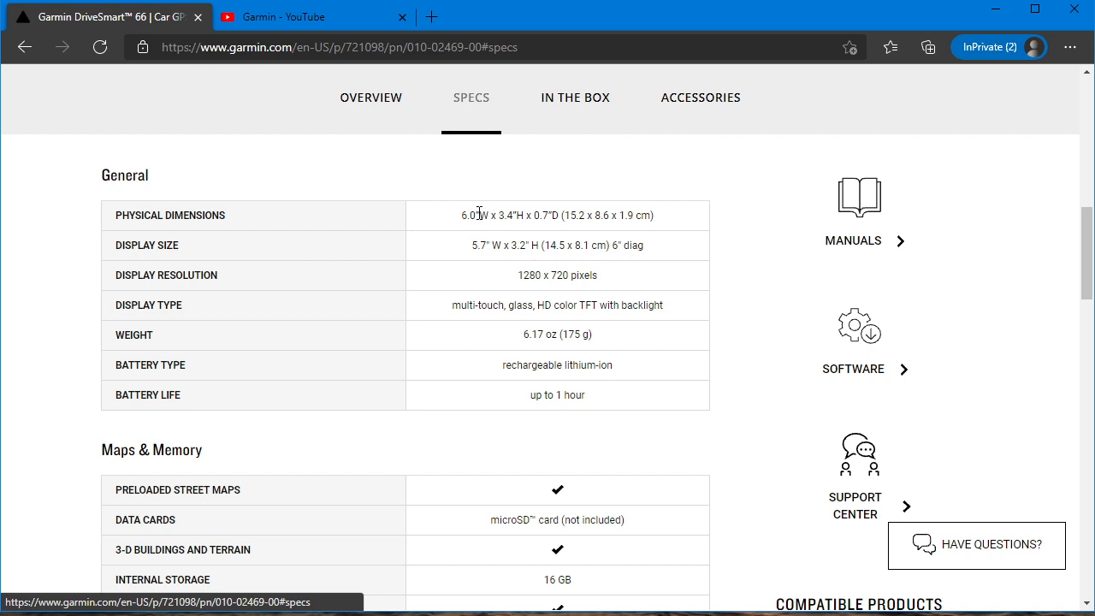
mouse_move(448, 233)
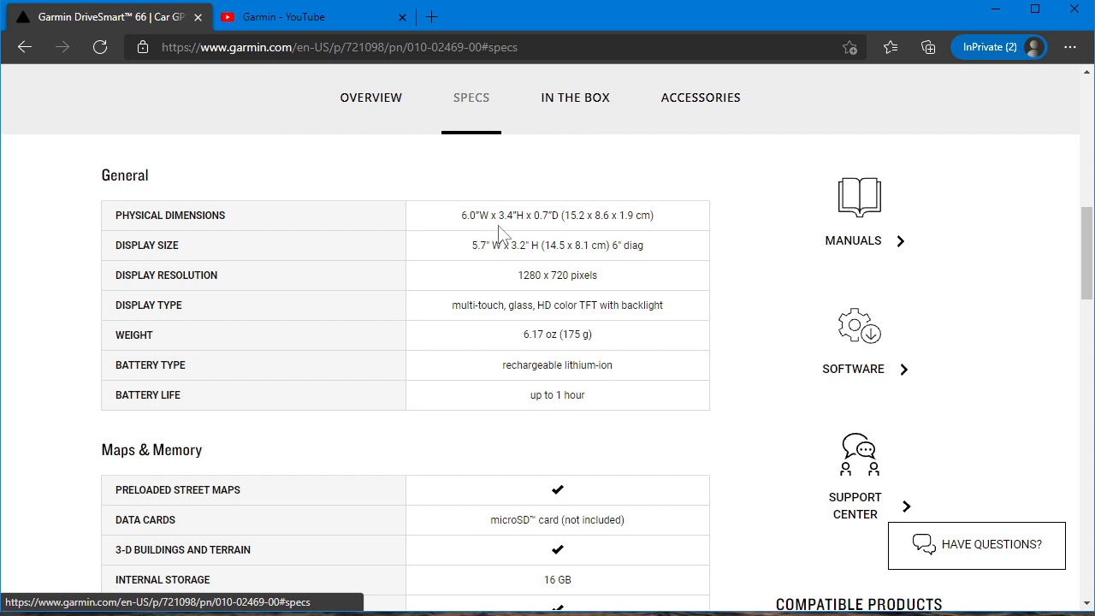
mouse_move(551, 234)
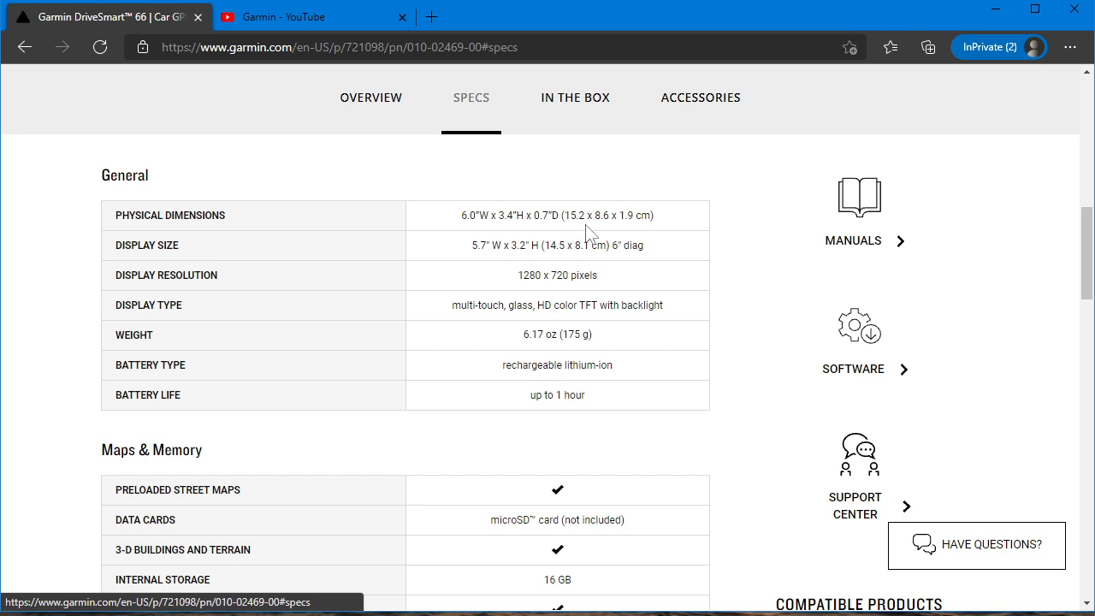
mouse_move(455, 243)
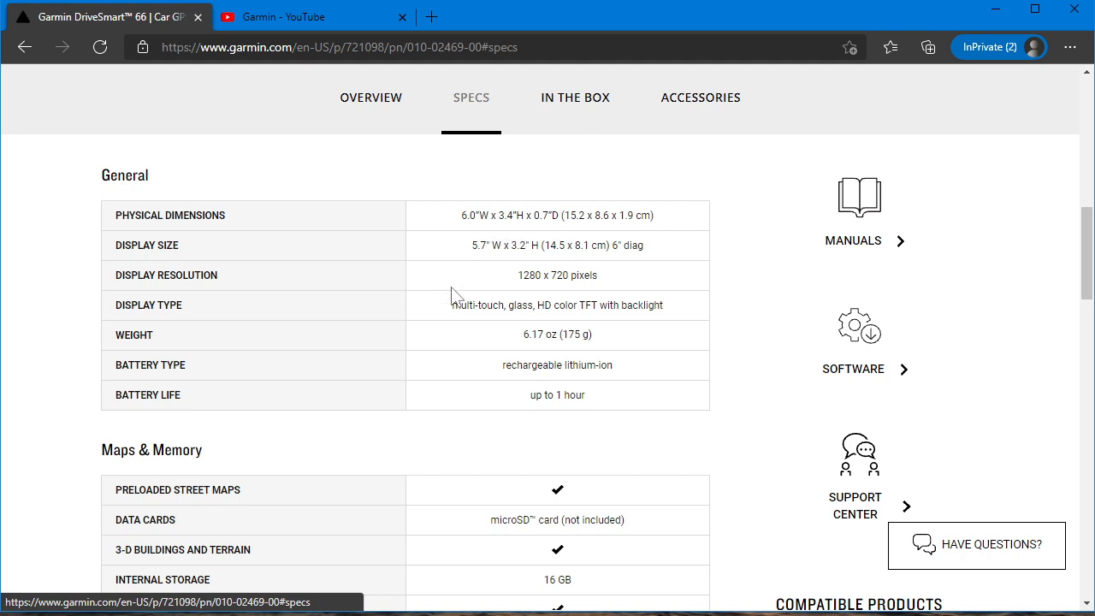
mouse_move(453, 306)
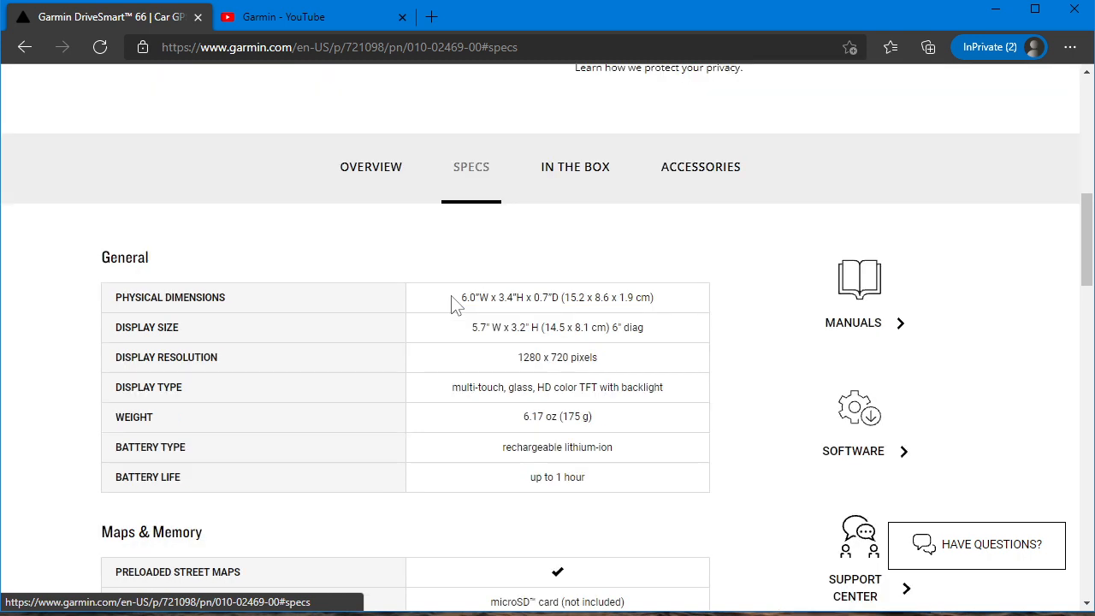
mouse_move(505, 328)
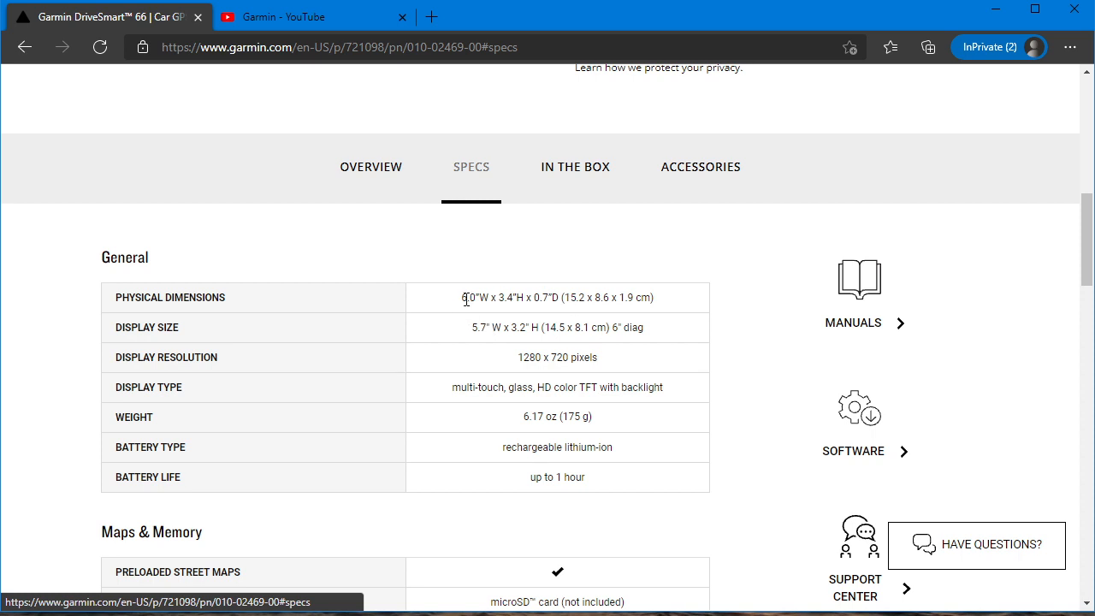
mouse_move(455, 328)
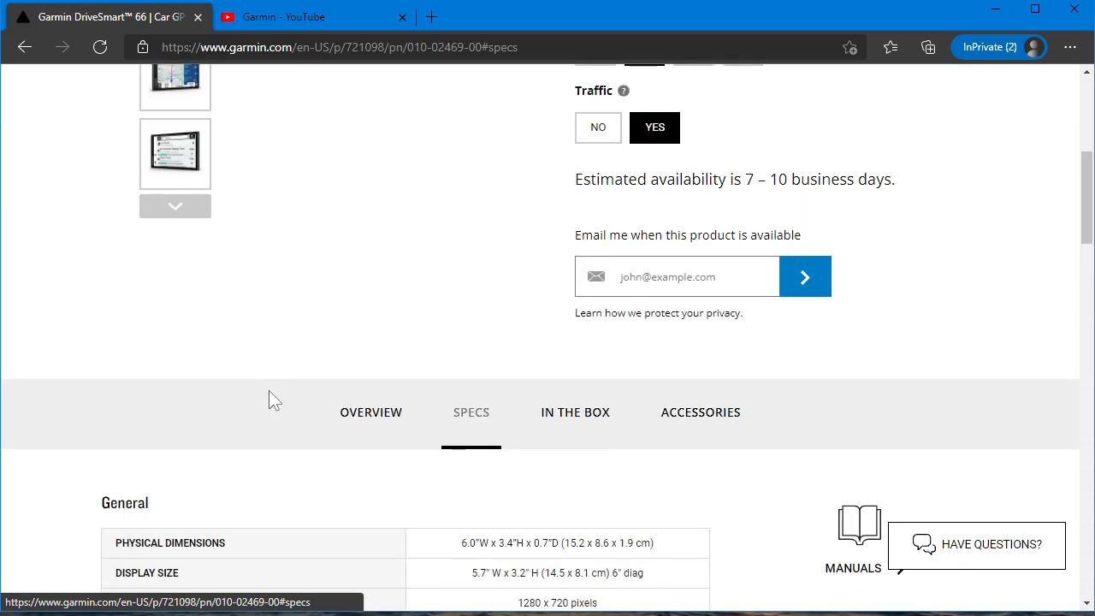
scroll("up", 3)
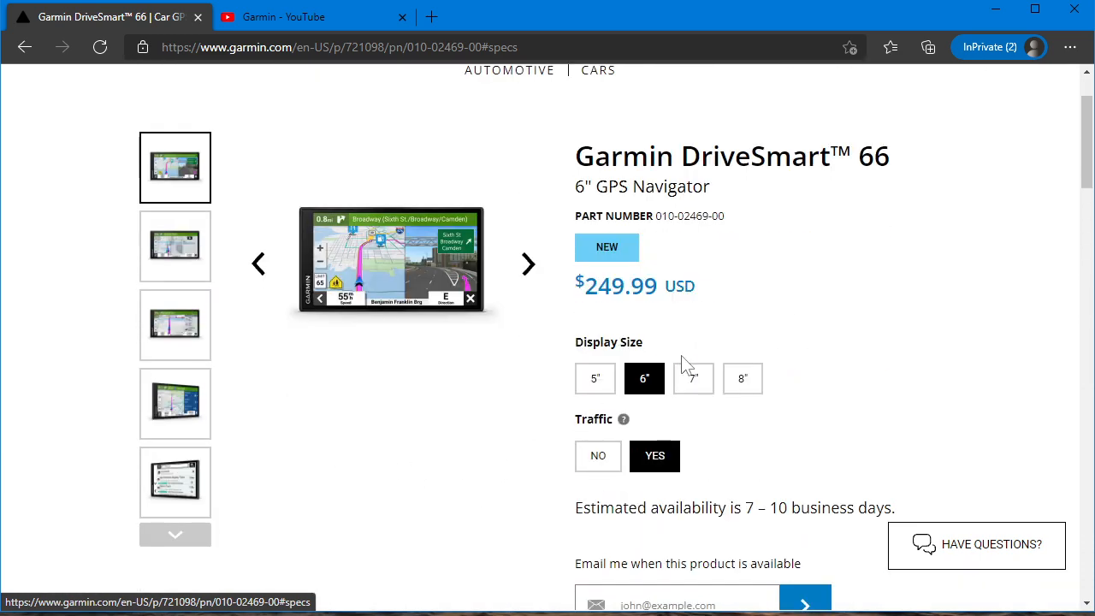
left_click(693, 378)
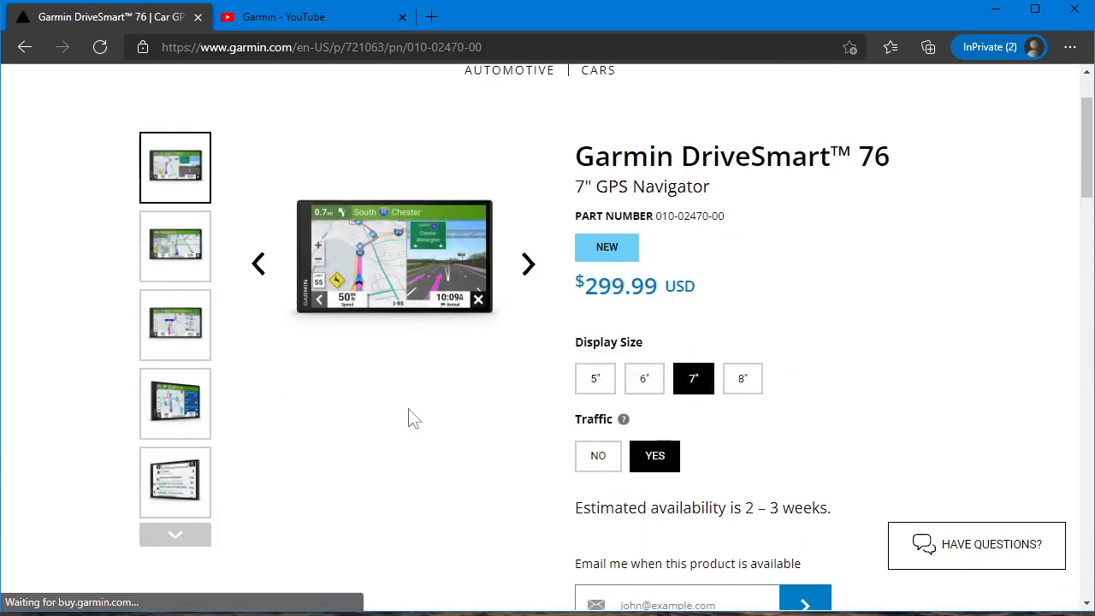
left_click(470, 96)
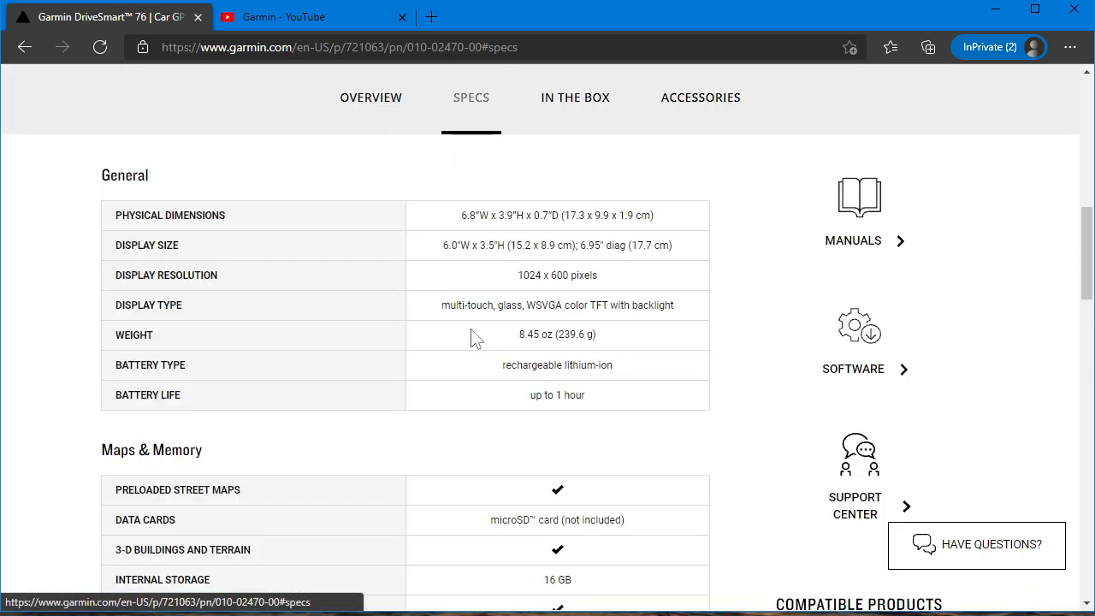
mouse_move(465, 221)
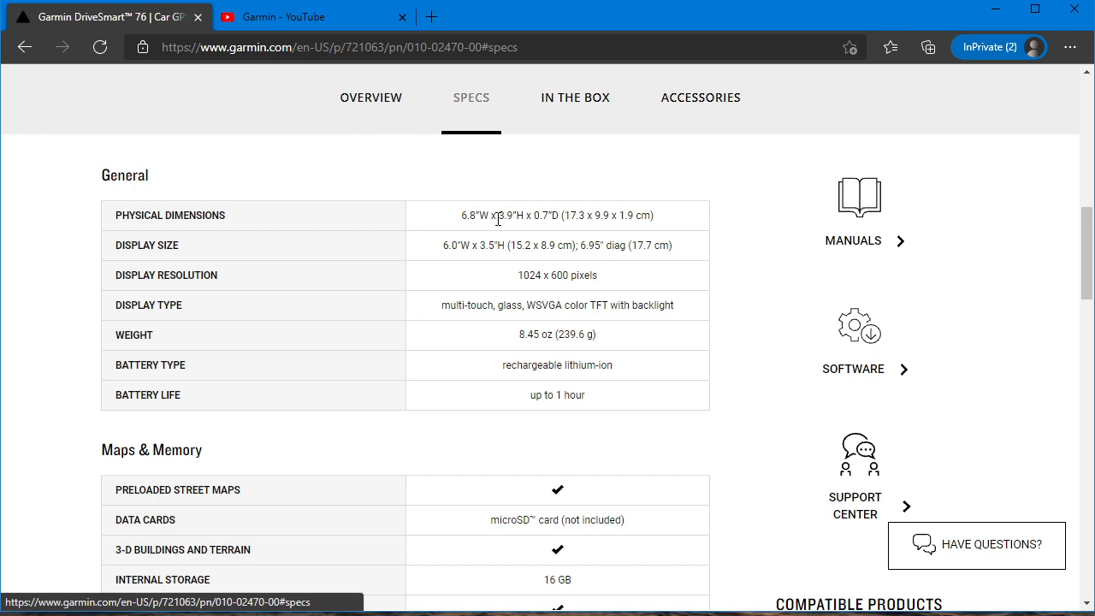
mouse_move(438, 260)
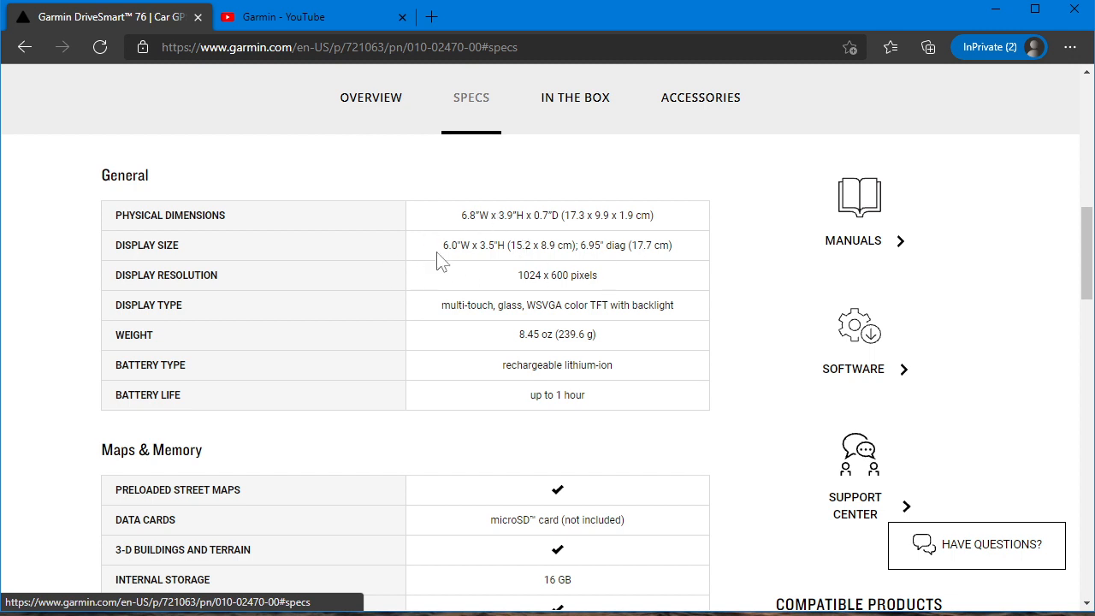
mouse_move(487, 249)
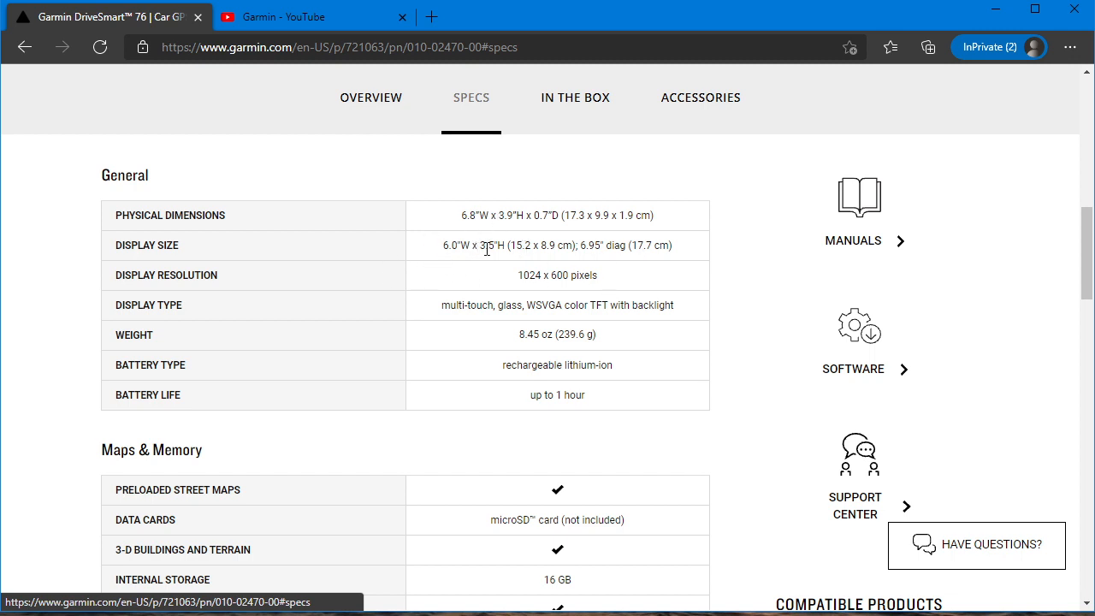
mouse_move(467, 214)
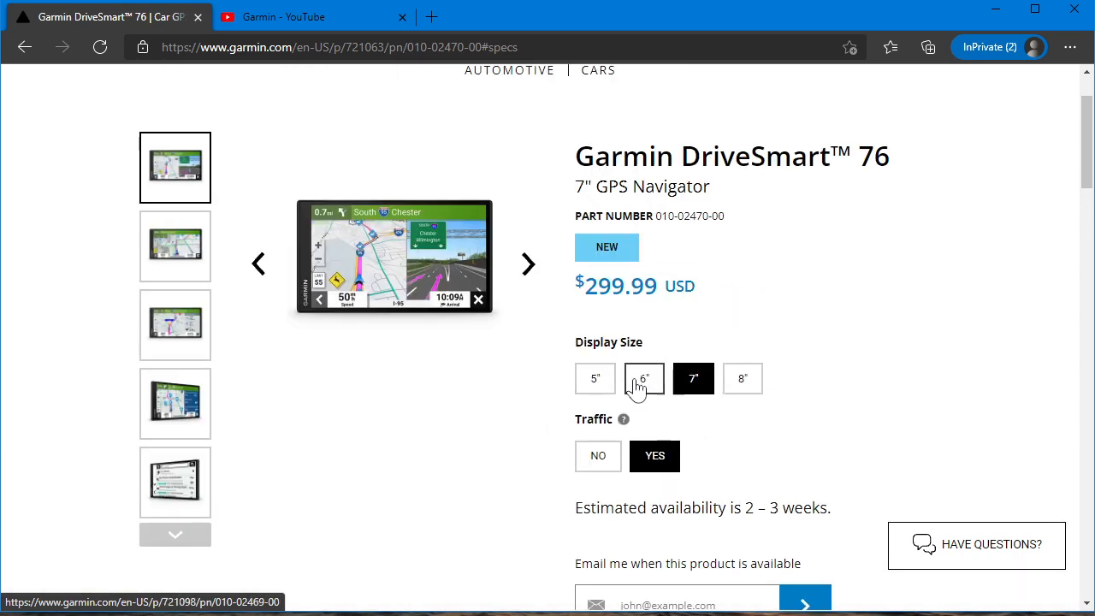
Switch to the 6-inch DriveSmart 66 at $249.99 and scroll through its specifications
left_click(643, 378)
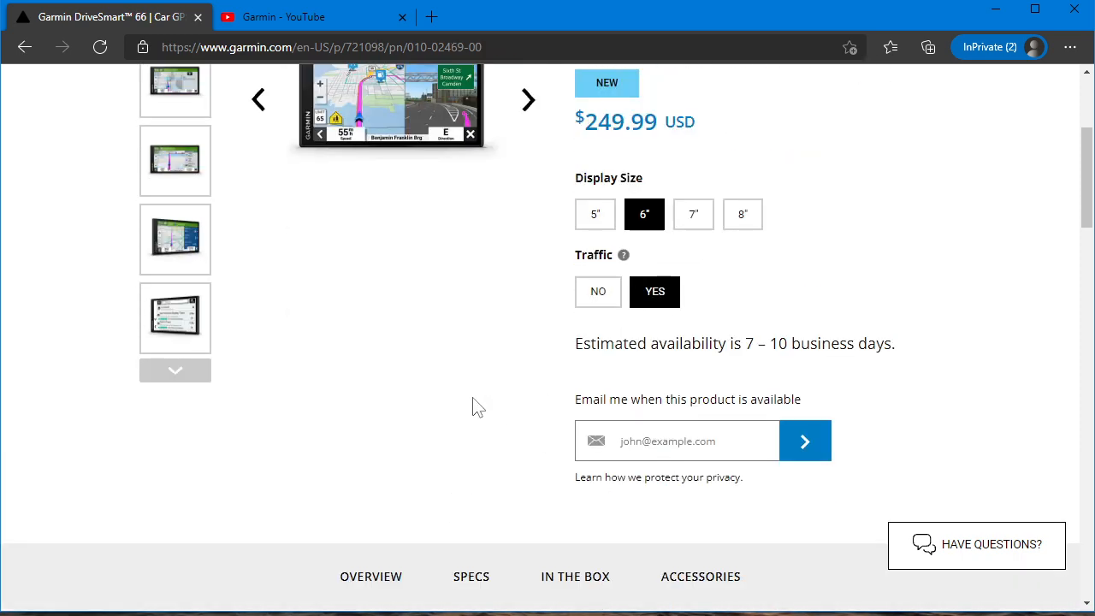
scroll("down", 3)
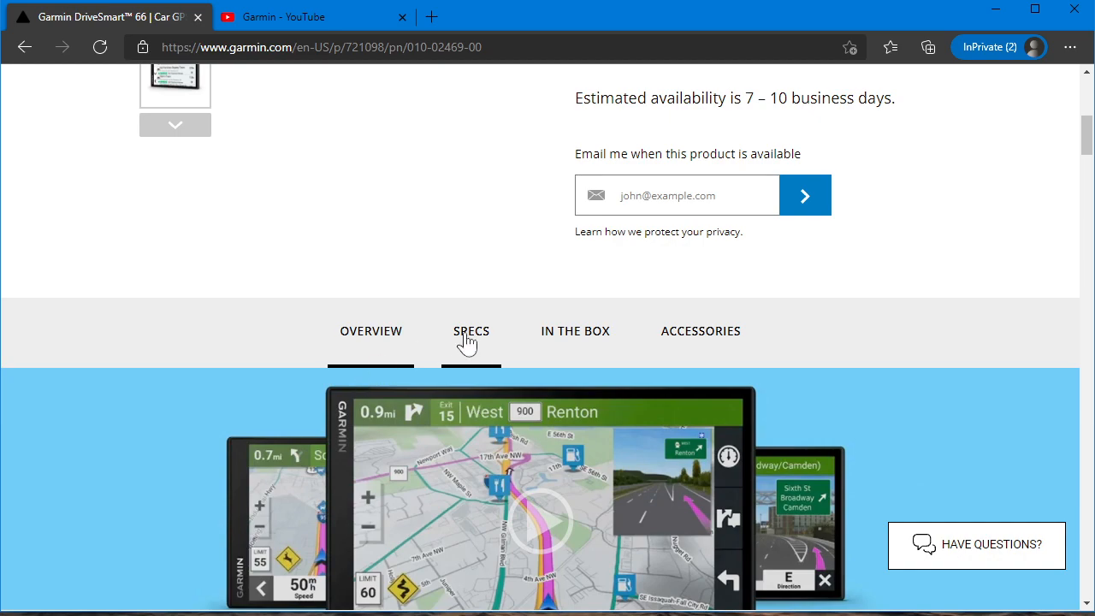
left_click(470, 332)
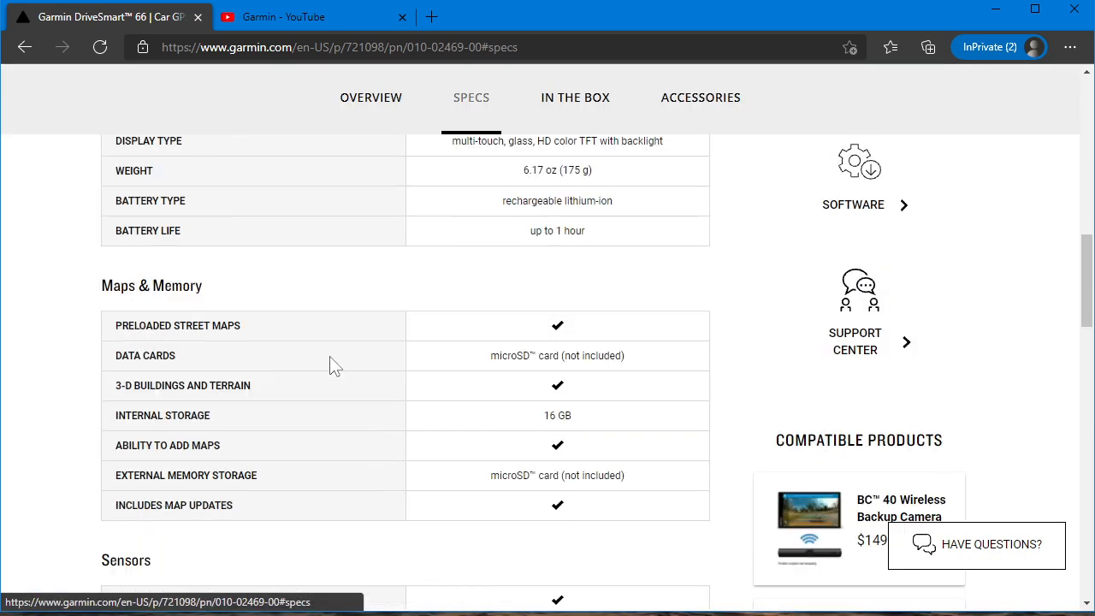
scroll("down", 3)
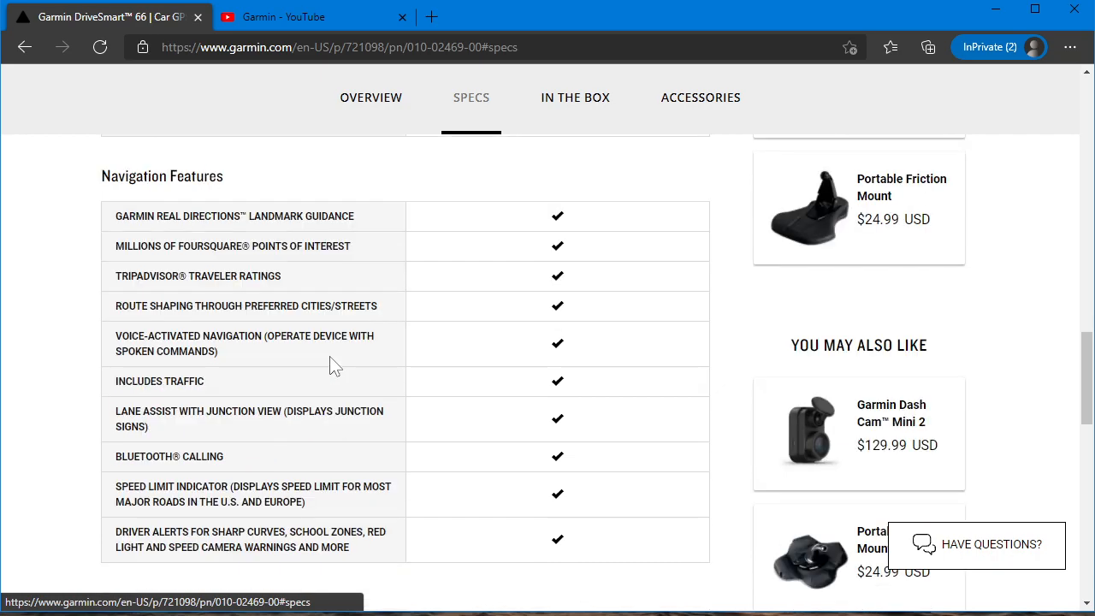
scroll("down", 3)
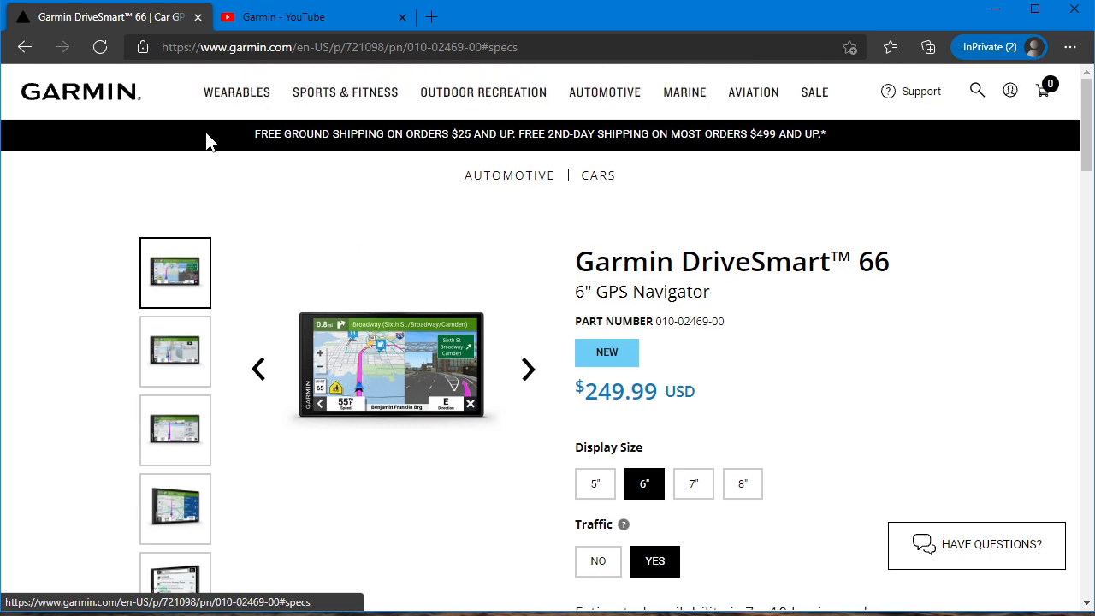
scroll("down", 3)
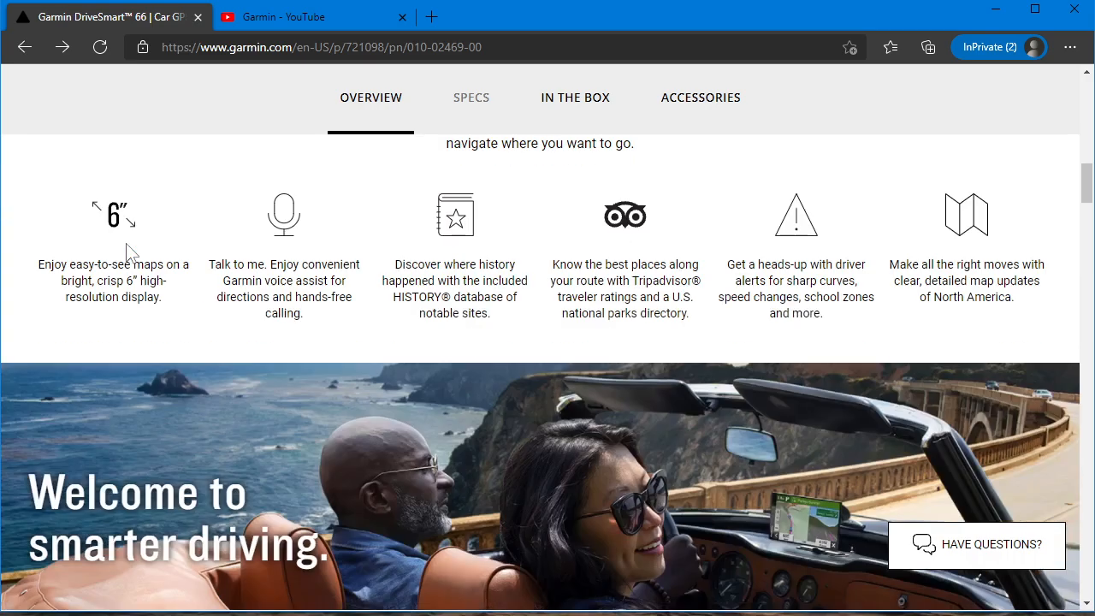
Scroll on through the DriveSmart 66 overview features and back up
scroll("down", 3)
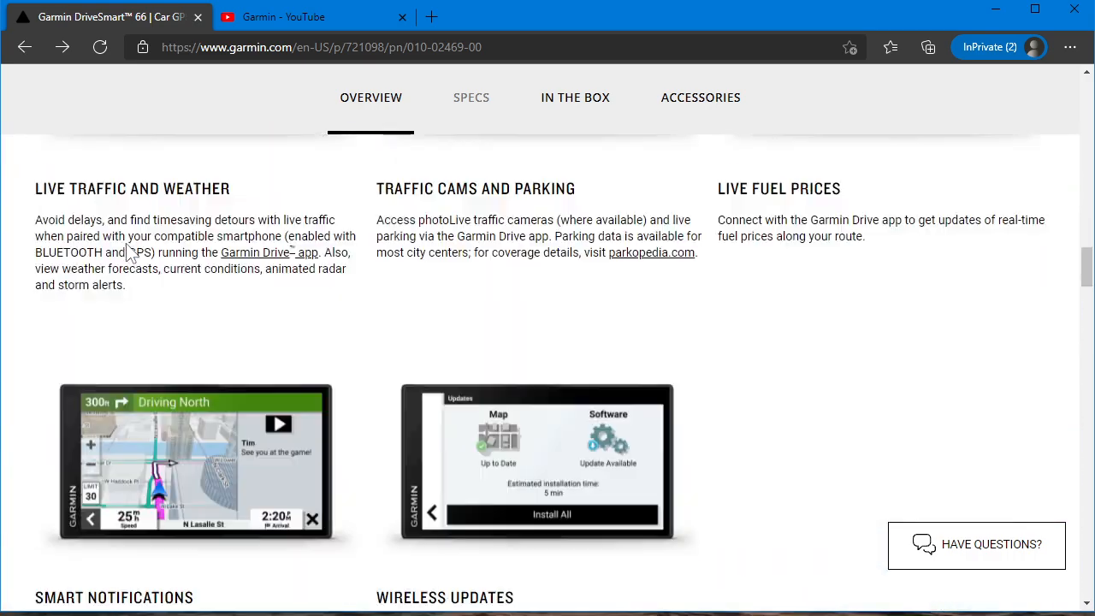
scroll("down", 3)
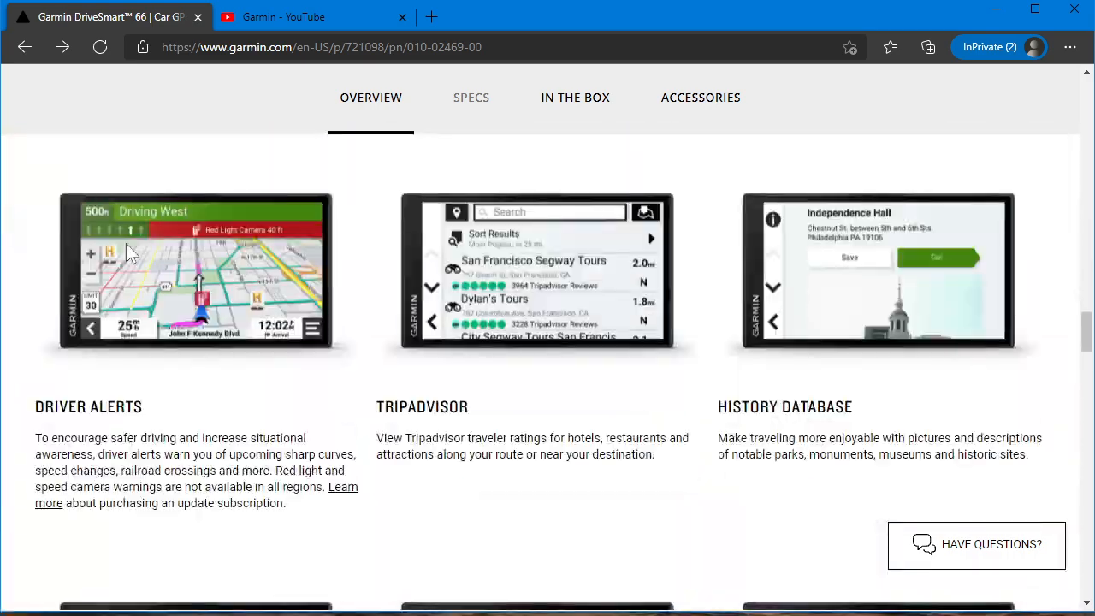
scroll("down", 3)
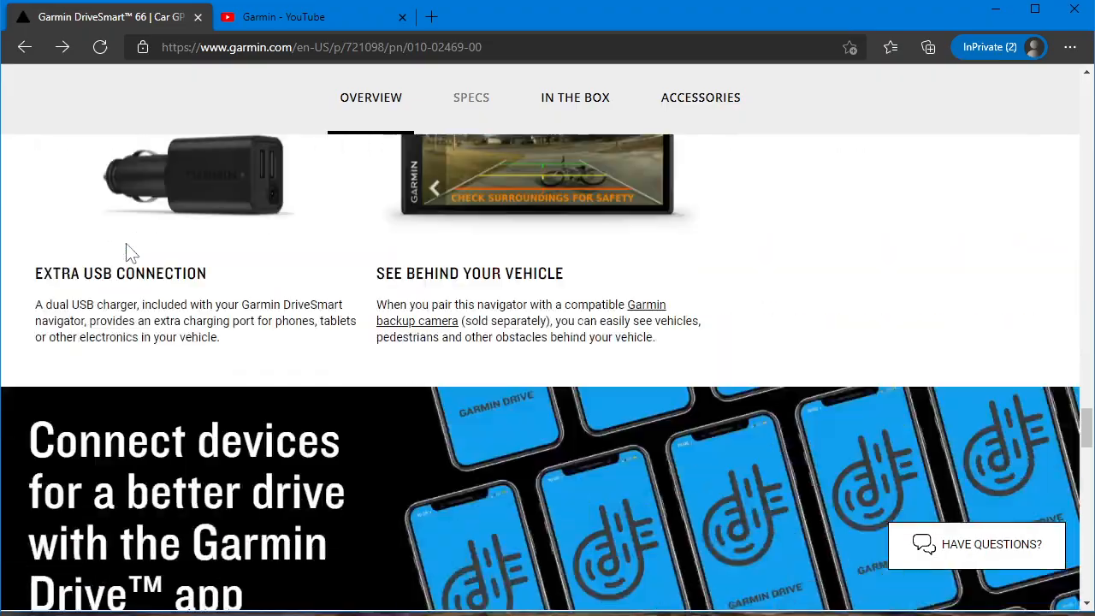
scroll("down", 3)
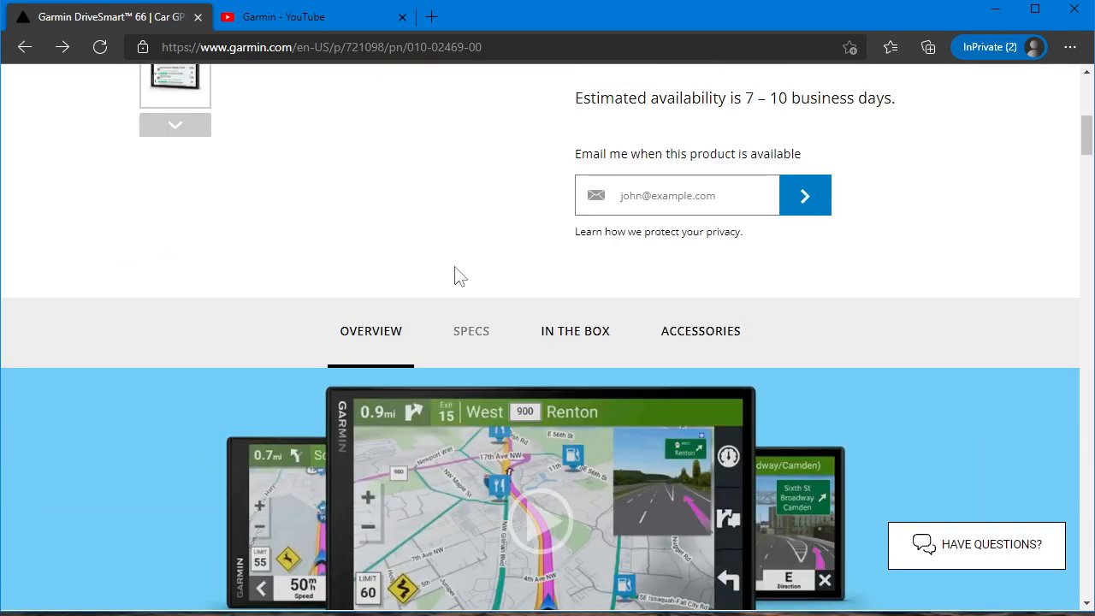
mouse_move(486, 276)
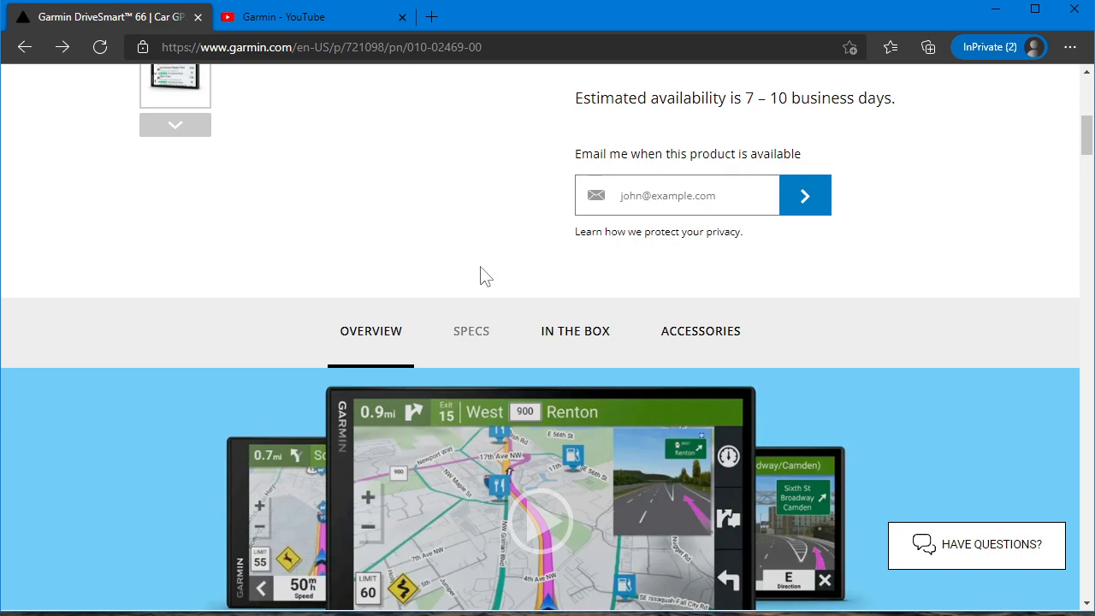
scroll("up", 3)
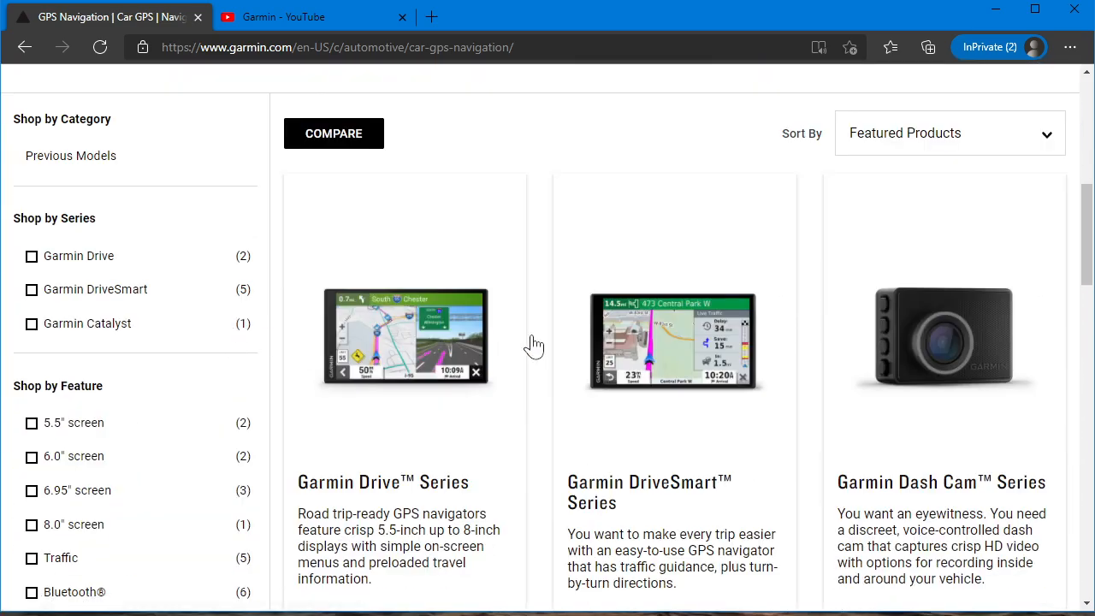
View the Garmin Drive series page from the car GPS lineup and scroll its listing
left_click(404, 339)
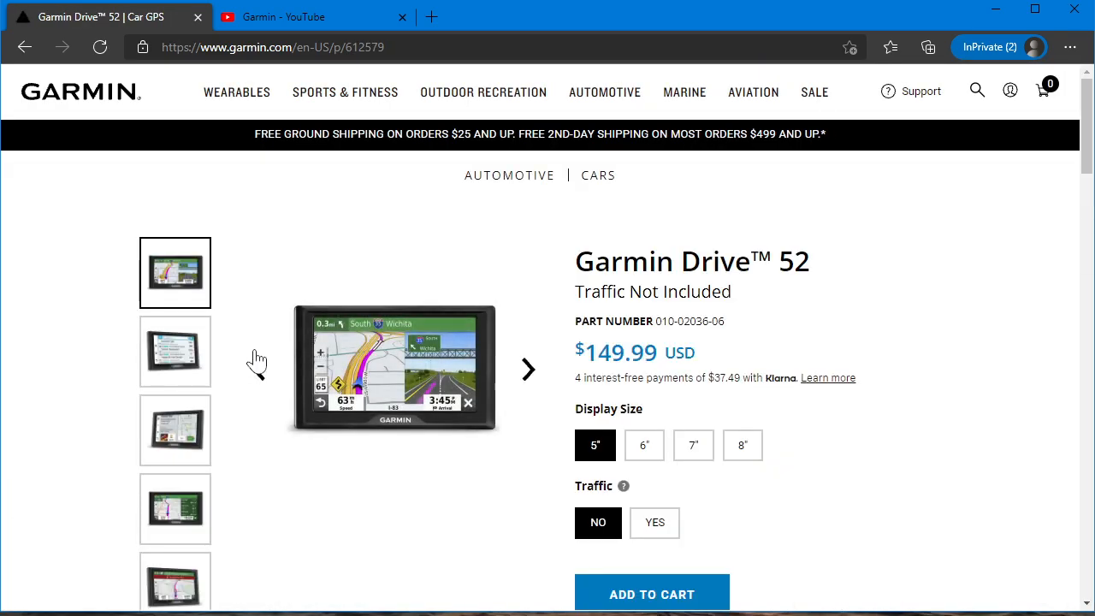
scroll("down", 3)
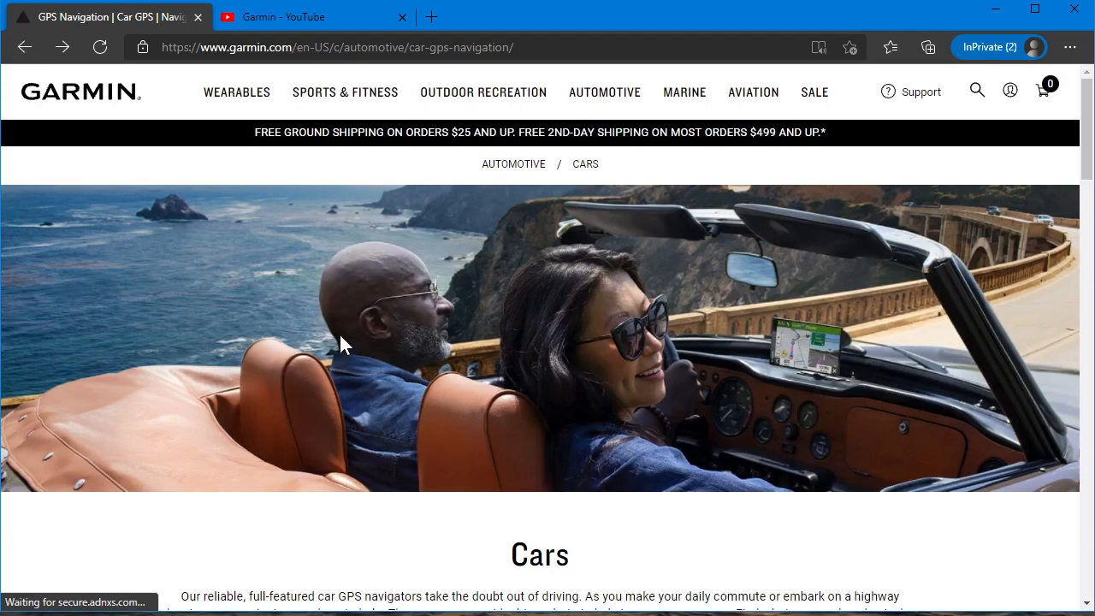
scroll("down", 3)
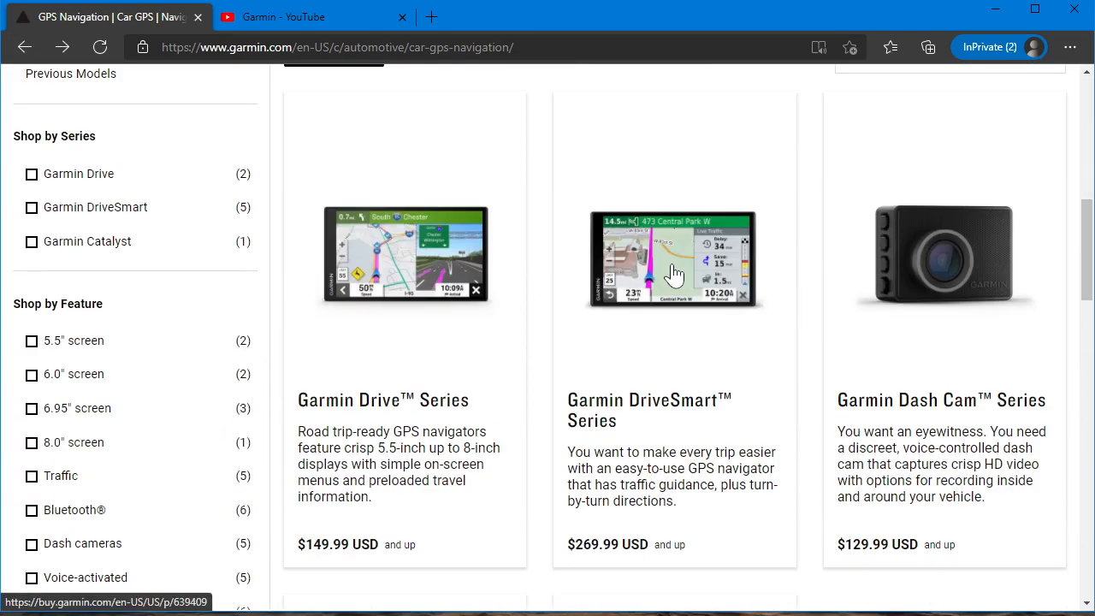
Go into the DriveSmart series and land on the 7-inch DriveSmart 76 at $299.99
left_click(674, 260)
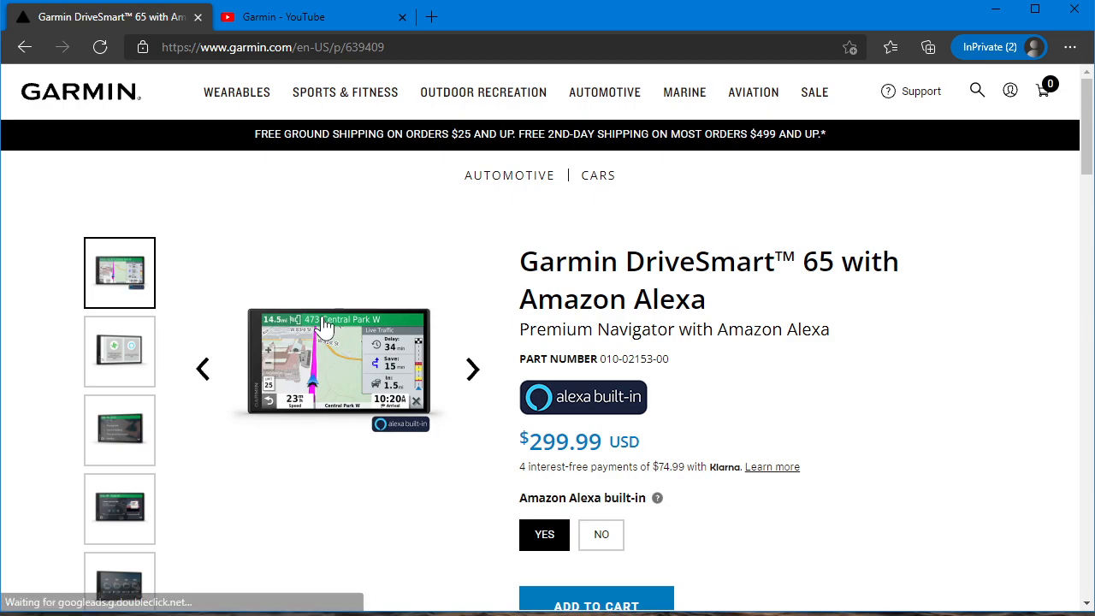
left_click(597, 174)
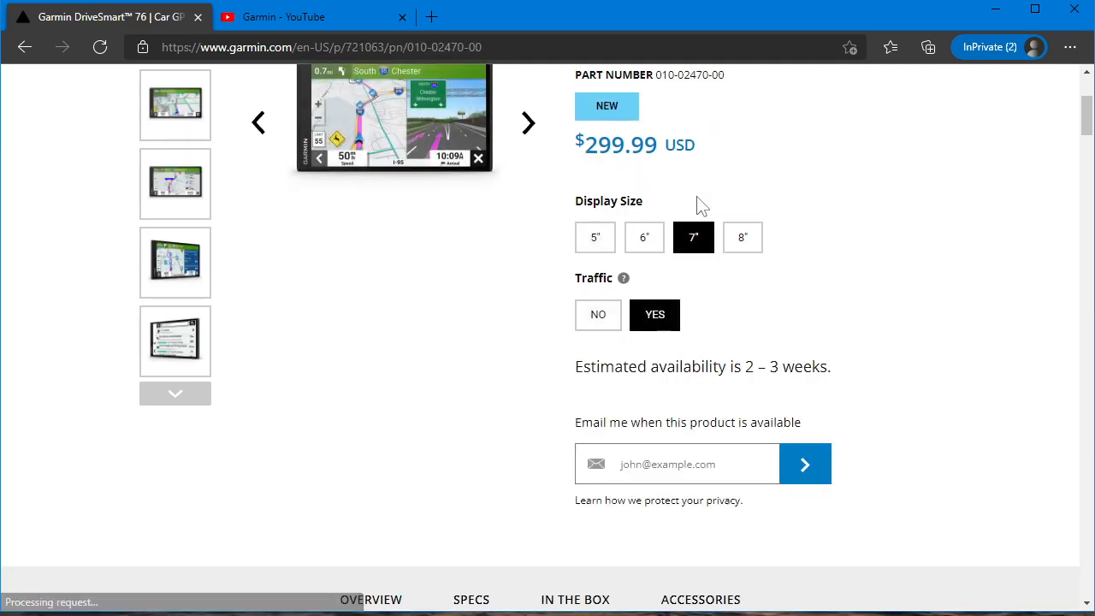
Read the DriveSmart 76 specifications through to Connectivity, returning to its $299.99 header
scroll("down", 3)
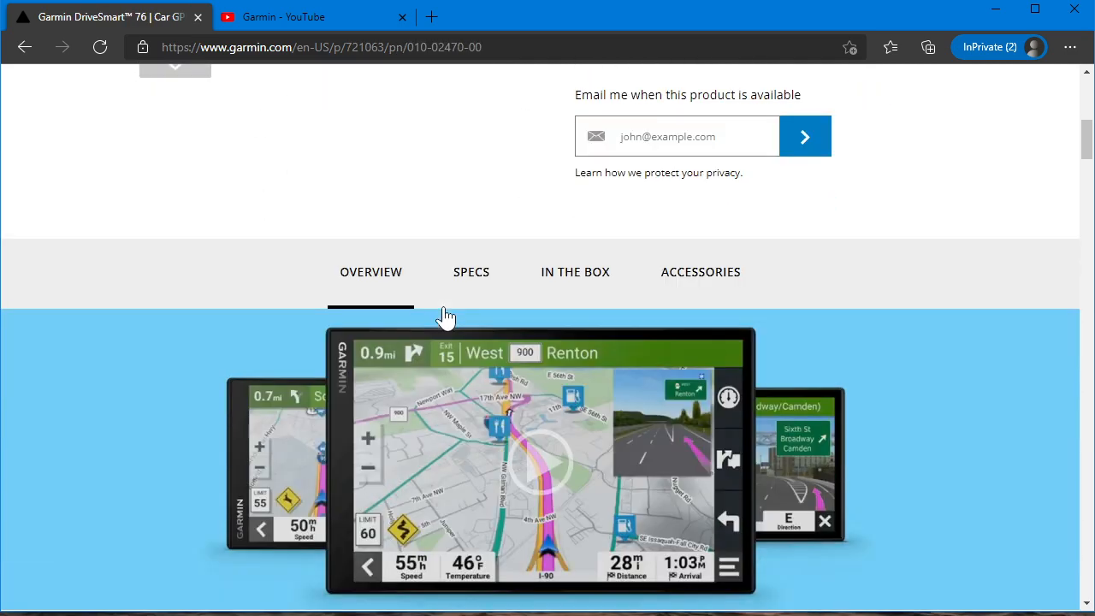
scroll("down", 3)
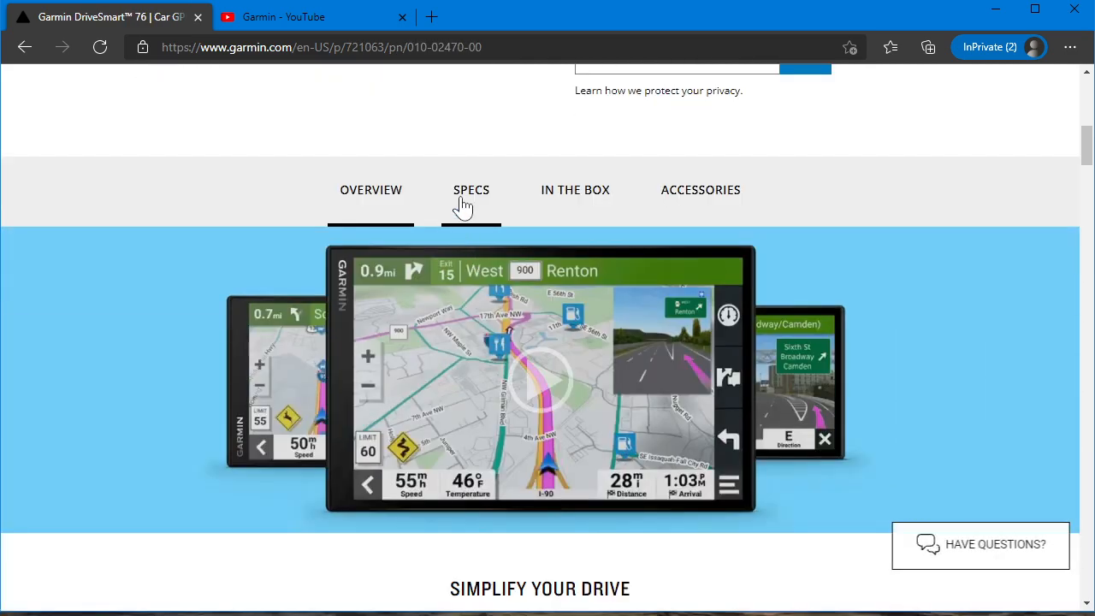
left_click(470, 188)
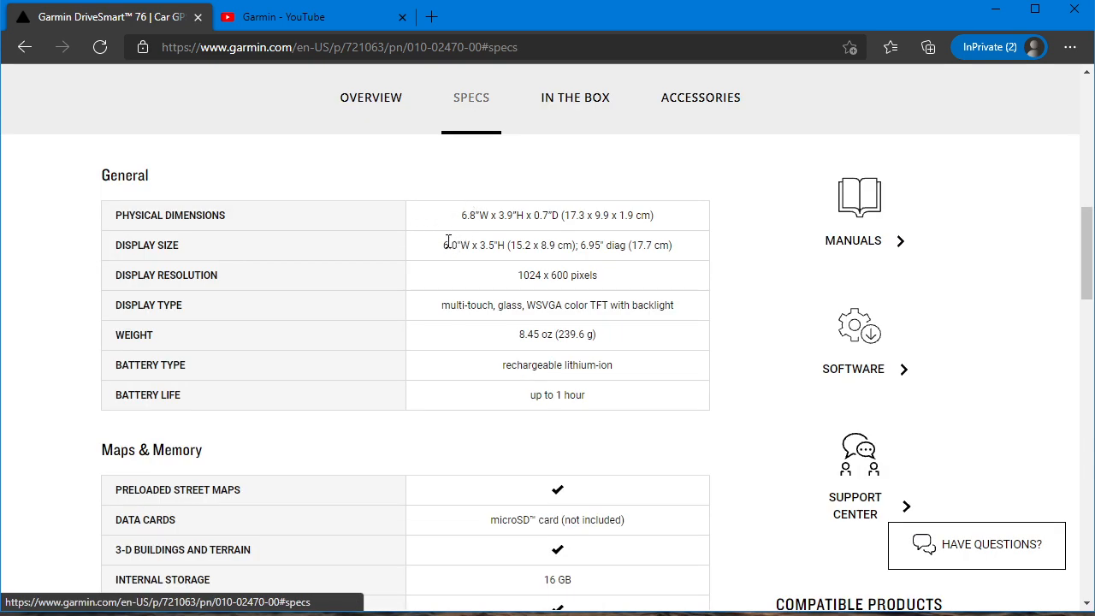
mouse_move(486, 265)
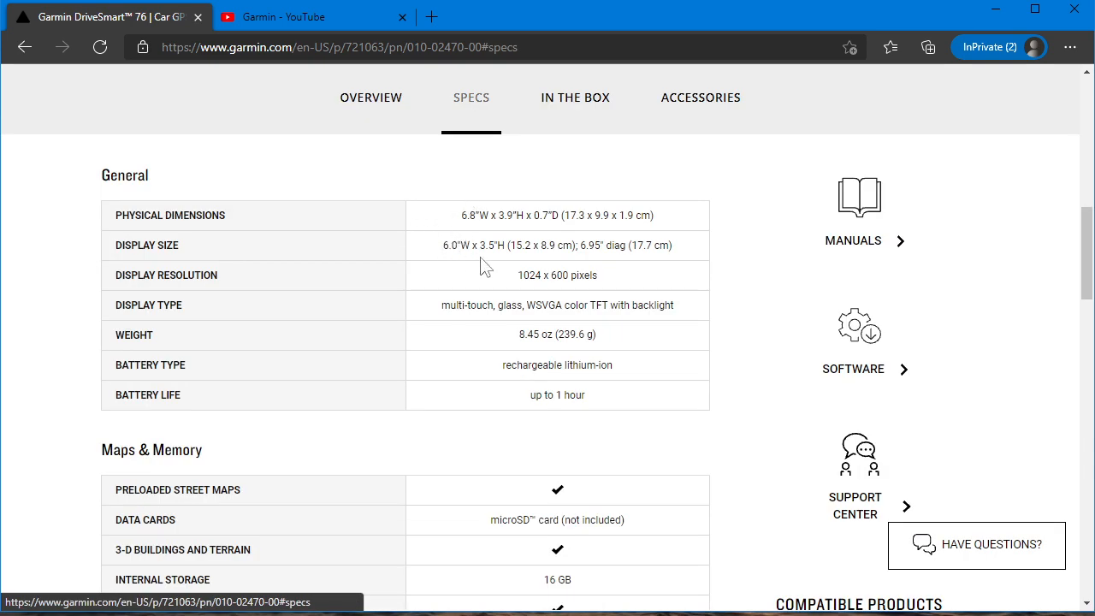
mouse_move(523, 265)
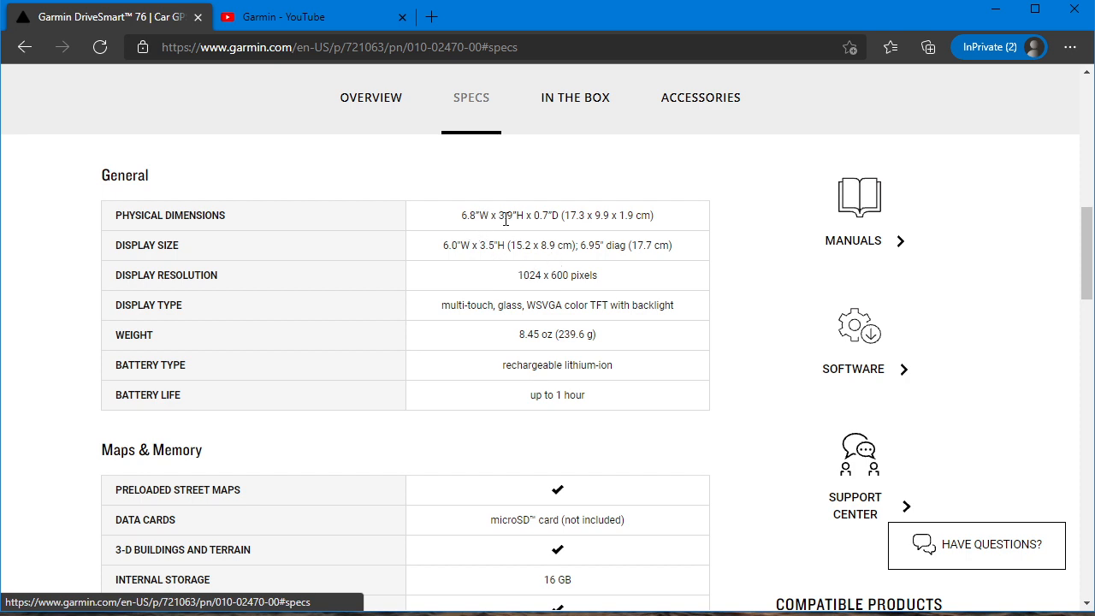
mouse_move(510, 280)
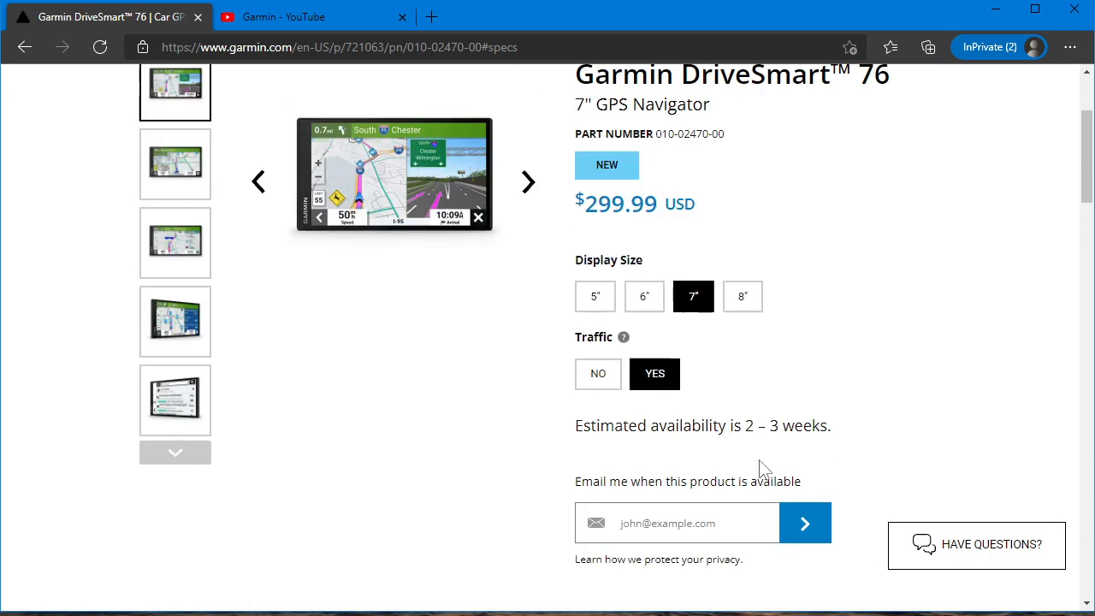
scroll("down", 3)
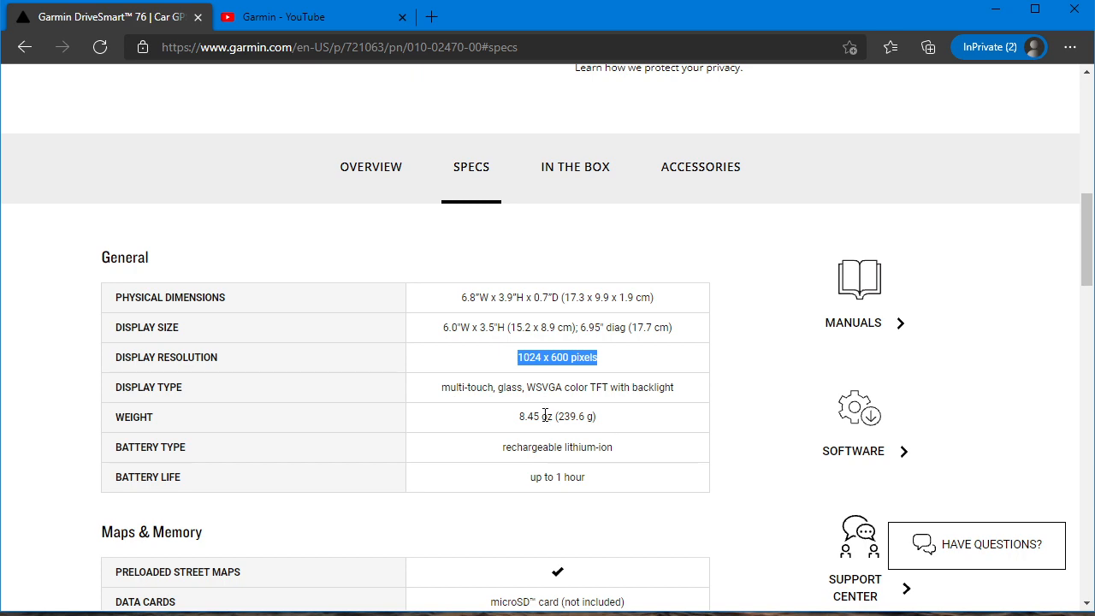
scroll("down", 3)
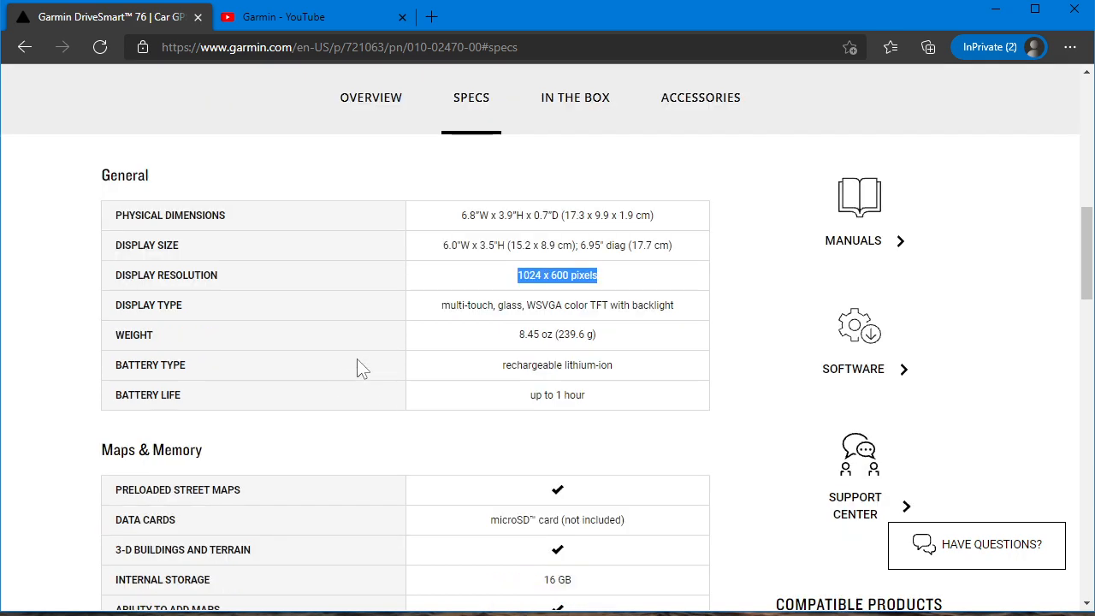
scroll("down", 3)
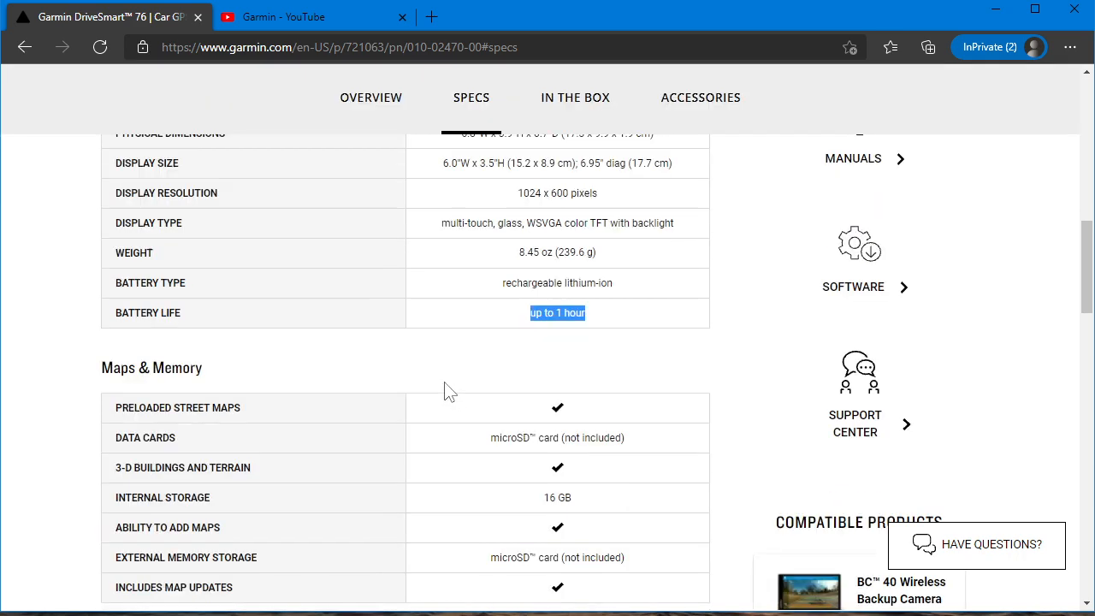
scroll("down", 3)
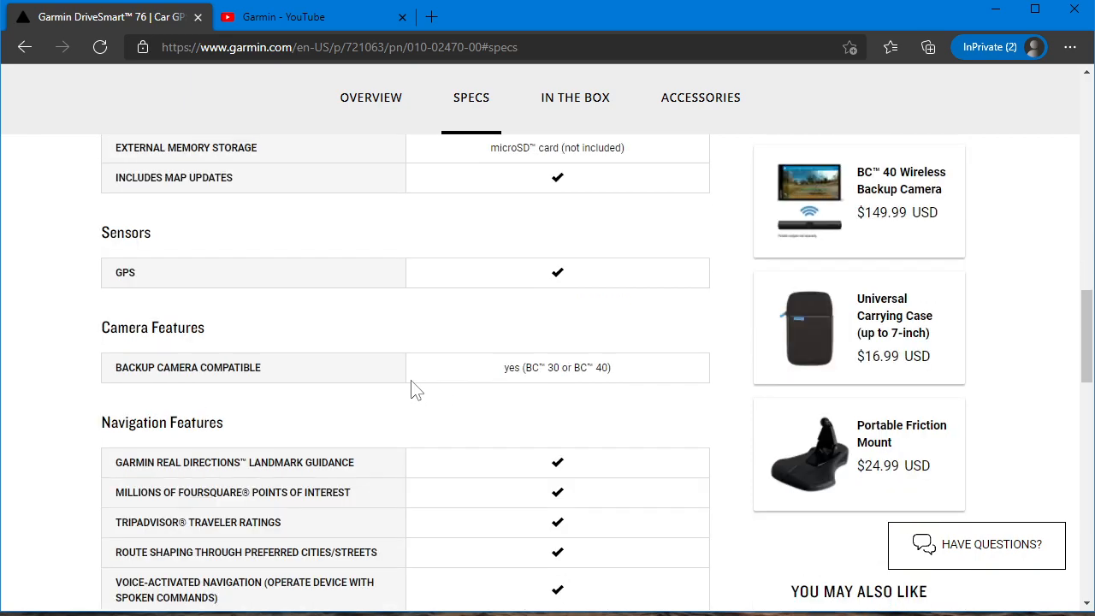
scroll("down", 3)
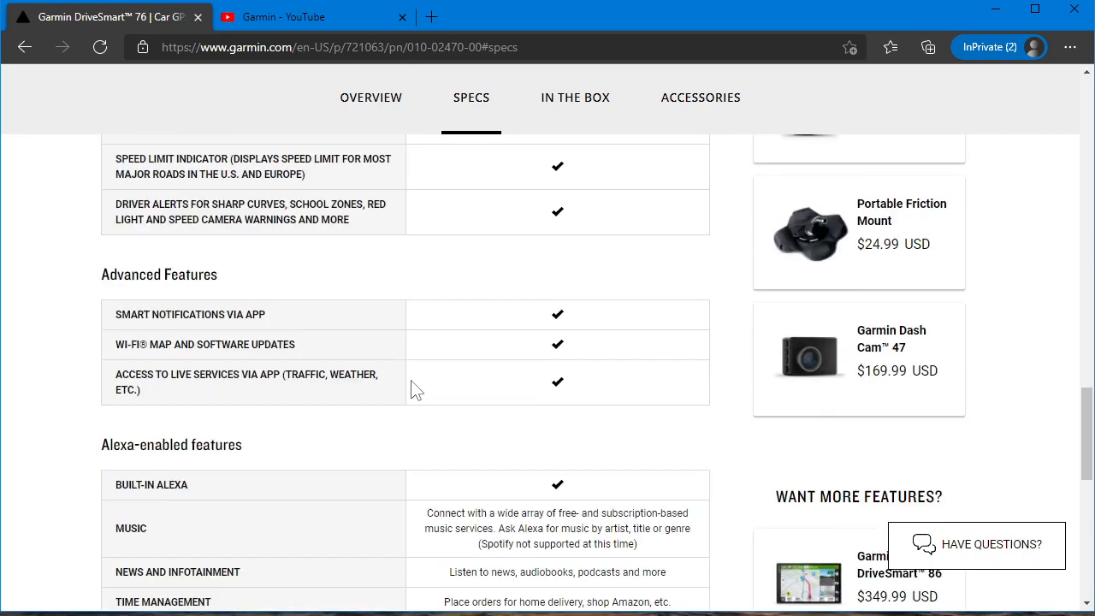
scroll("down", 3)
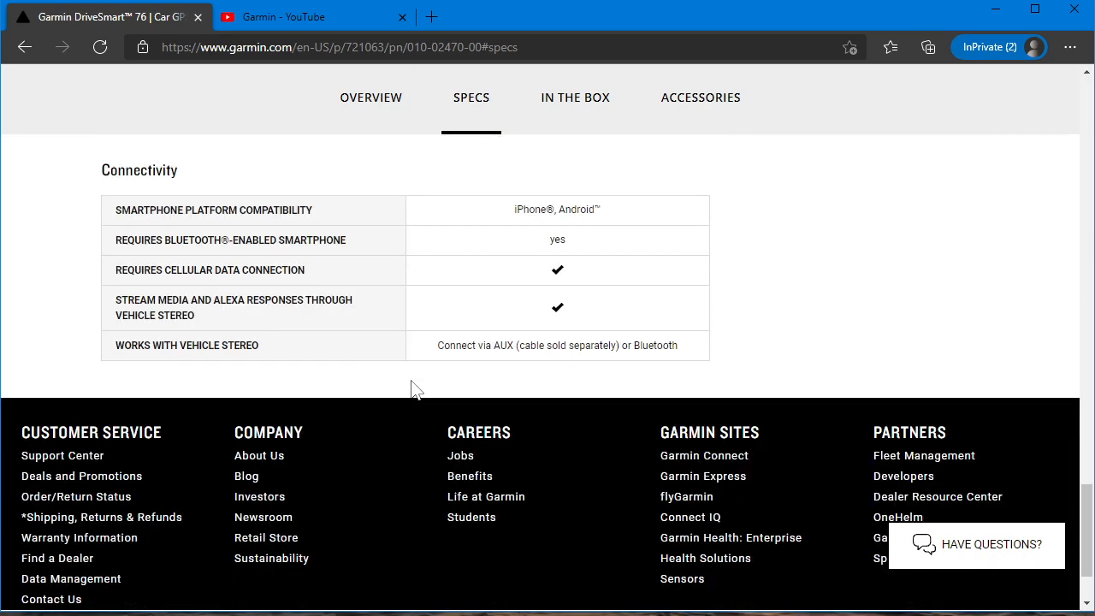
scroll("down", 3)
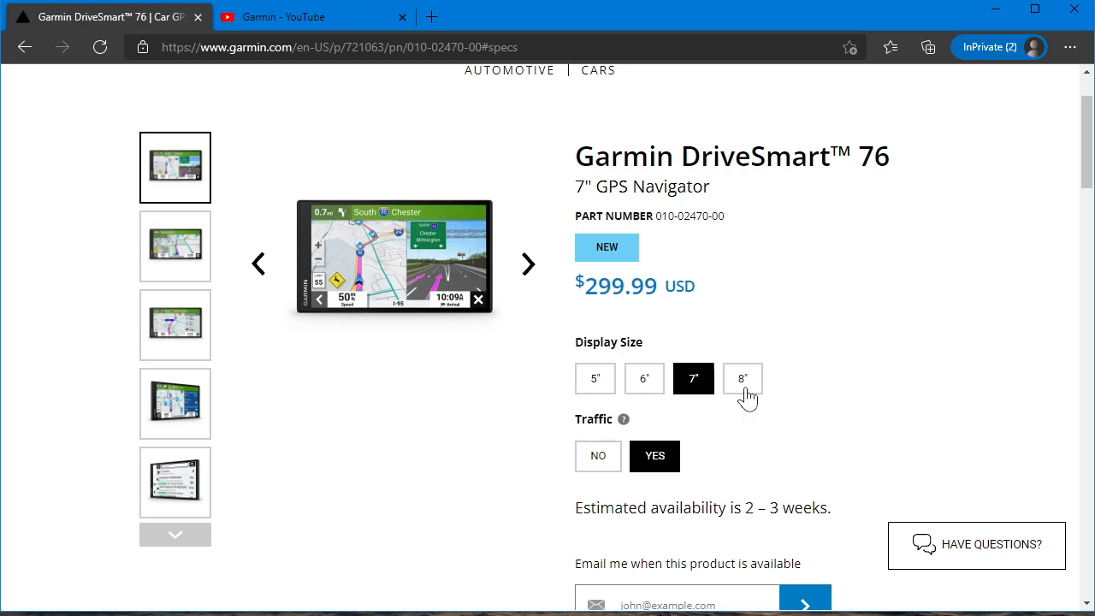
Switch between the 8-, 7- and 6-inch DriveSmart models, ending on the DriveSmart 86 ($349.99) second photo
left_click(742, 378)
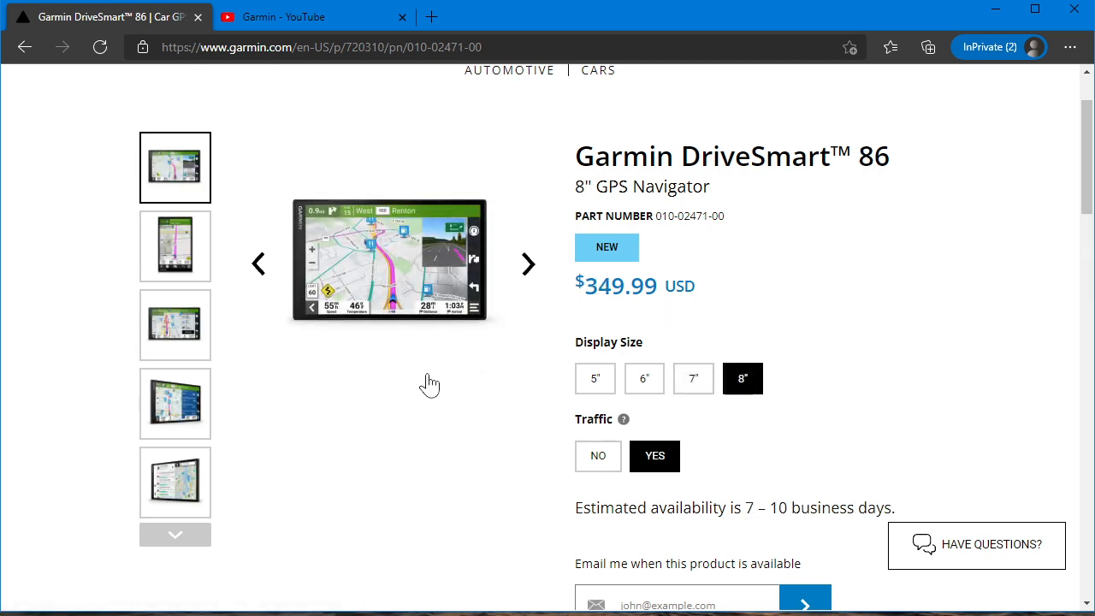
left_click(174, 246)
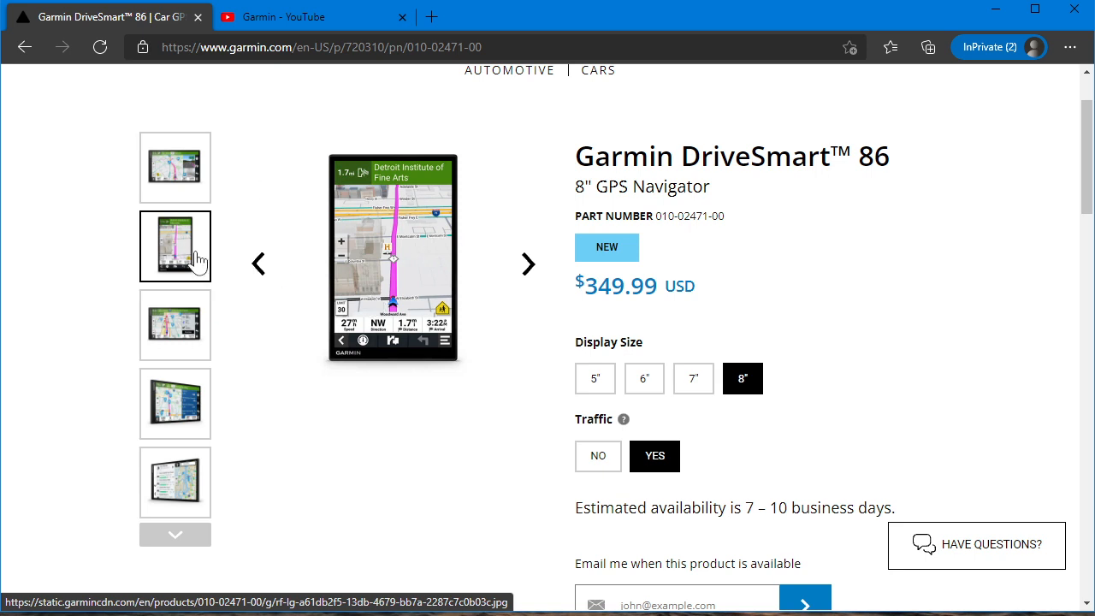
mouse_move(670, 373)
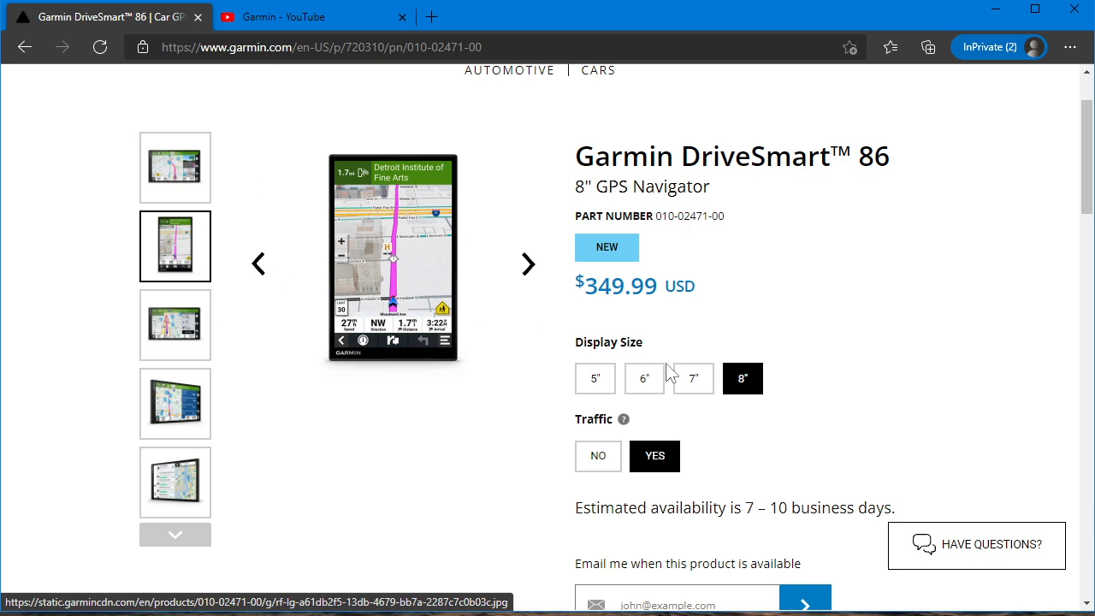
left_click(693, 378)
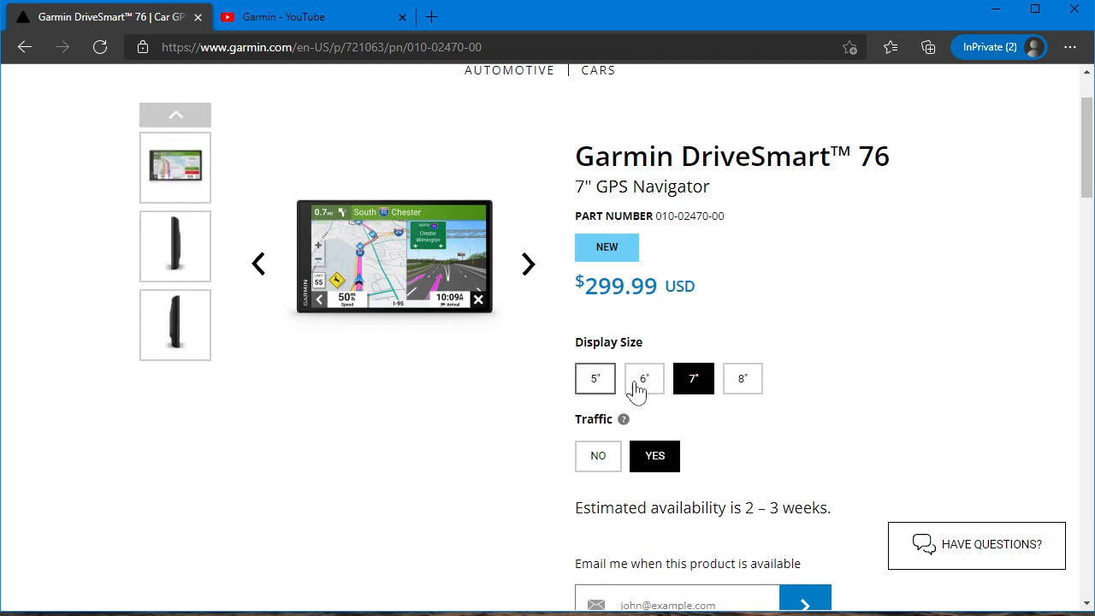
left_click(643, 378)
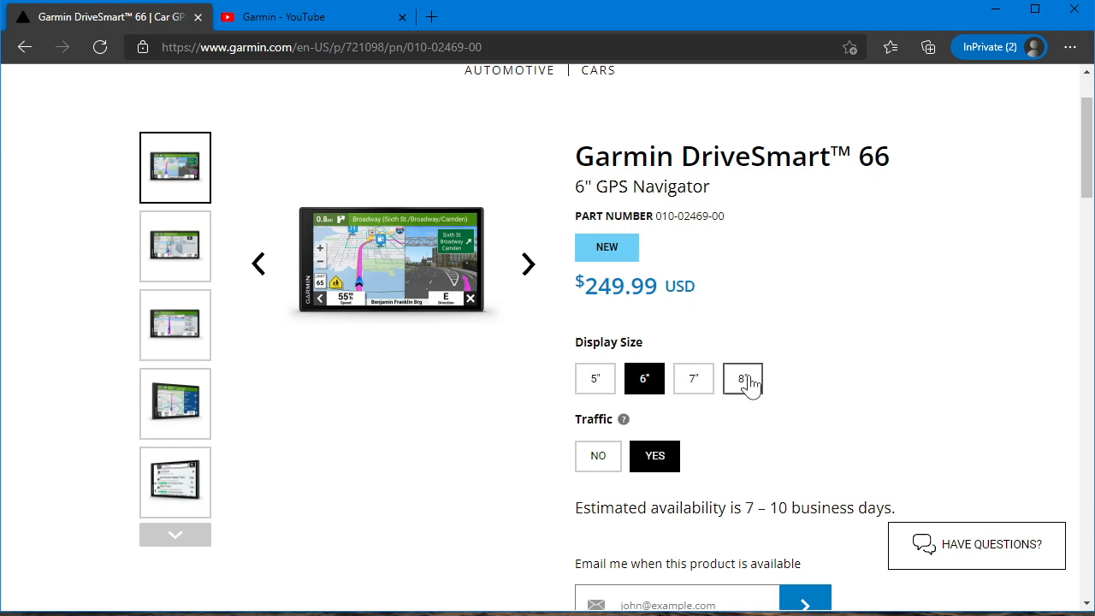
left_click(742, 378)
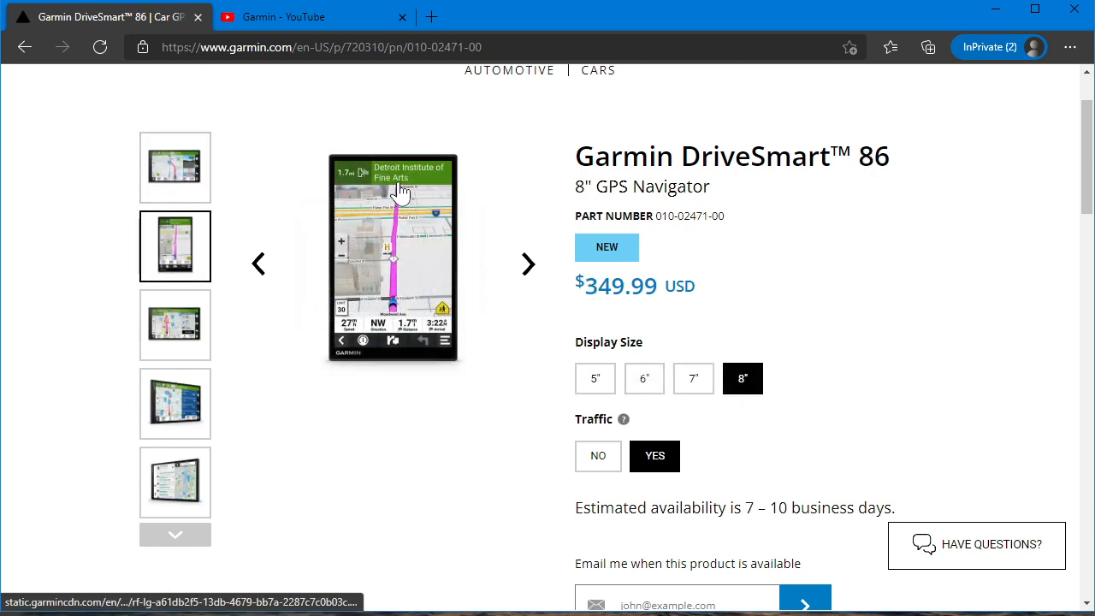
mouse_move(420, 291)
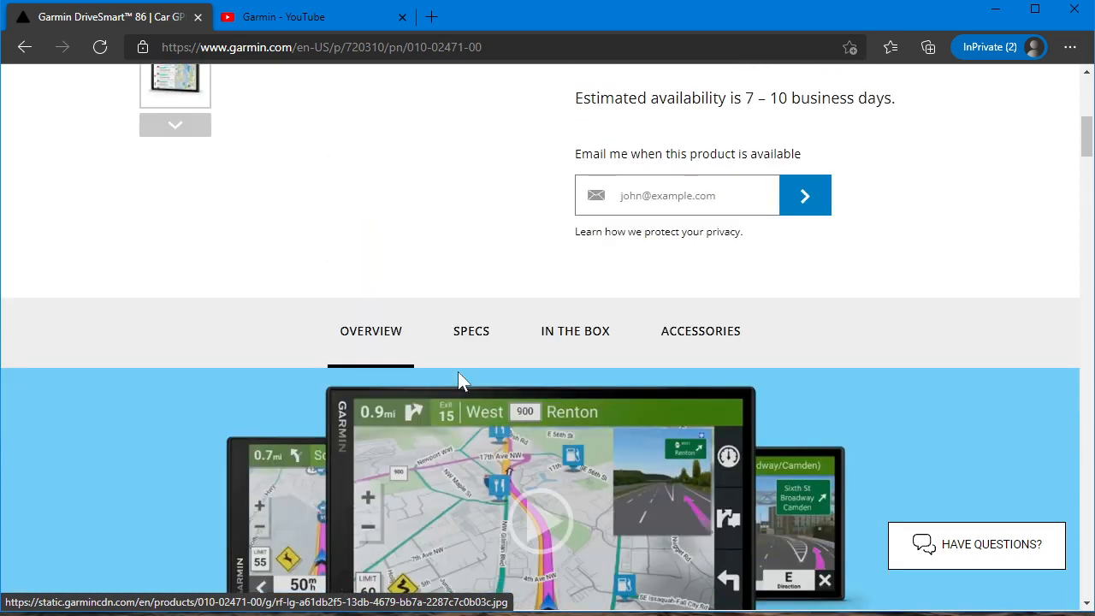
Read the DriveSmart 86 General specs: 6.8" x 4.2" display, 1280 x 800, 10.41 oz, highlighting the depth value
left_click(470, 332)
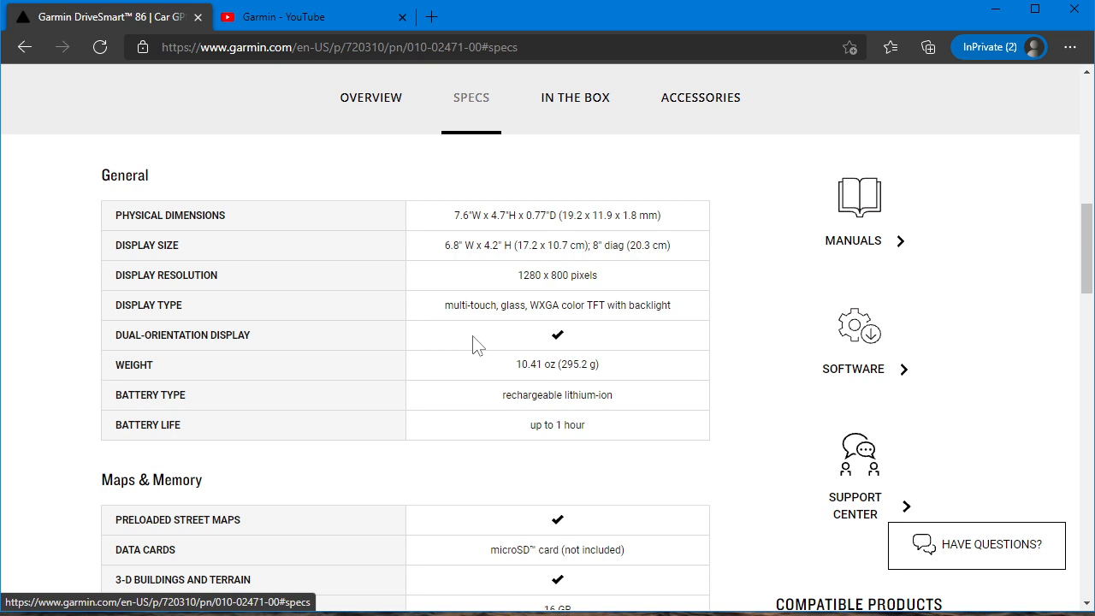
mouse_move(478, 270)
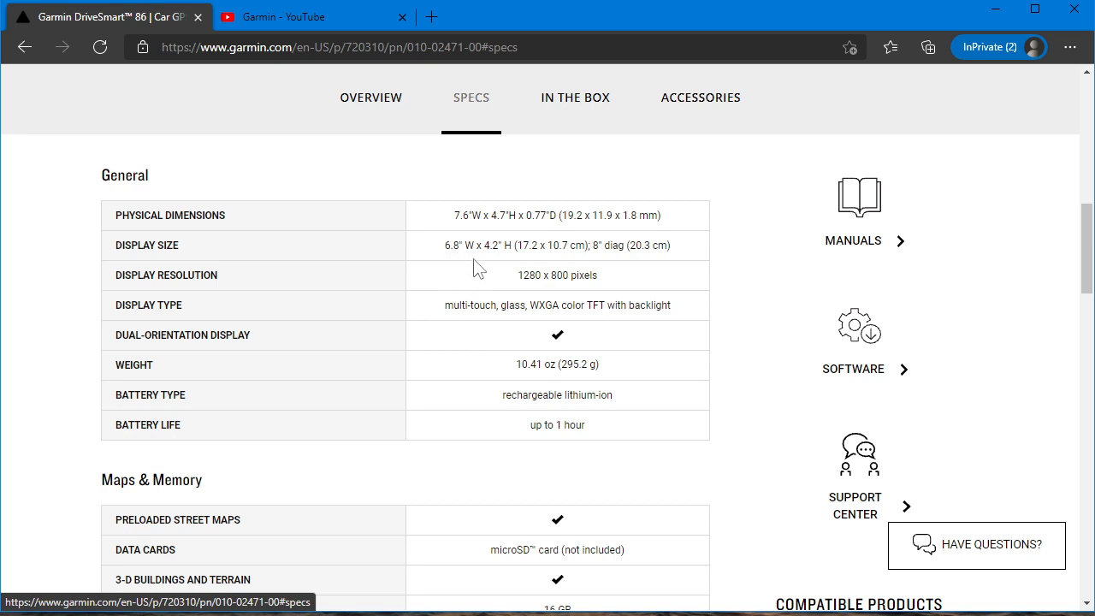
mouse_move(511, 265)
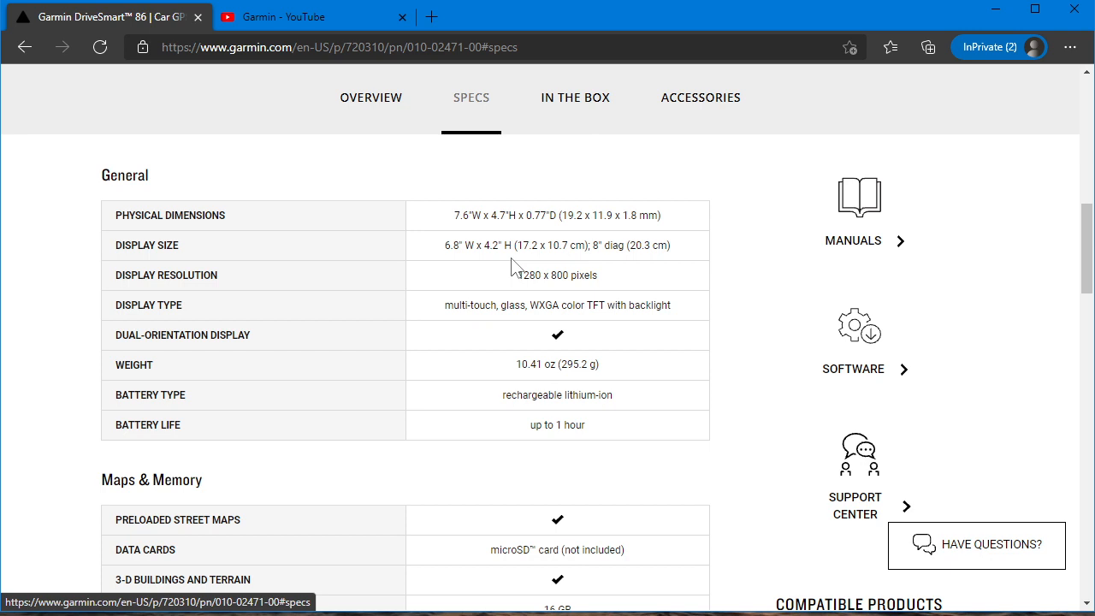
mouse_move(458, 224)
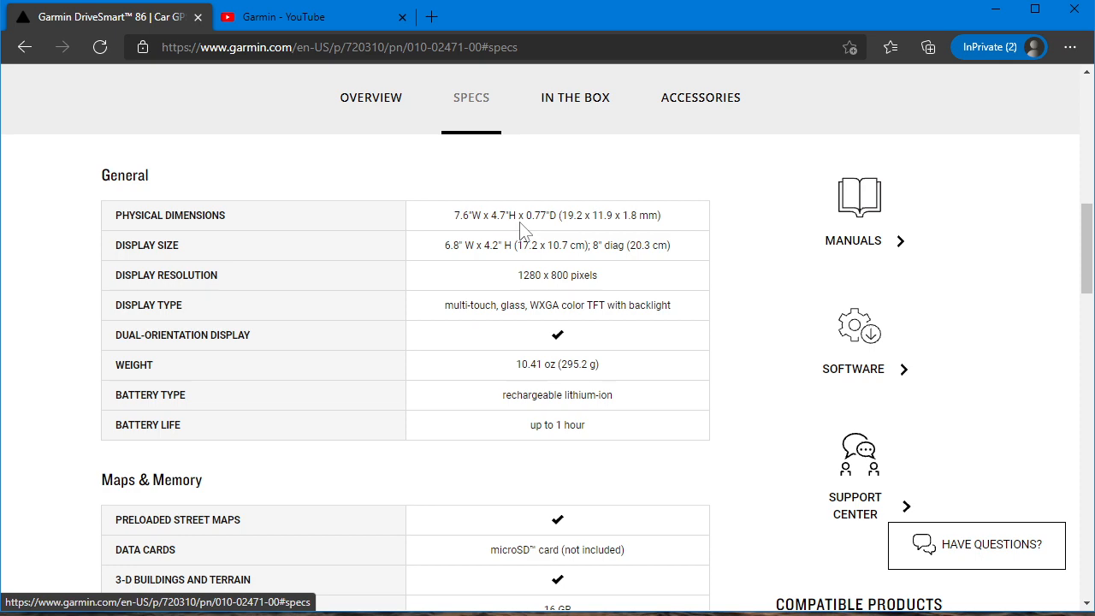
mouse_move(465, 349)
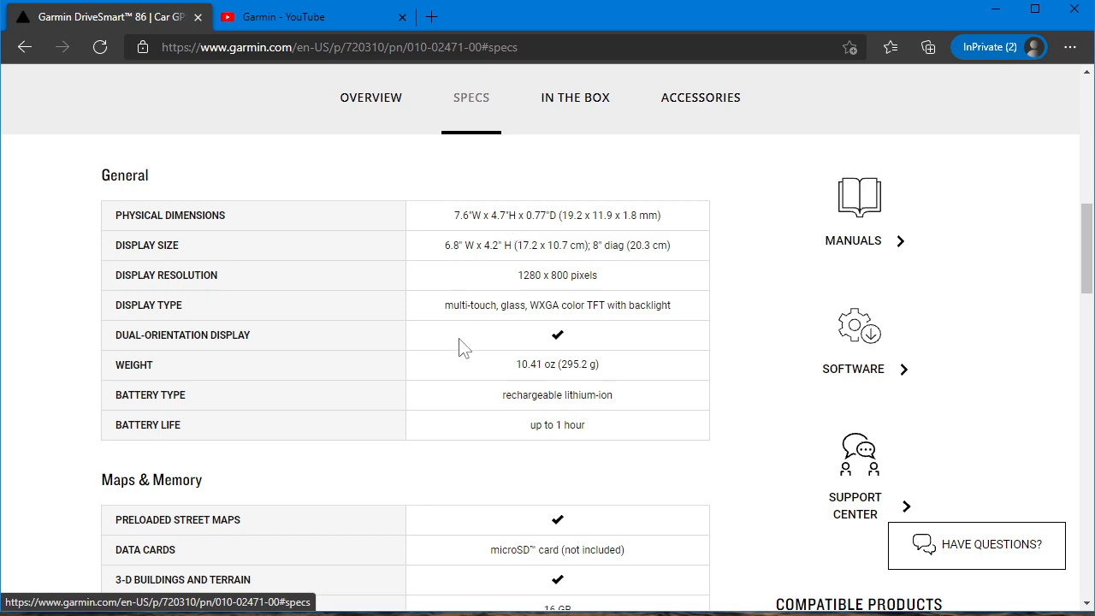
scroll("up", 3)
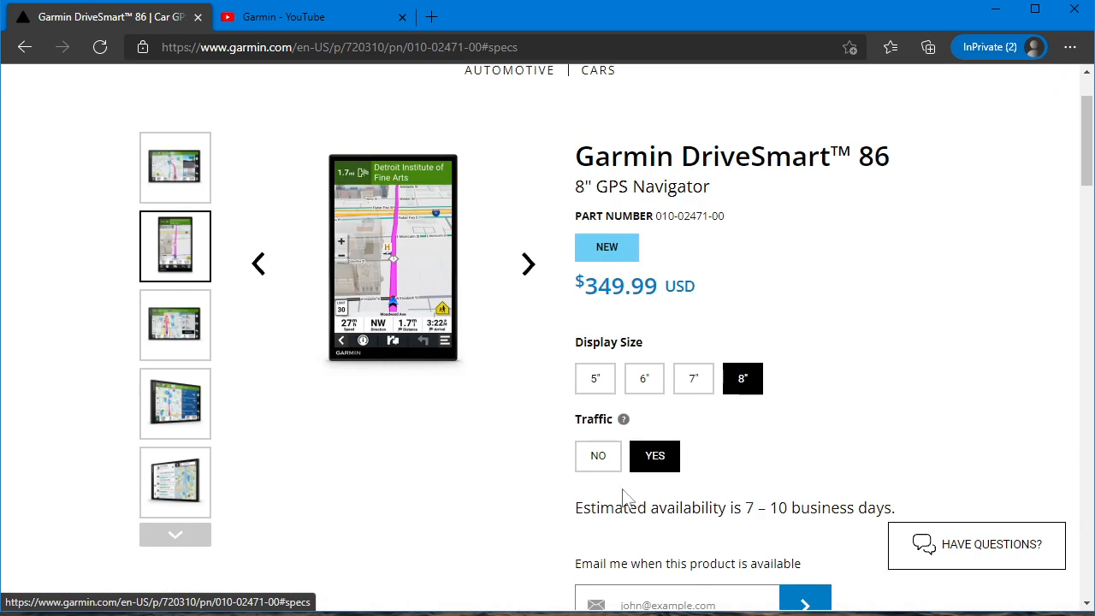
mouse_move(624, 325)
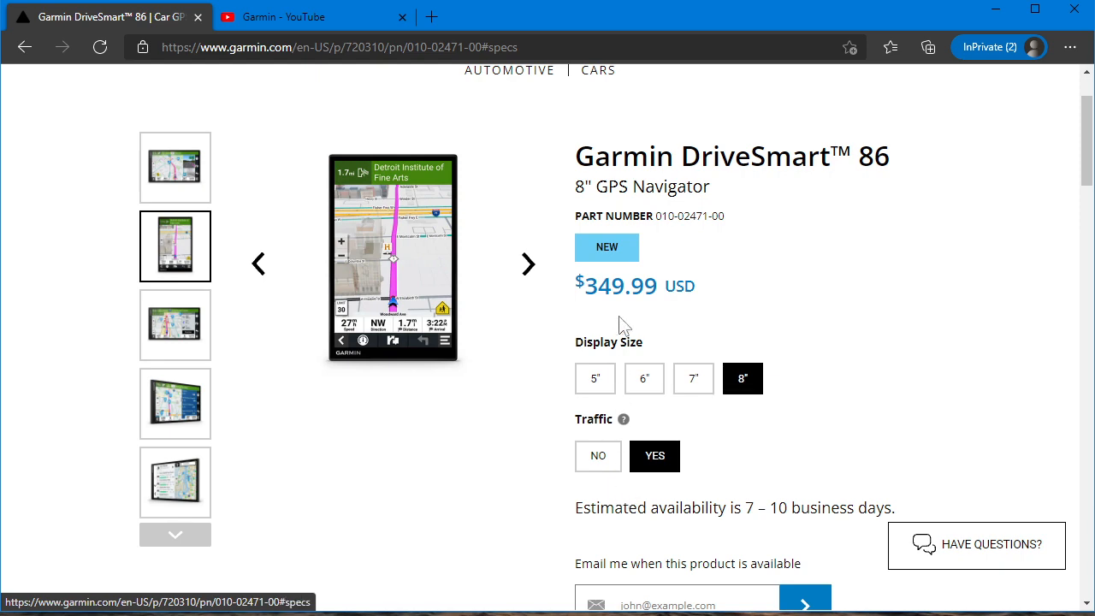
scroll("down", 3)
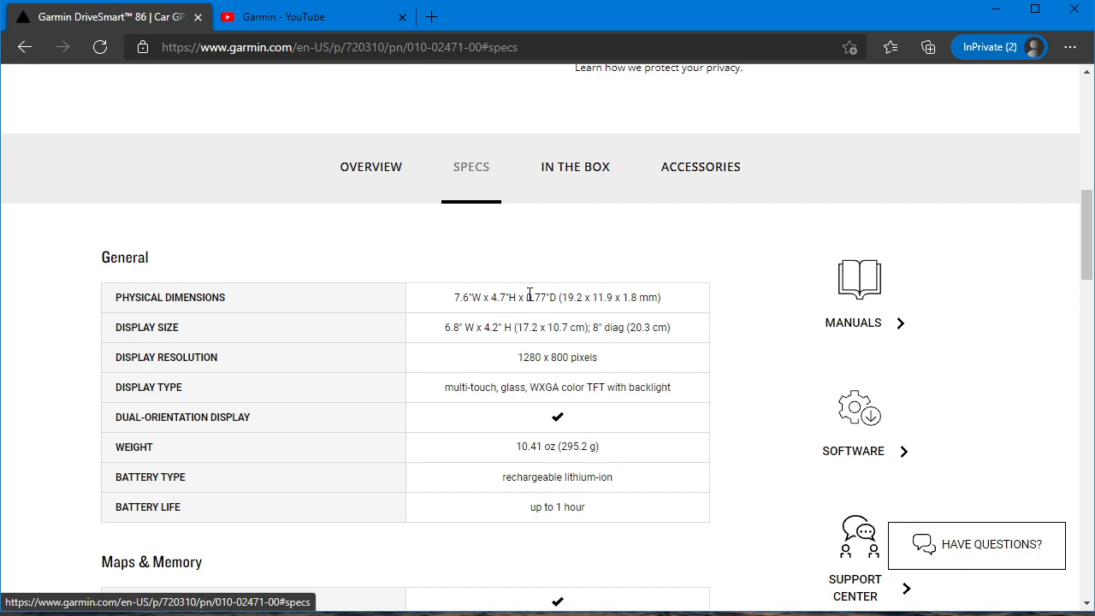
double_click(537, 297)
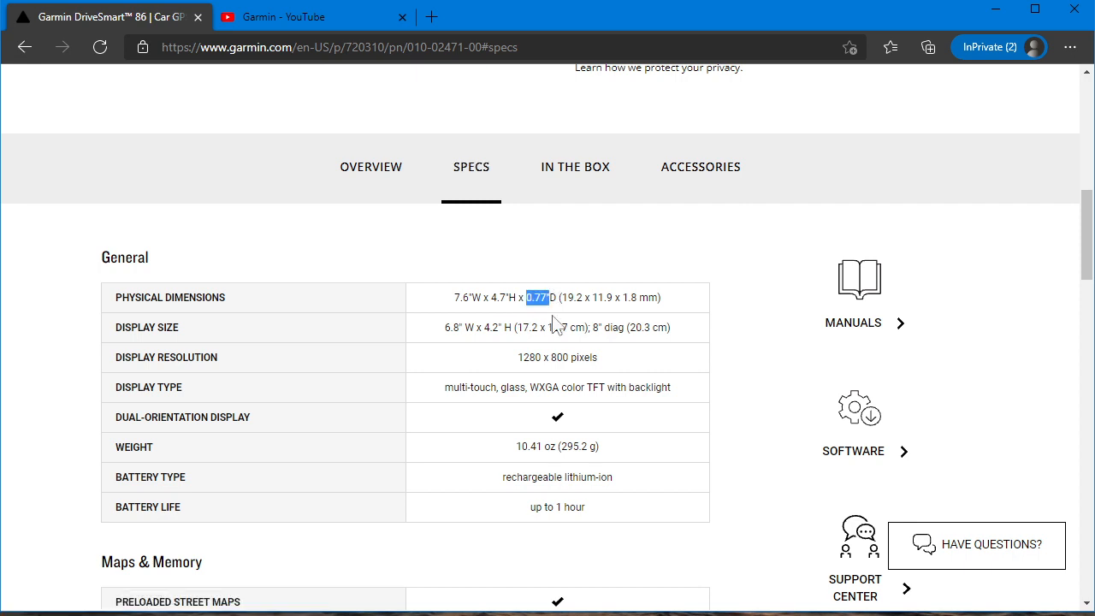
mouse_move(573, 380)
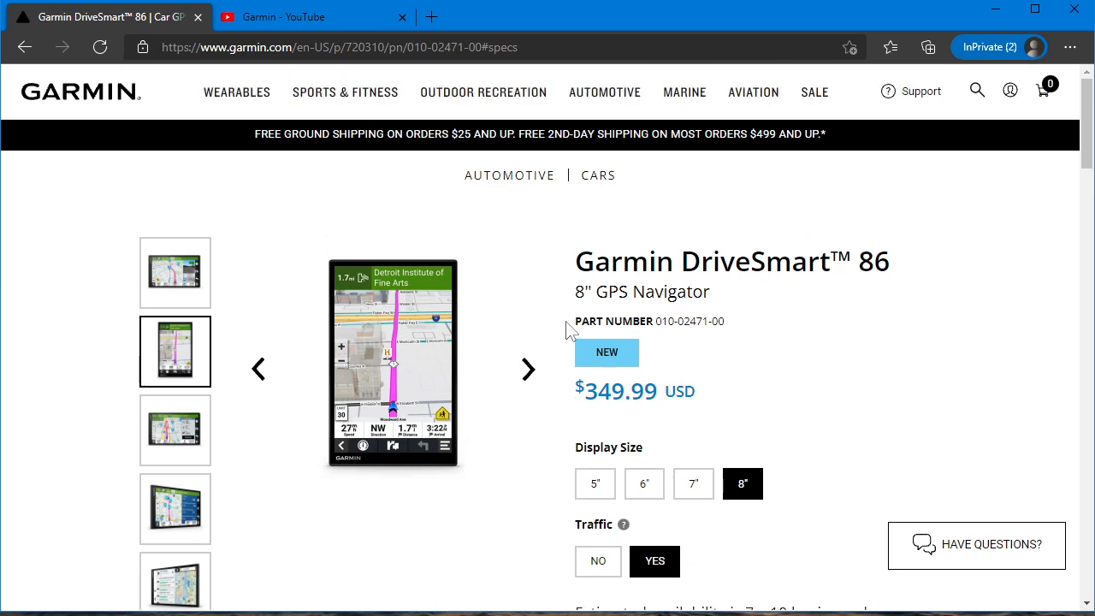
Look through Garmin's YouTube uploads, including Automotive Map Updates and DriveSmart route planning
left_click(311, 17)
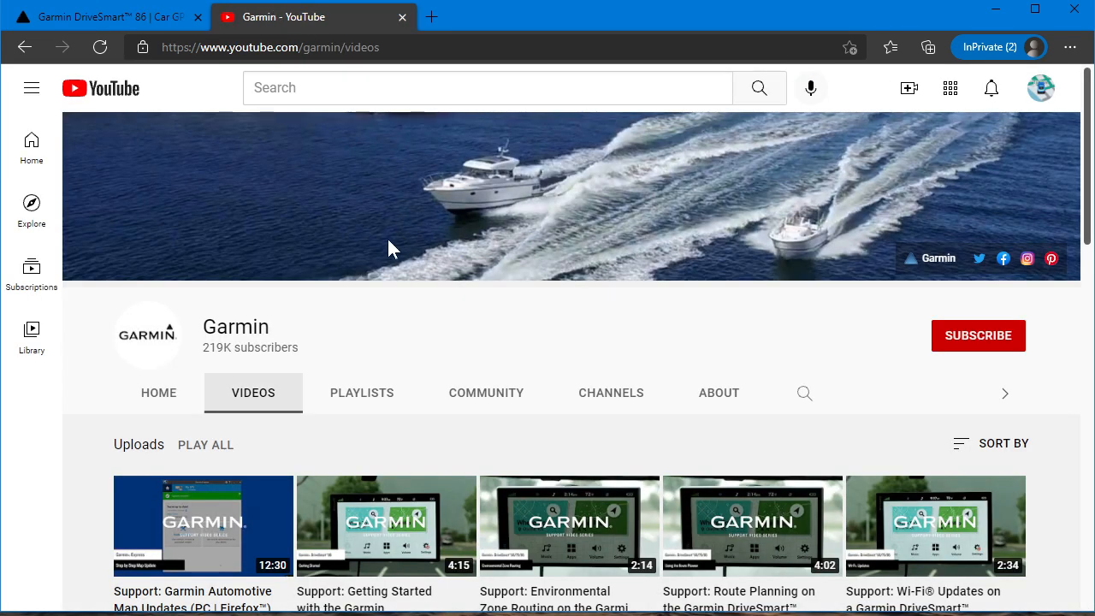
mouse_move(256, 253)
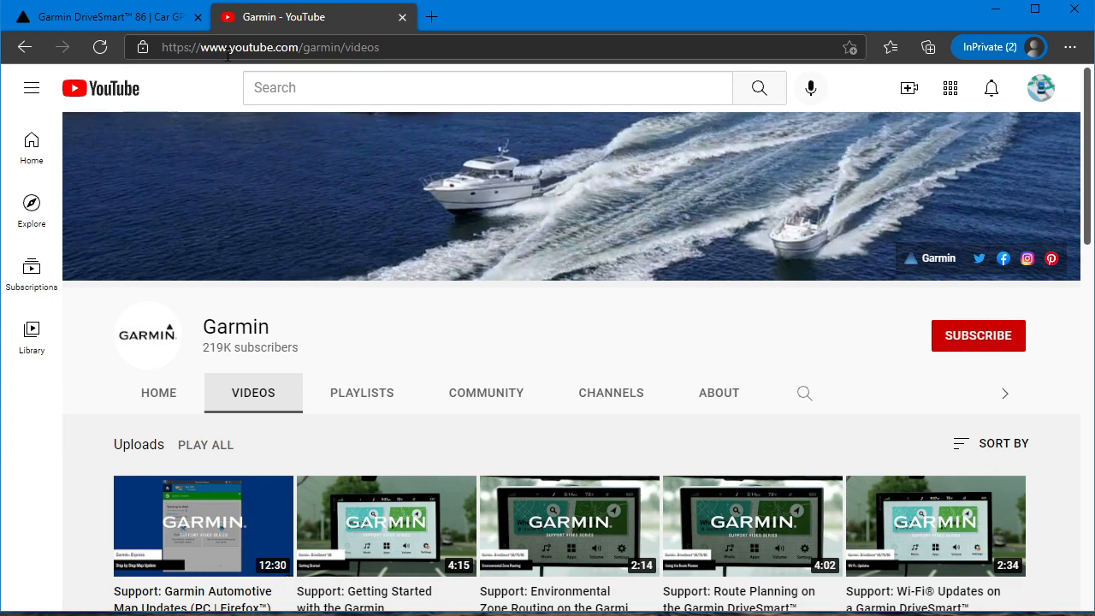
mouse_move(362, 291)
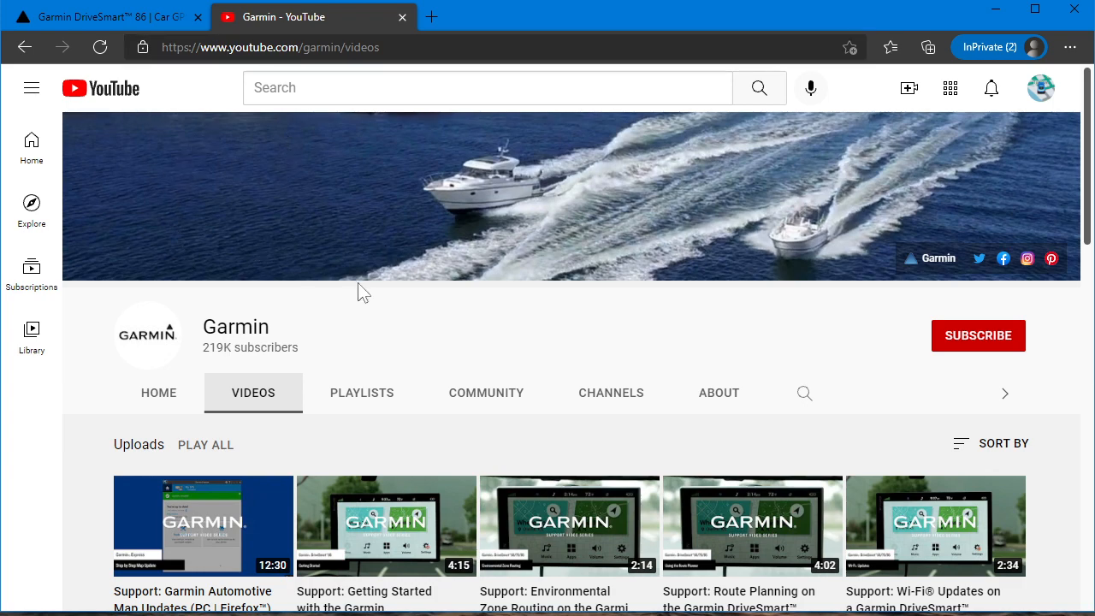
scroll("down", 3)
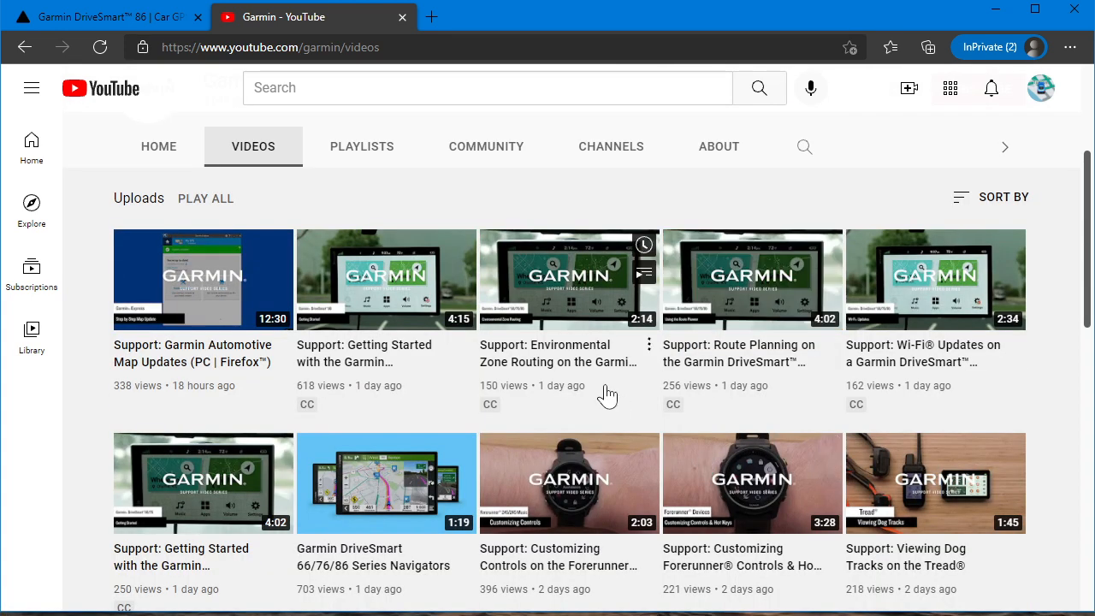
mouse_move(938, 428)
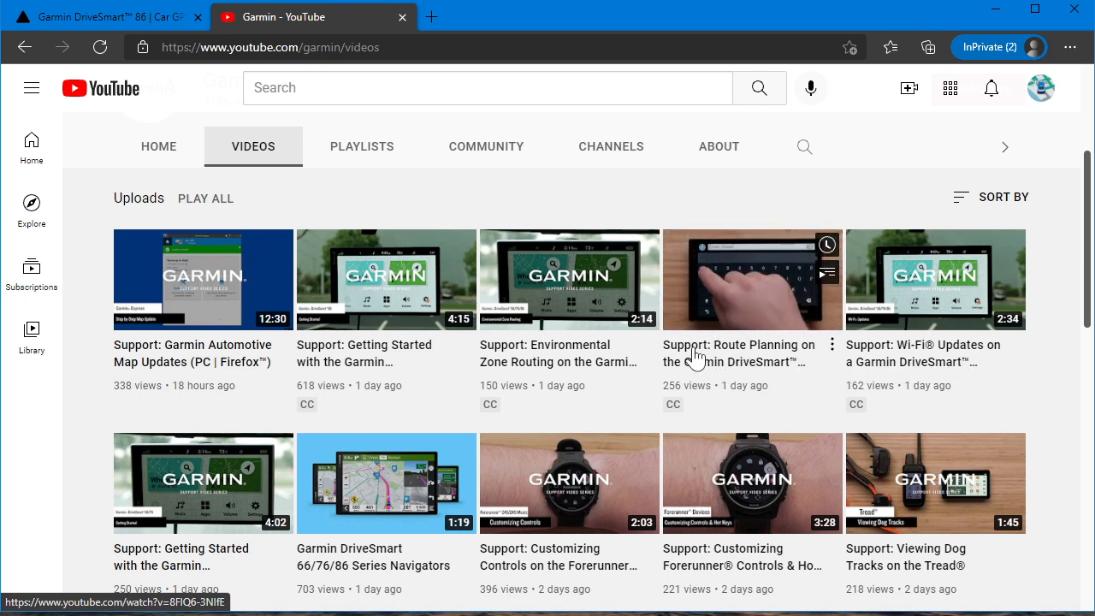
mouse_move(698, 354)
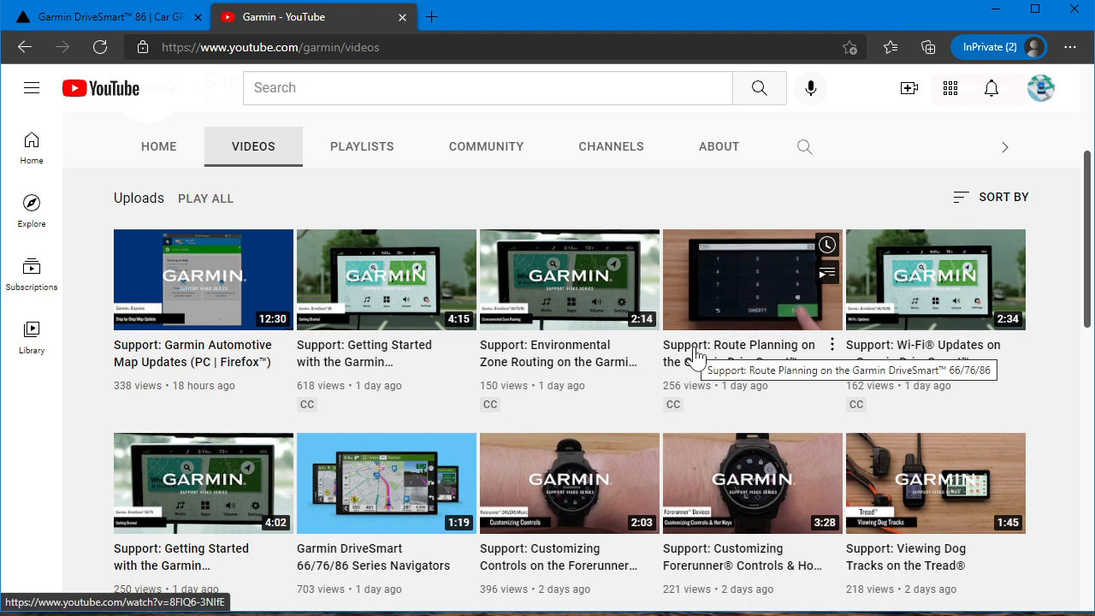
mouse_move(698, 282)
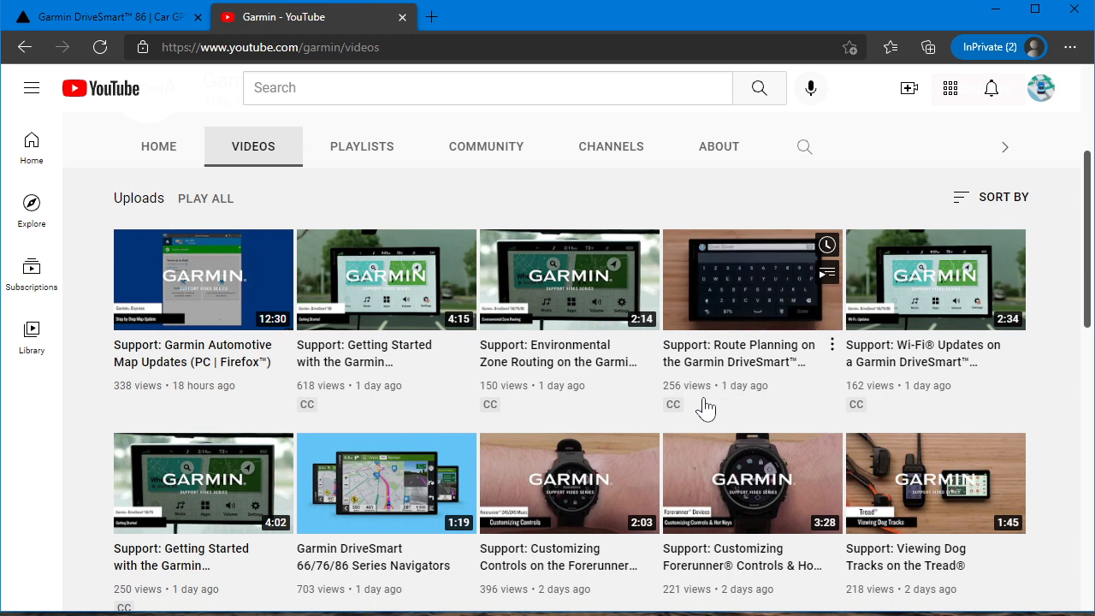
mouse_move(544, 359)
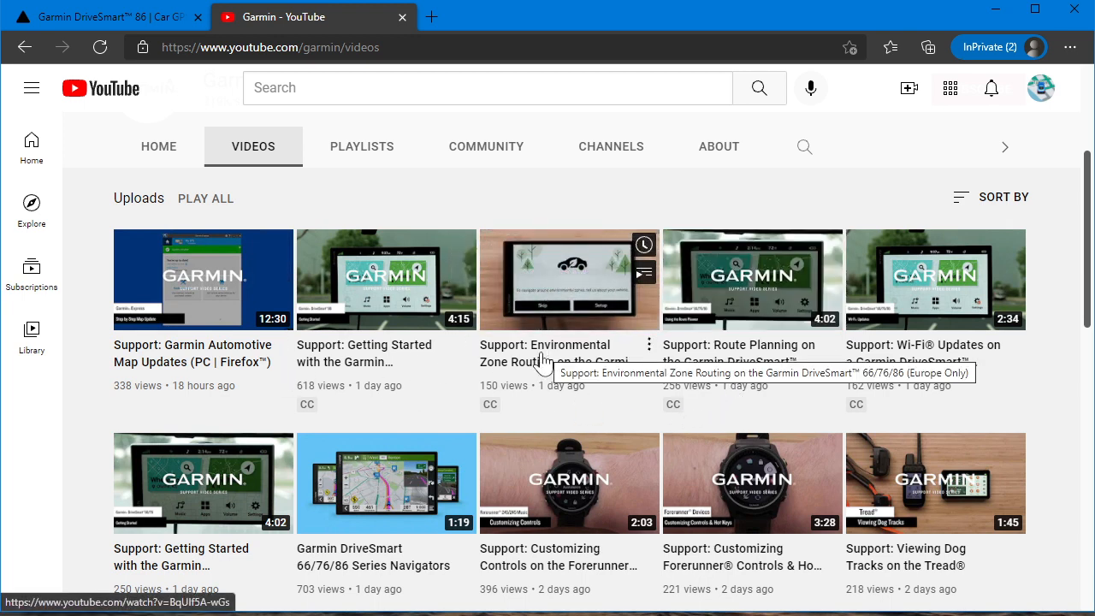
mouse_move(154, 565)
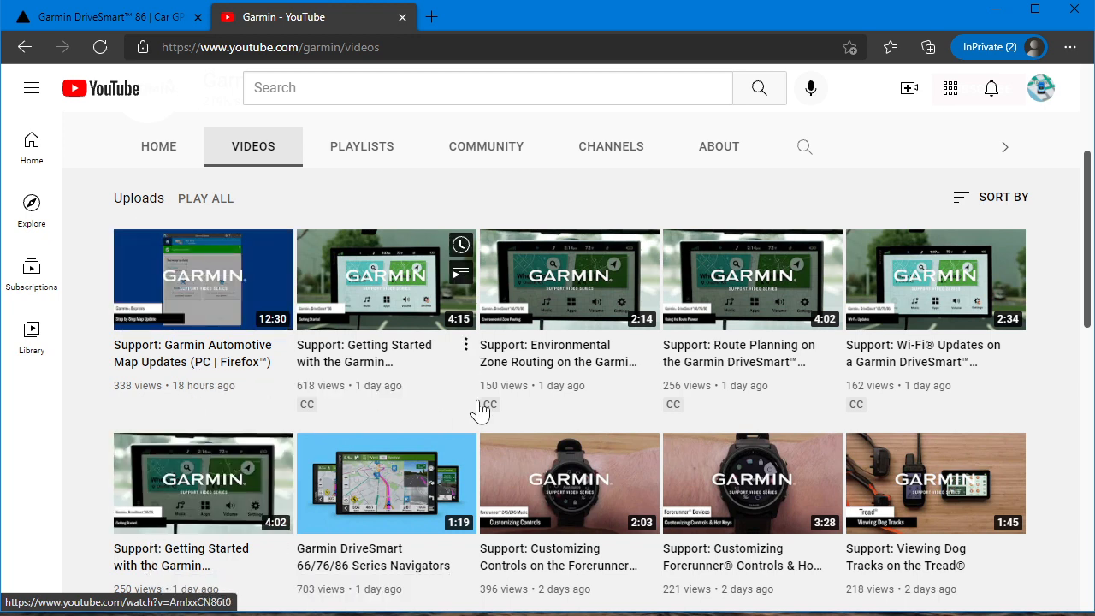
mouse_move(704, 354)
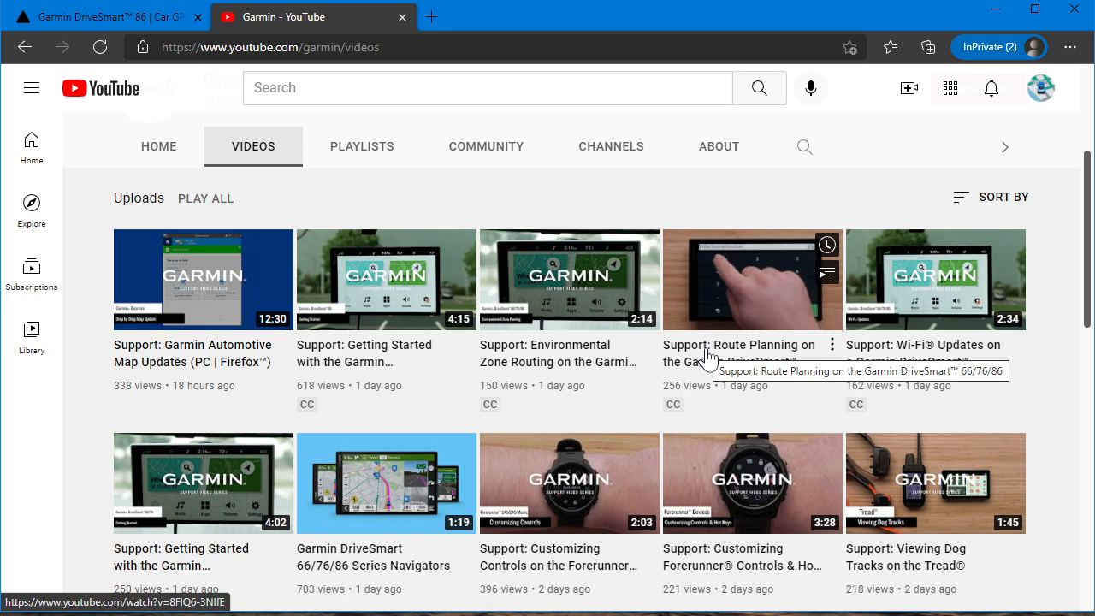
mouse_move(679, 205)
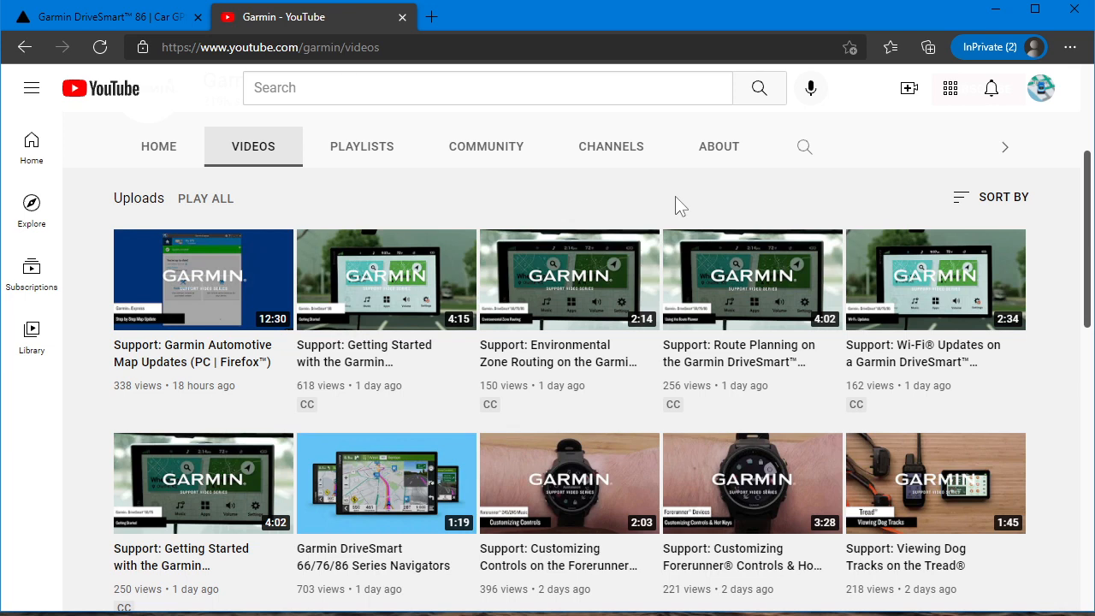
mouse_move(738, 363)
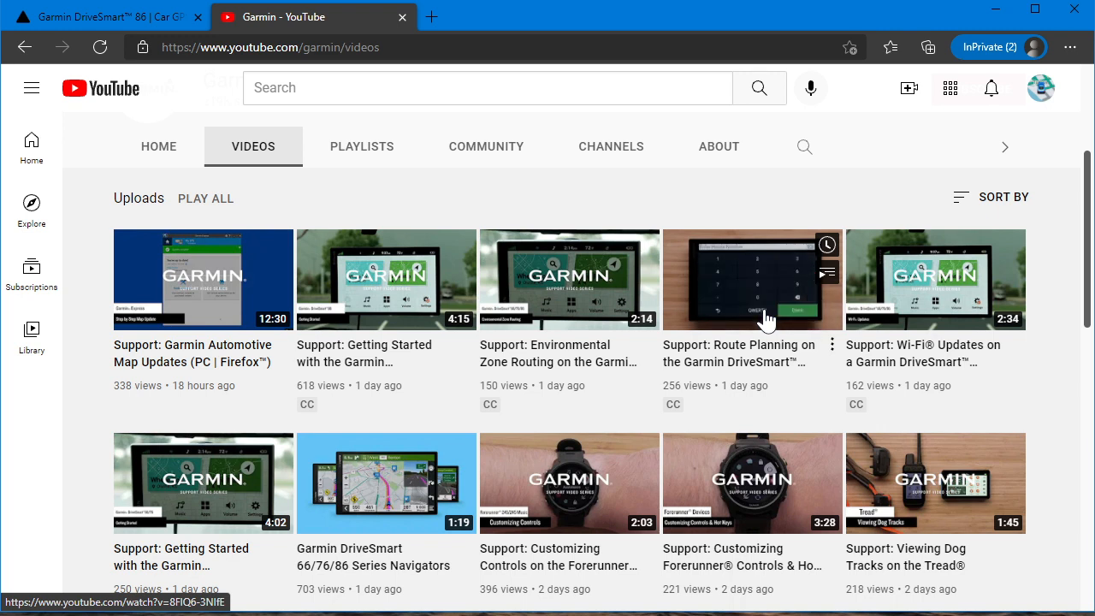
mouse_move(605, 202)
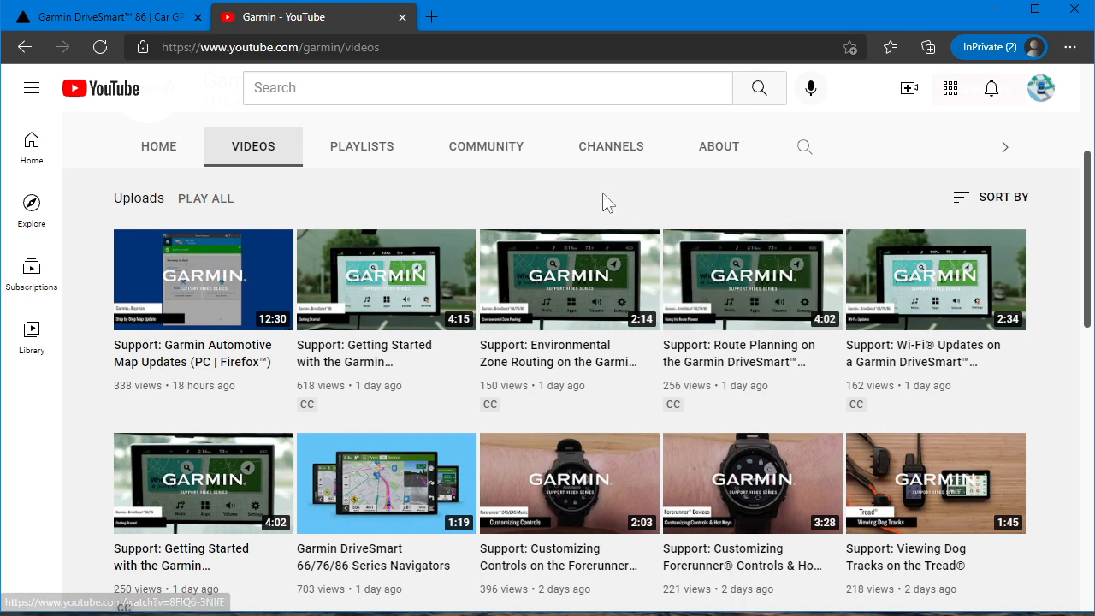
Review the DriveSmart 66 specifications, then bring up the DriveSmart 66/76/86 Owner's Manual
left_click(102, 17)
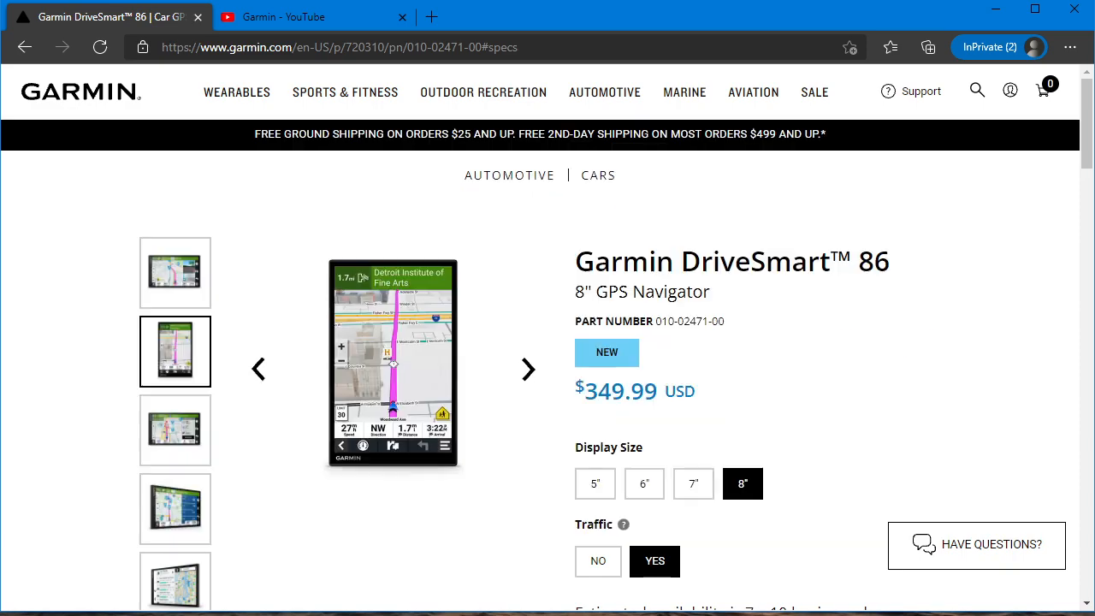
scroll("down", 3)
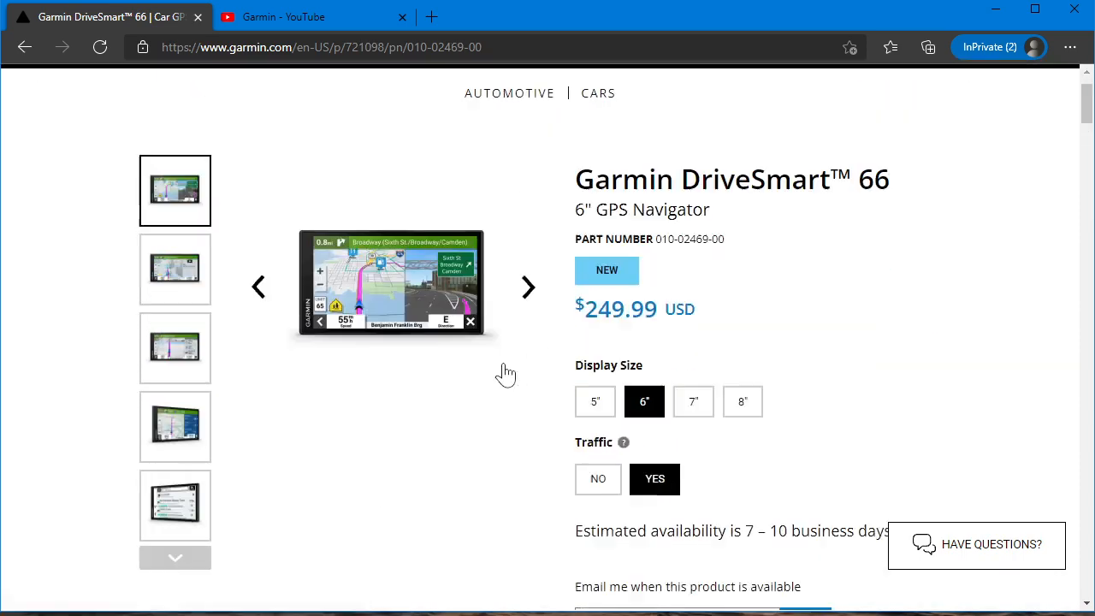
scroll("down", 3)
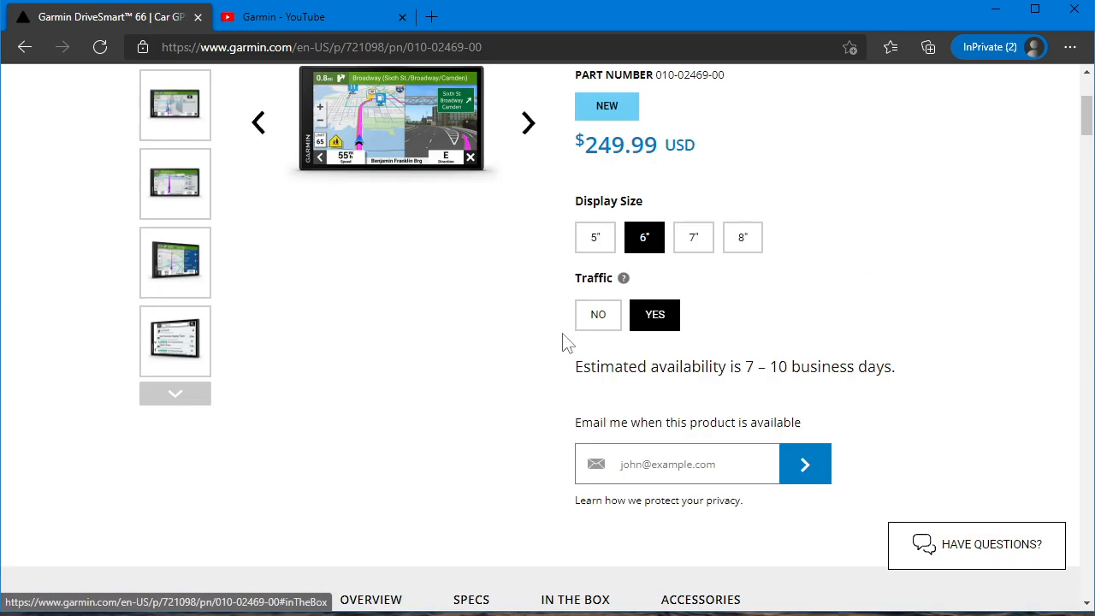
scroll("down", 3)
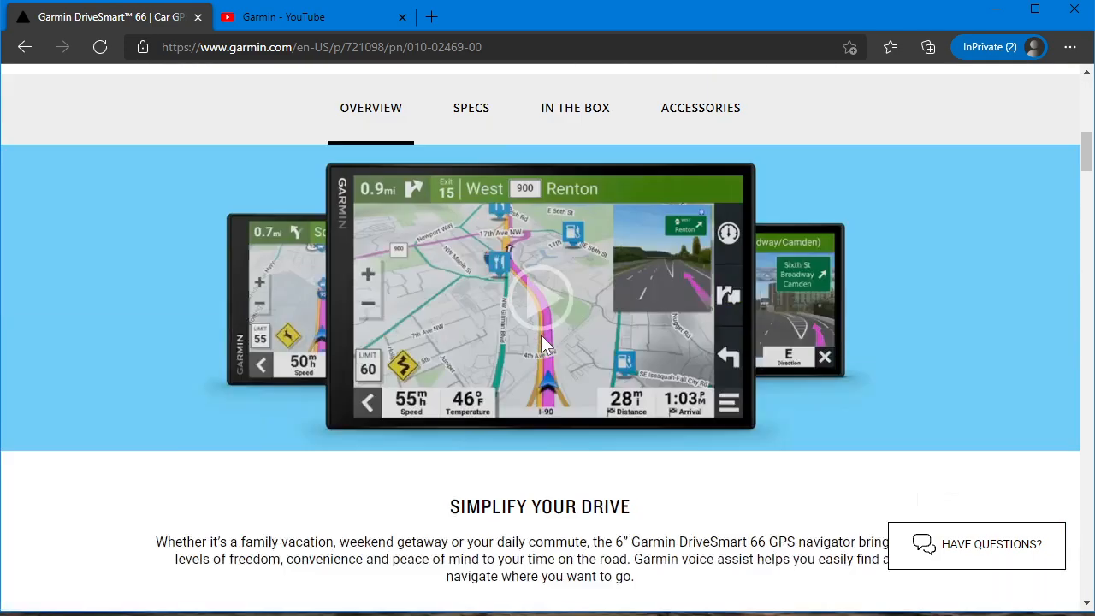
left_click(472, 106)
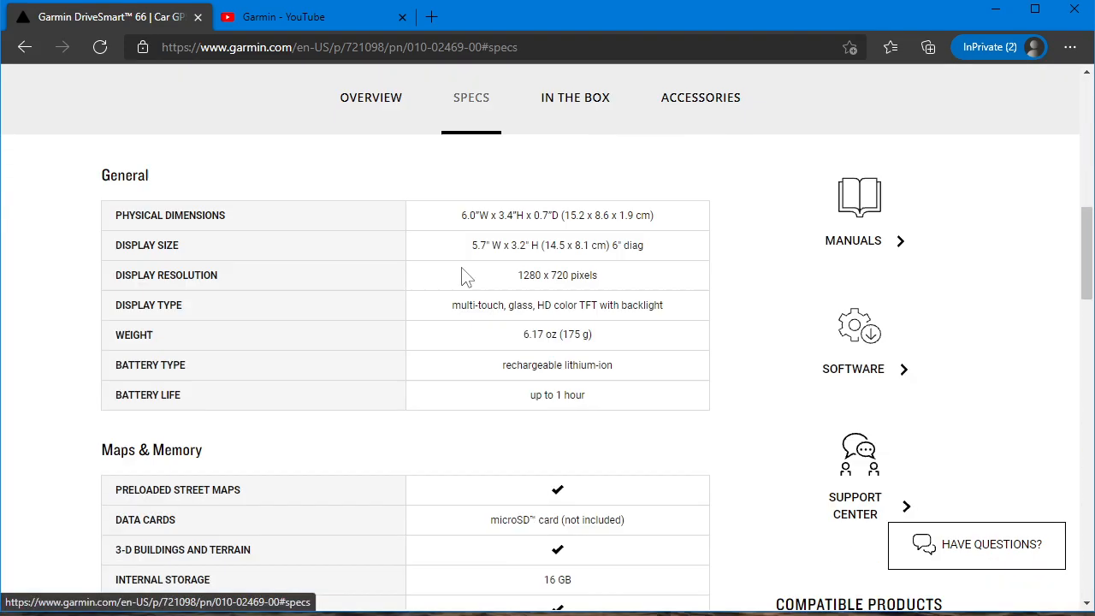
left_click(852, 240)
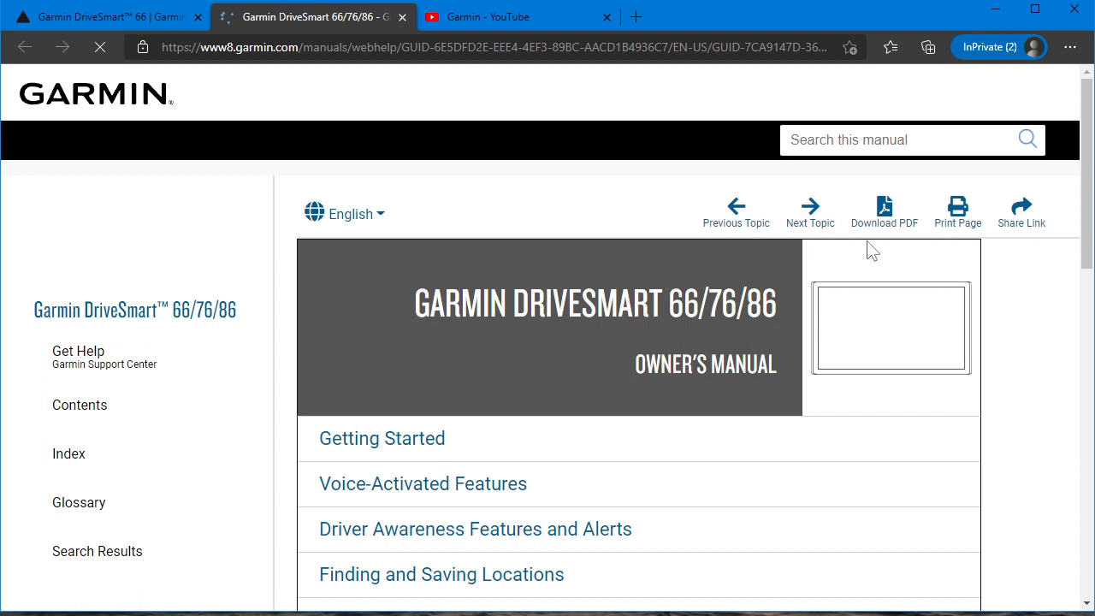
Get the owner's manual as a PDF and reach its 64-page table of contents
left_click(882, 212)
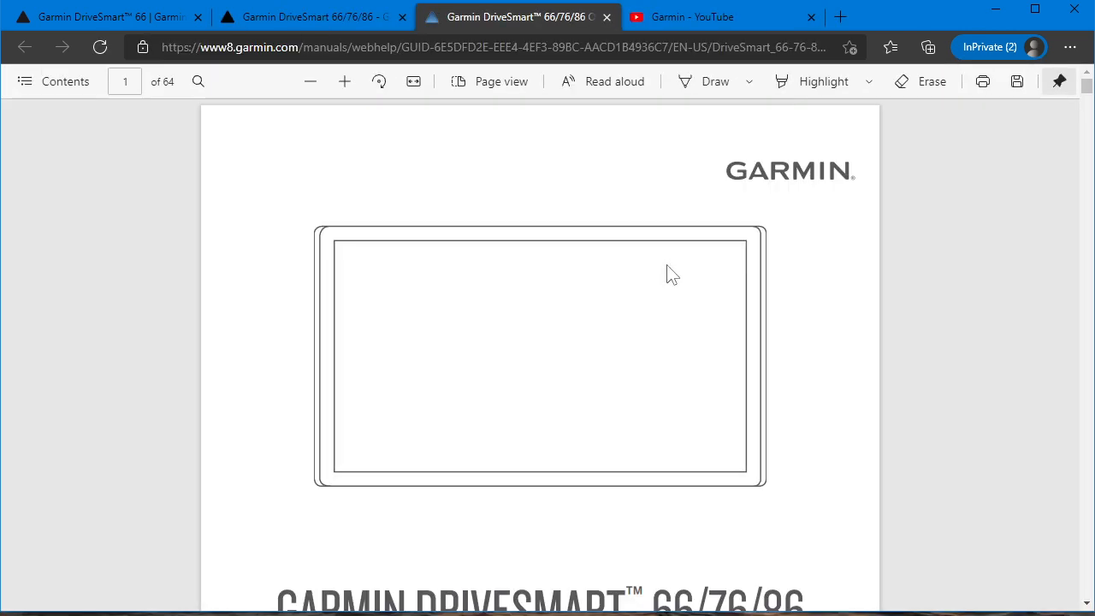
scroll("down", 3)
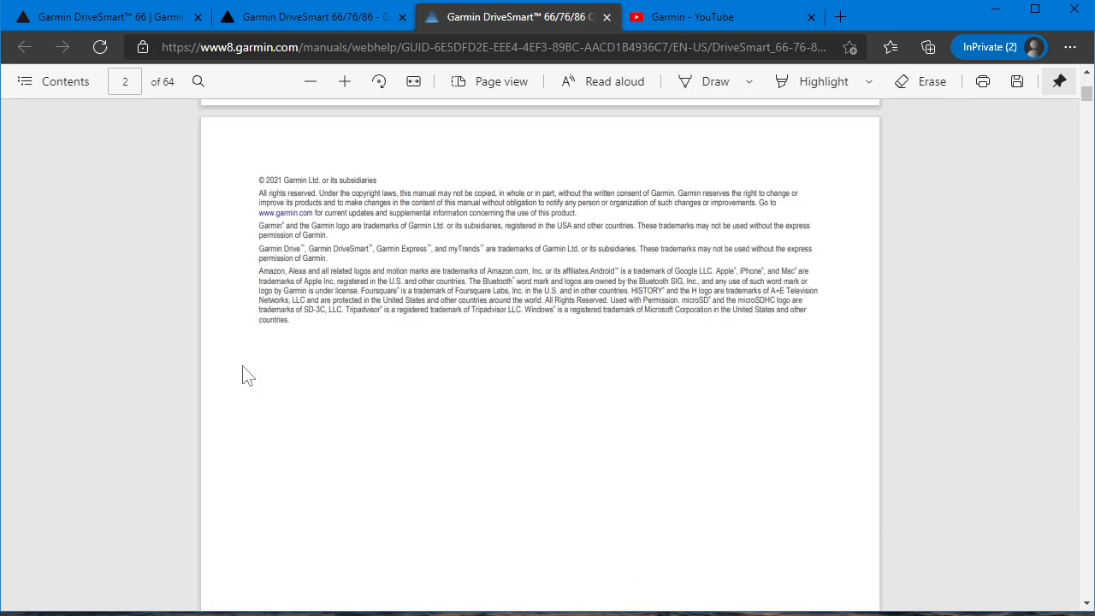
scroll("down", 3)
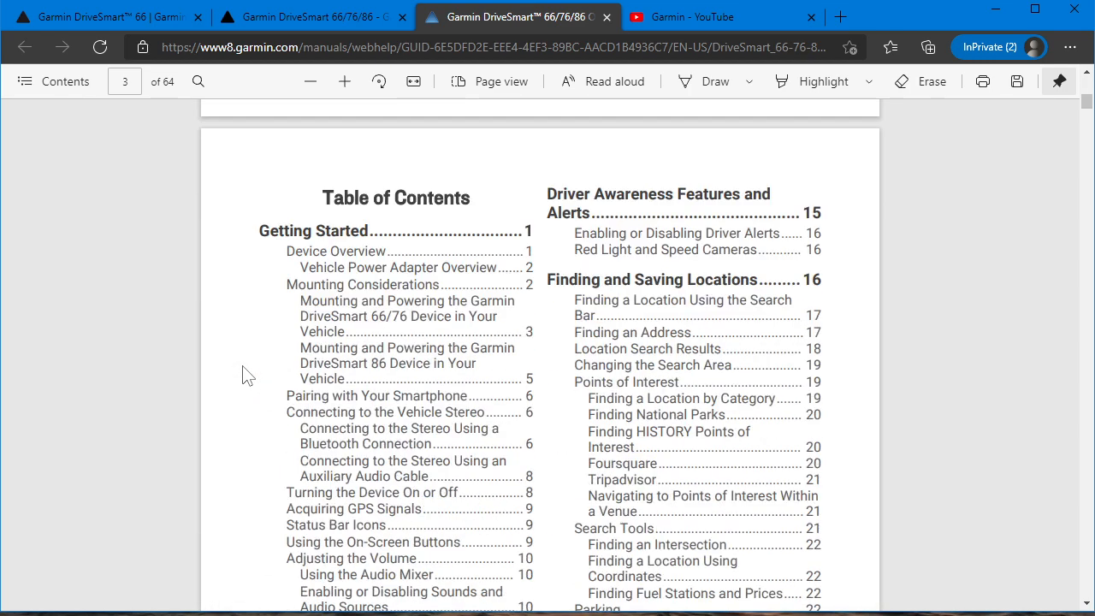
Search the PDF for "portrai" and step to the Display Settings Orientation entry on page 46
left_click(199, 80)
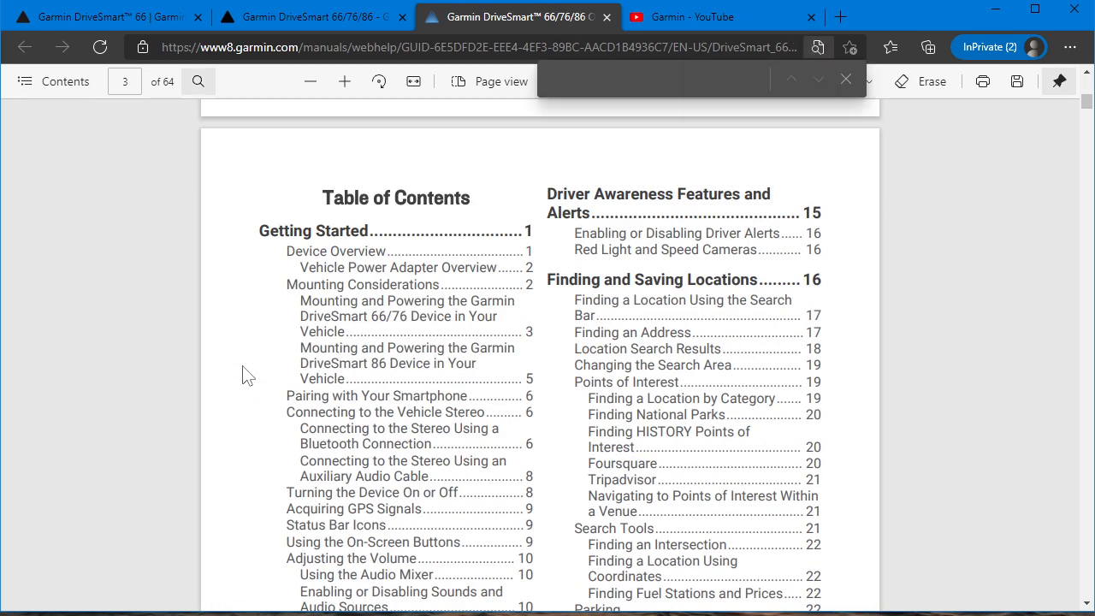
type("portrai")
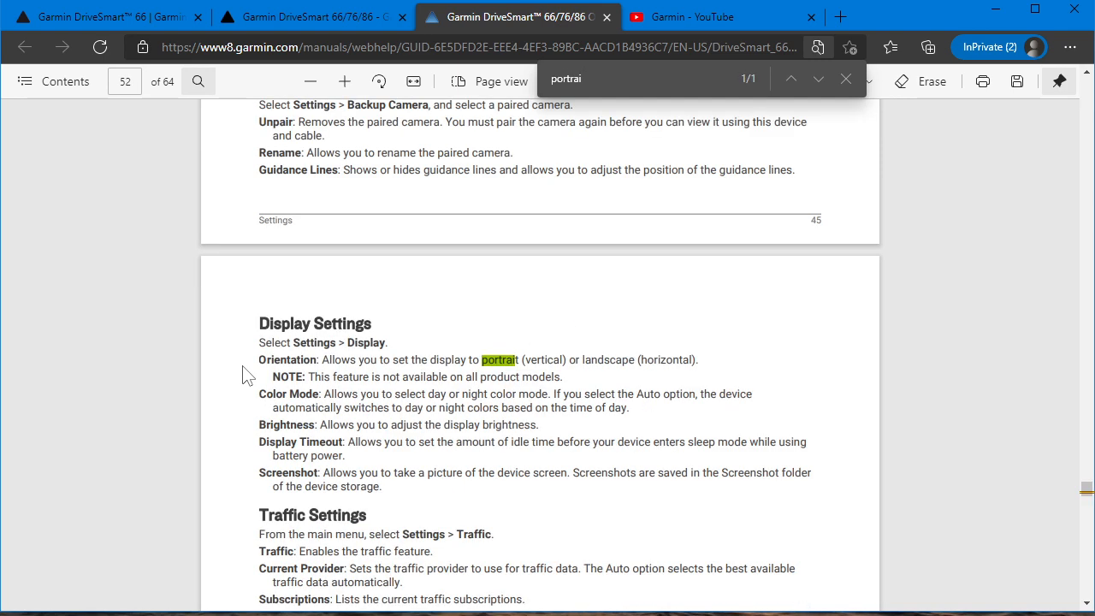
mouse_move(312, 339)
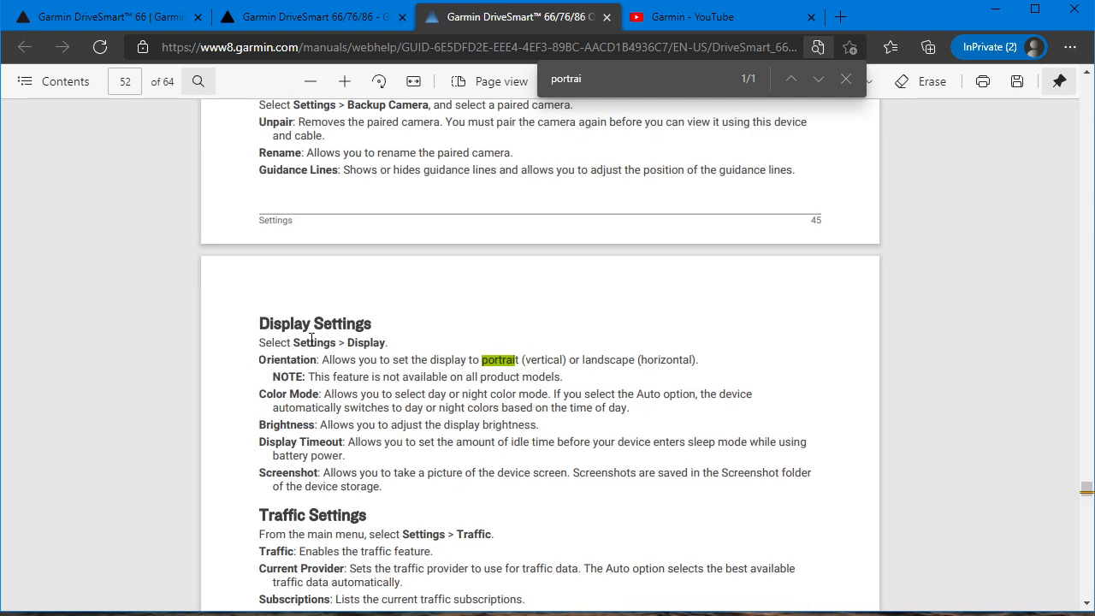
mouse_move(342, 368)
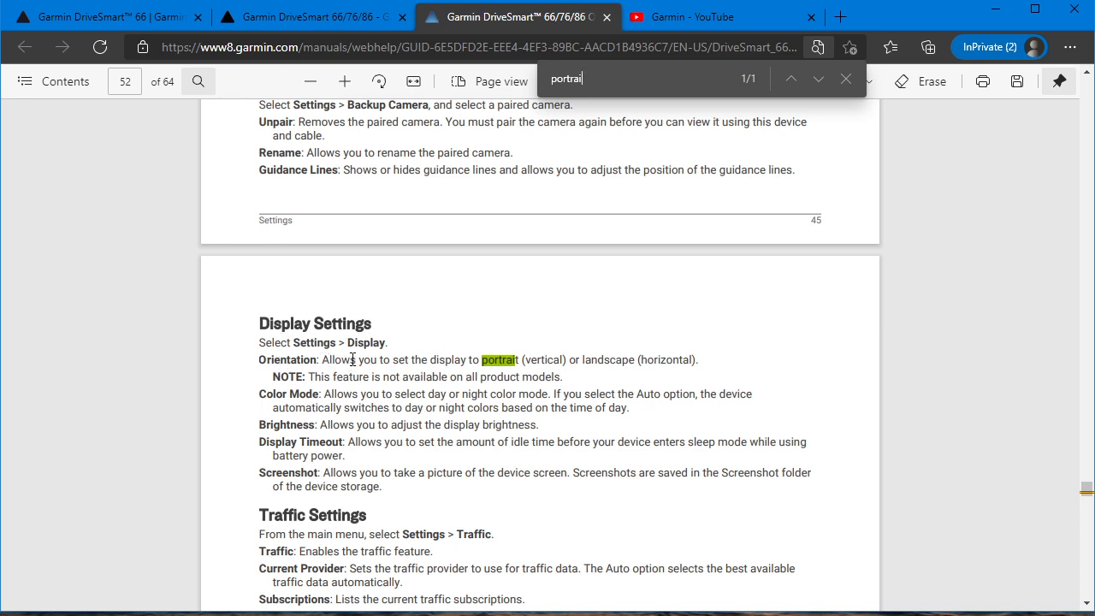
mouse_move(657, 351)
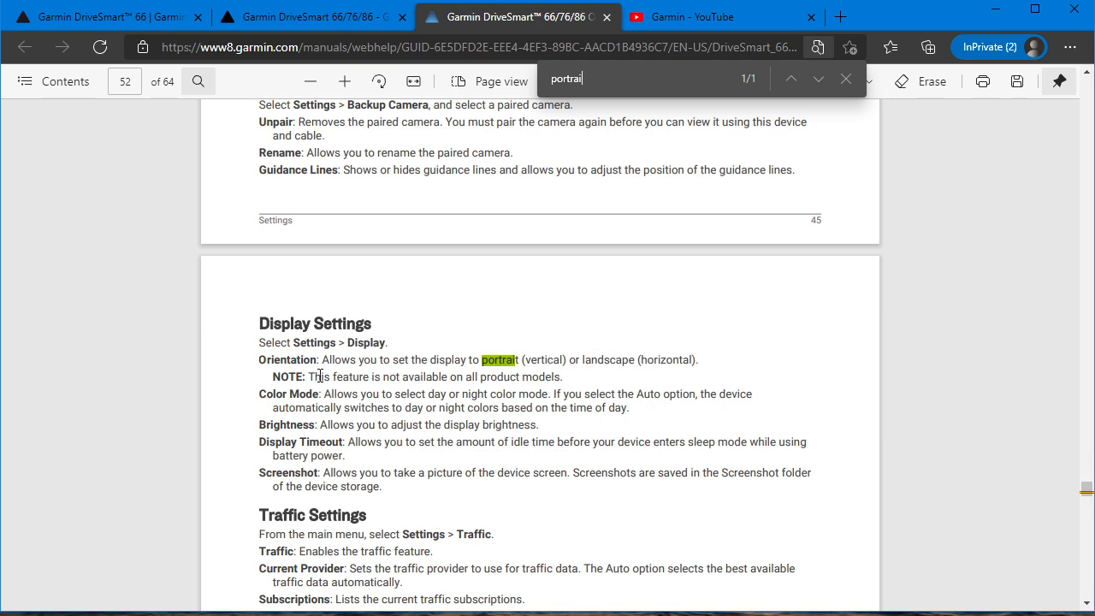
scroll("down", 3)
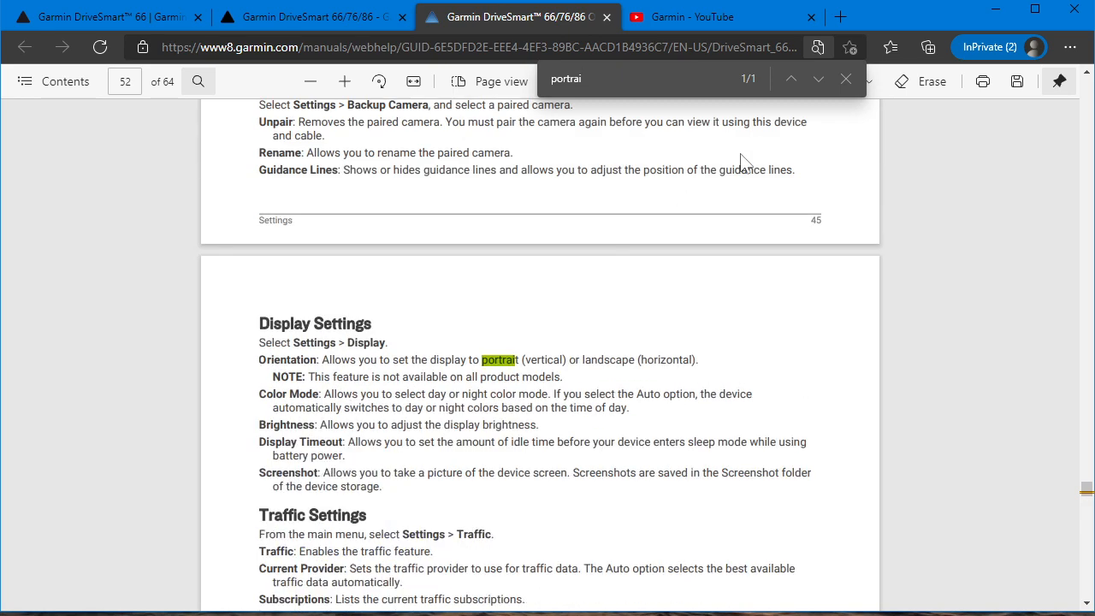
mouse_move(818, 79)
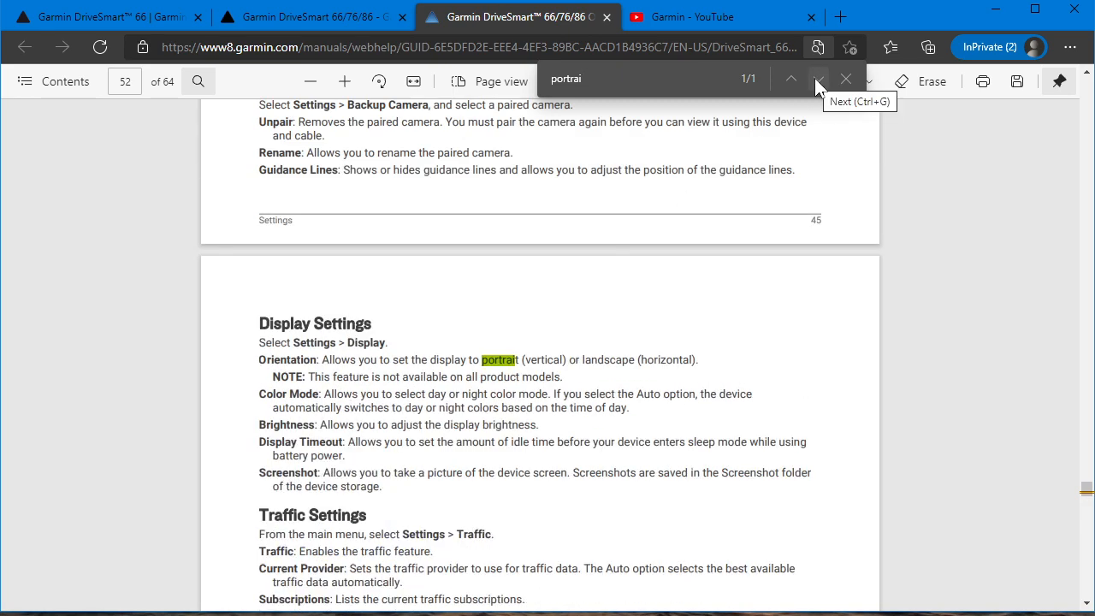
left_click(817, 82)
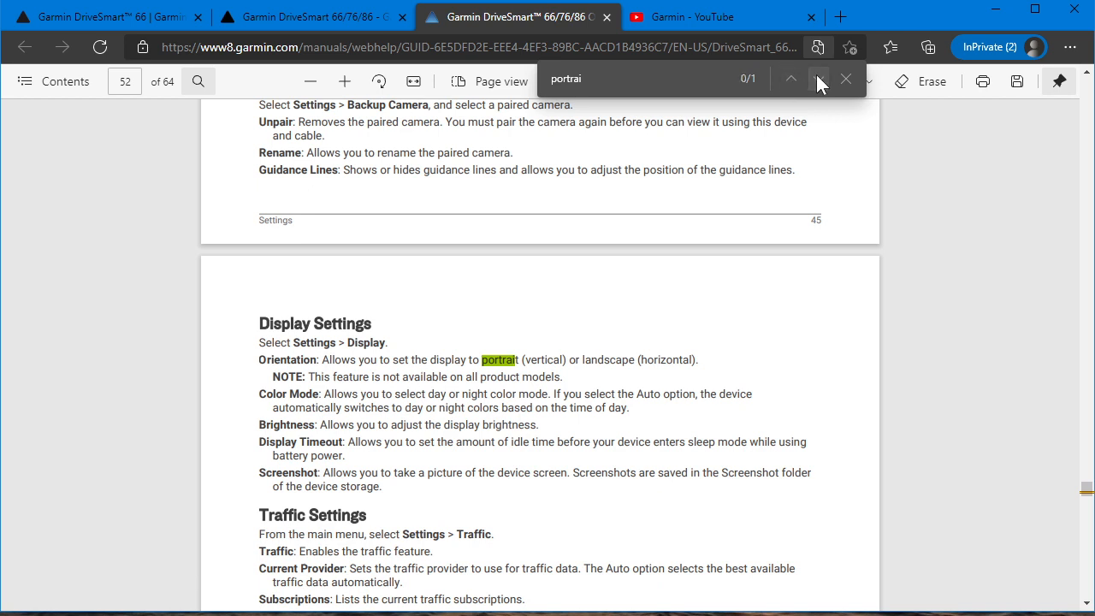
left_click(817, 79)
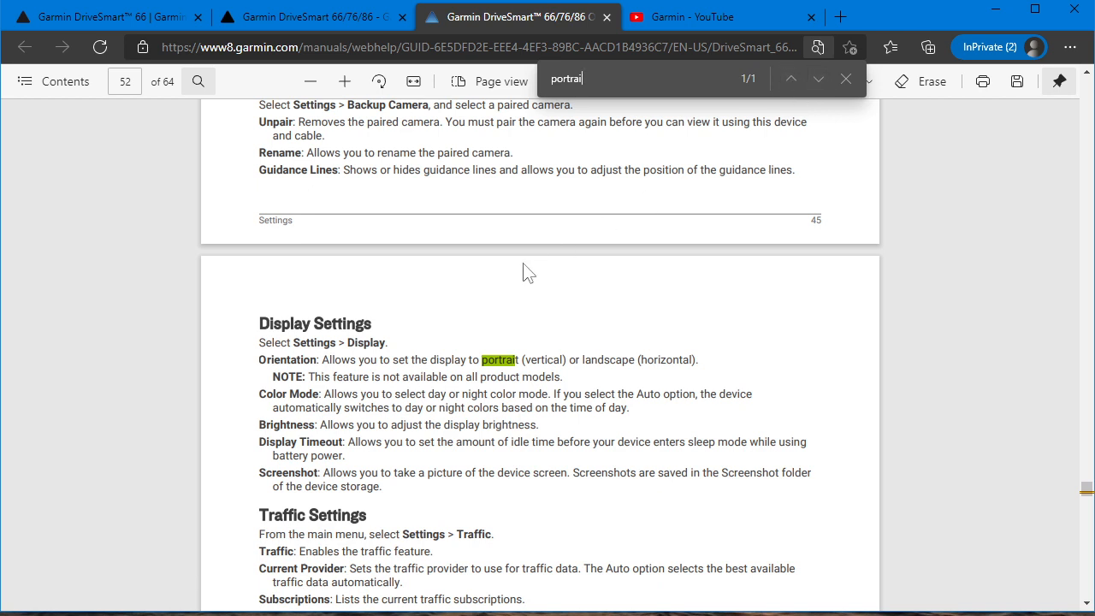
mouse_move(845, 78)
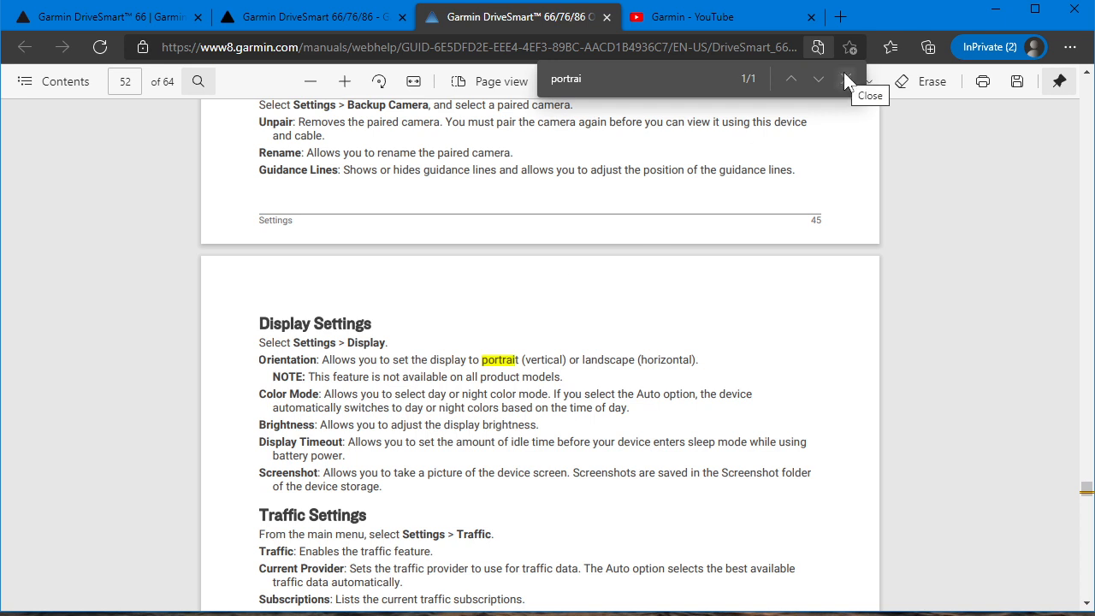
Leave the manual search and tab, returning to the Garmin home page
left_click(312, 17)
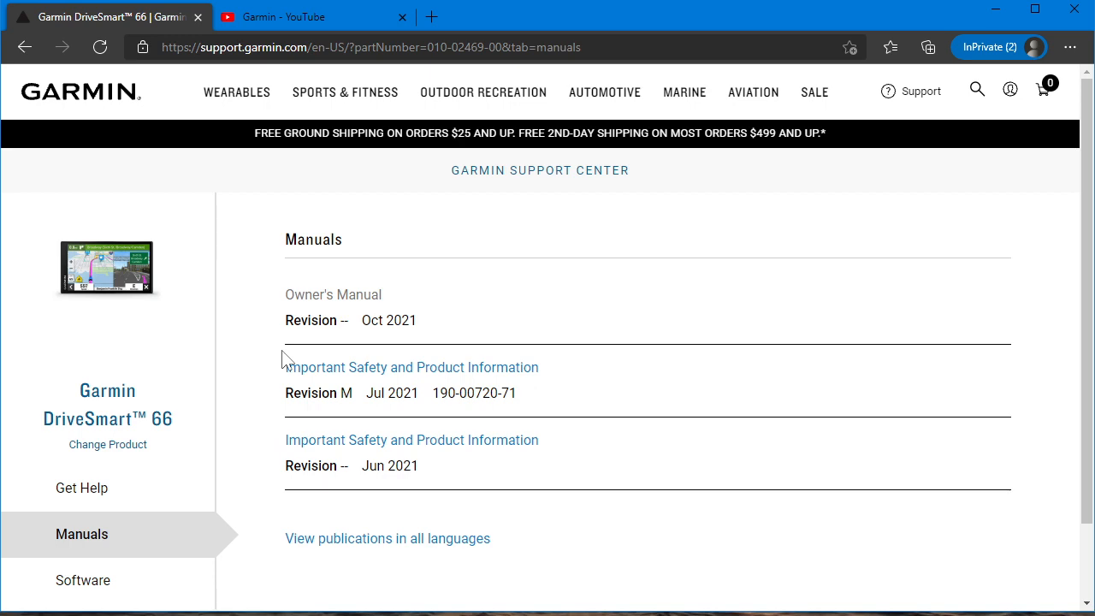
left_click(24, 48)
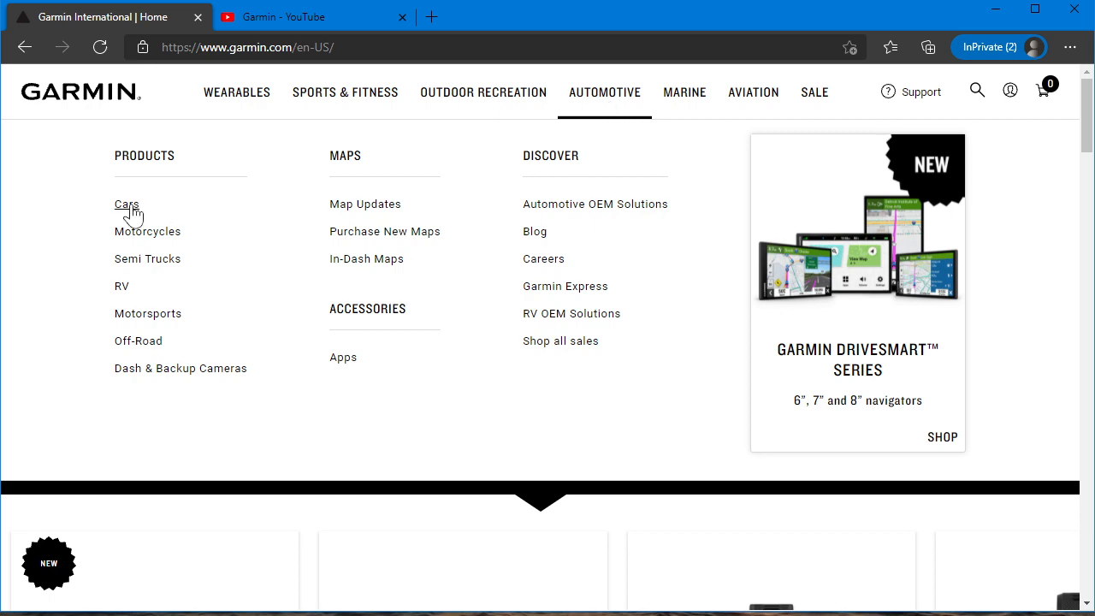
Navigate from car GPS navigators to the DriveSmart 66 page and show its specifications table
left_click(127, 204)
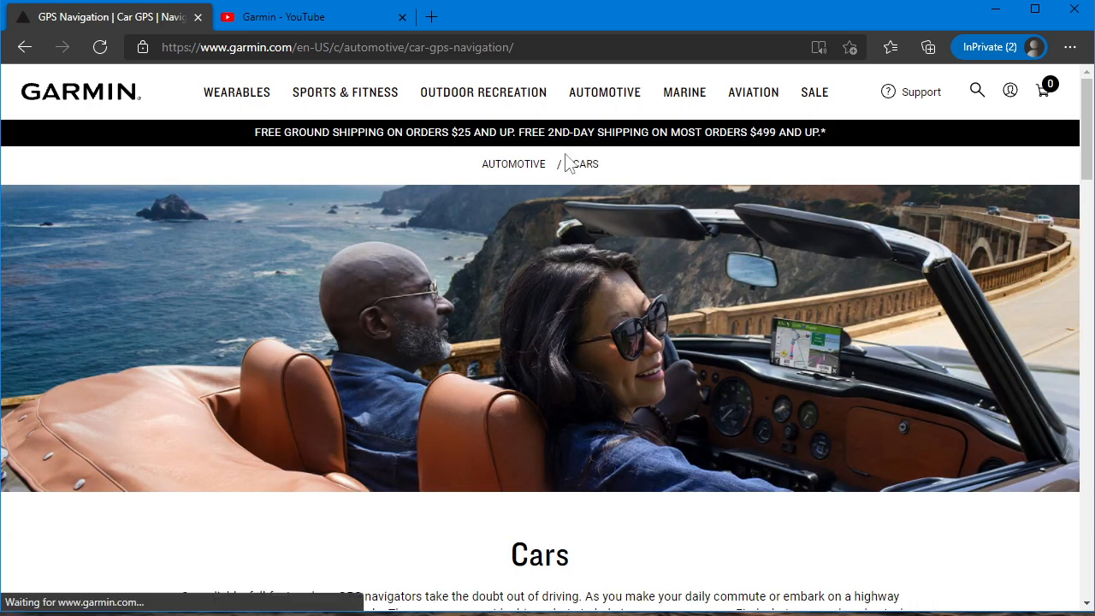
mouse_move(606, 92)
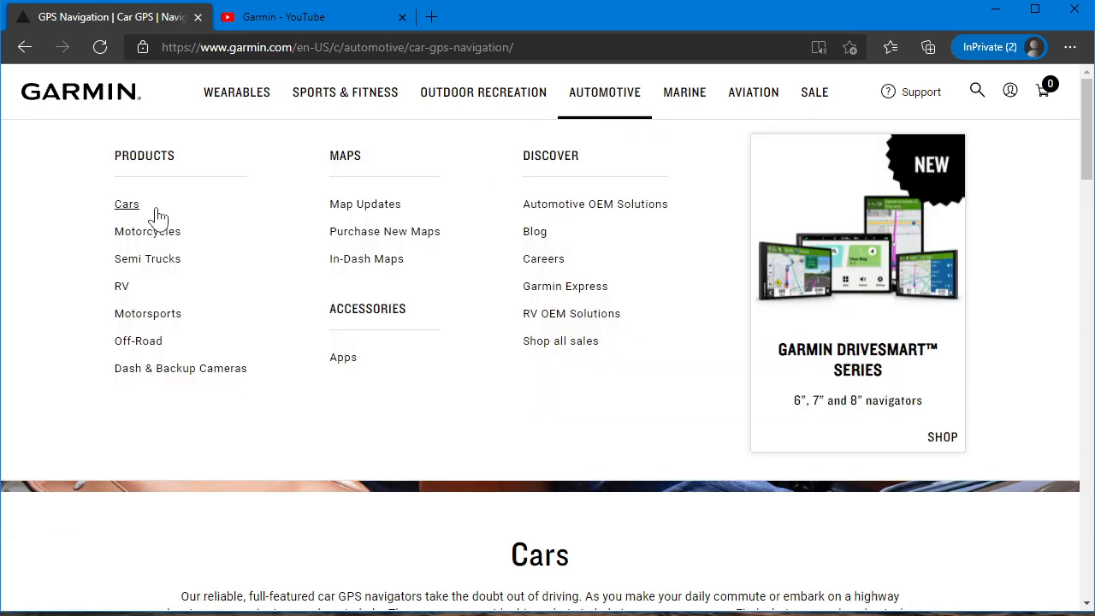
scroll("down", 3)
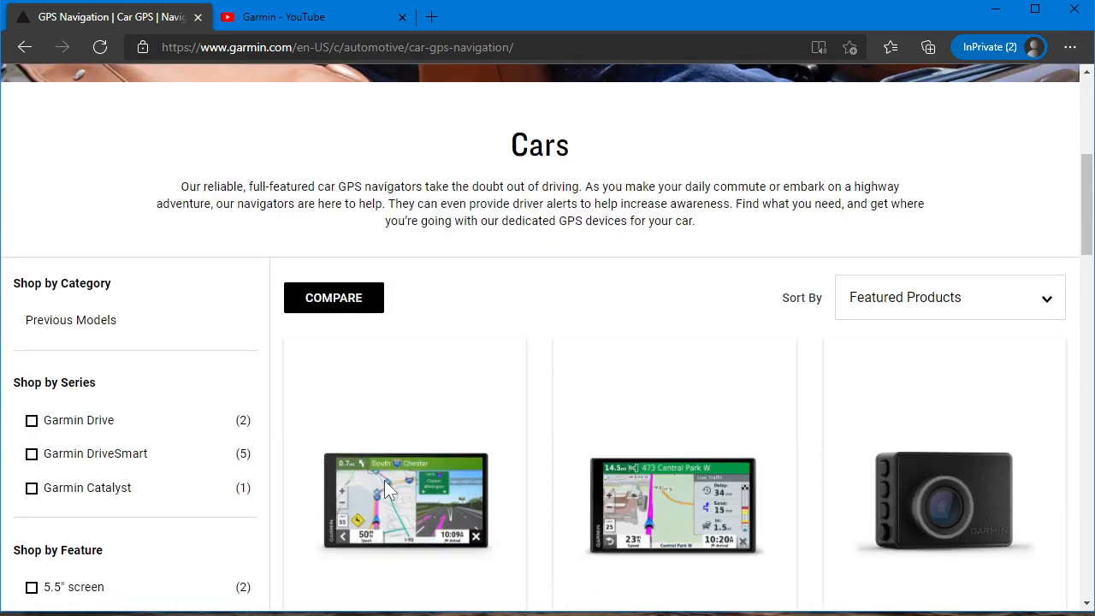
scroll("down", 3)
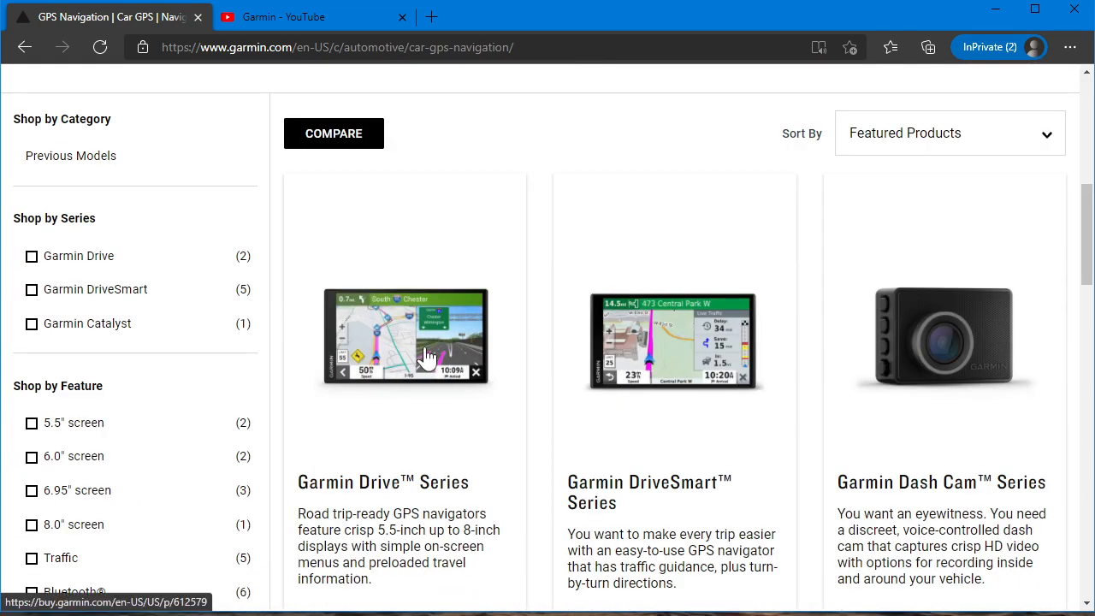
left_click(403, 338)
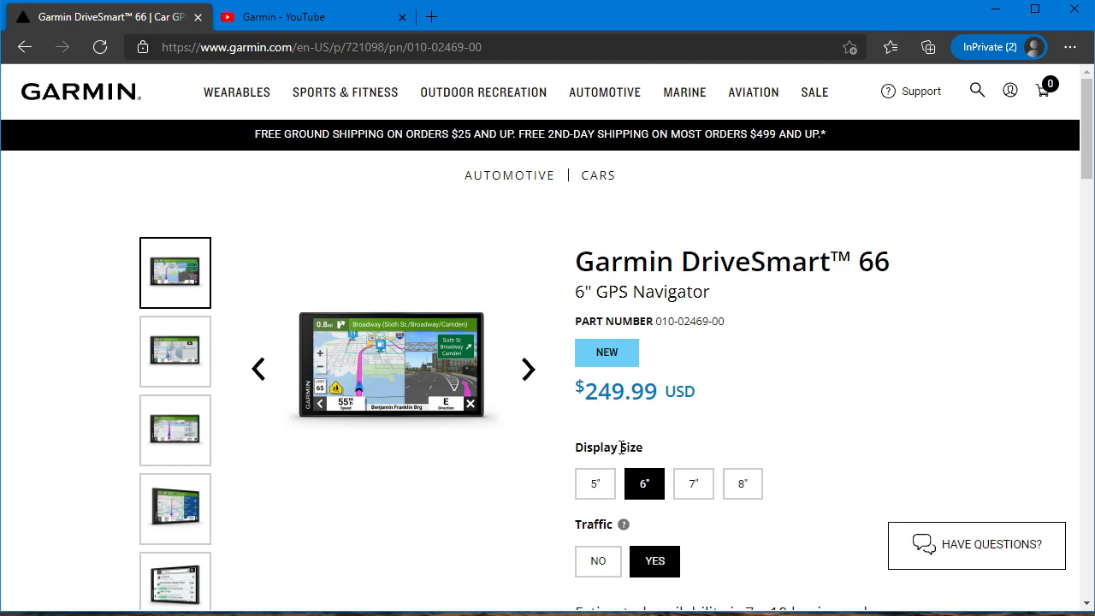
mouse_move(510, 437)
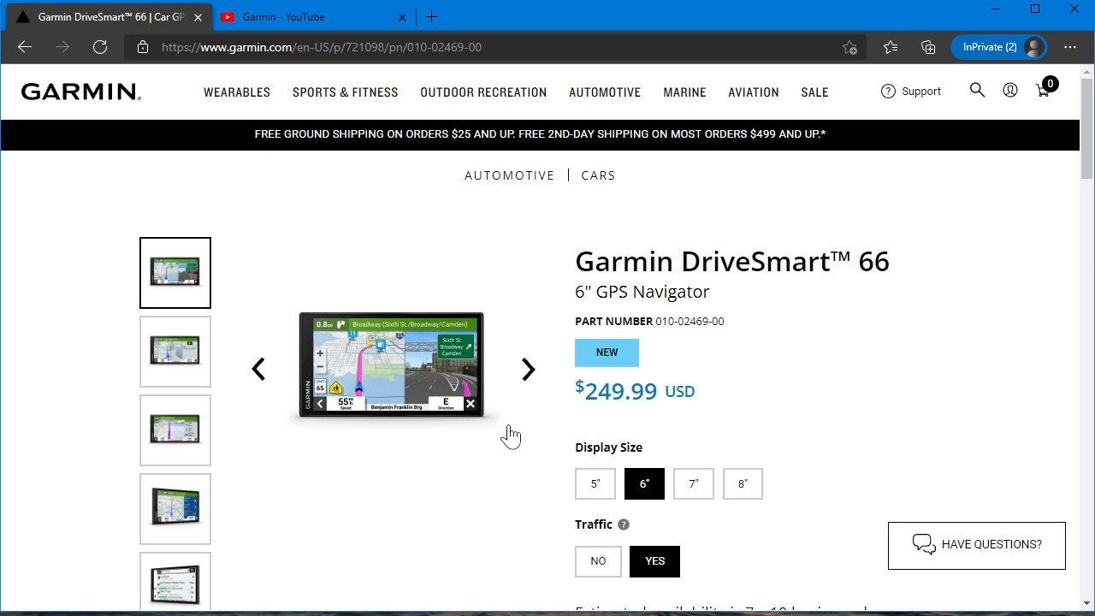
scroll("down", 3)
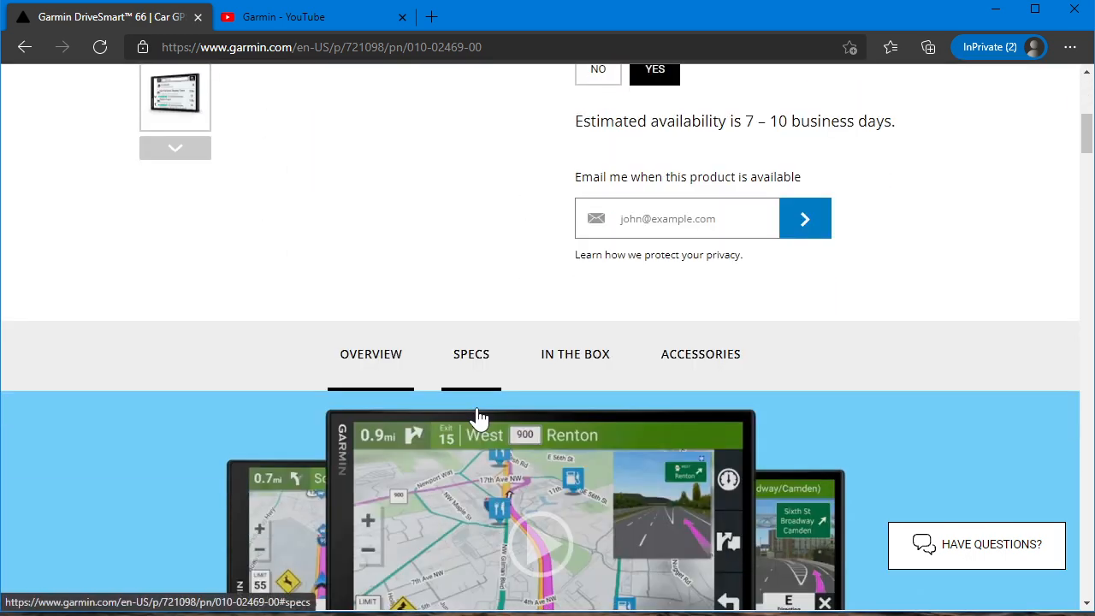
left_click(472, 352)
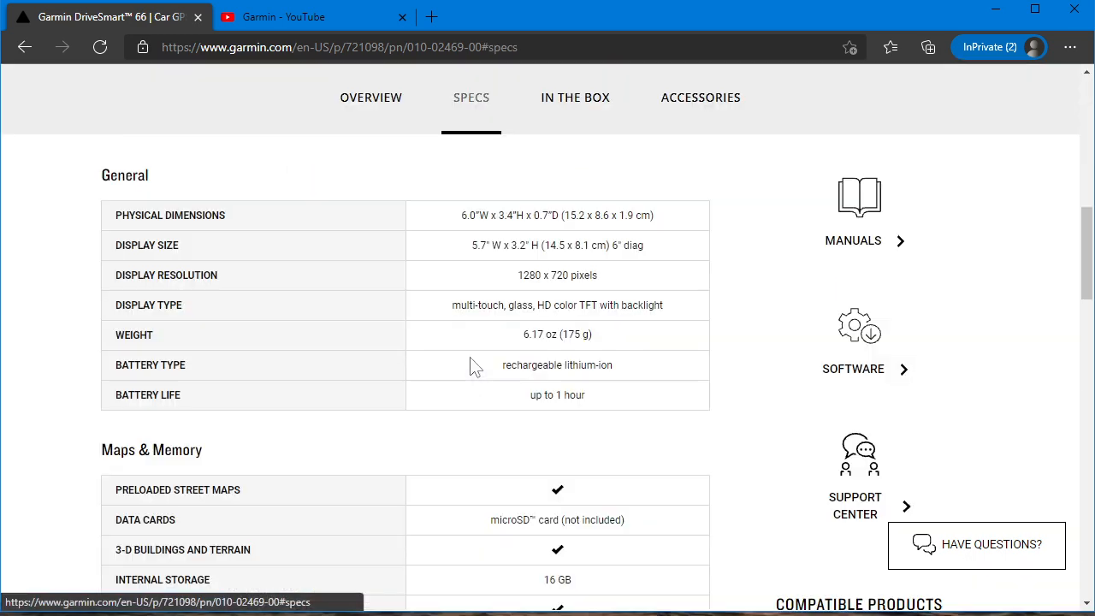
mouse_move(865, 248)
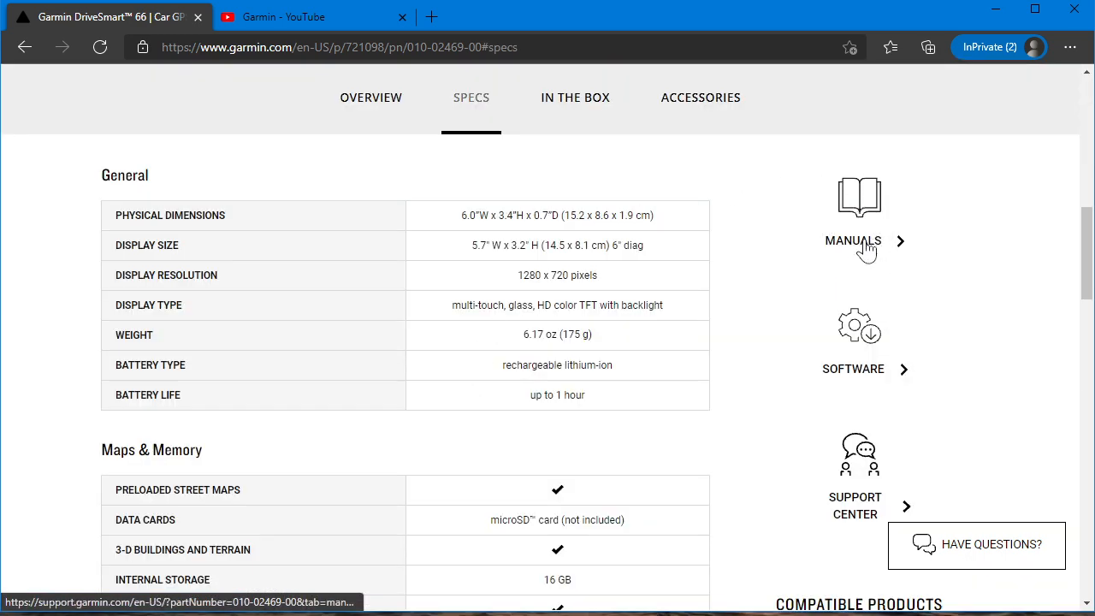
From Manuals, view the online Owner's Manual with Contents expanded and request the 64-page PDF
left_click(852, 239)
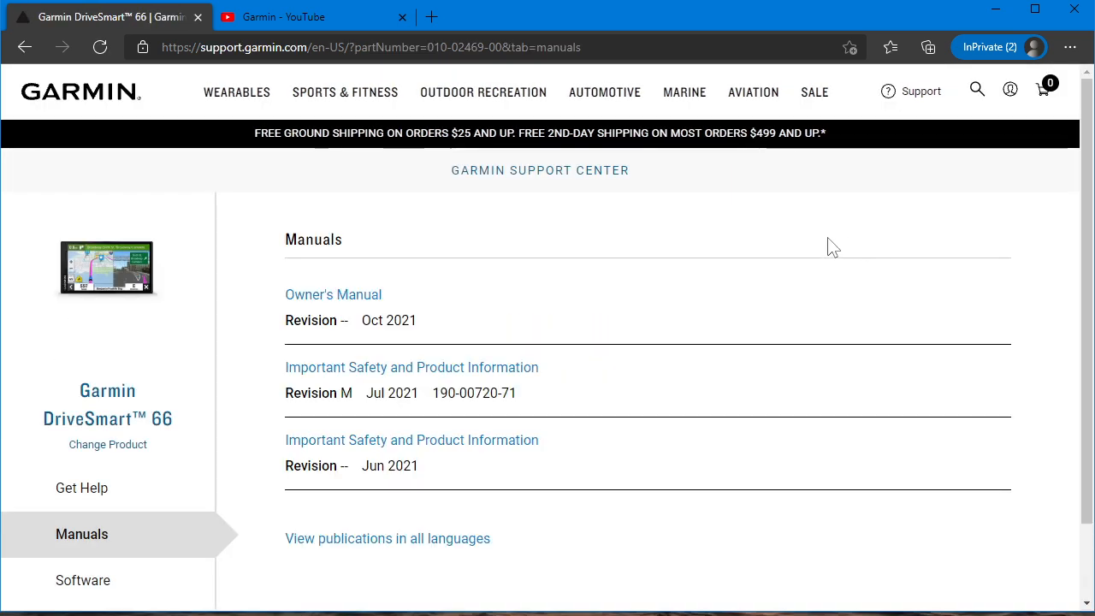
mouse_move(332, 294)
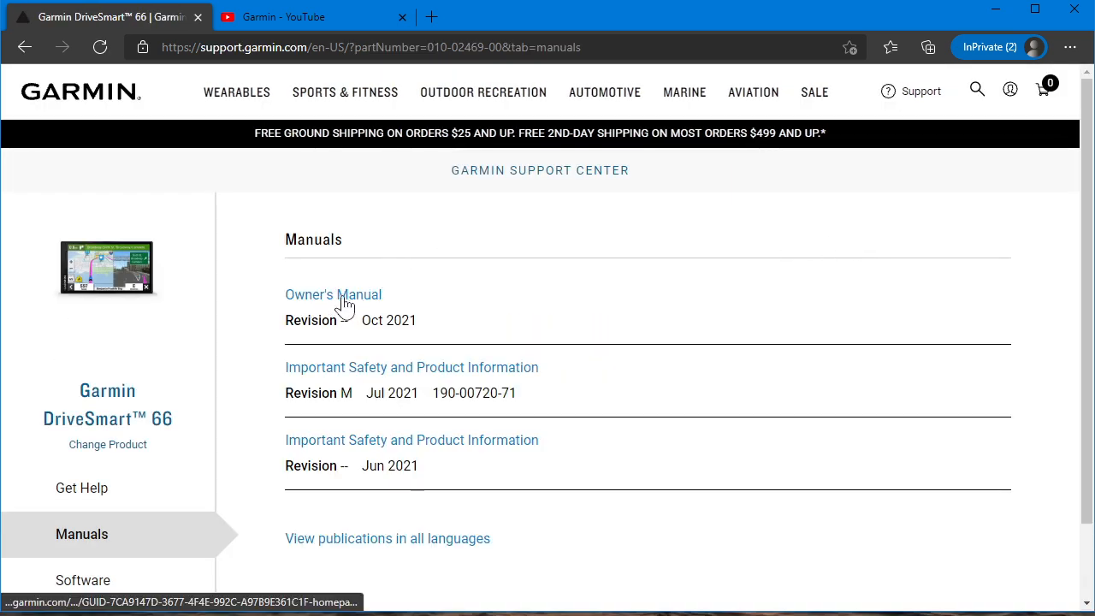
left_click(332, 294)
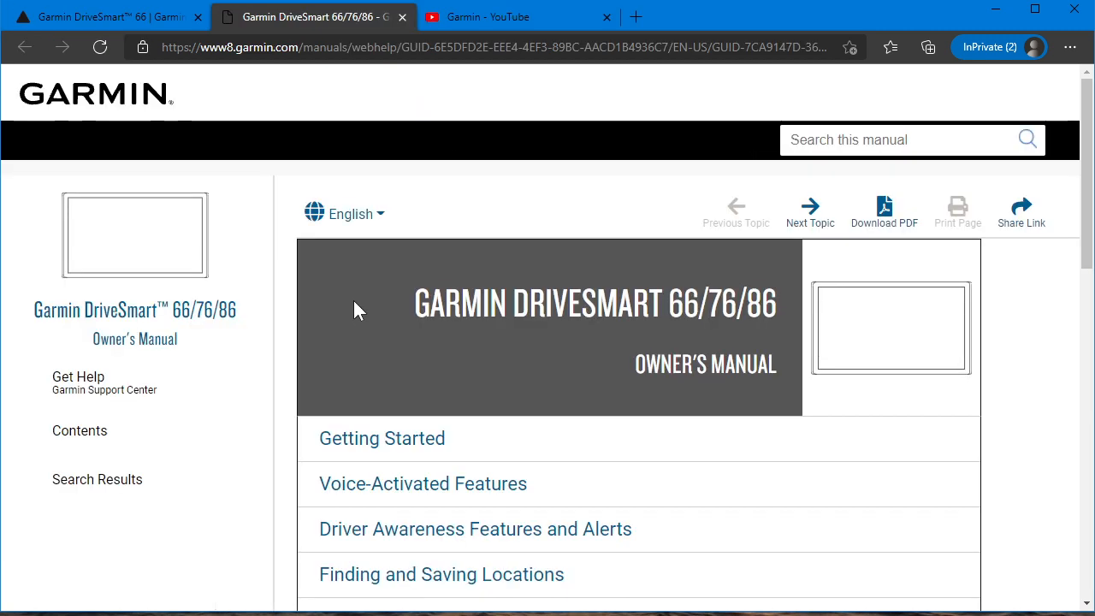
left_click(79, 431)
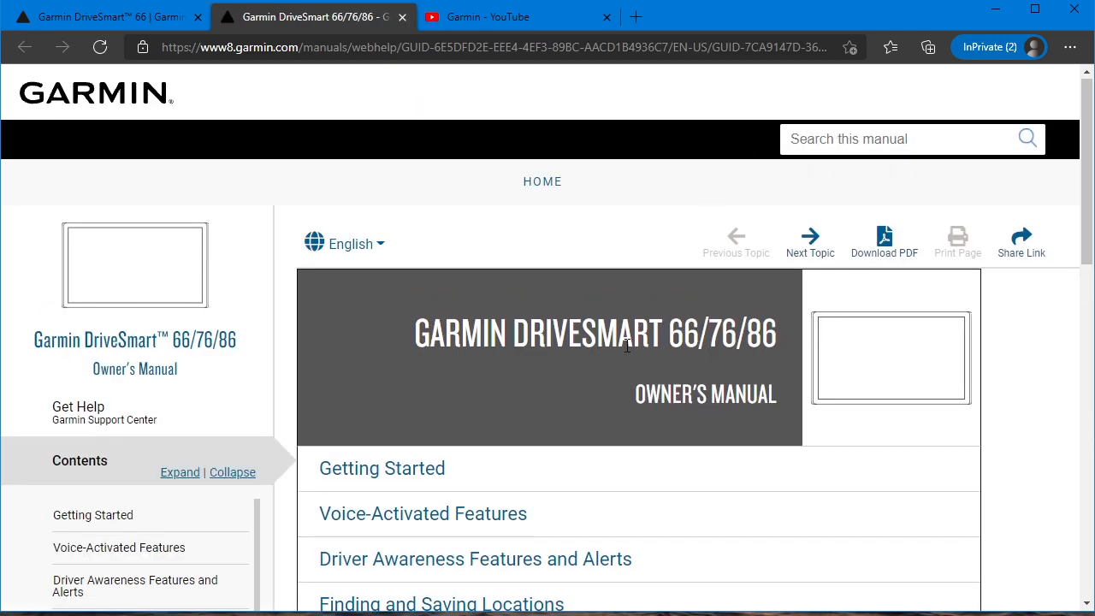
mouse_move(717, 284)
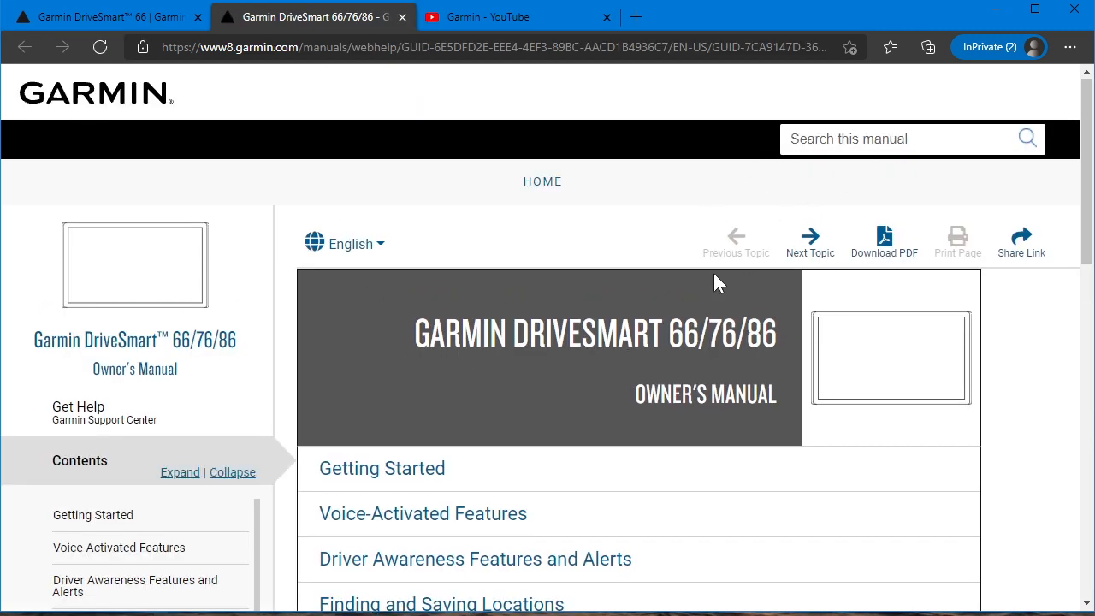
mouse_move(884, 248)
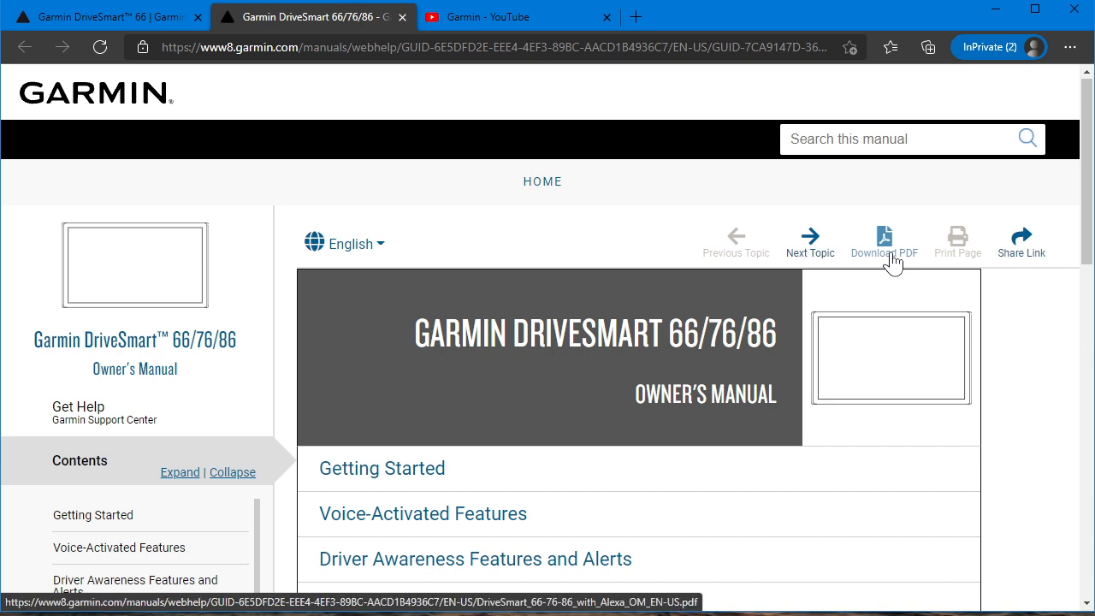
left_click(883, 239)
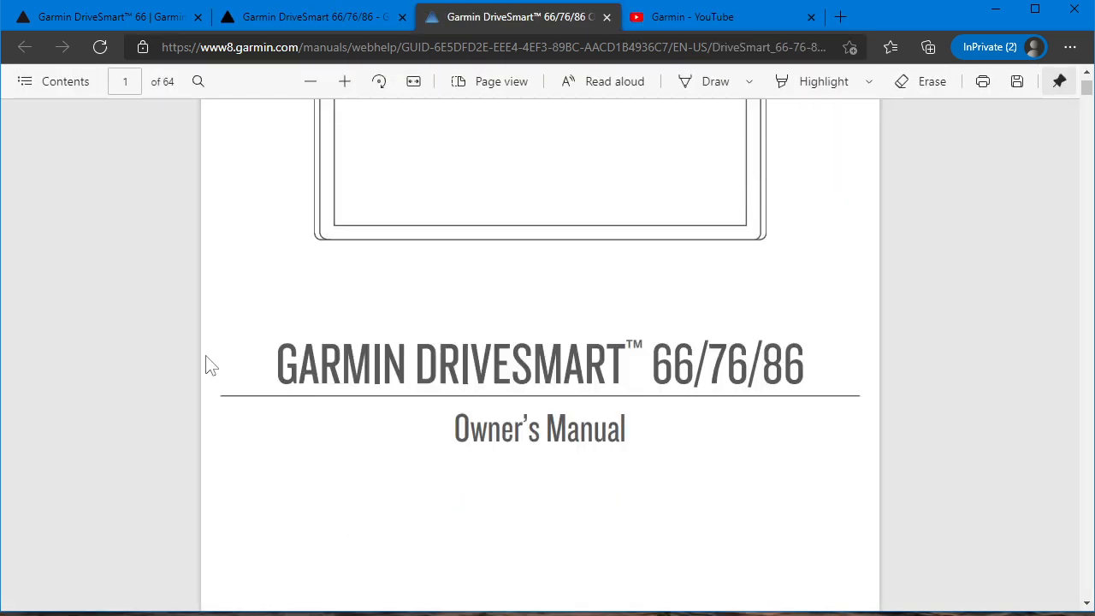
Scroll the manual's table of contents from page 4 to page 5, reaching Settings and Troubleshooting
scroll("down", 3)
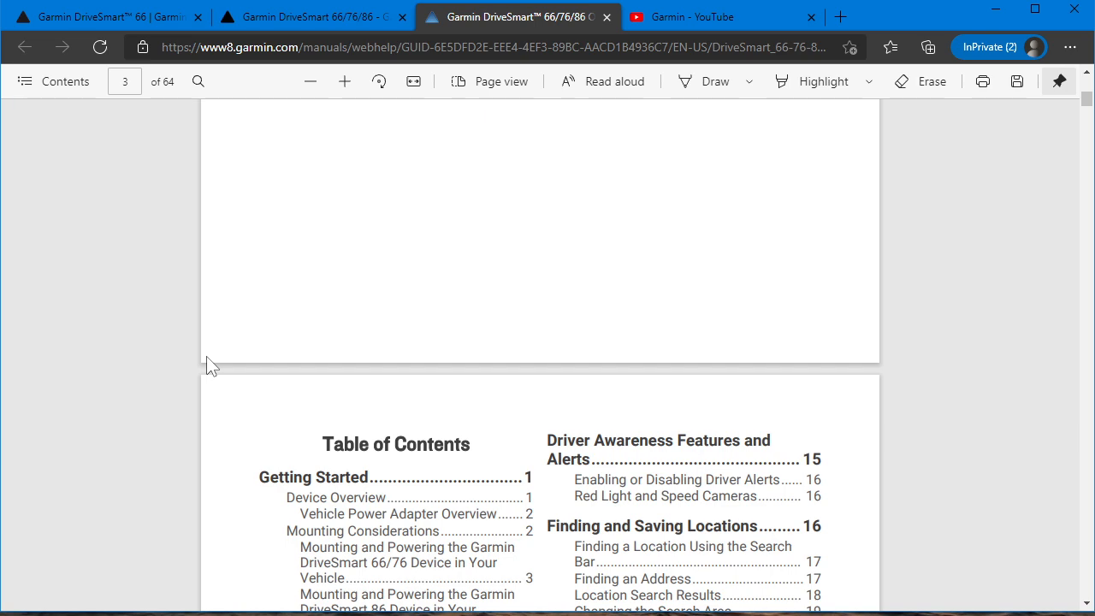
mouse_move(158, 397)
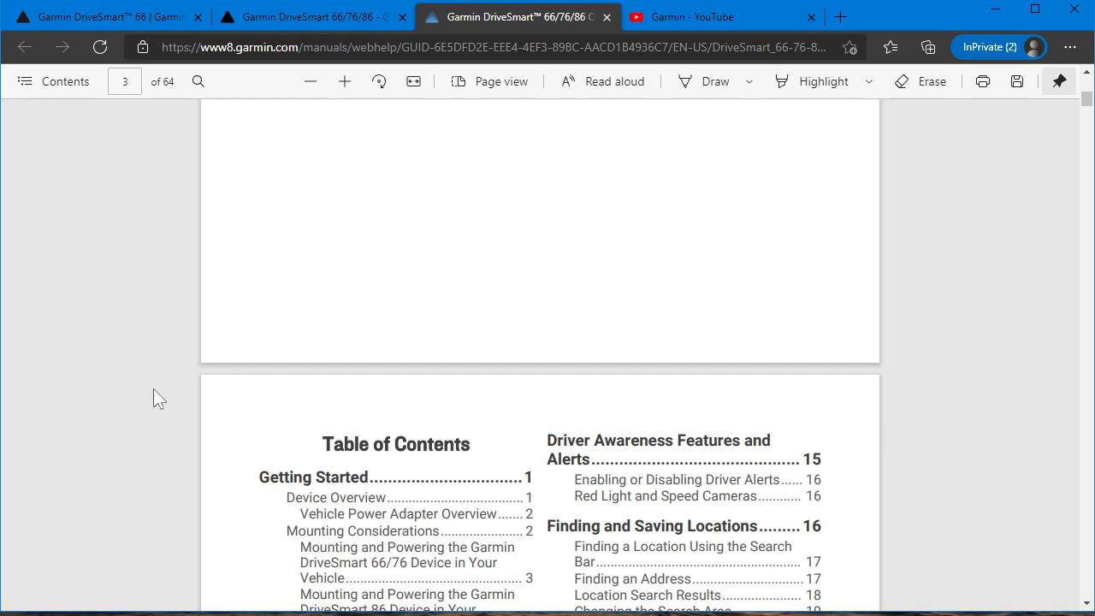
scroll("down", 3)
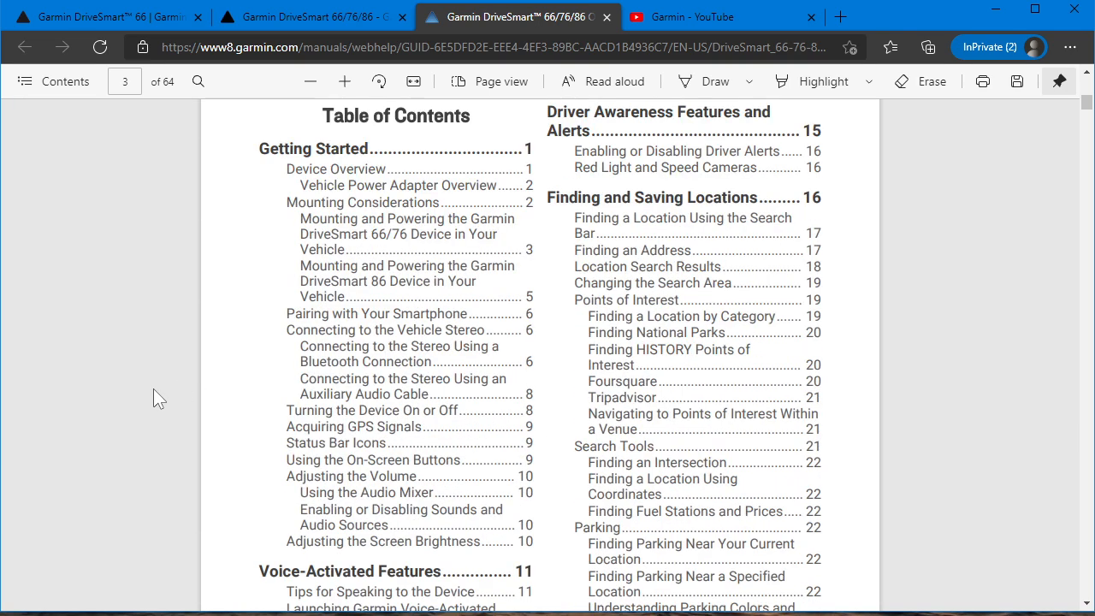
scroll("down", 3)
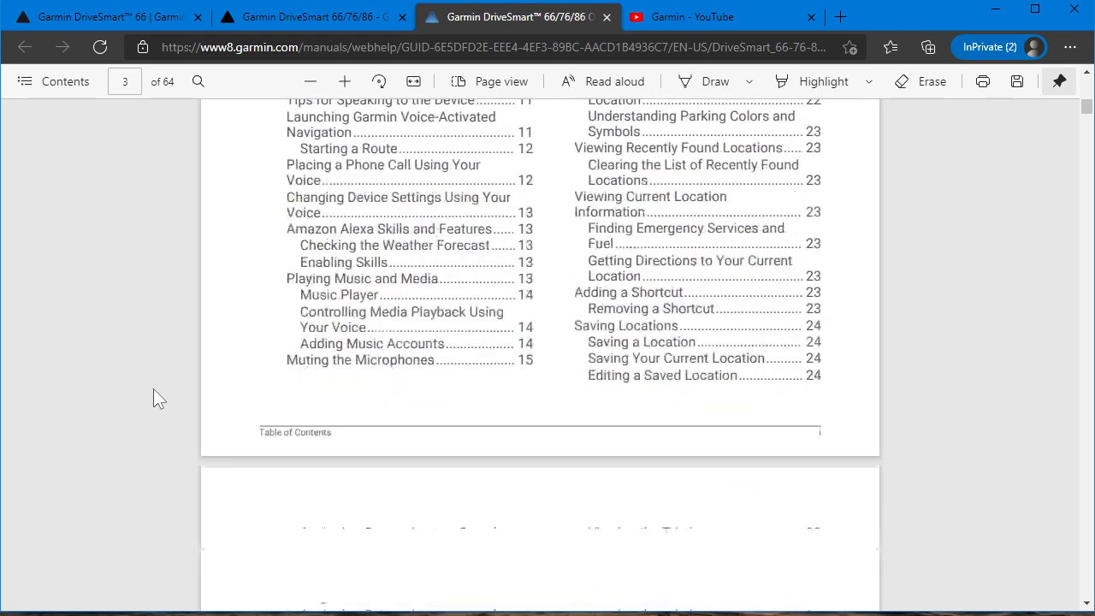
scroll("down", 3)
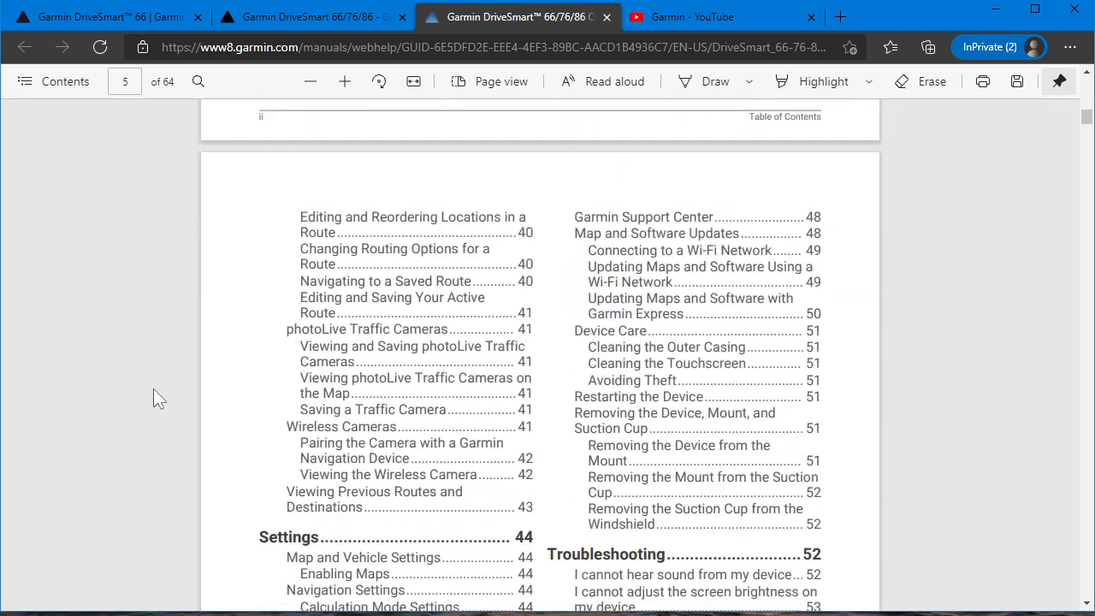
scroll("down", 3)
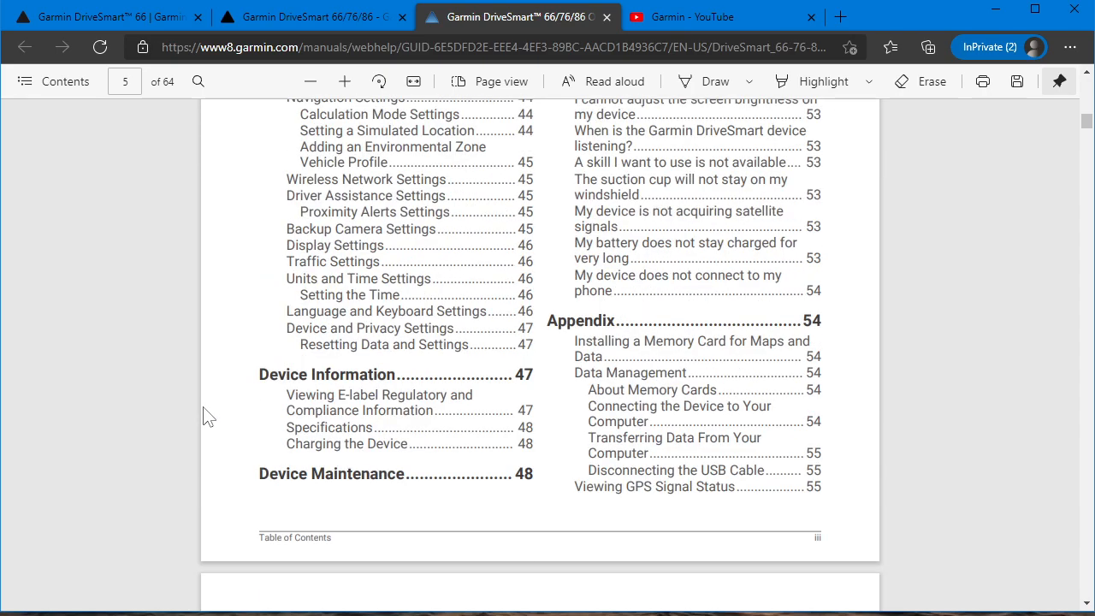
scroll("up", 3)
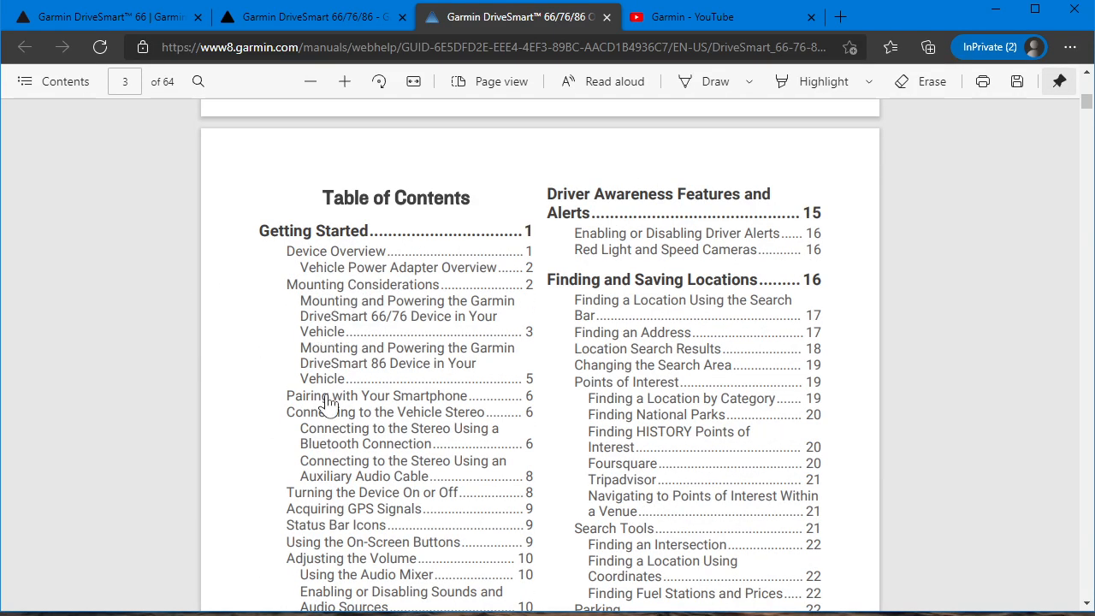
scroll("down", 3)
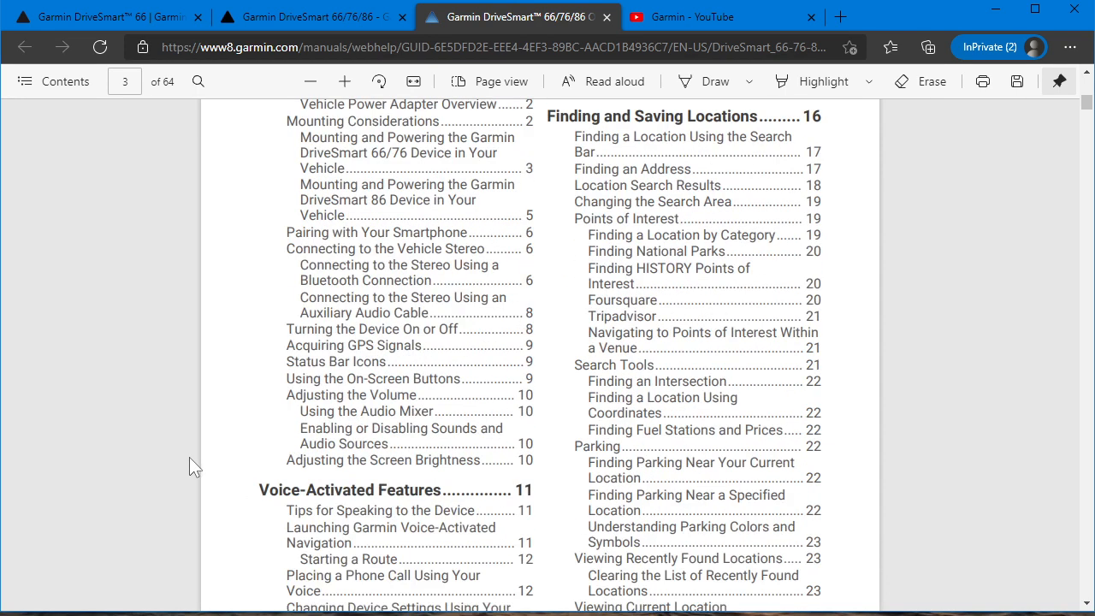
mouse_move(325, 354)
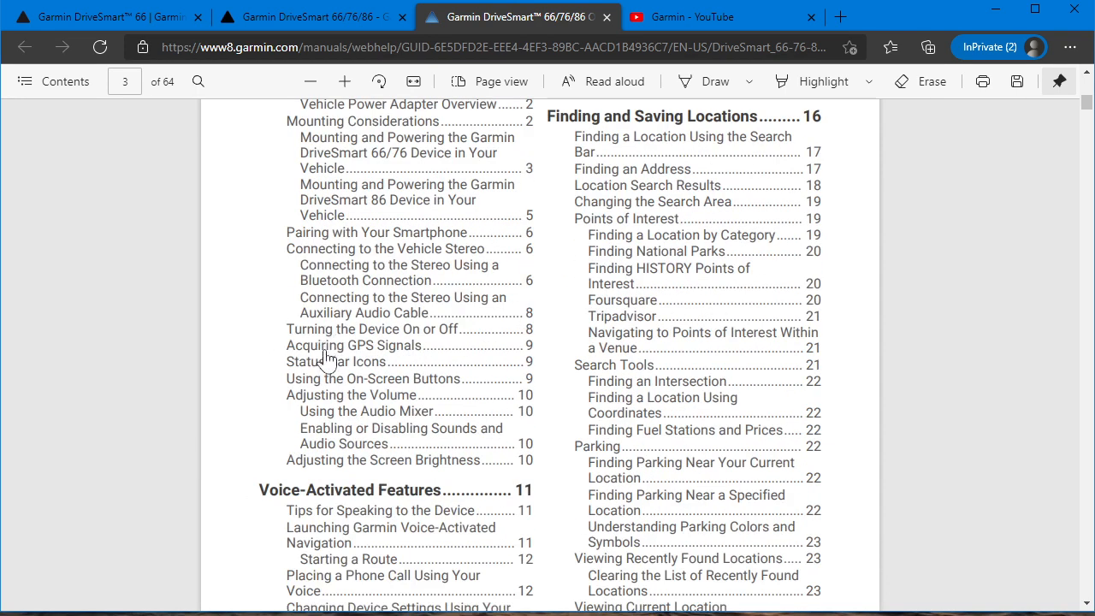
scroll("down", 3)
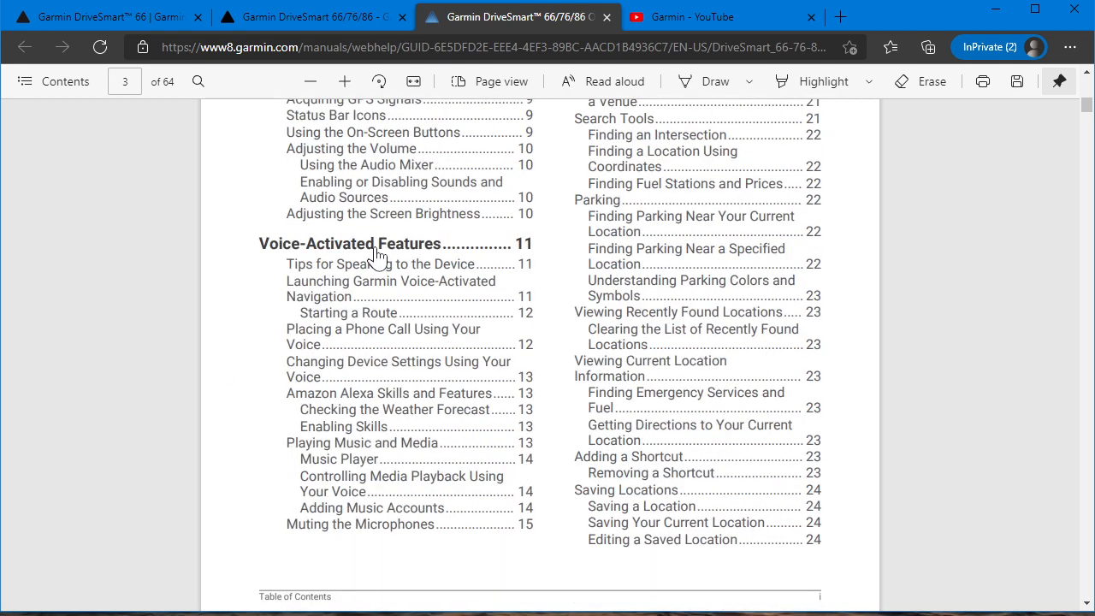
mouse_move(323, 329)
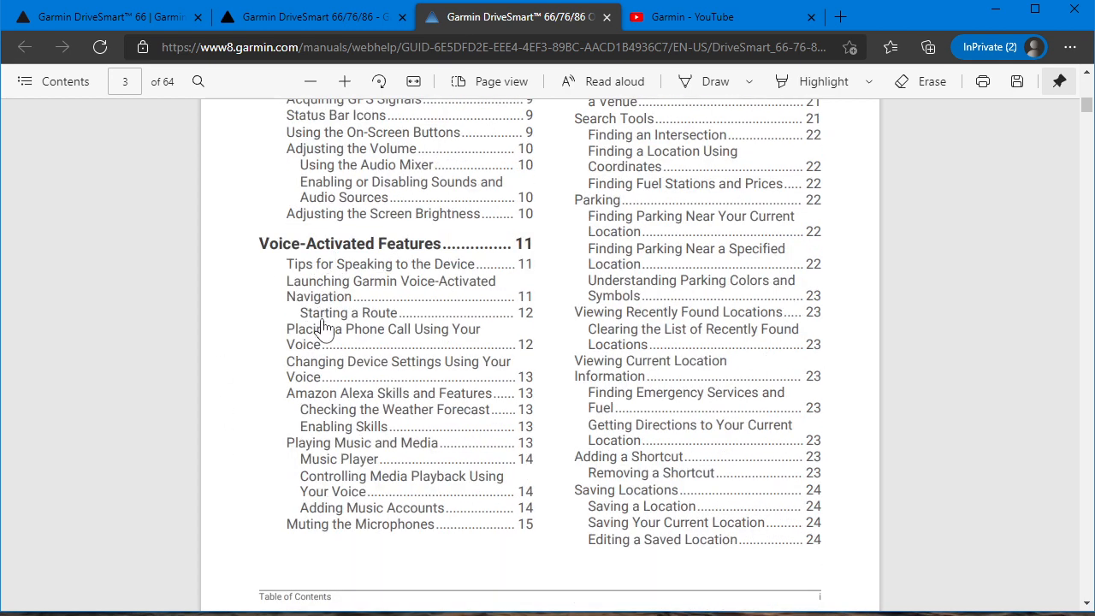
mouse_move(328, 453)
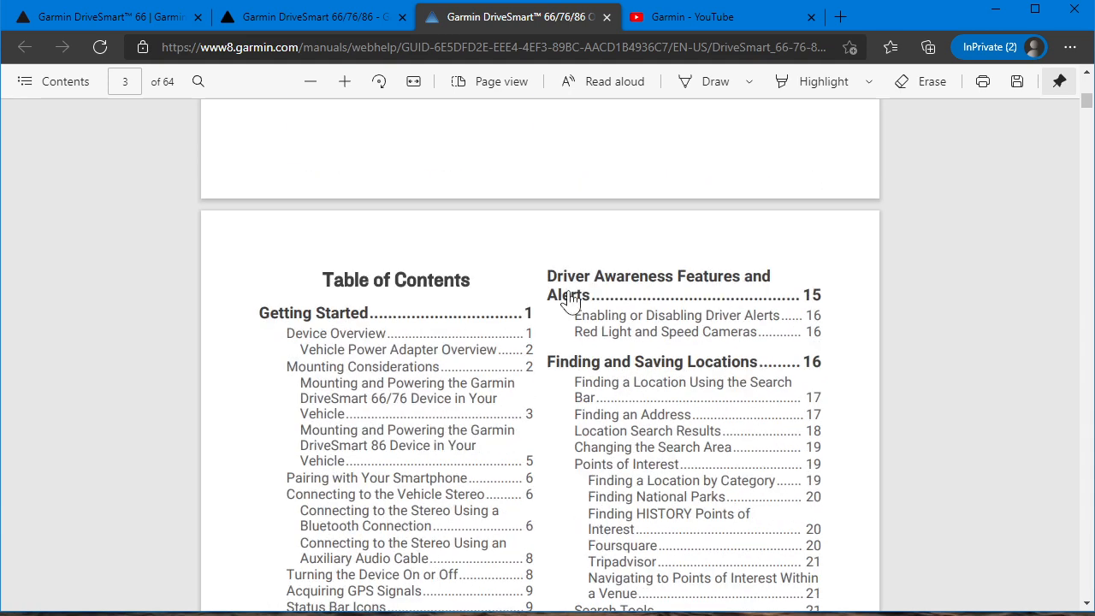
scroll("down", 3)
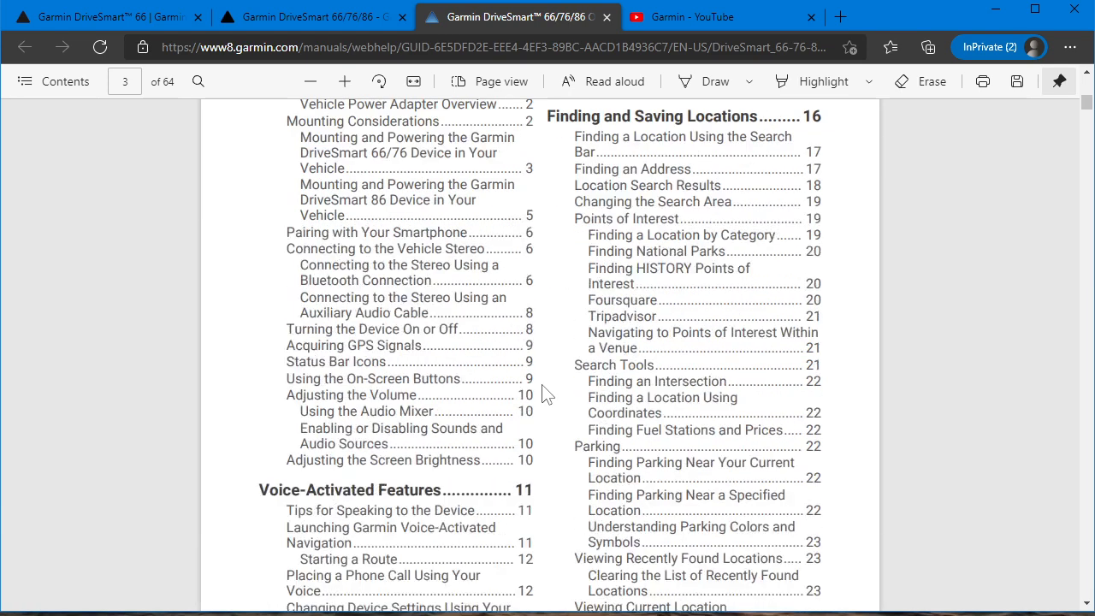
scroll("down", 3)
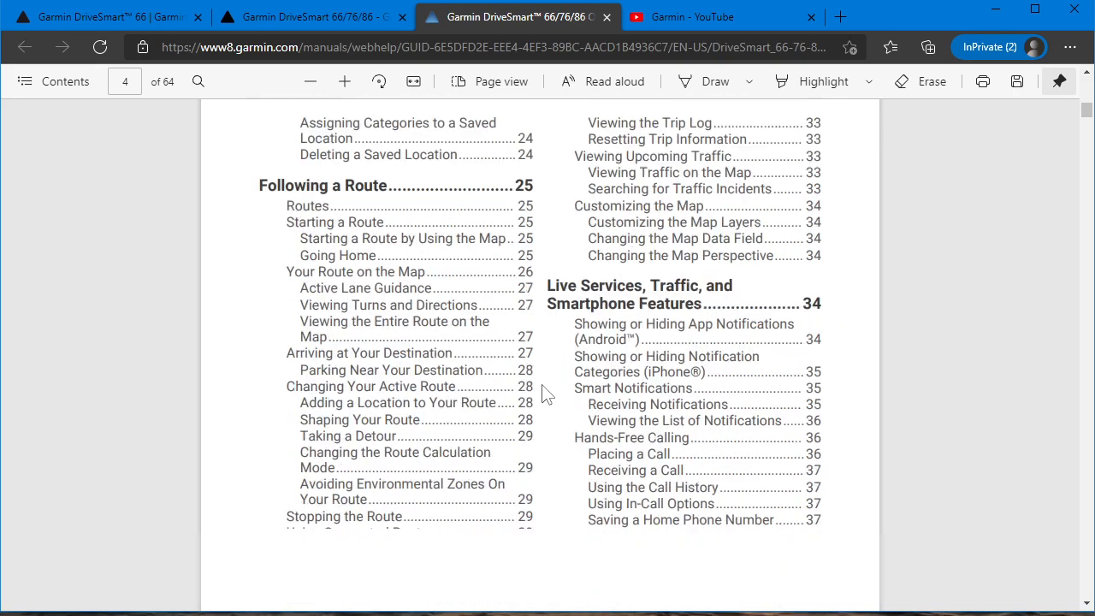
scroll("down", 3)
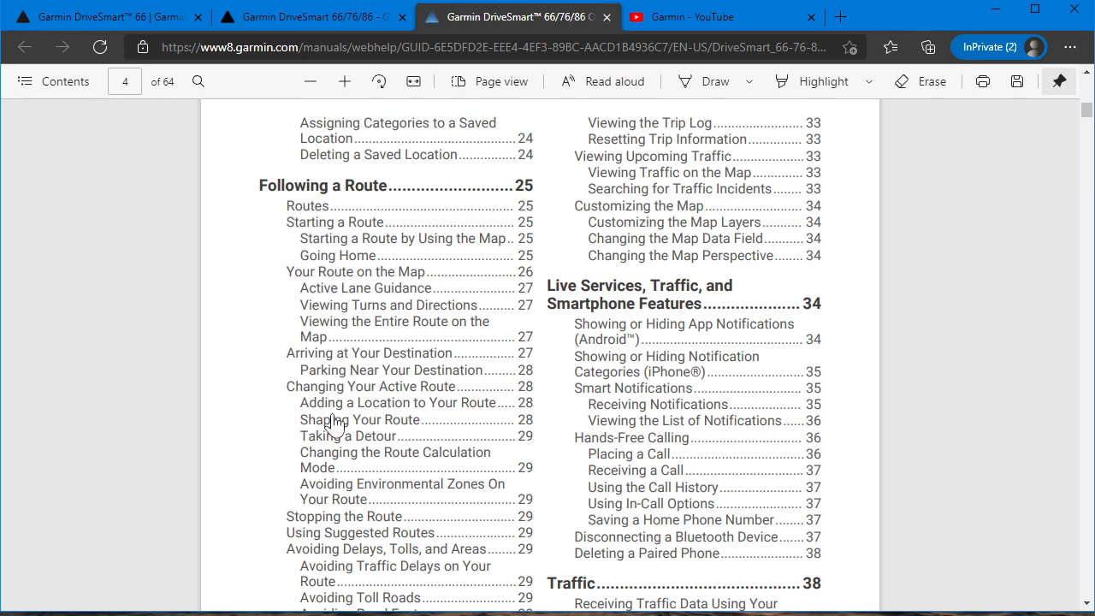
scroll("down", 3)
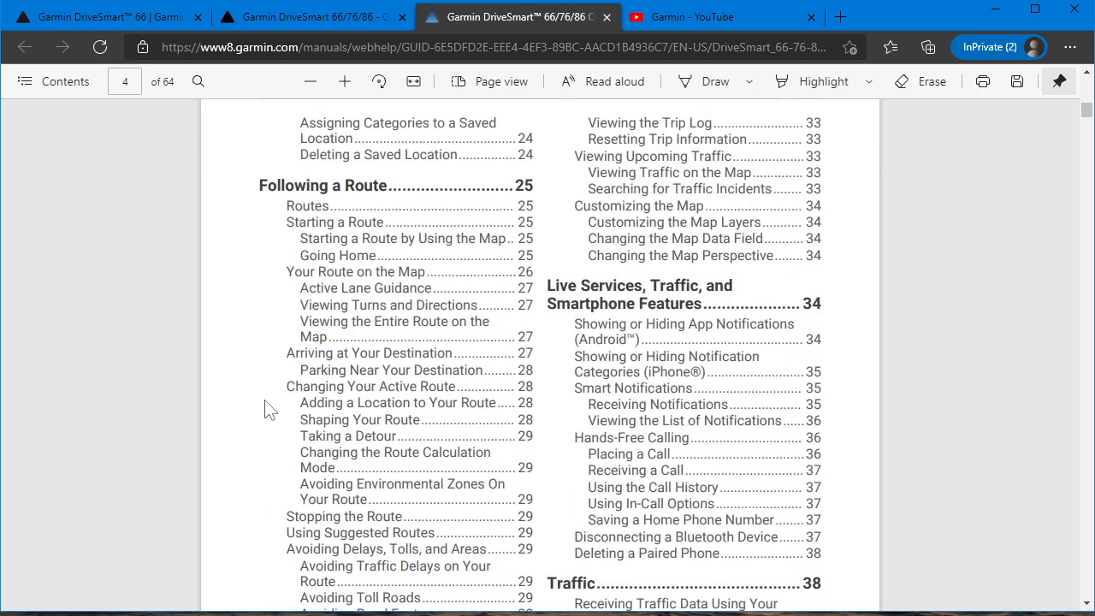
scroll("down", 3)
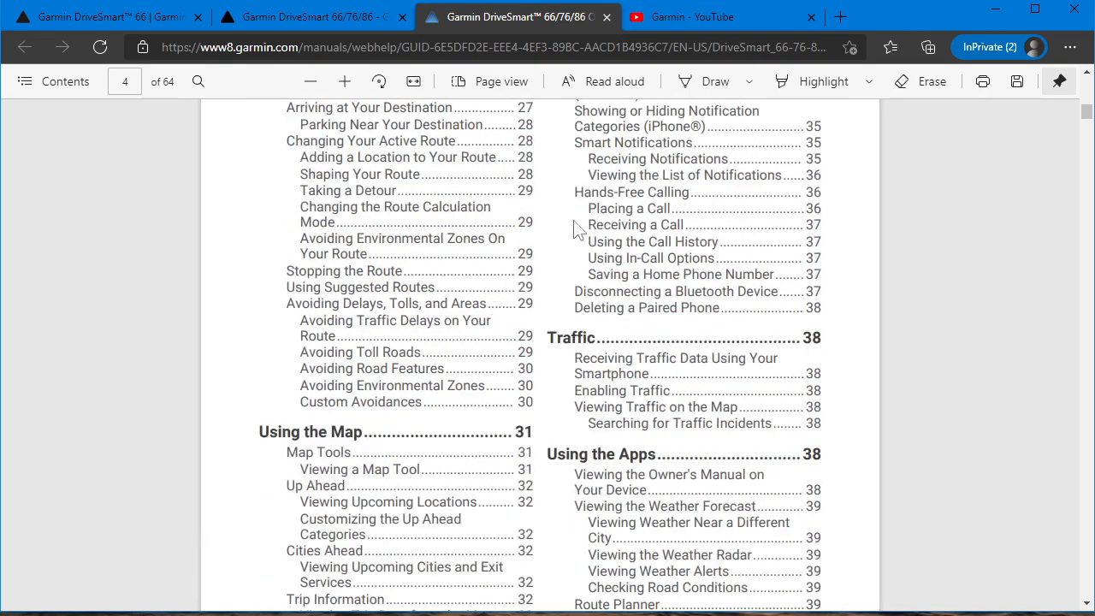
scroll("down", 3)
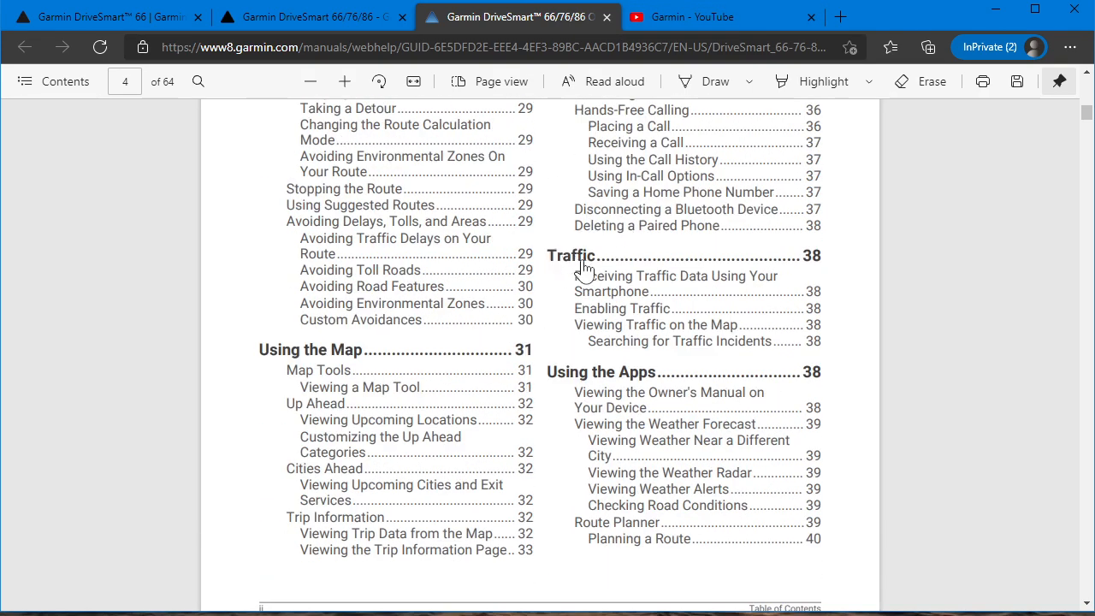
mouse_move(584, 390)
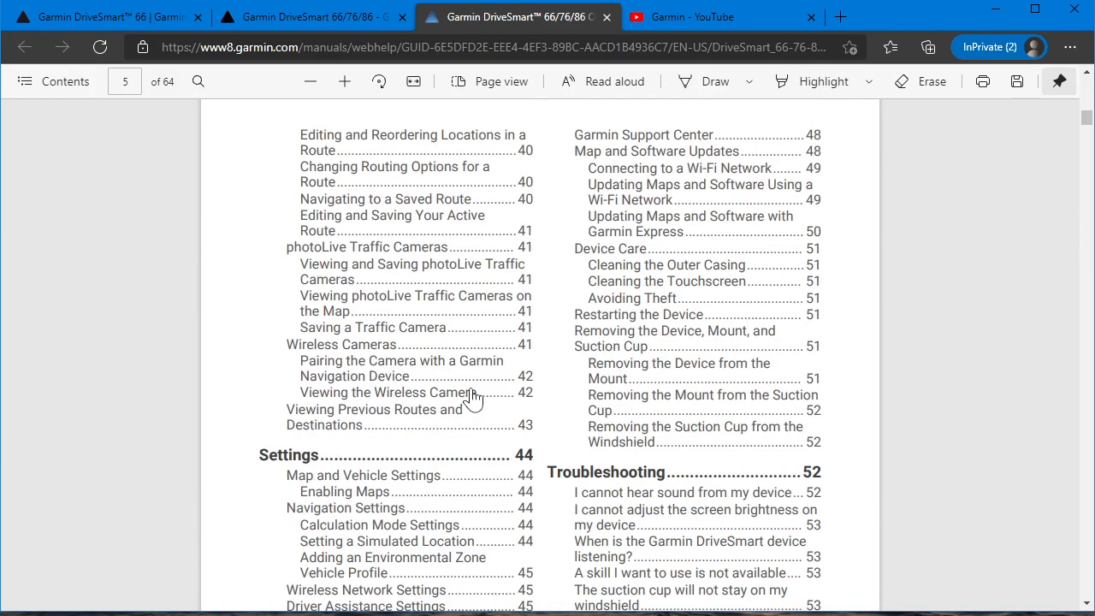
mouse_move(339, 402)
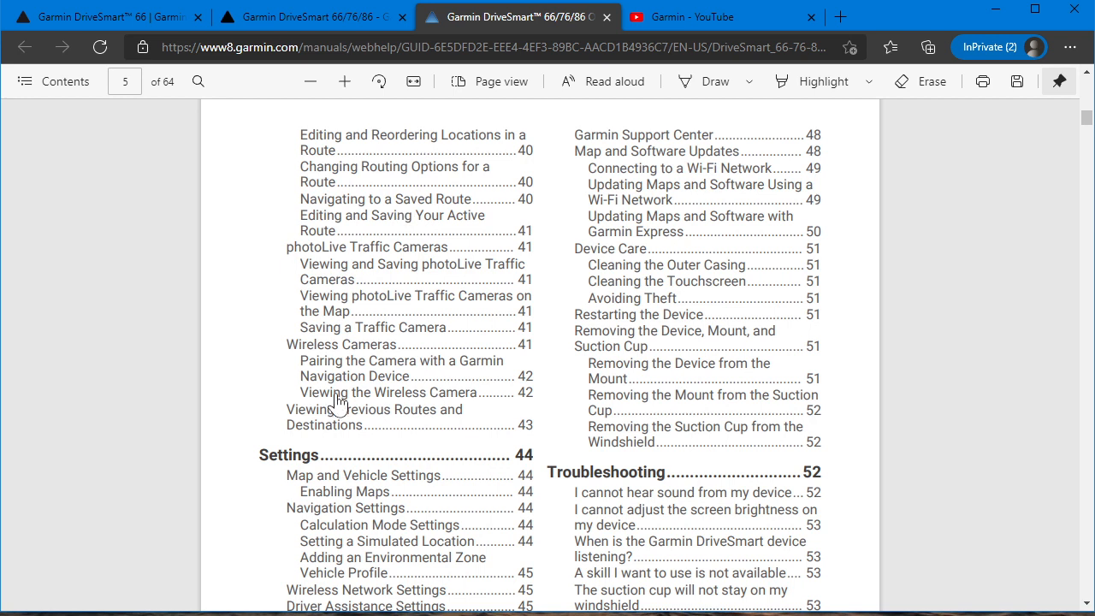
mouse_move(355, 311)
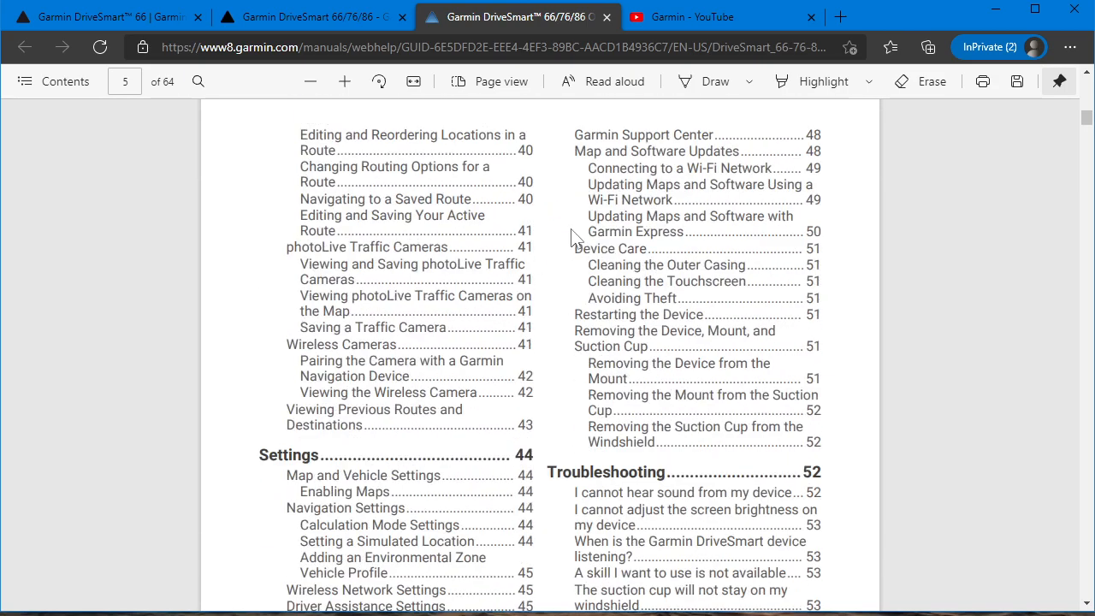
scroll("down", 3)
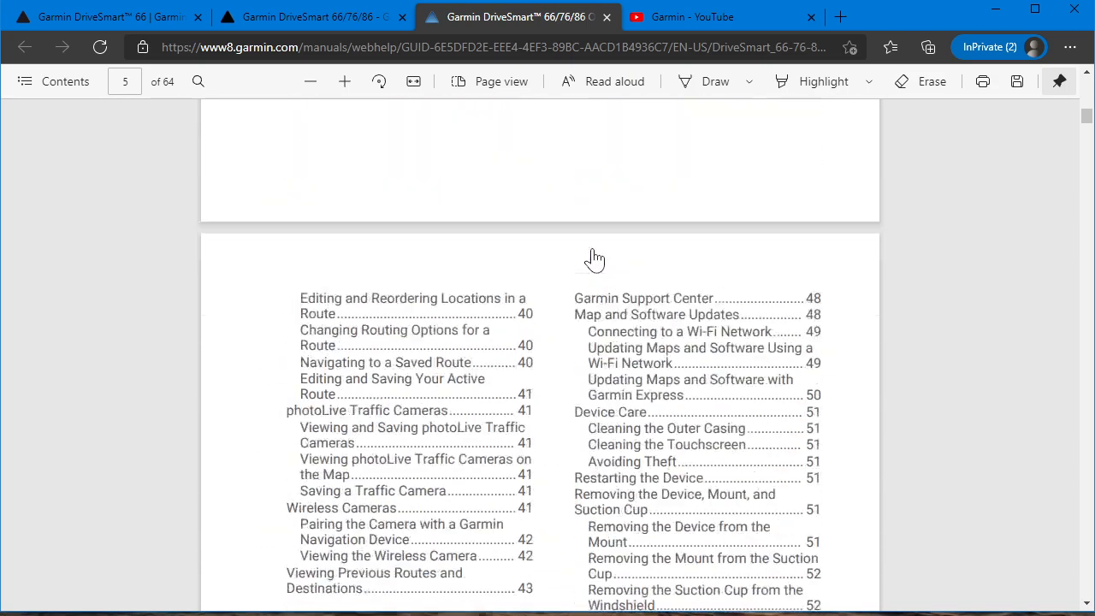
Start Garmin's "Support: Route Planning on the Garmin DriveSmart 66/76/86" video playing muted
left_click(721, 17)
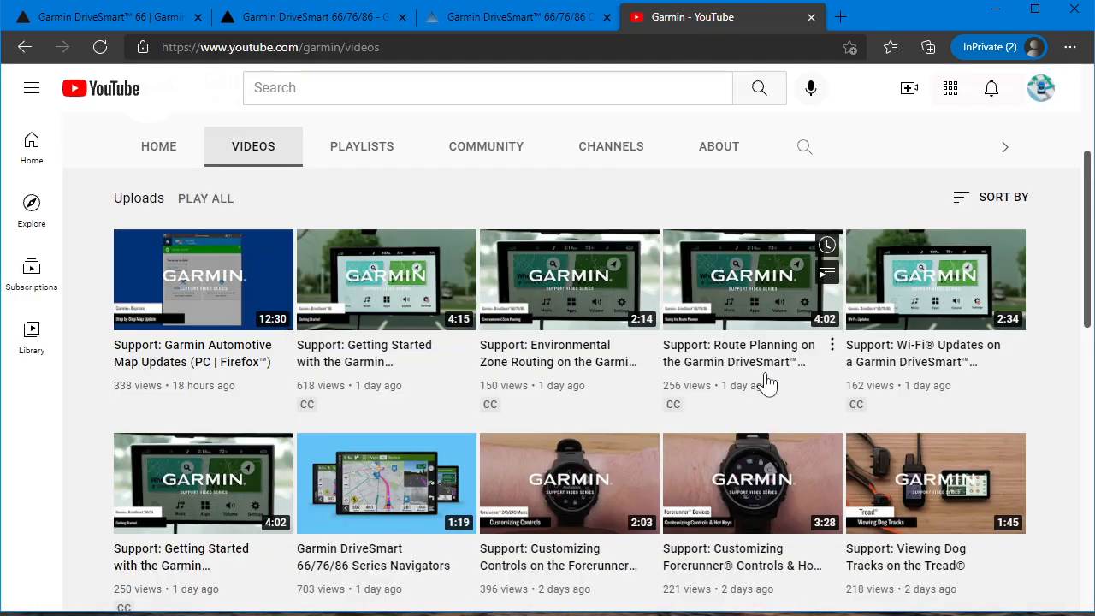
left_click(752, 279)
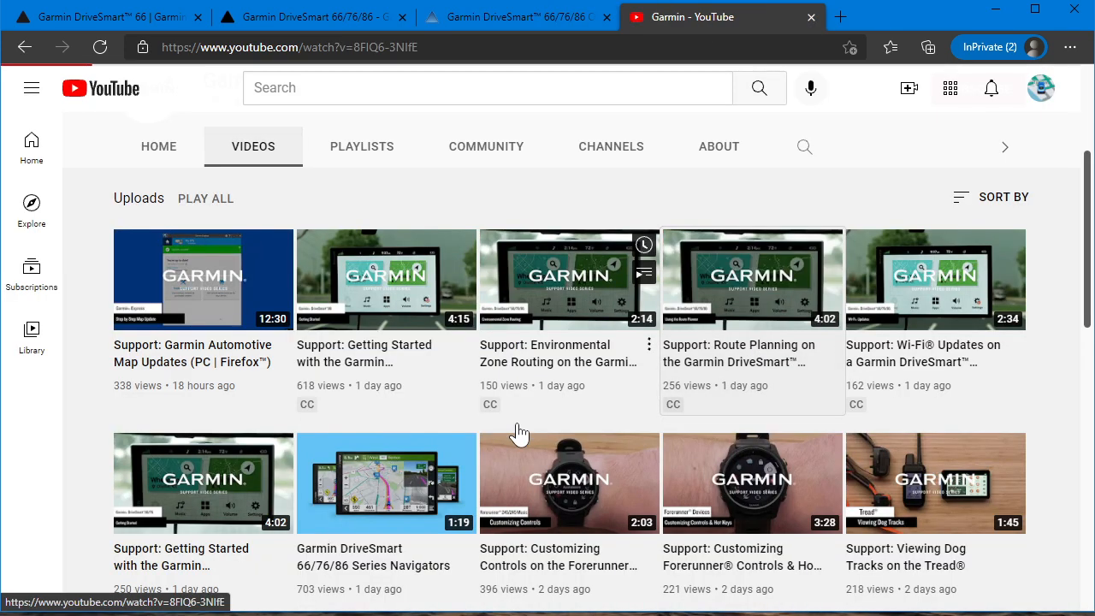
left_click(753, 279)
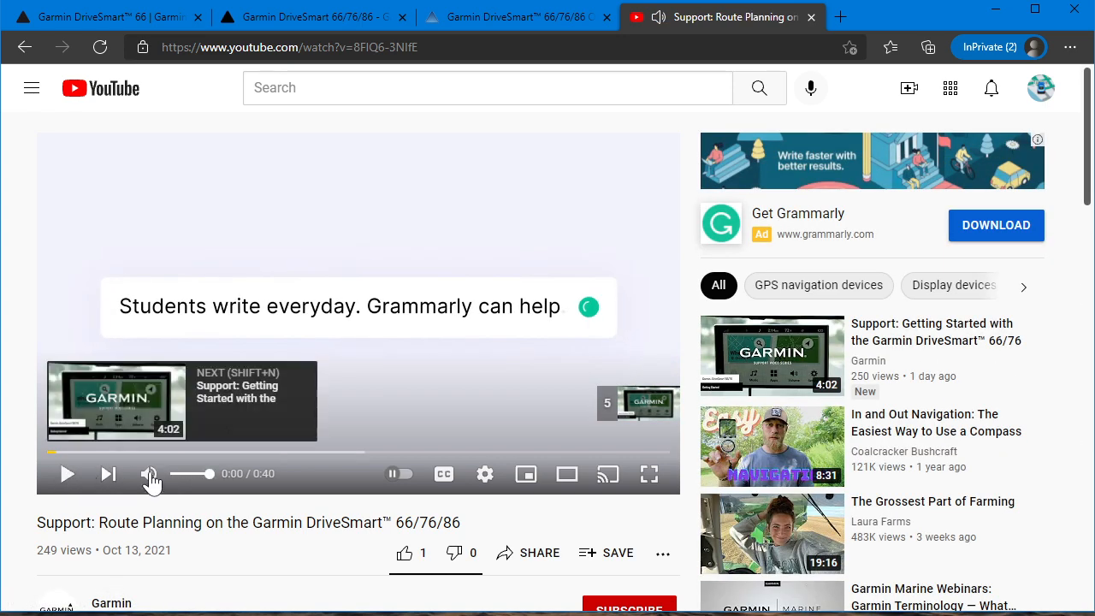
left_click(149, 472)
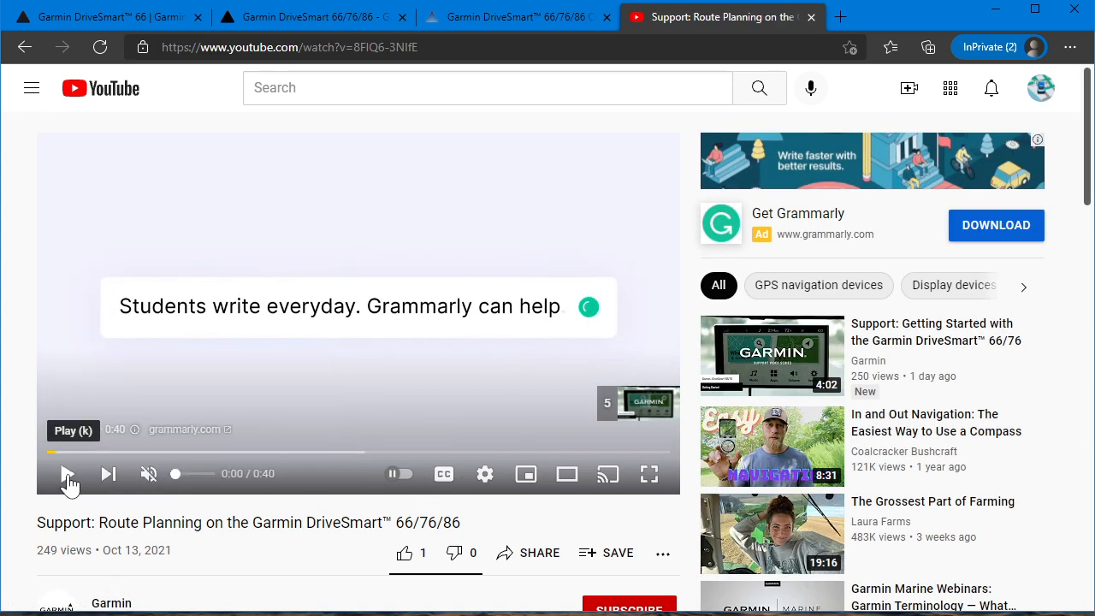
left_click(69, 474)
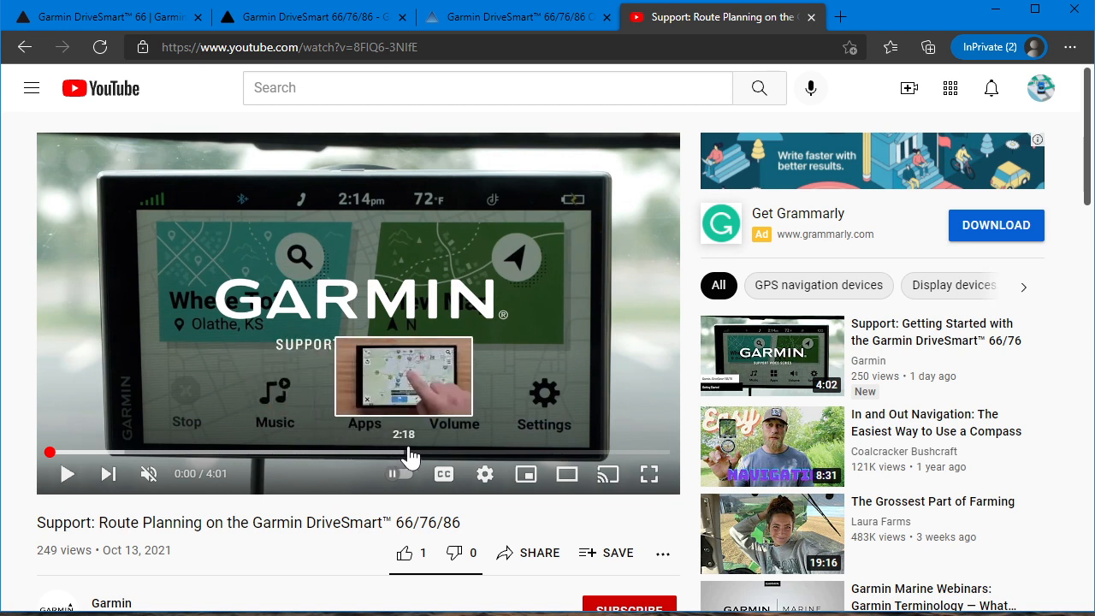
mouse_move(510, 452)
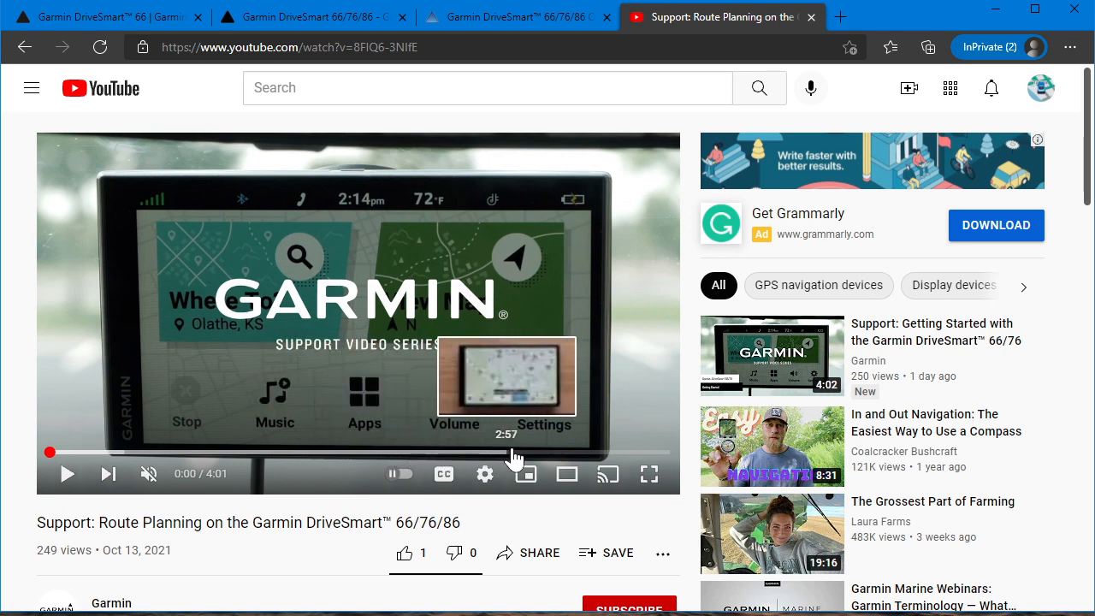
mouse_move(588, 453)
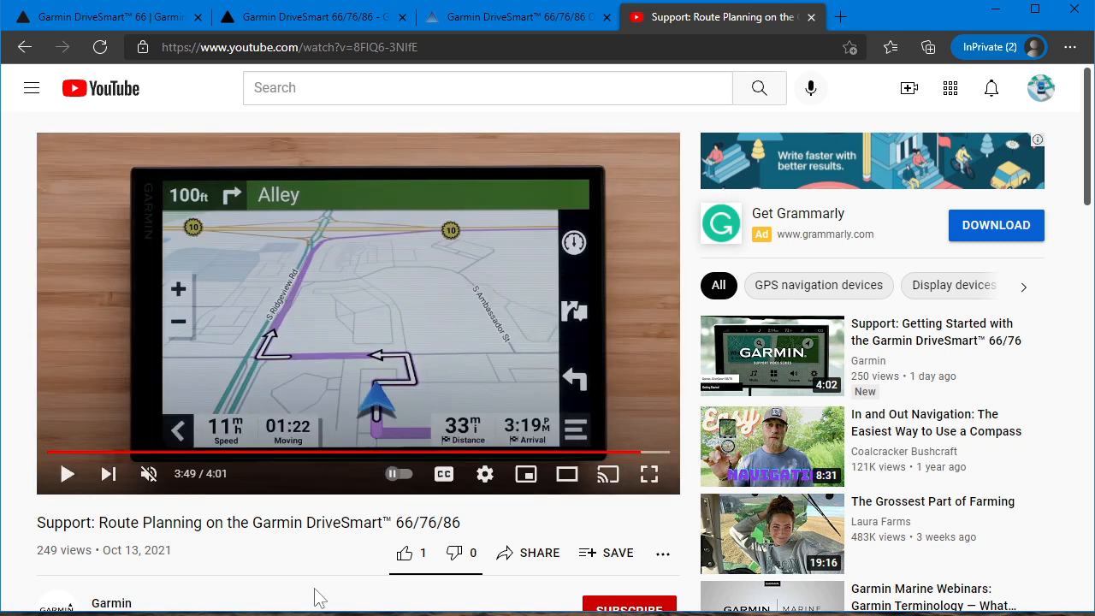
mouse_move(324, 316)
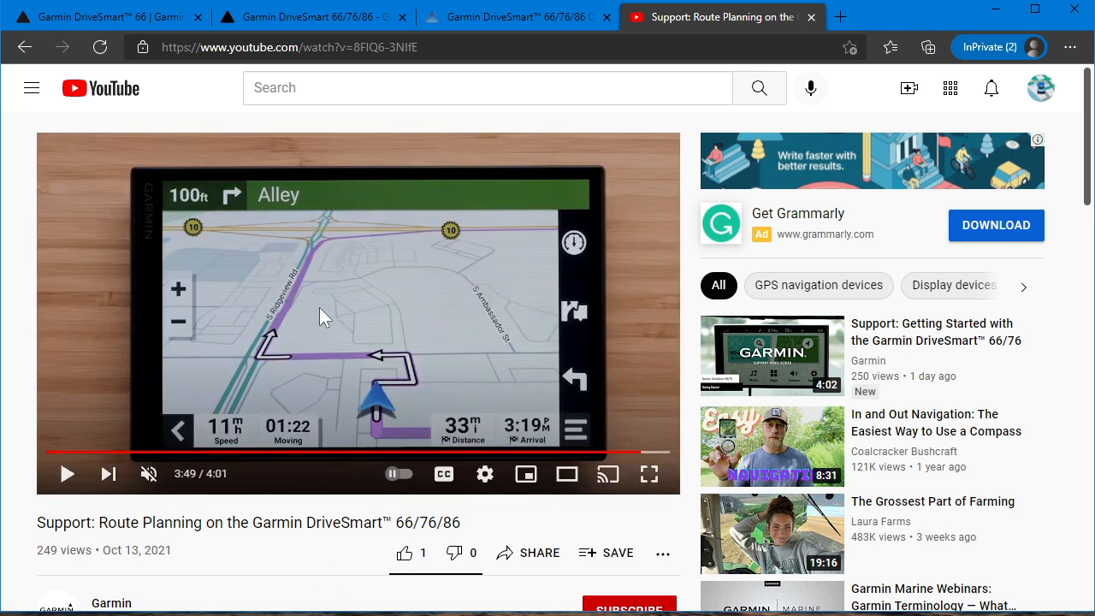
mouse_move(485, 472)
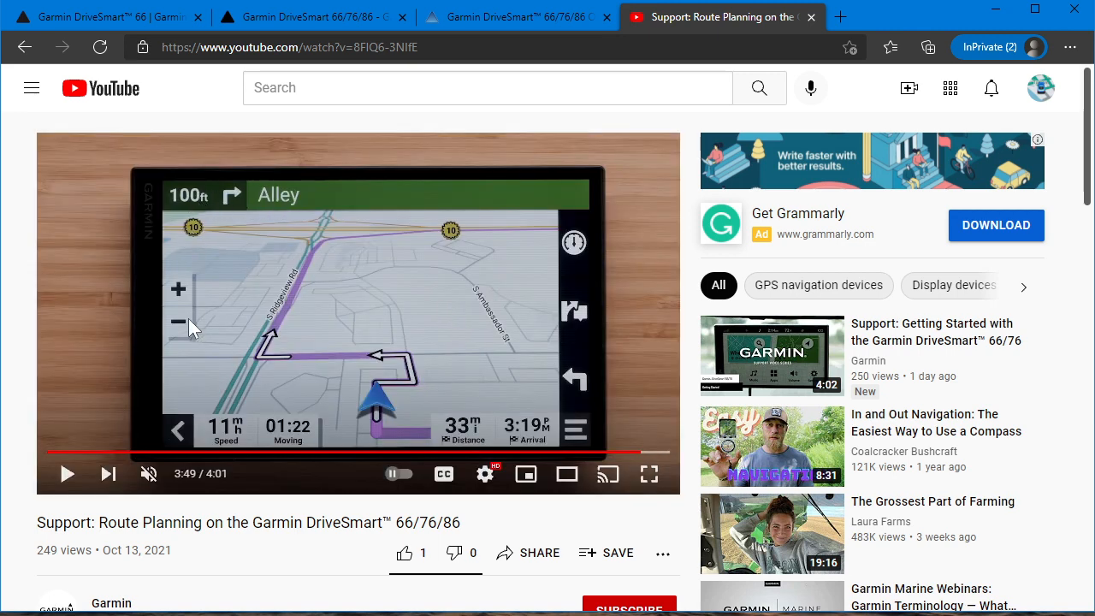
mouse_move(443, 280)
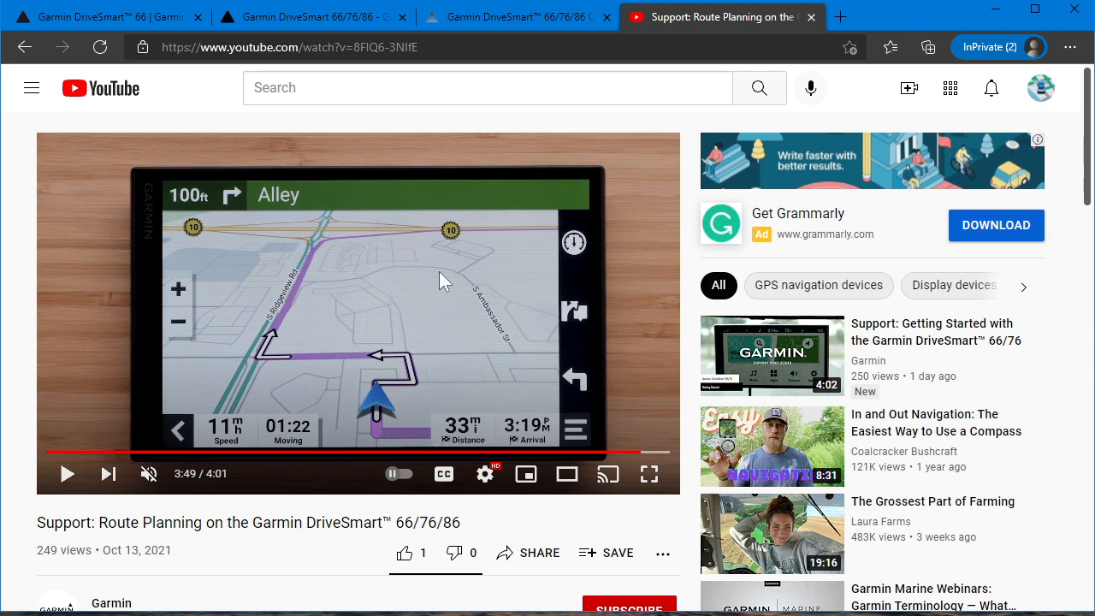
mouse_move(568, 435)
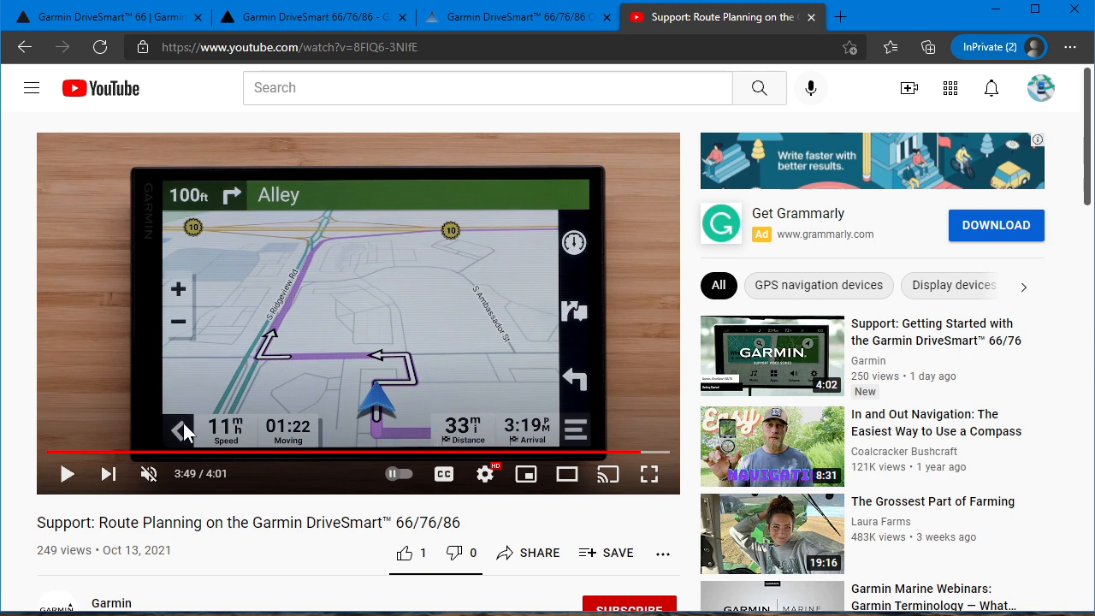
mouse_move(167, 392)
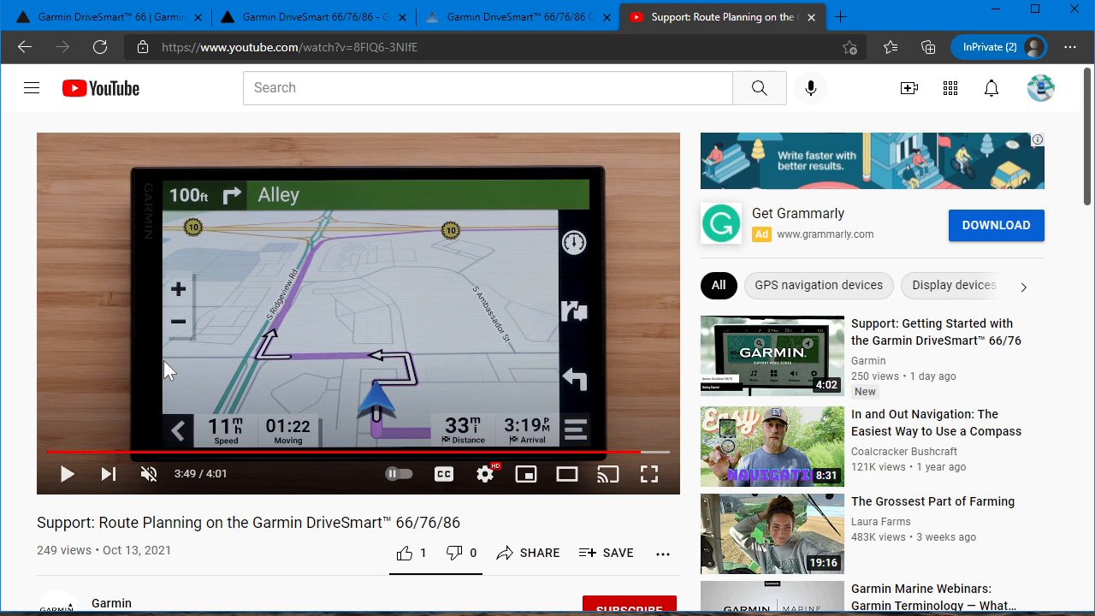
mouse_move(376, 297)
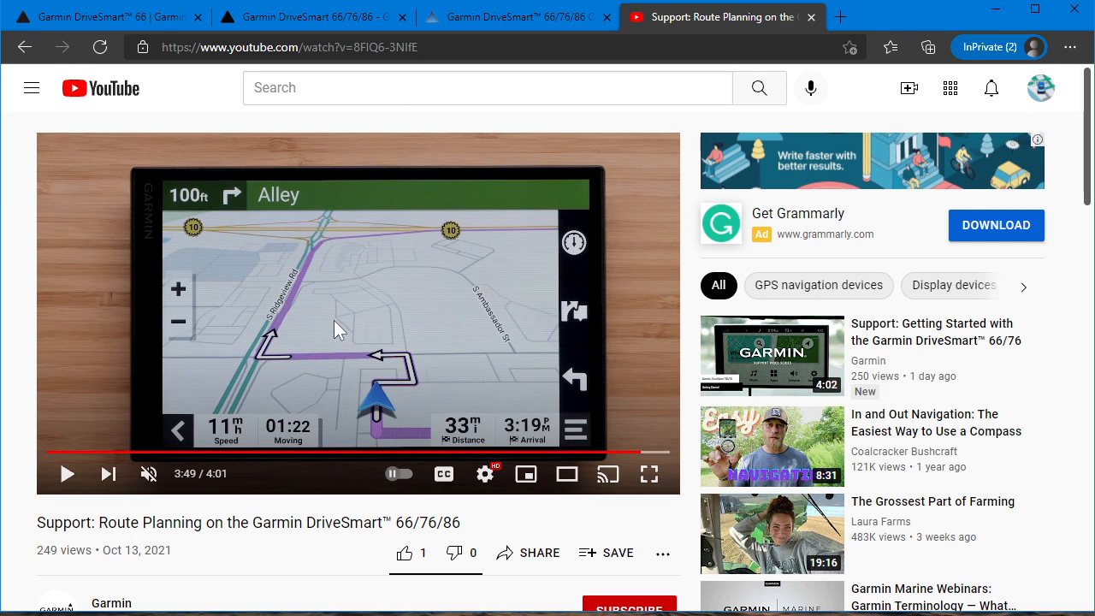
mouse_move(205, 229)
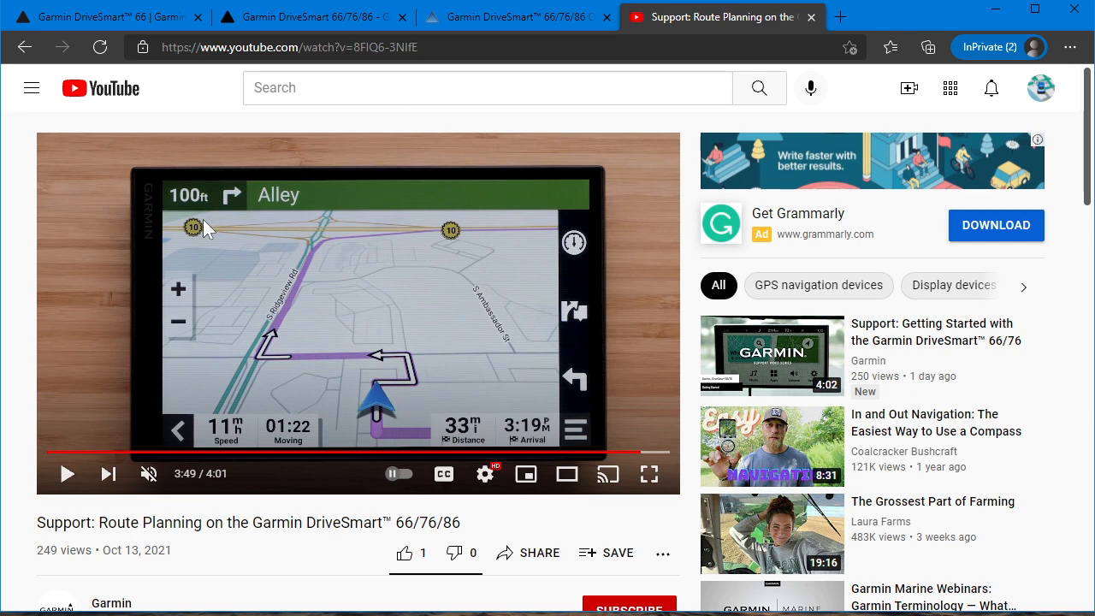
mouse_move(505, 308)
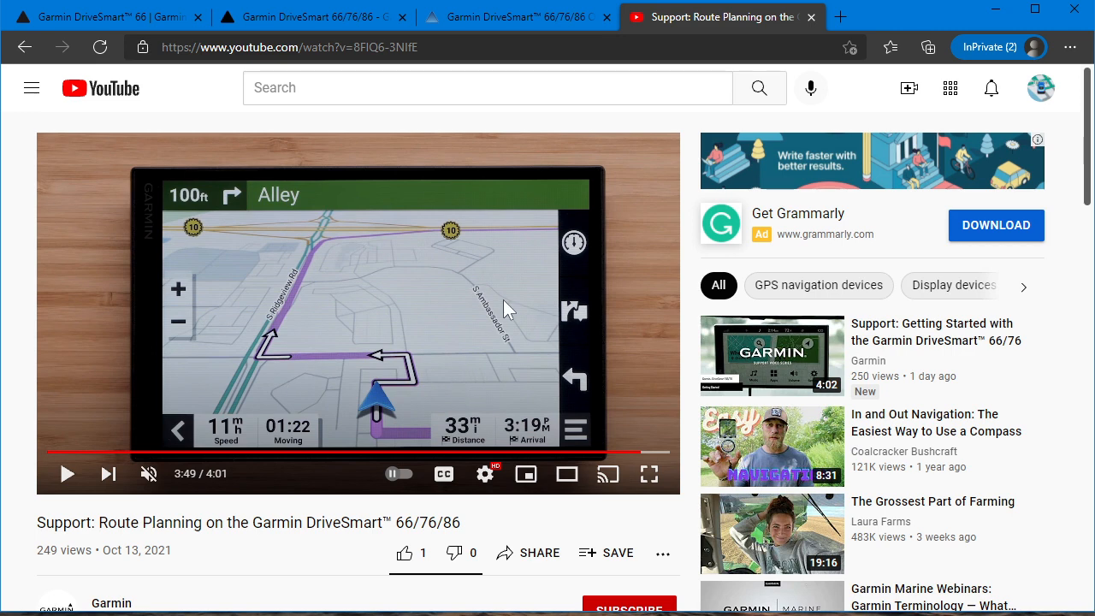
mouse_move(445, 231)
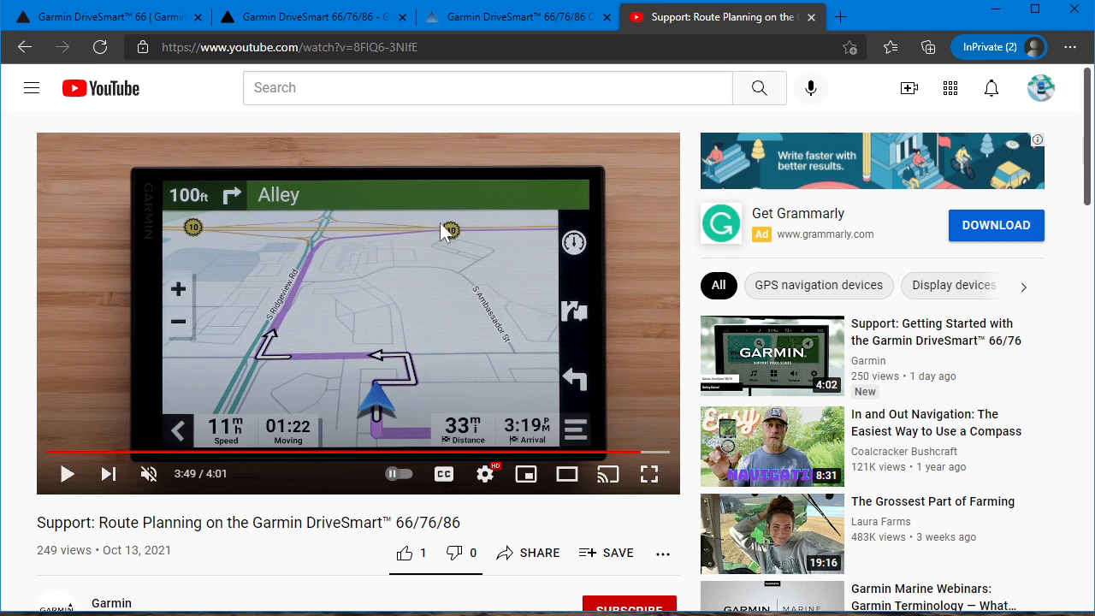
mouse_move(376, 338)
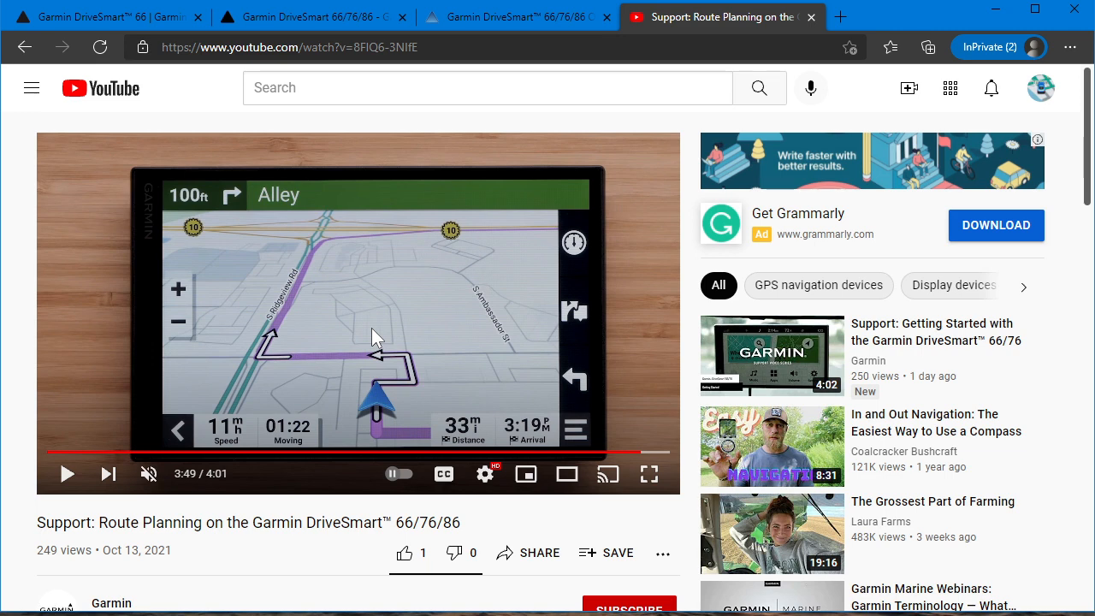
mouse_move(325, 326)
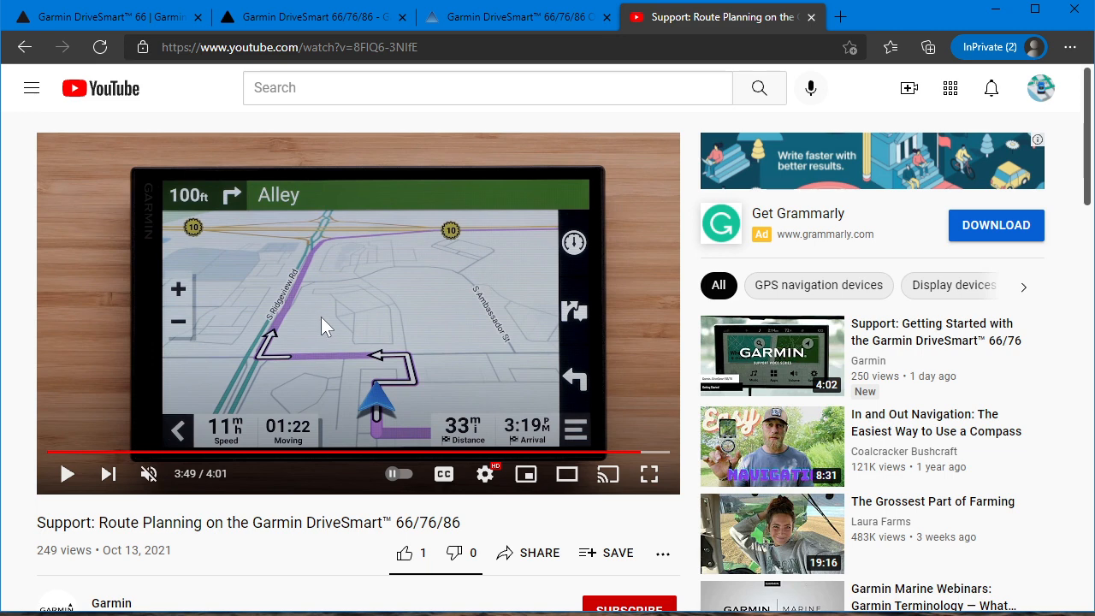
mouse_move(315, 332)
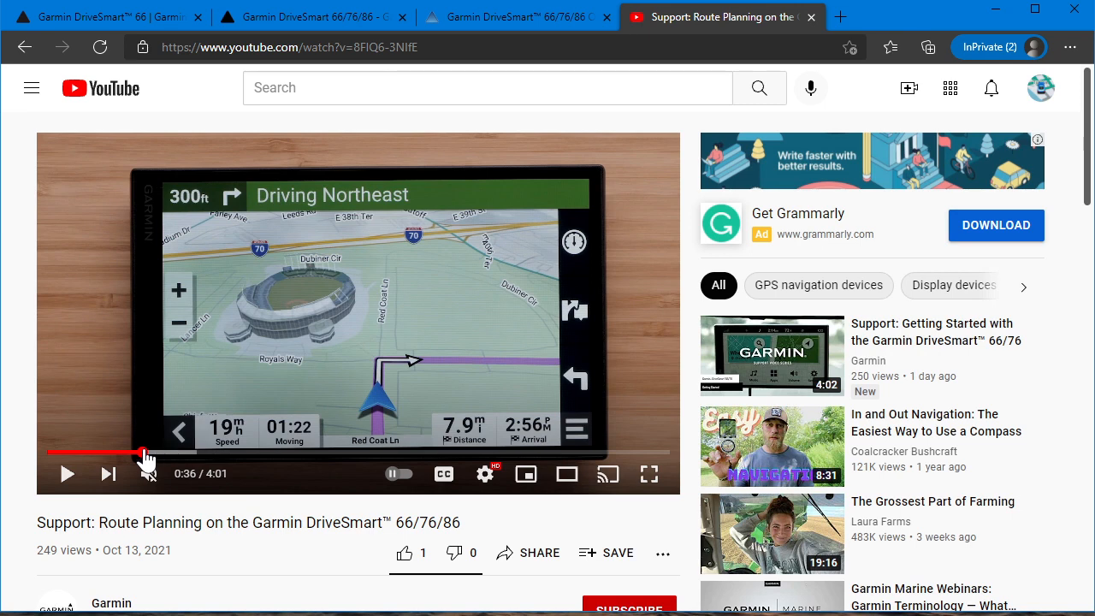
mouse_move(151, 451)
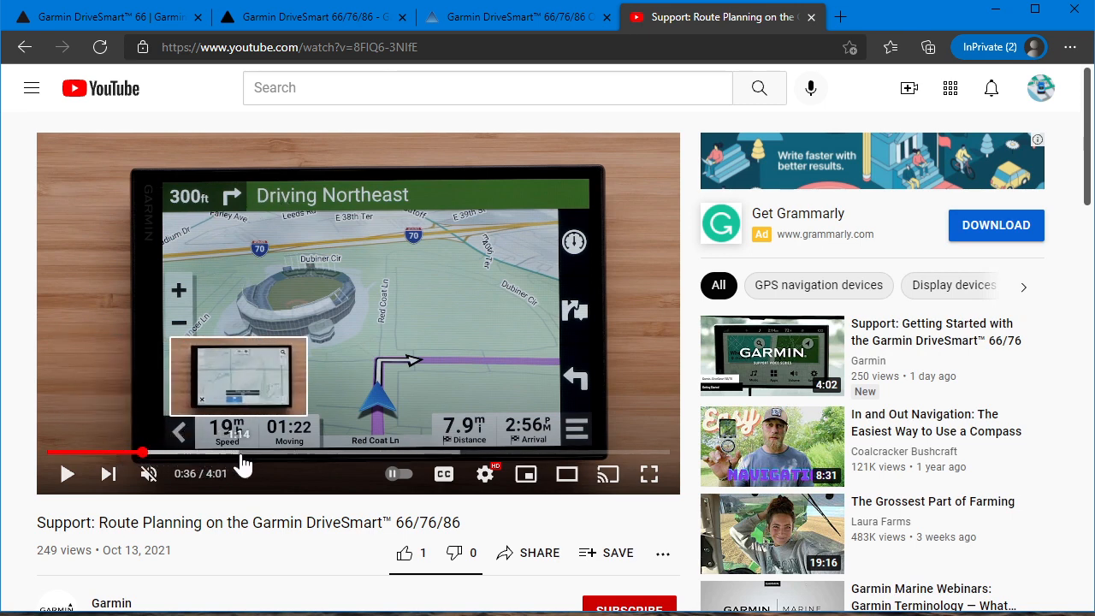
mouse_move(317, 465)
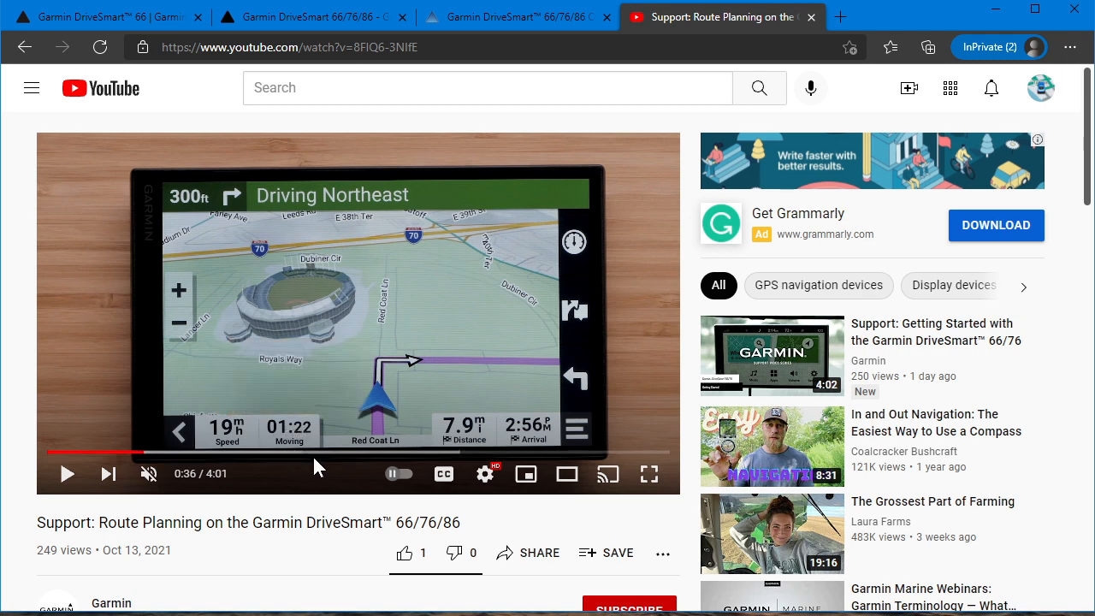
mouse_move(383, 451)
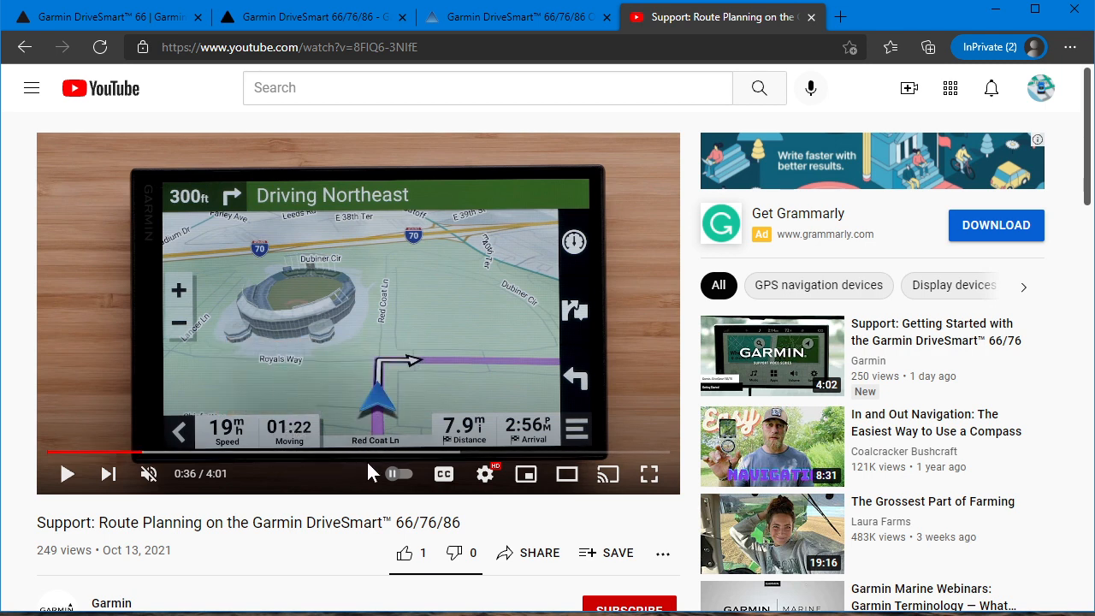
Jump the route planning video to about 2:01 where nearby attractions are listed
left_click(358, 451)
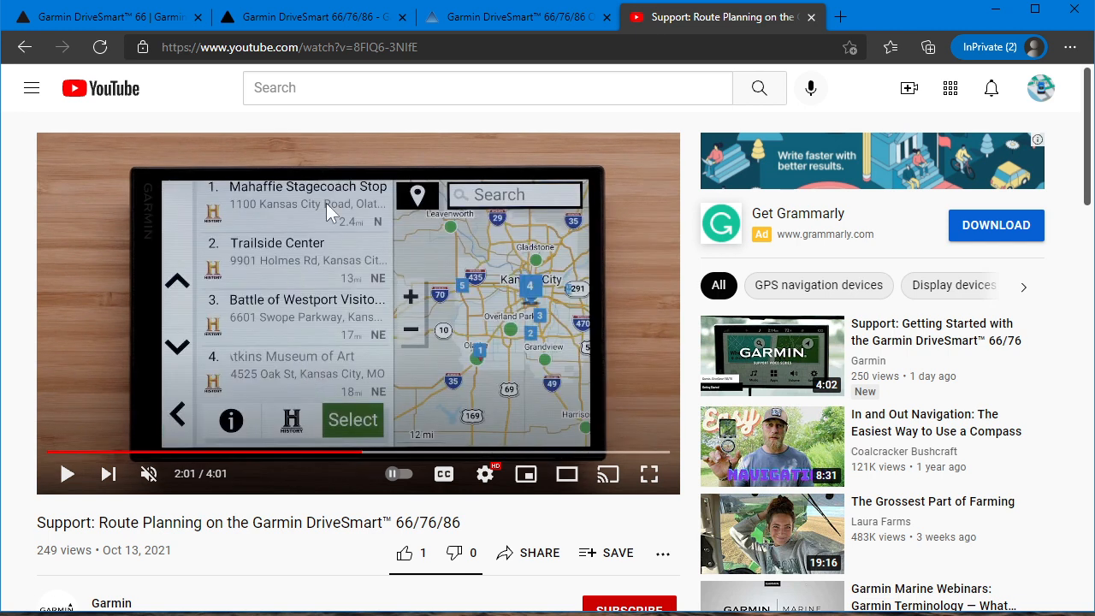
mouse_move(306, 332)
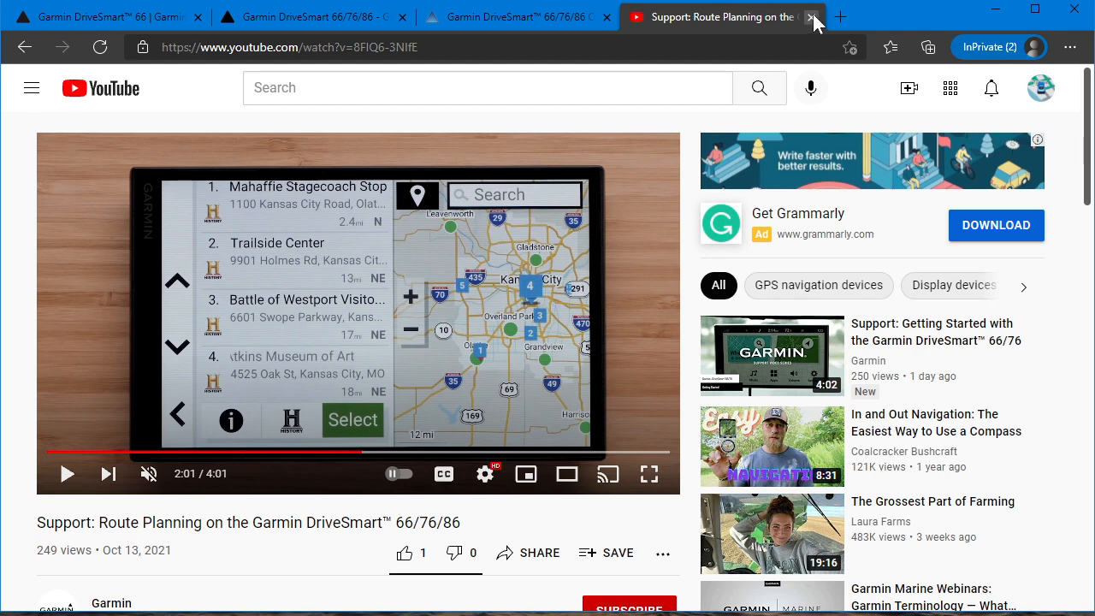
Close the YouTube and manual tabs and return to the DriveSmart 66 overview ($249.99)
left_click(794, 17)
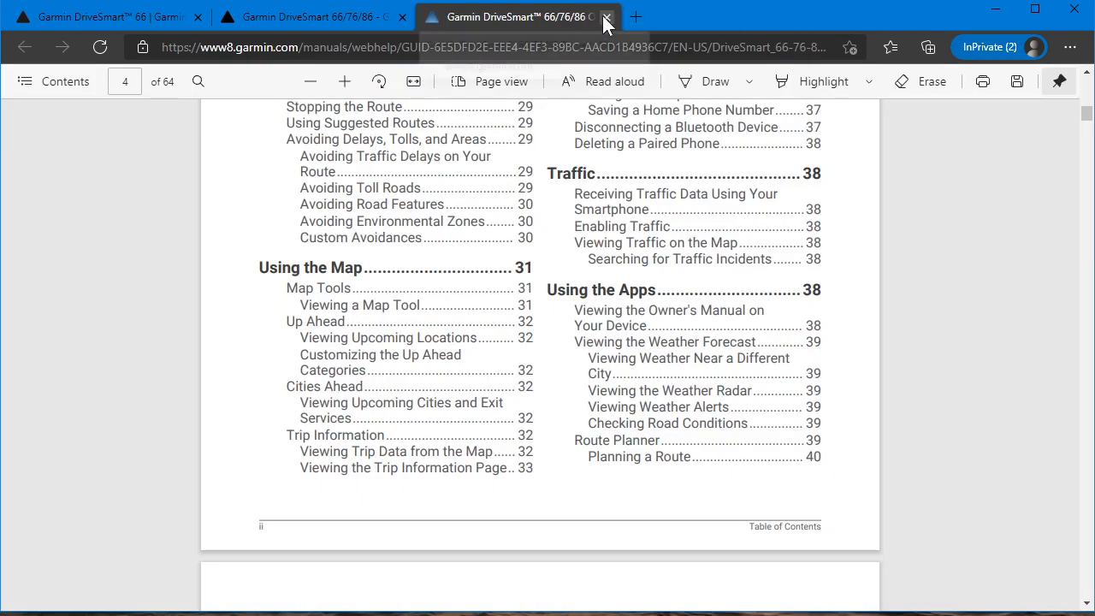
left_click(606, 17)
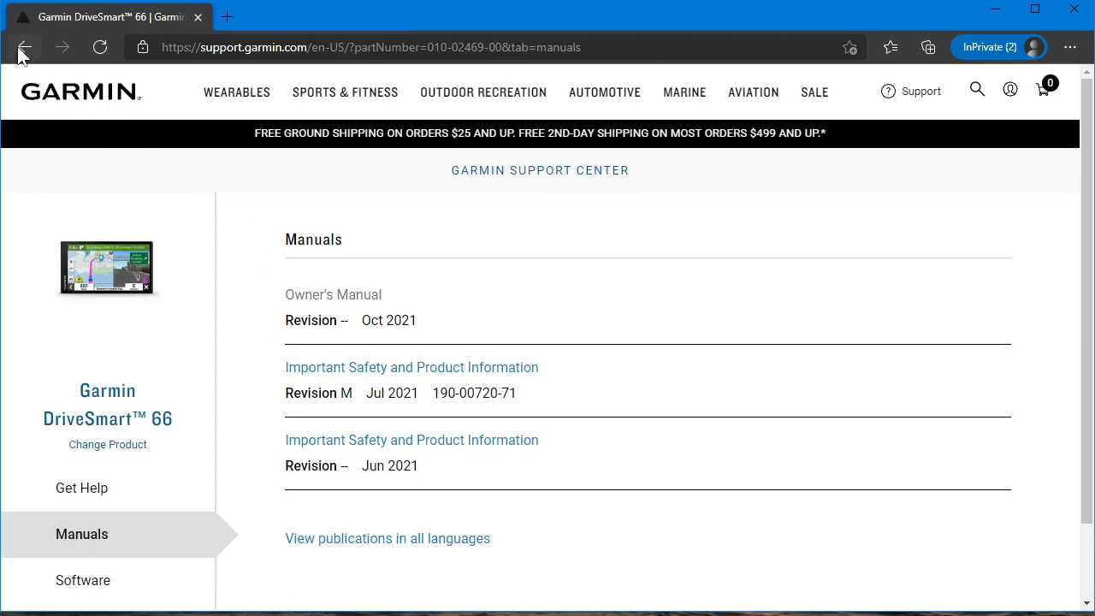
left_click(23, 48)
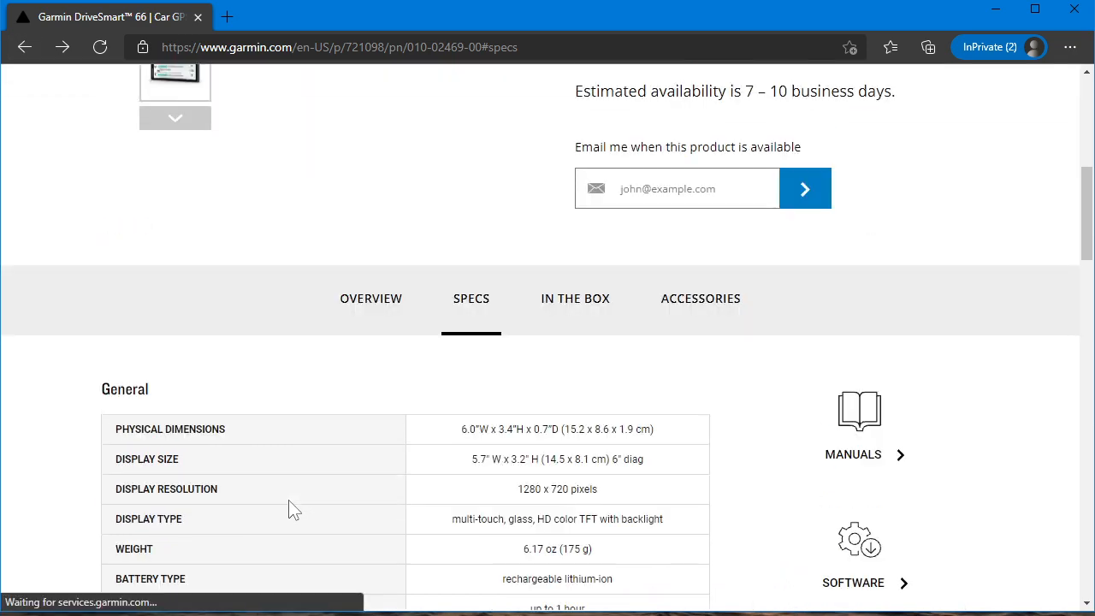
left_click(369, 298)
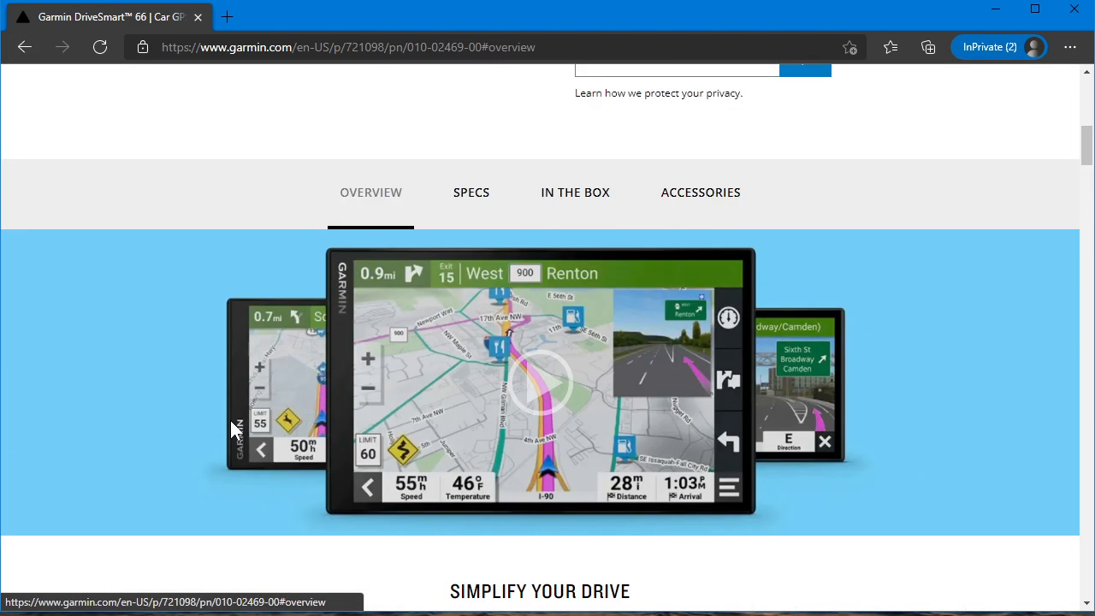
mouse_move(106, 448)
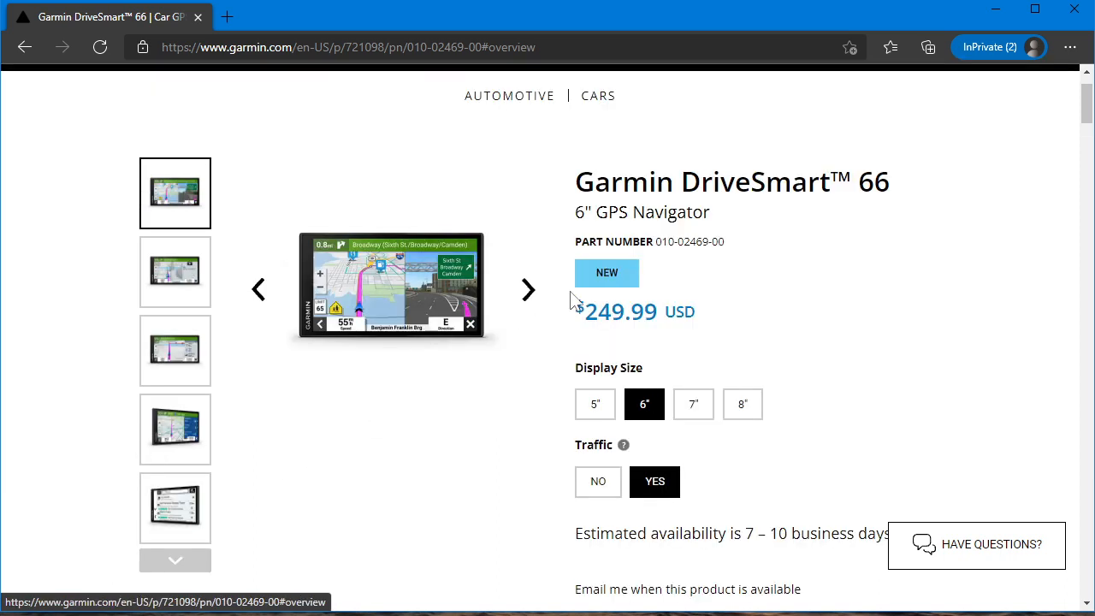
mouse_move(889, 166)
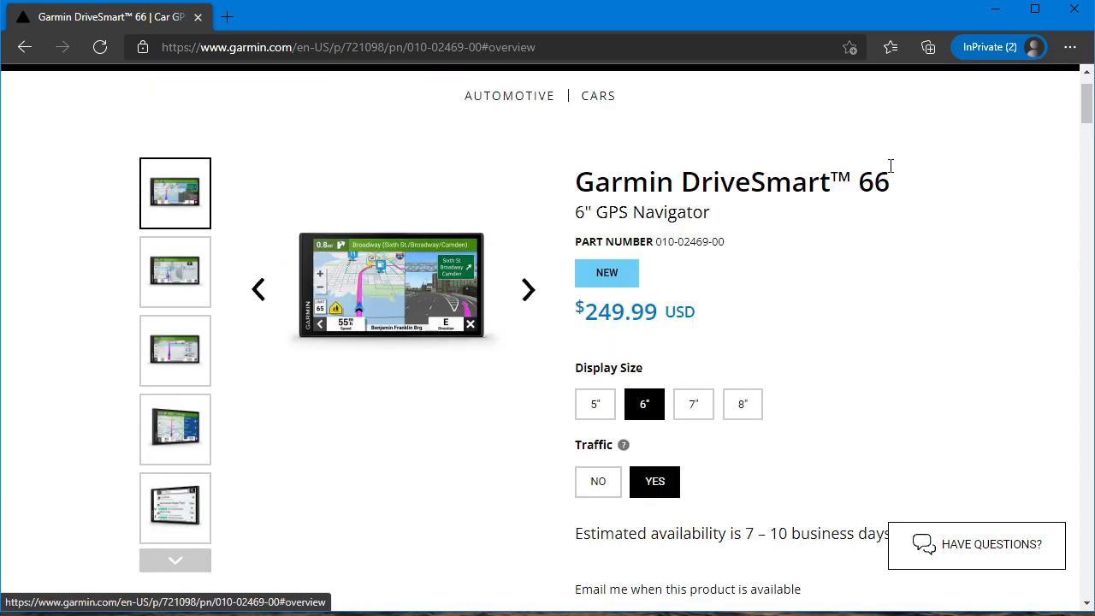
Switch via the 7-inch DriveSmart 76 to the 8-inch DriveSmart 86 ($349.99) and review its availability
left_click(693, 403)
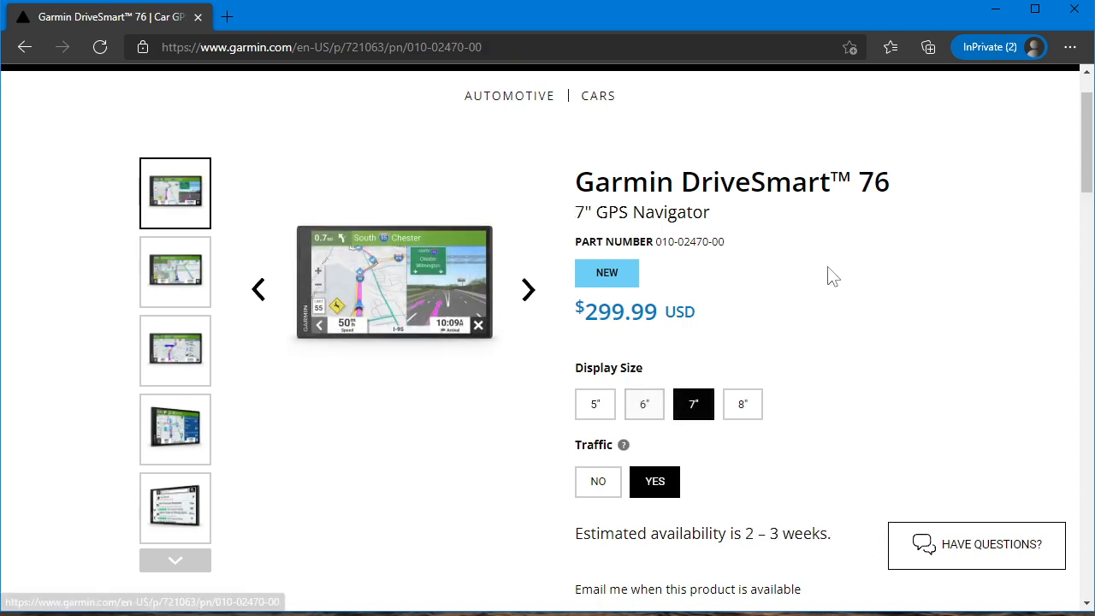
left_click(742, 403)
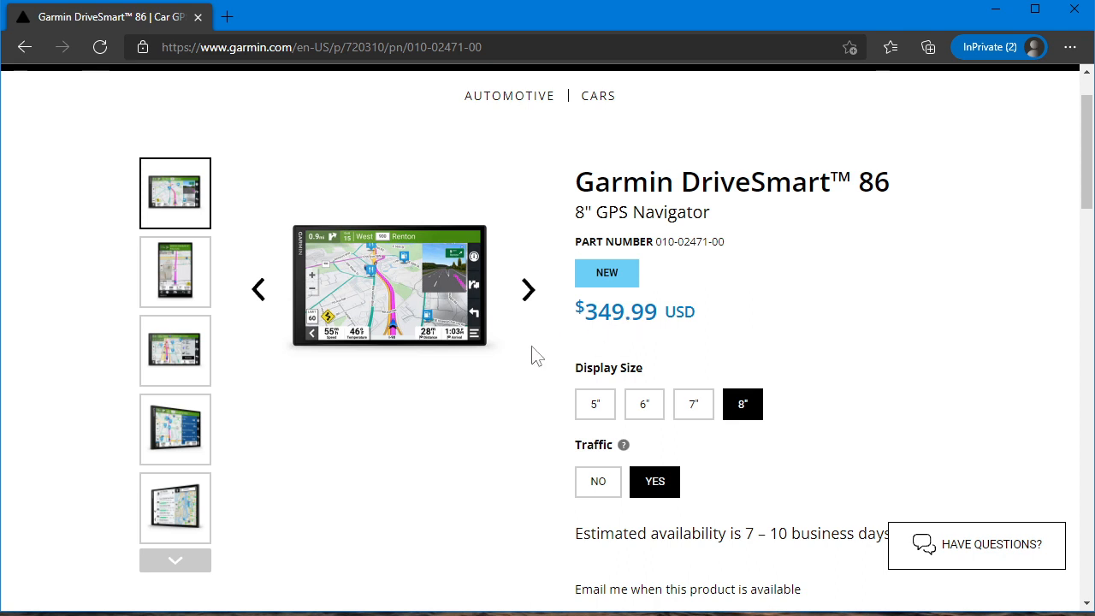
scroll("down", 3)
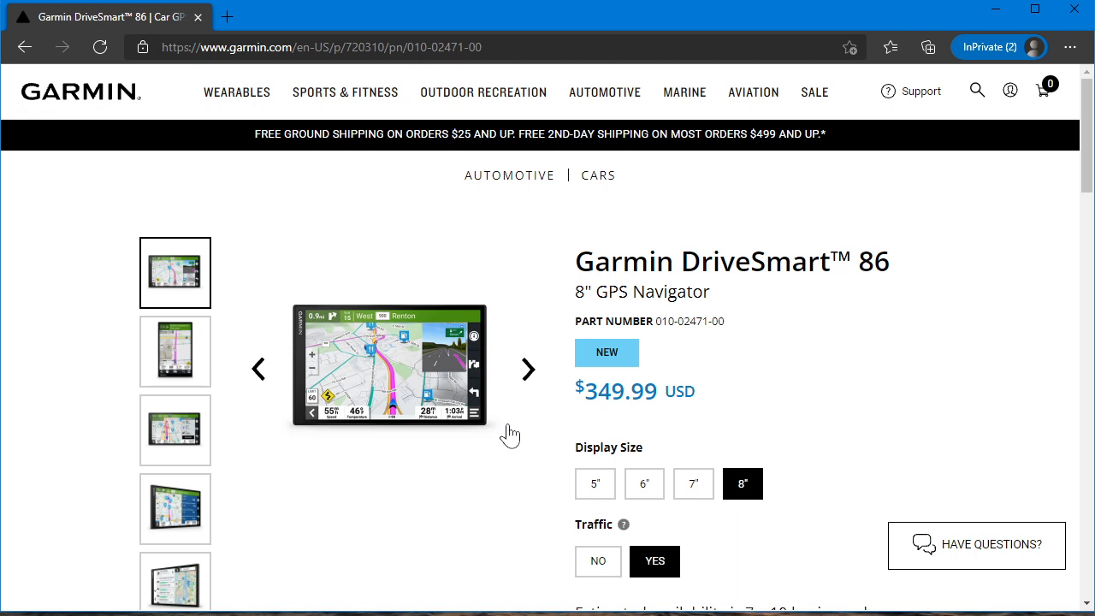
scroll("down", 3)
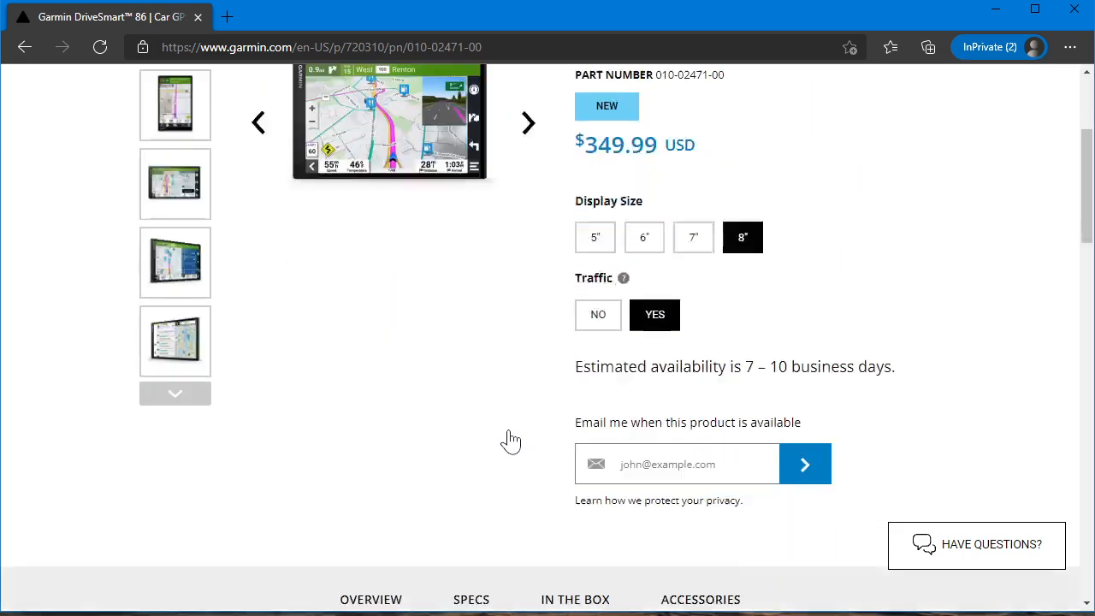
scroll("down", 3)
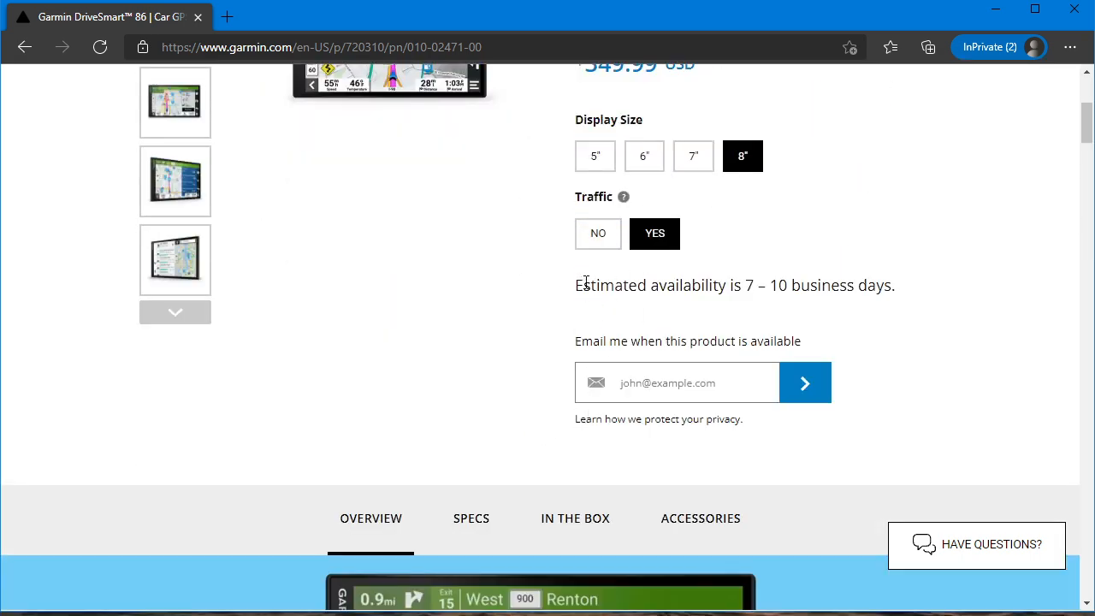
mouse_move(719, 294)
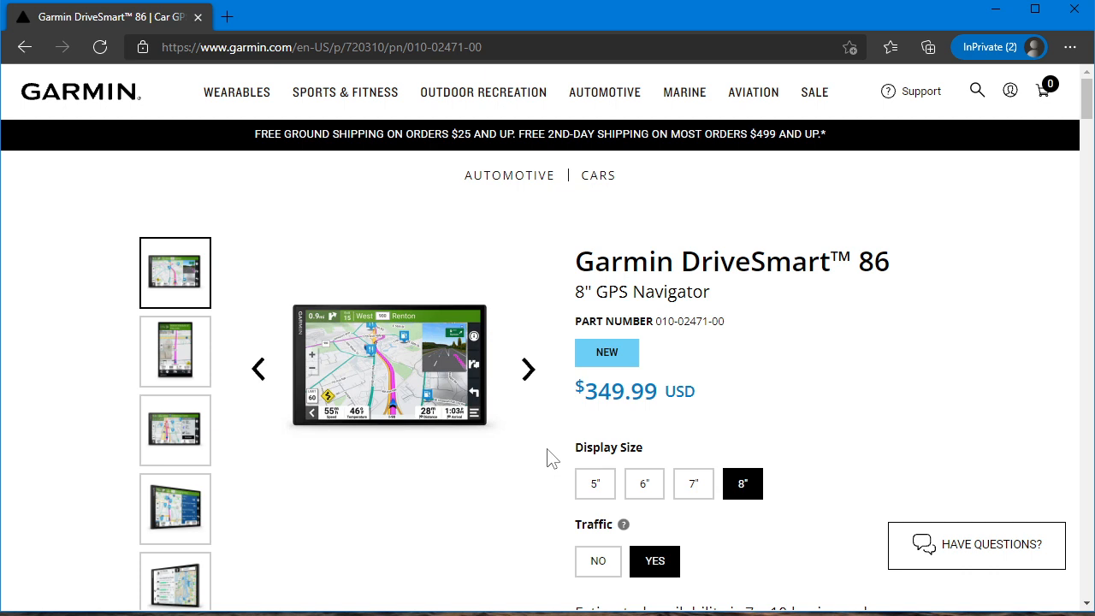
mouse_move(712, 376)
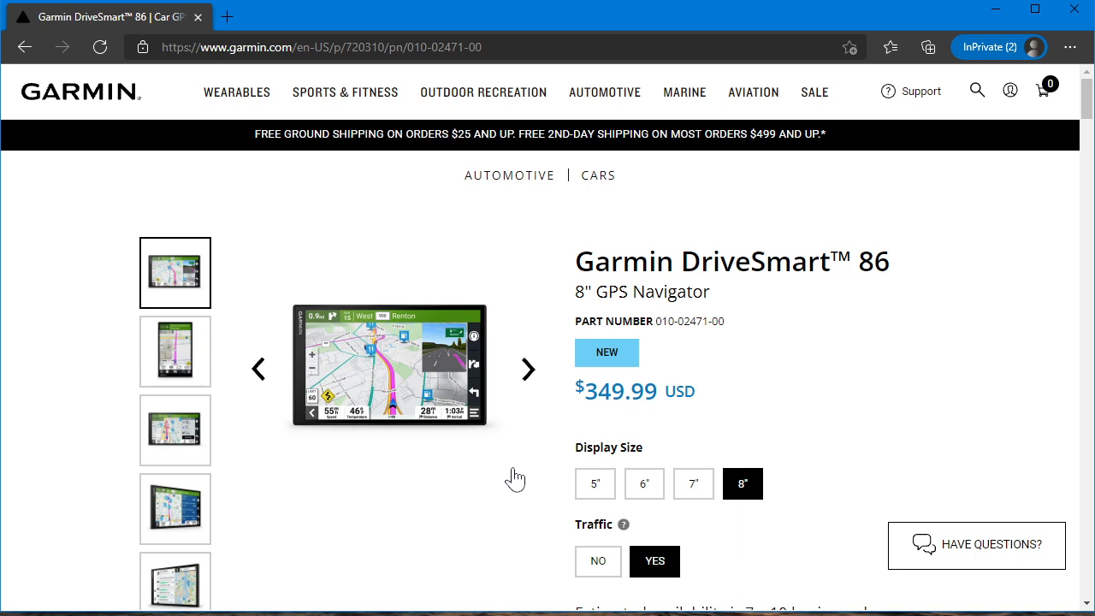
mouse_move(407, 329)
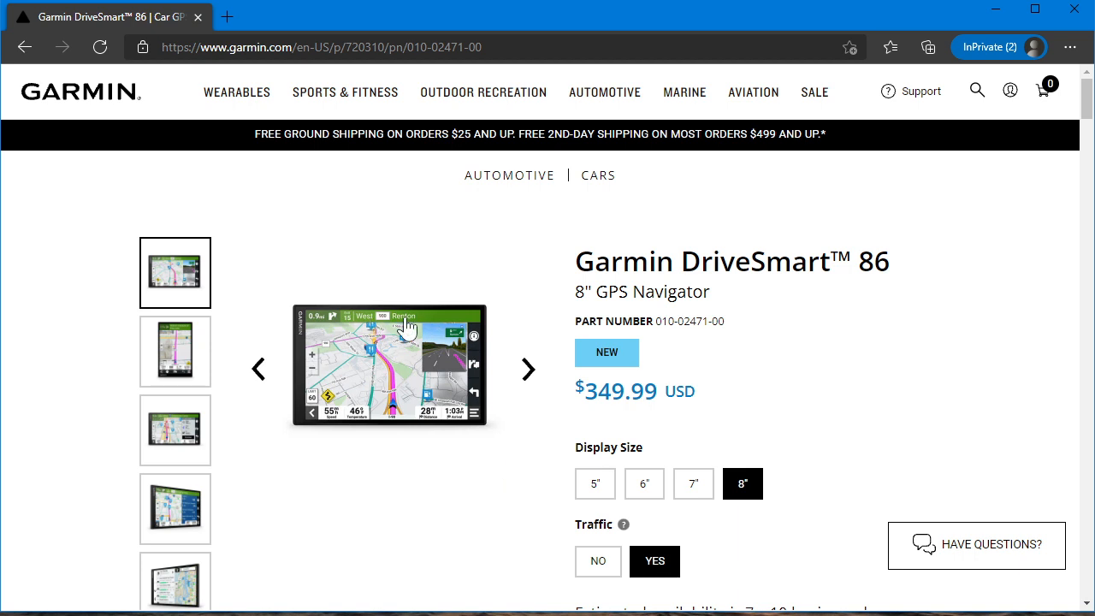
mouse_move(478, 516)
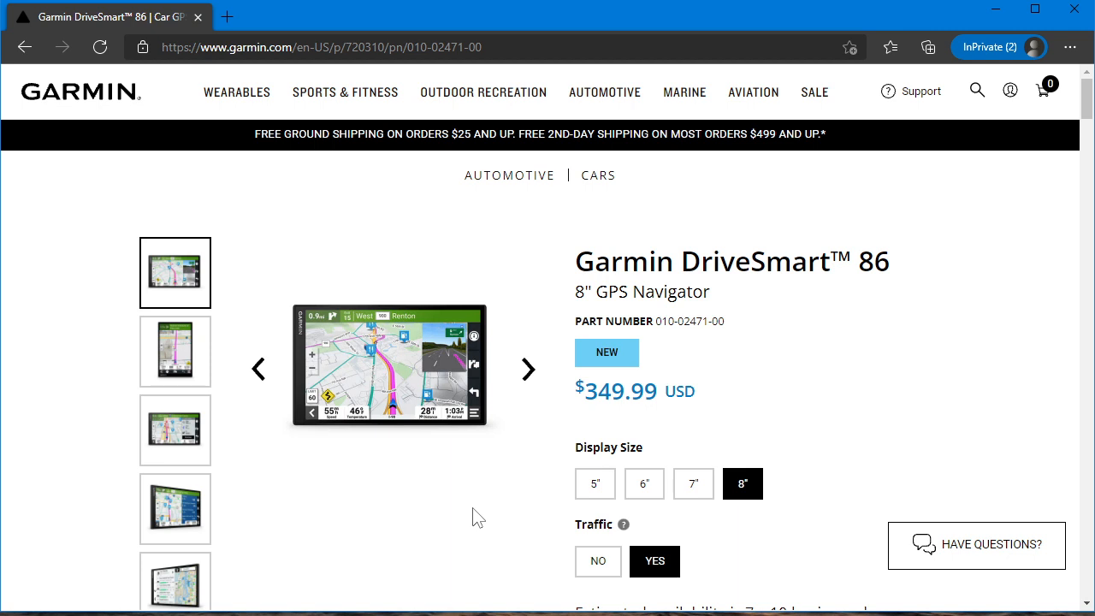
mouse_move(664, 445)
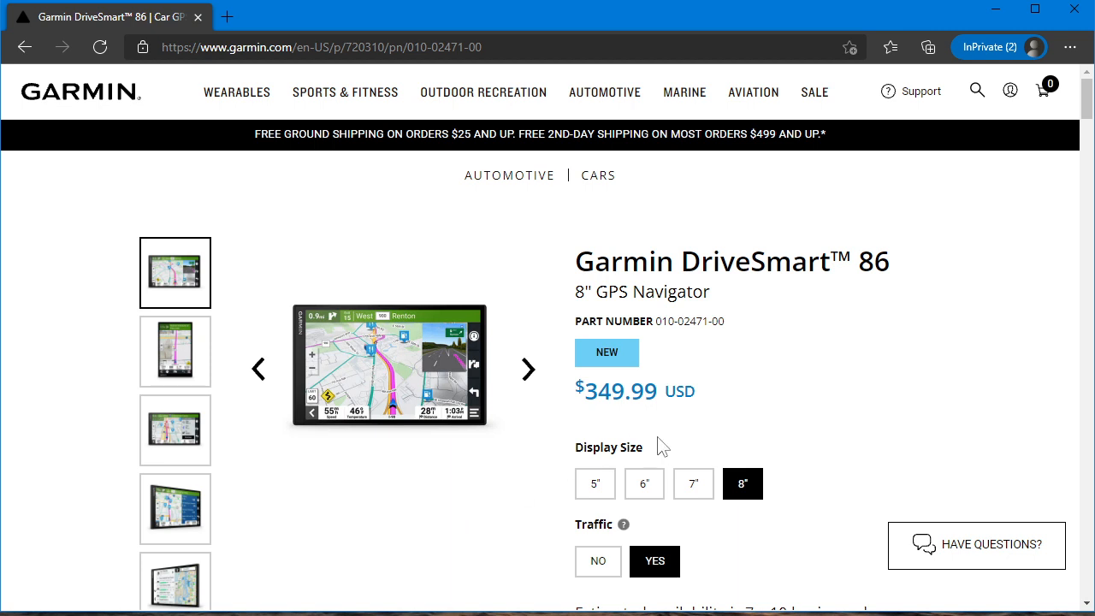
left_click(692, 482)
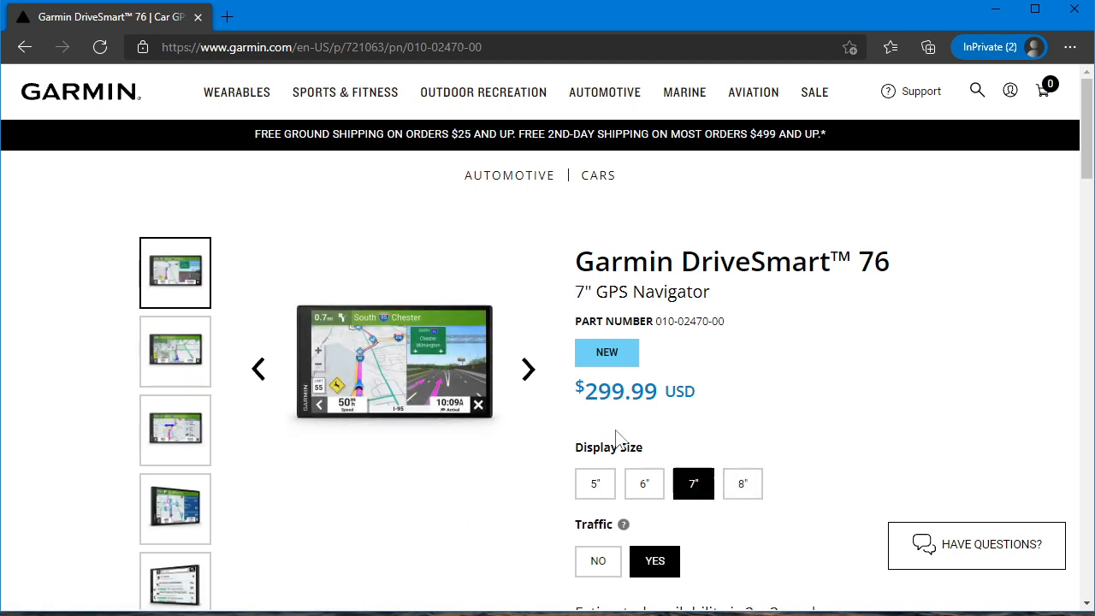
left_click(643, 482)
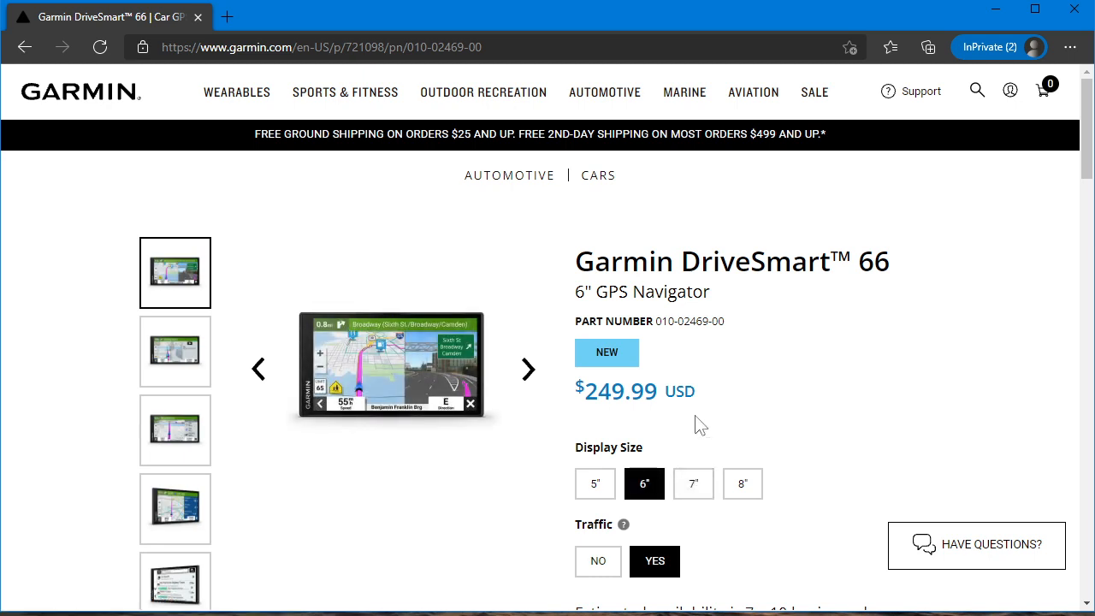
mouse_move(694, 483)
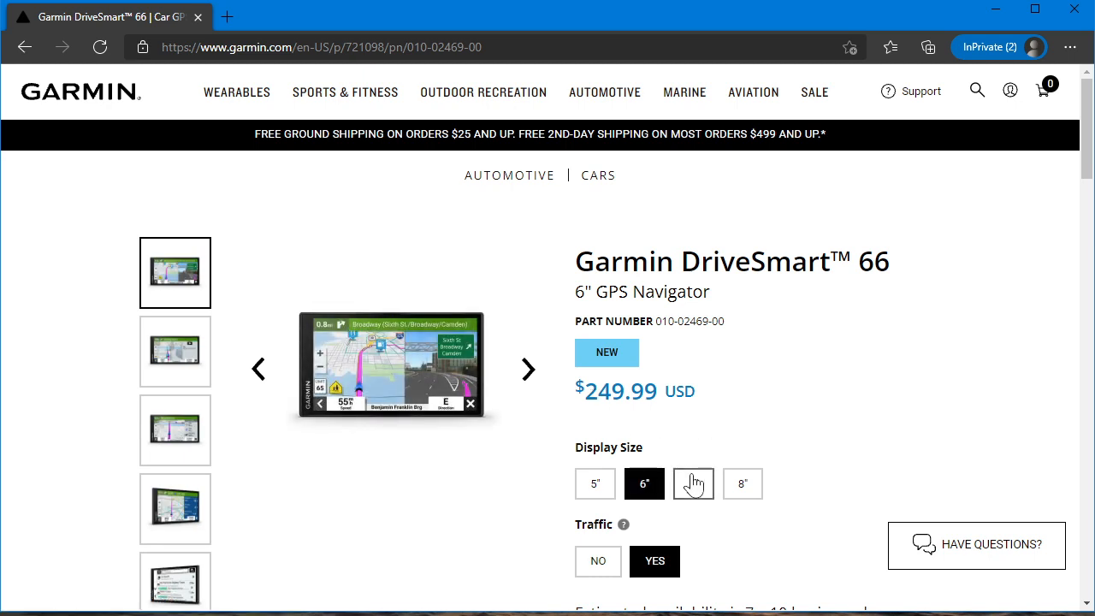
mouse_move(696, 453)
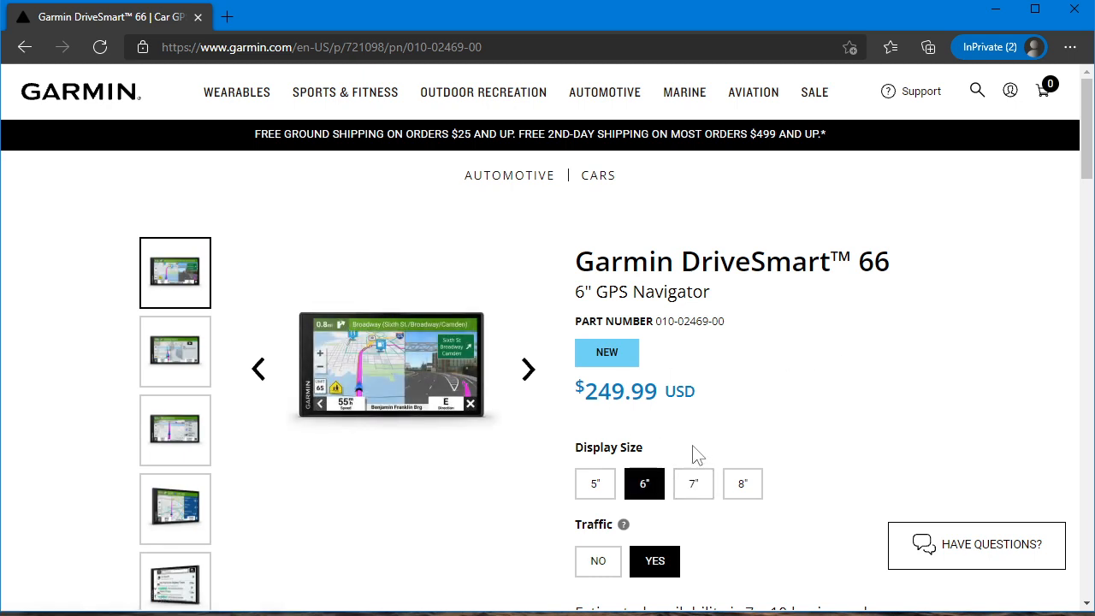
mouse_move(692, 482)
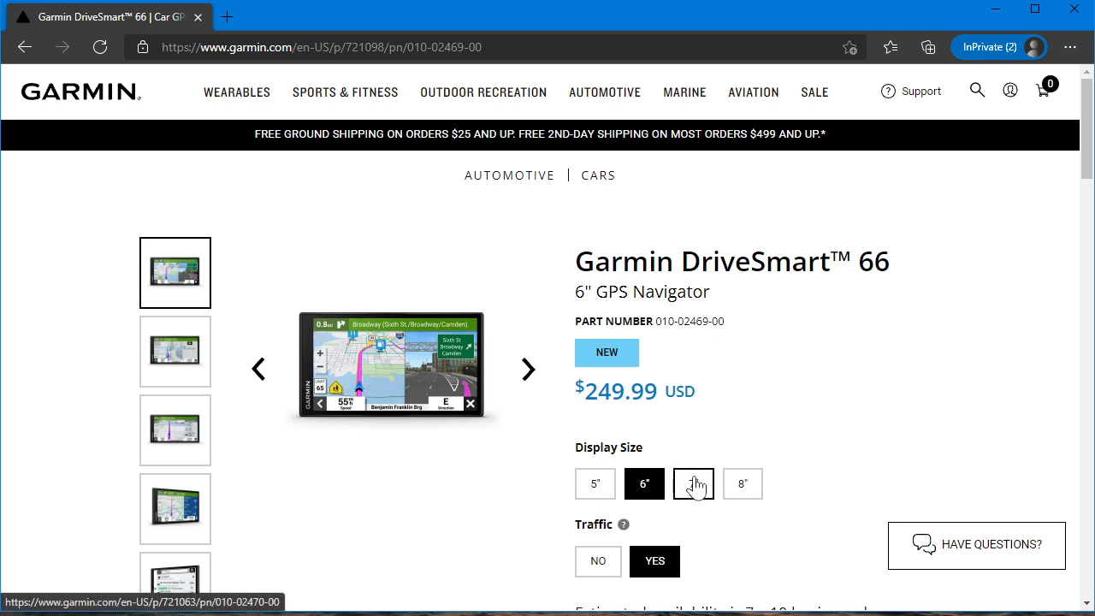
left_click(693, 482)
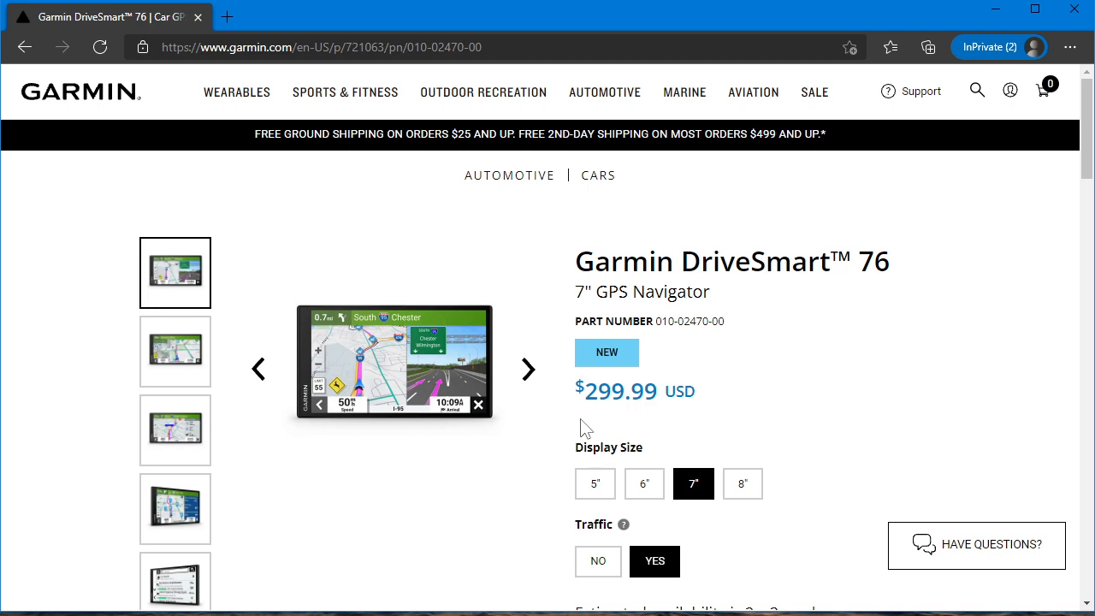
mouse_move(625, 425)
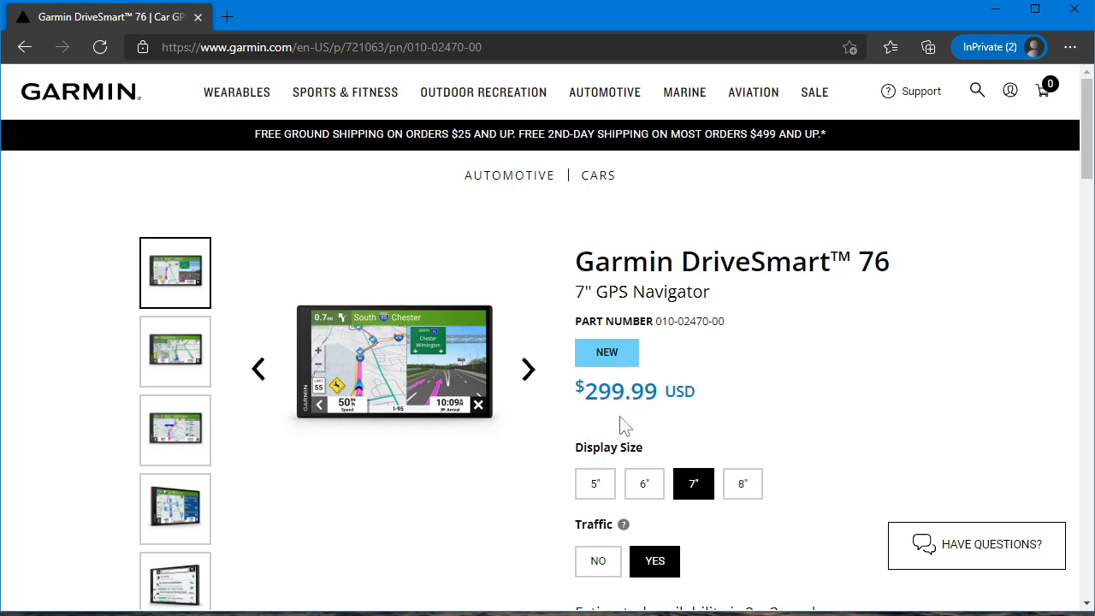
left_click(643, 483)
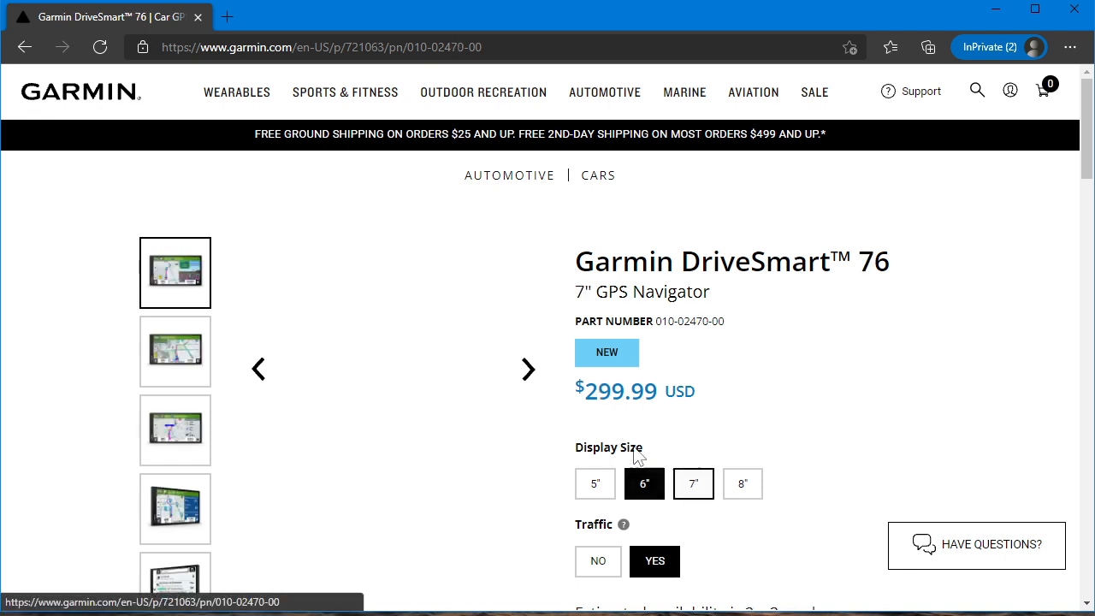
left_click(692, 483)
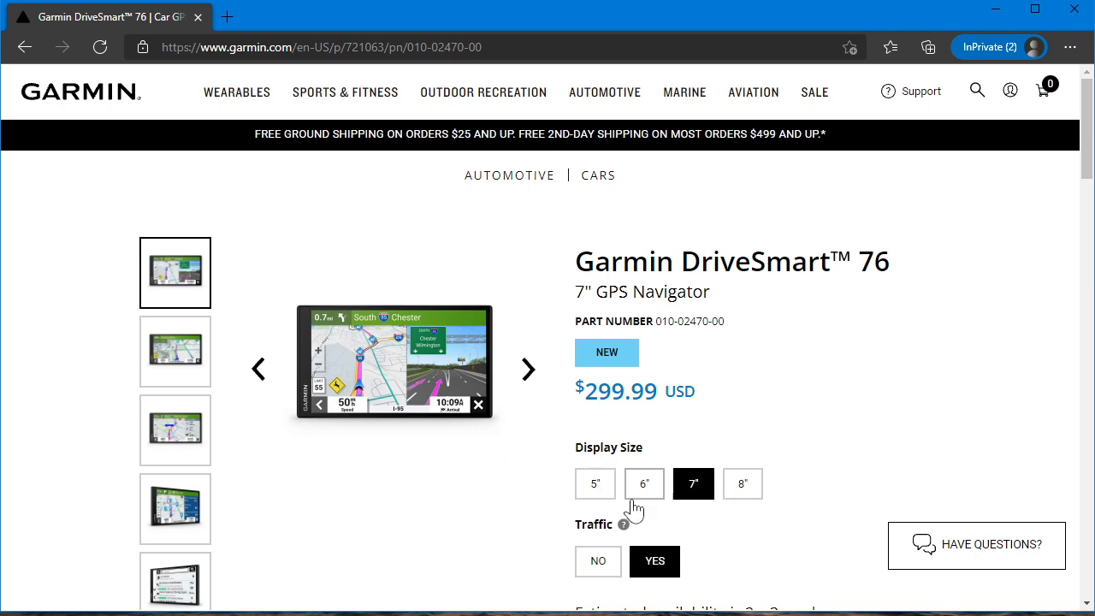
left_click(742, 482)
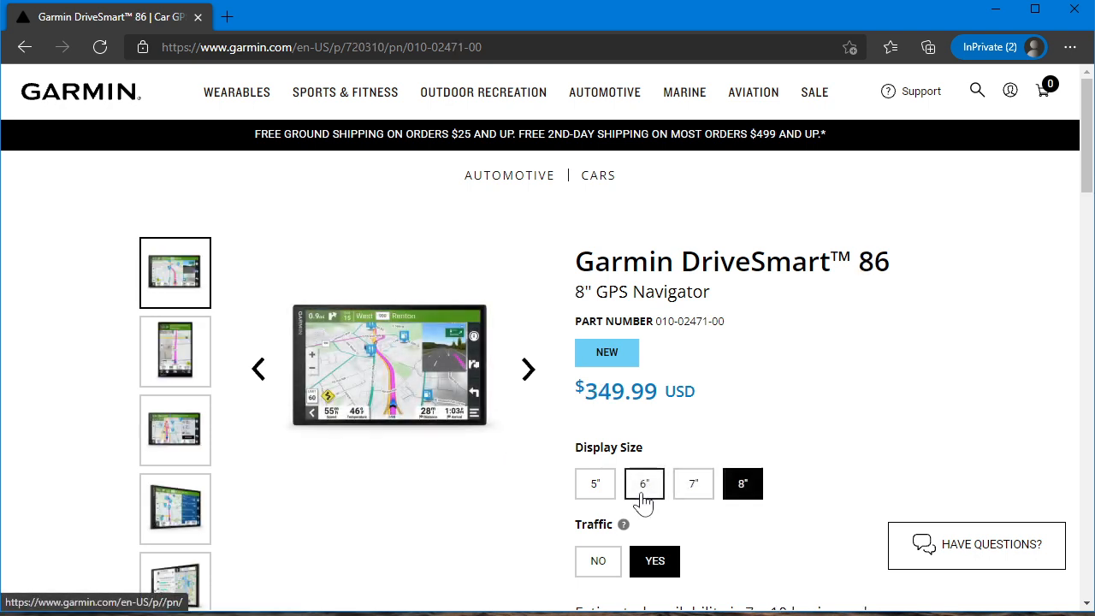
mouse_move(759, 424)
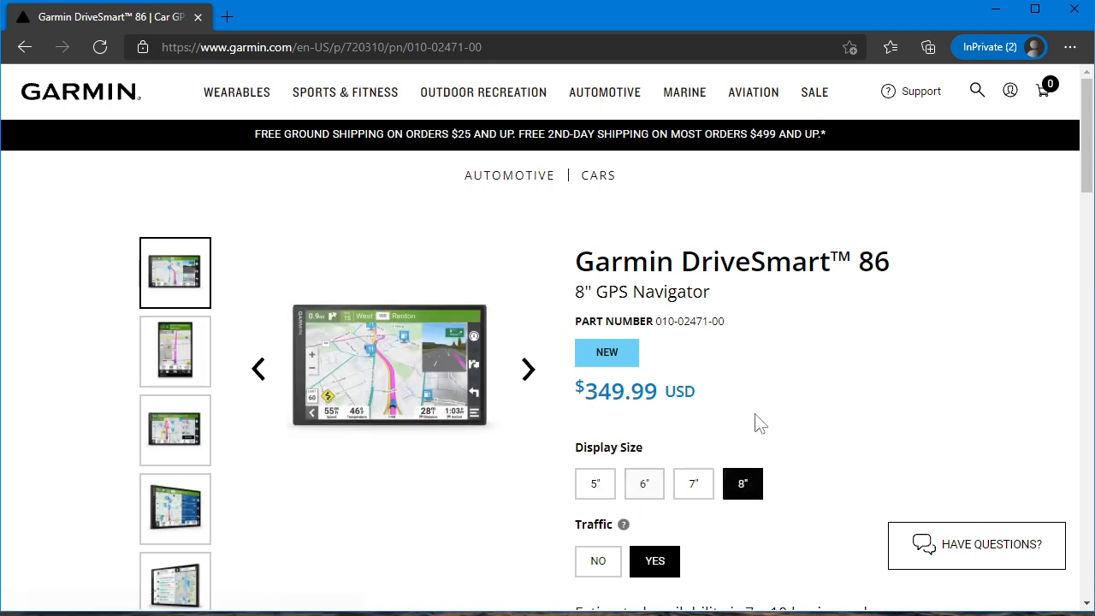